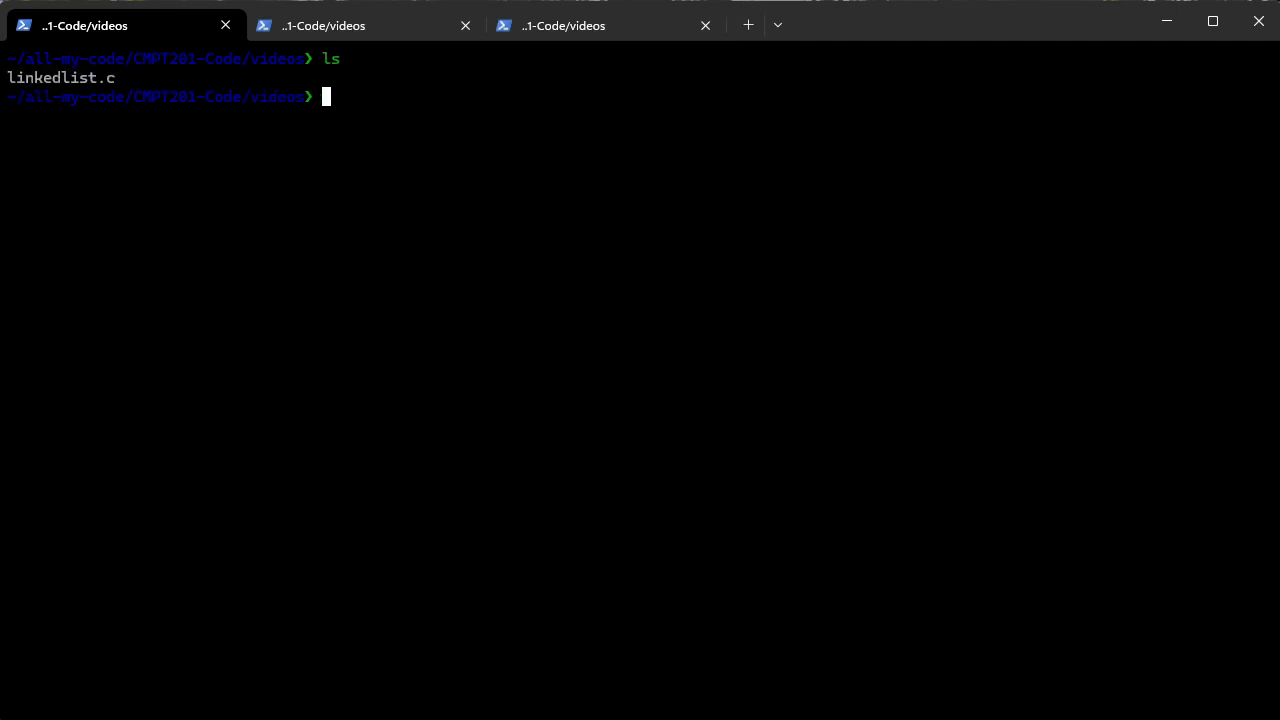
Launch nvim on linkedlist.c from the Windows Terminal prompt
{"action": "type", "text": "nvim linkedlist.c linkedlist.c"}
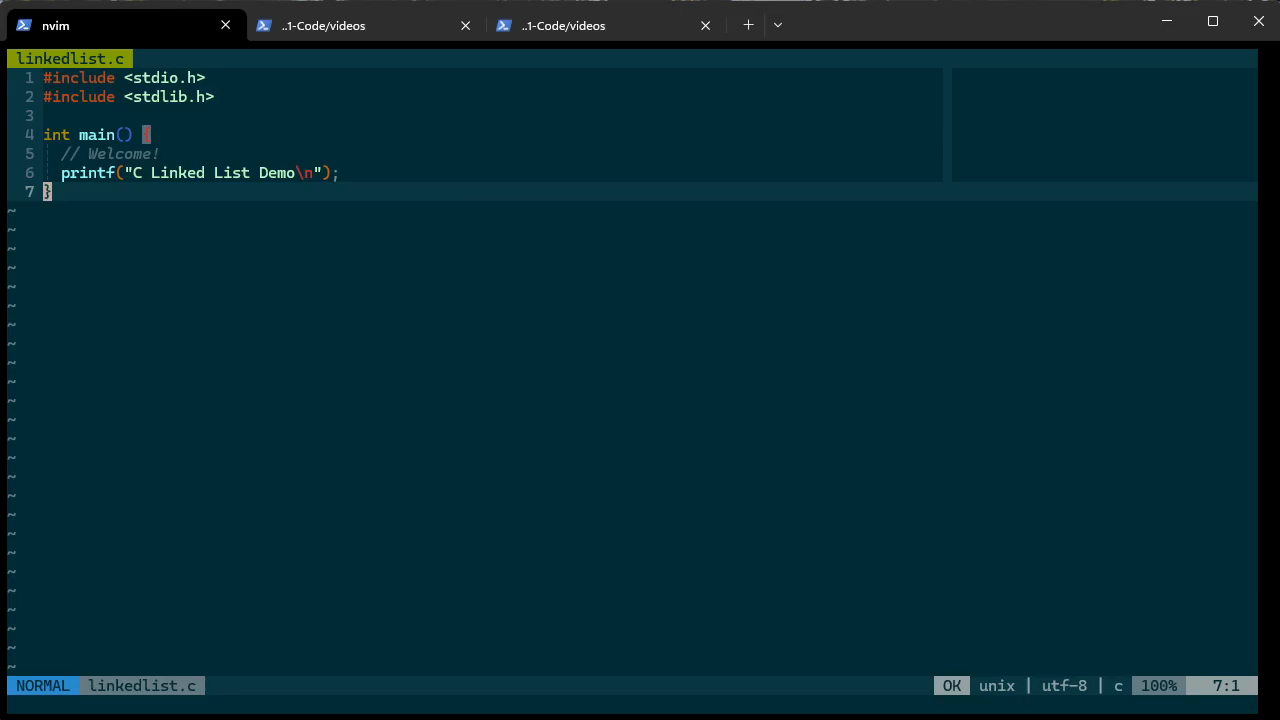
Add comments in main: create a list, insert some data, print list, free memory
{"action": "key", "text": "o"}
{"action": "type", "text": "//"}
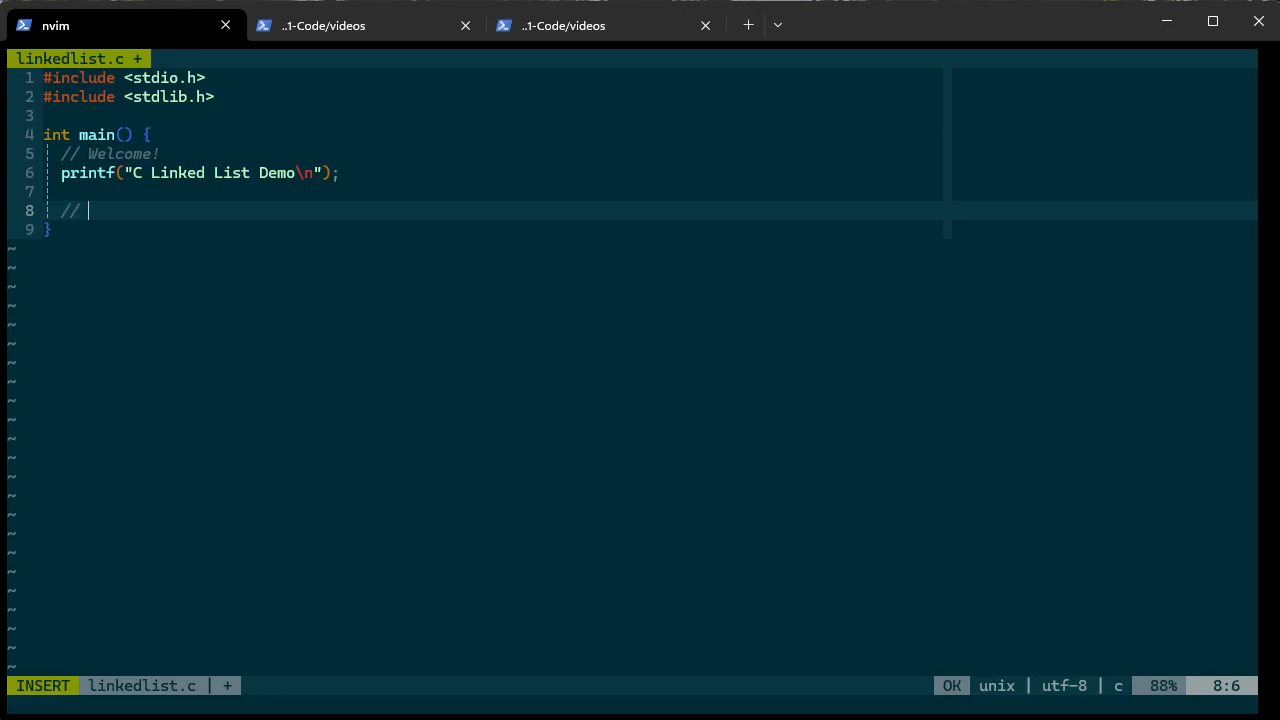
{"action": "type", "text": "Create a listk"}
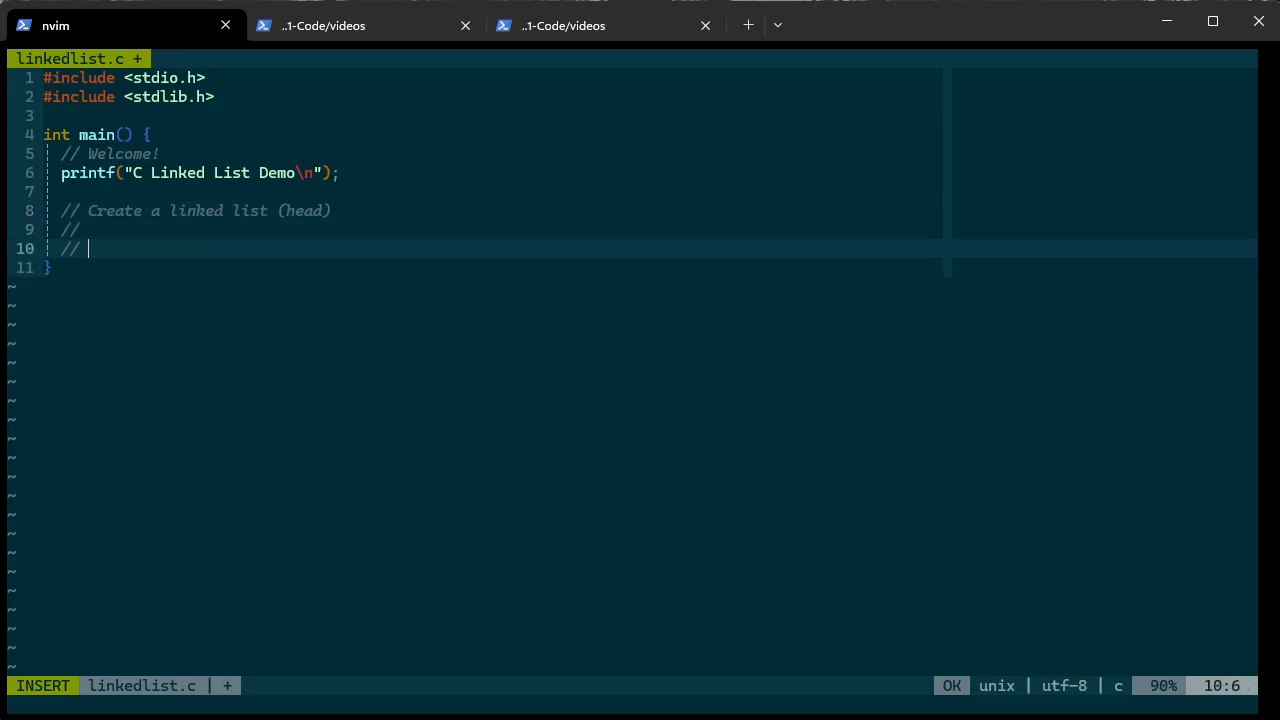
{"action": "type", "text": "I"}
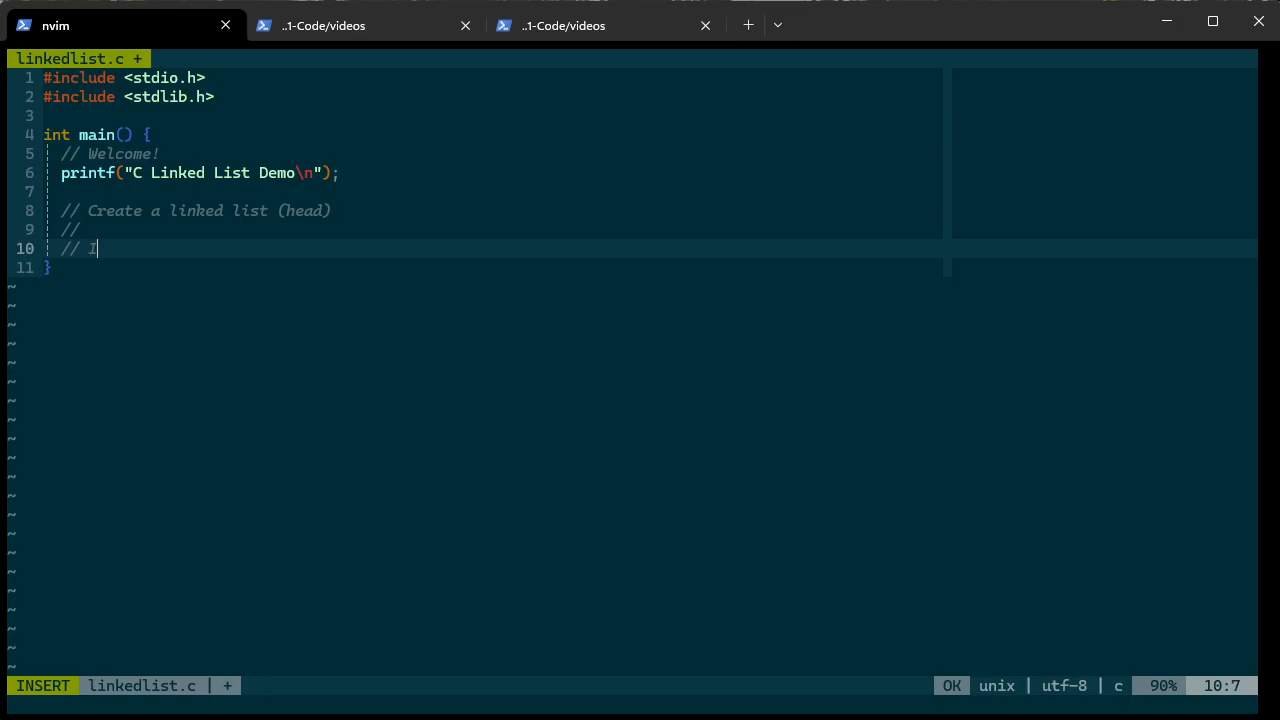
{"action": "type", "text": "nsert some data"}
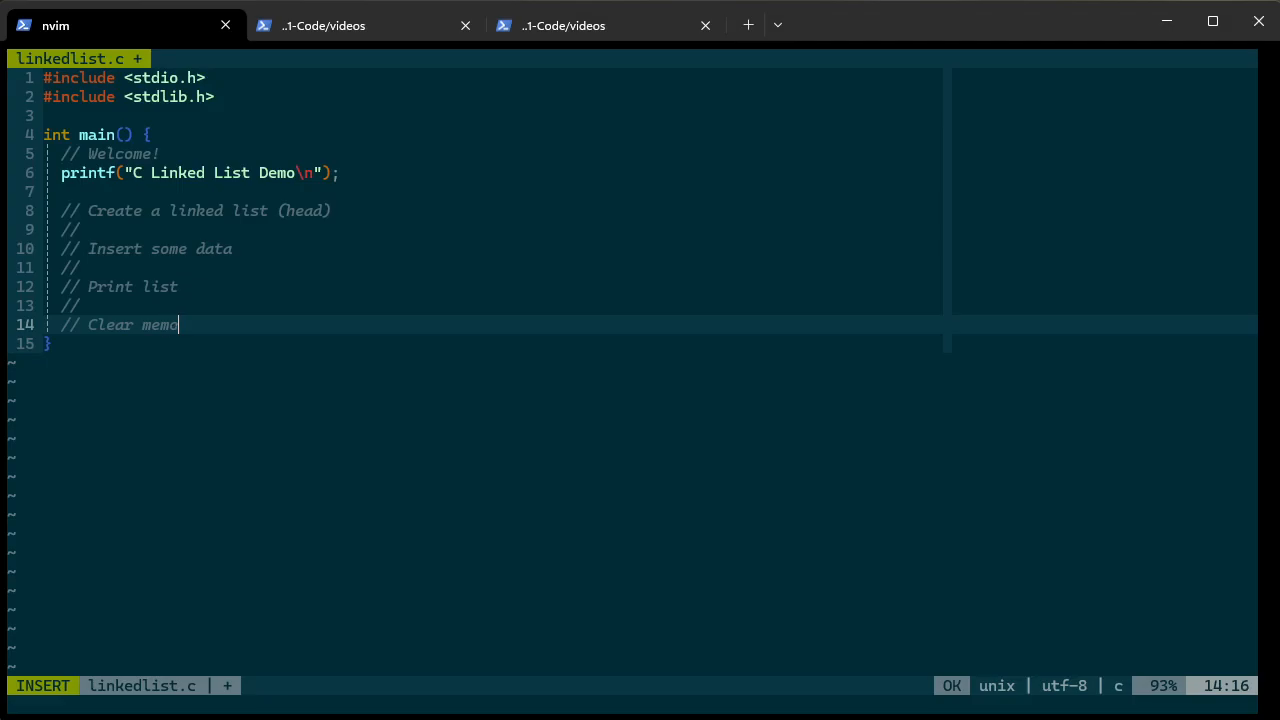
{"action": "key", "text": "BackSpace"}
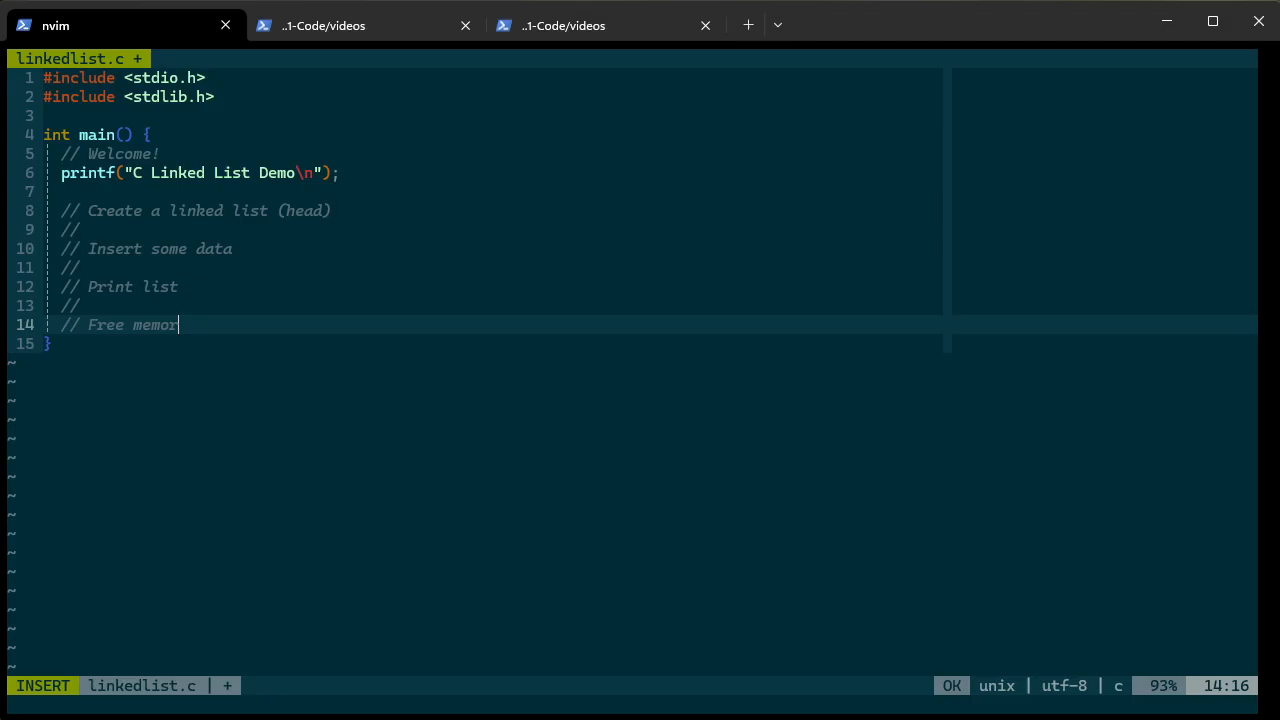
{"action": "key", "text": "Escape"}
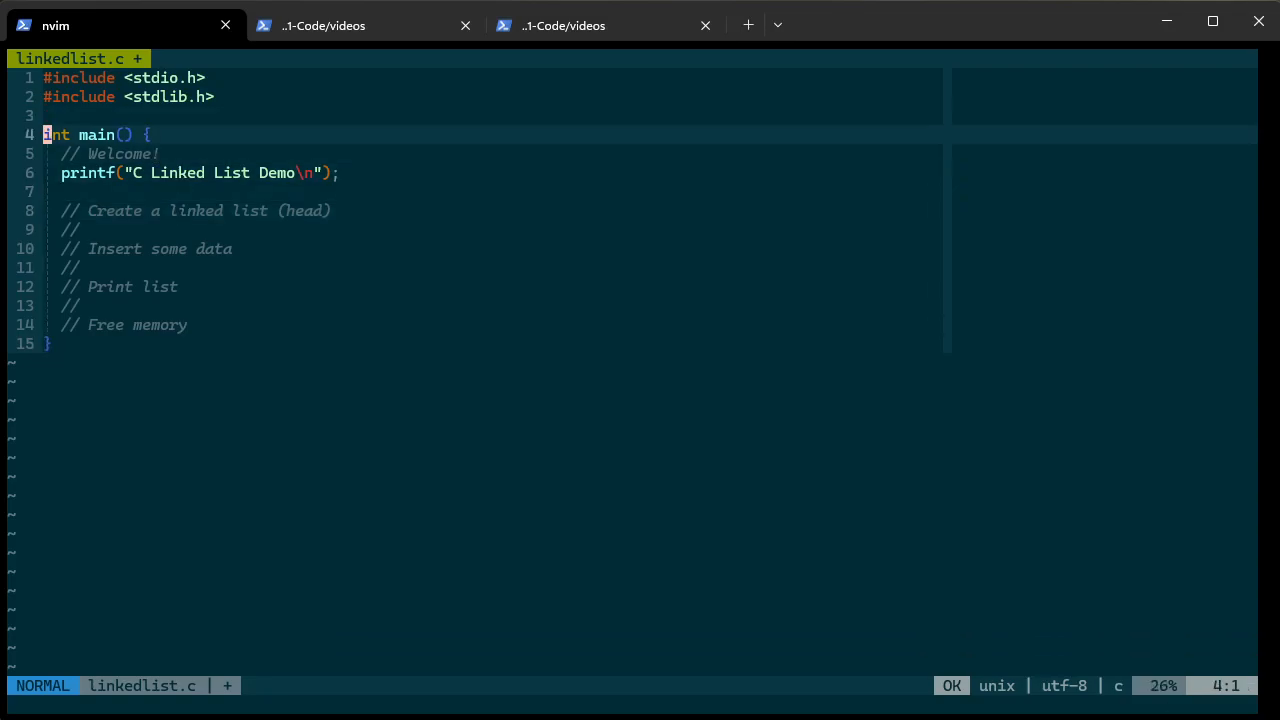
Above main, write struct Node { int data; struct Node* next; };
{"action": "key", "text": "O"}
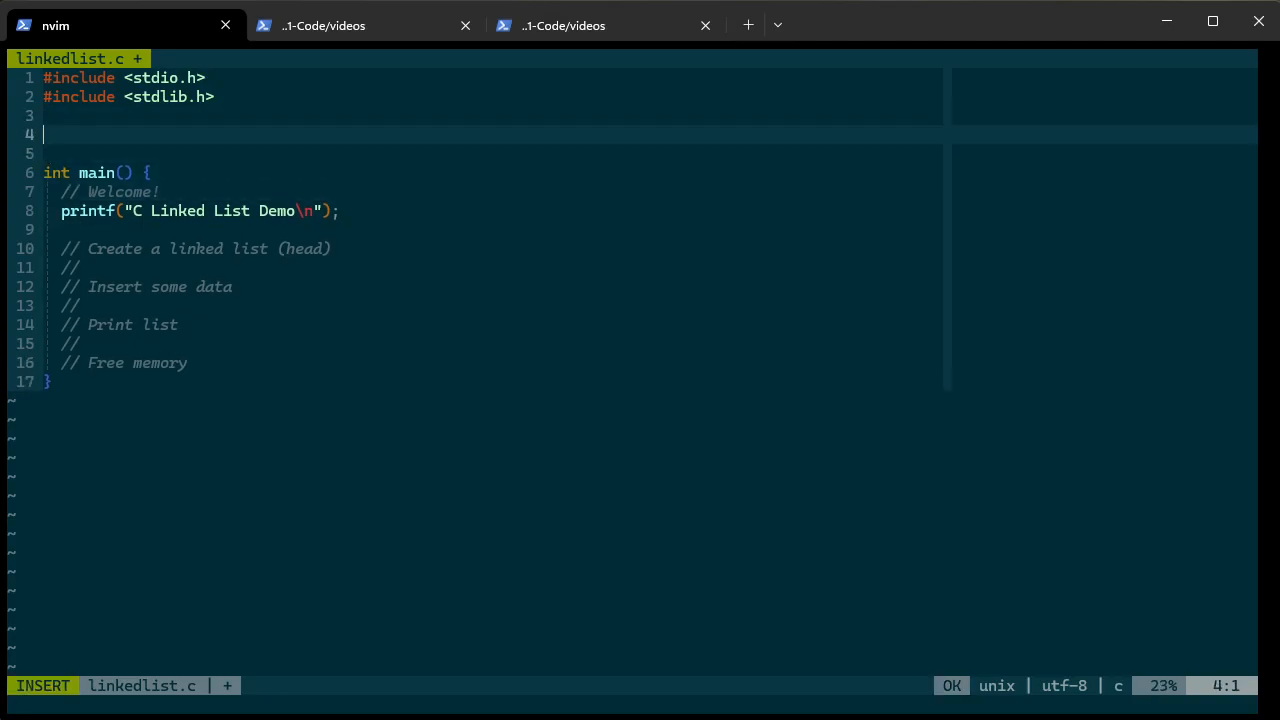
{"action": "type", "text": "struct Node {"}
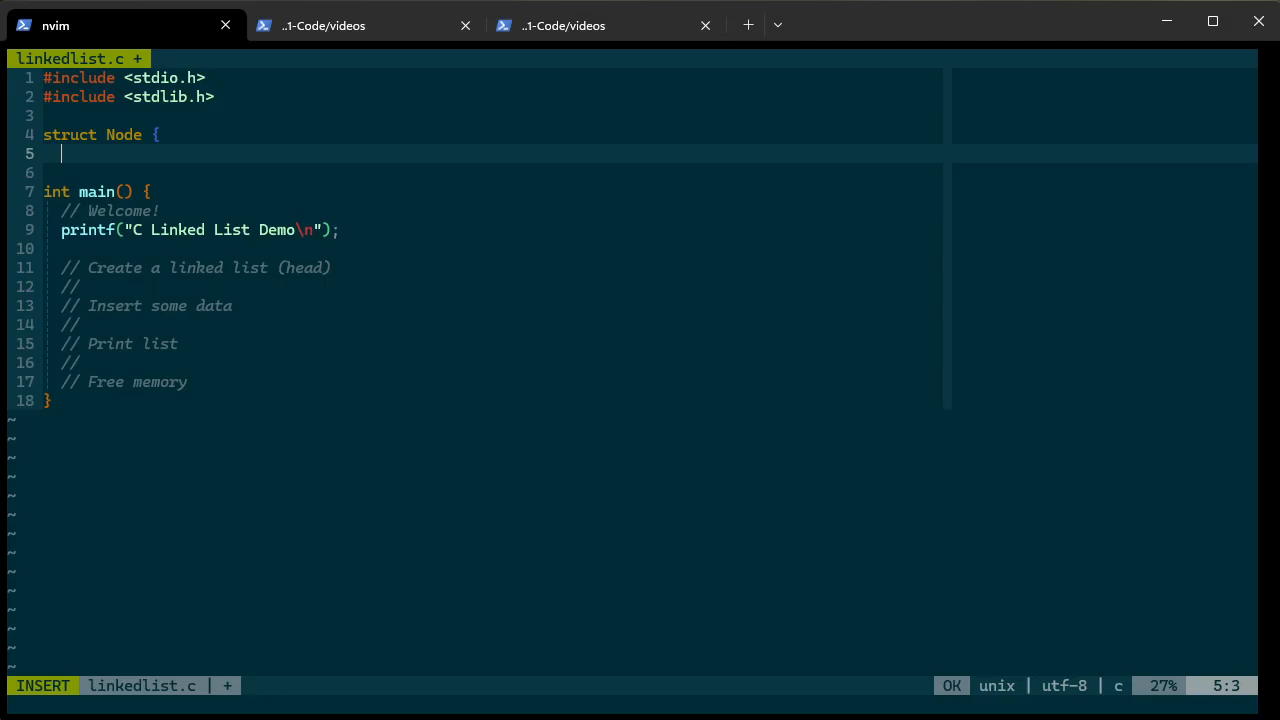
{"action": "type", "text": "int data;"}
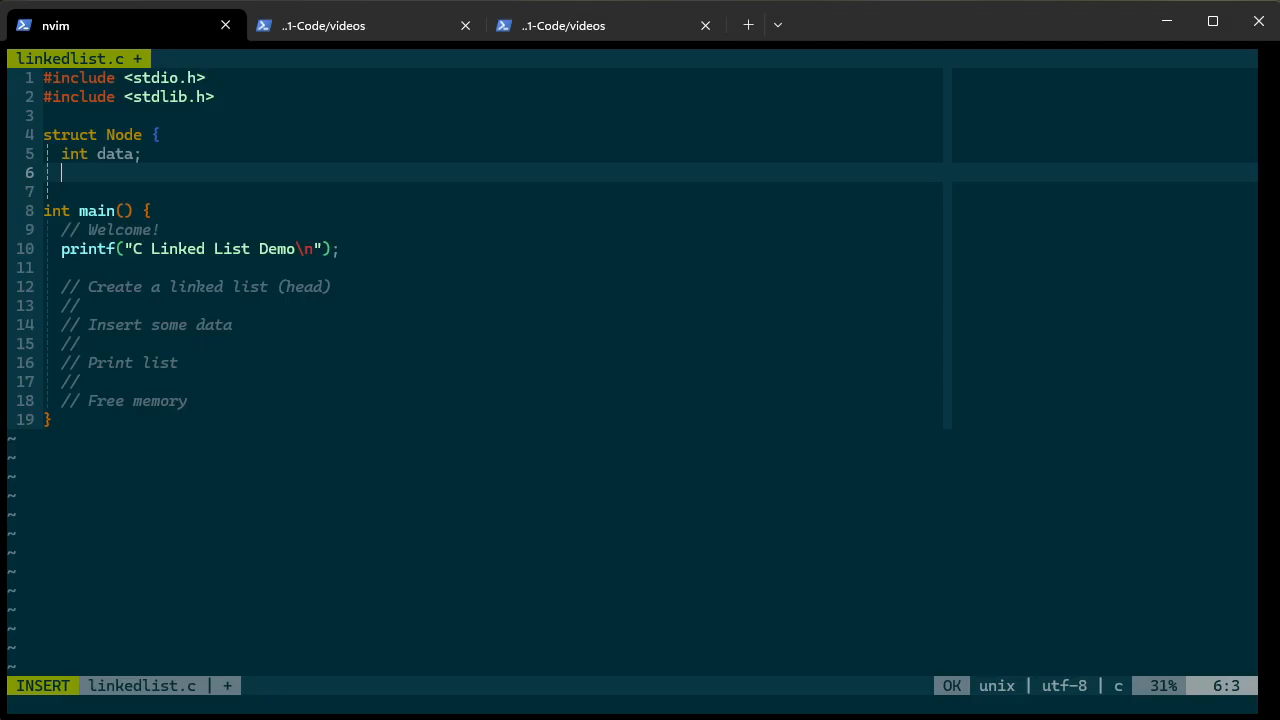
{"action": "type", "text": "struct Nod"}
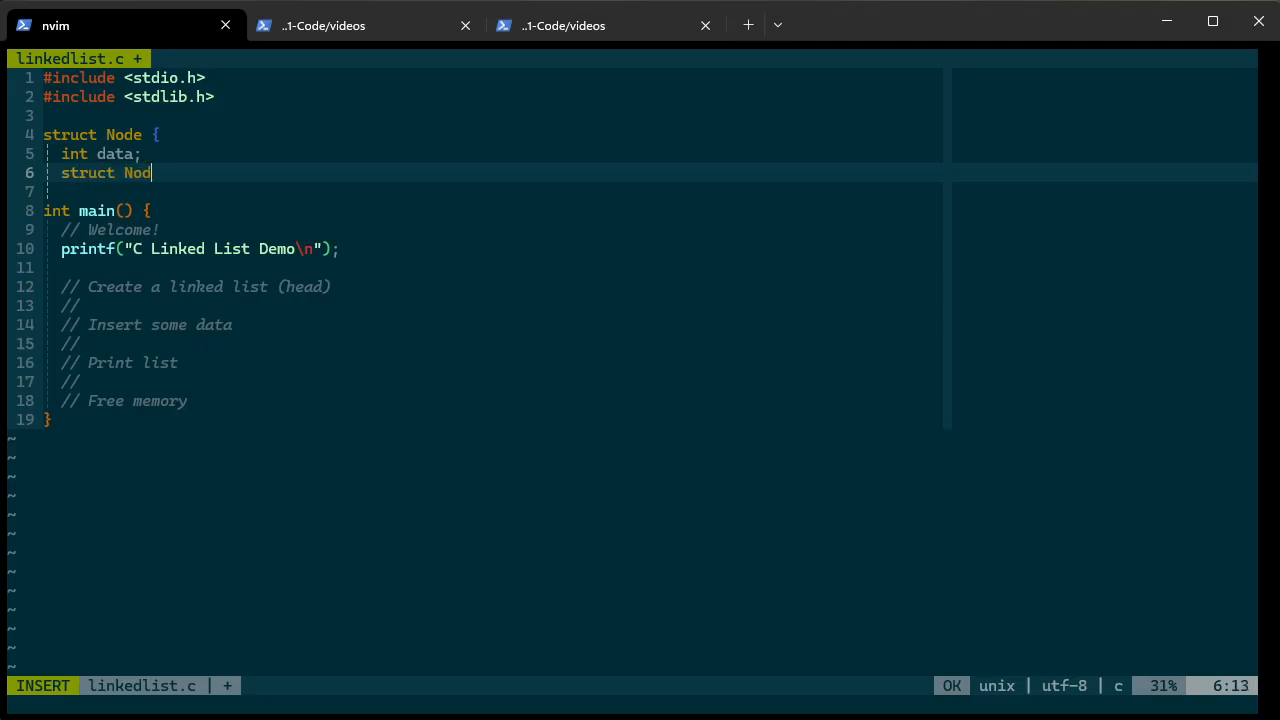
{"action": "type", "text": "e*"}
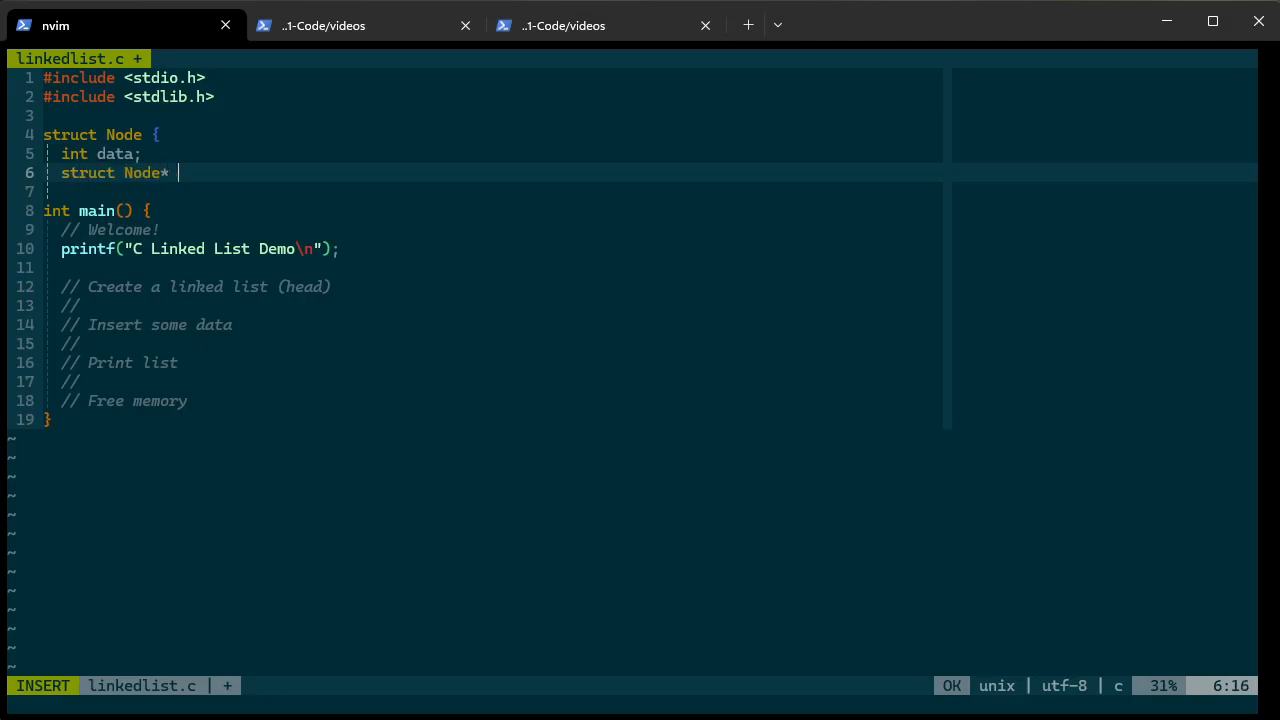
{"action": "type", "text": "next;"}
{"action": "left_click", "coordinate": [490, 191]}
{"action": "type", "text": "}"}
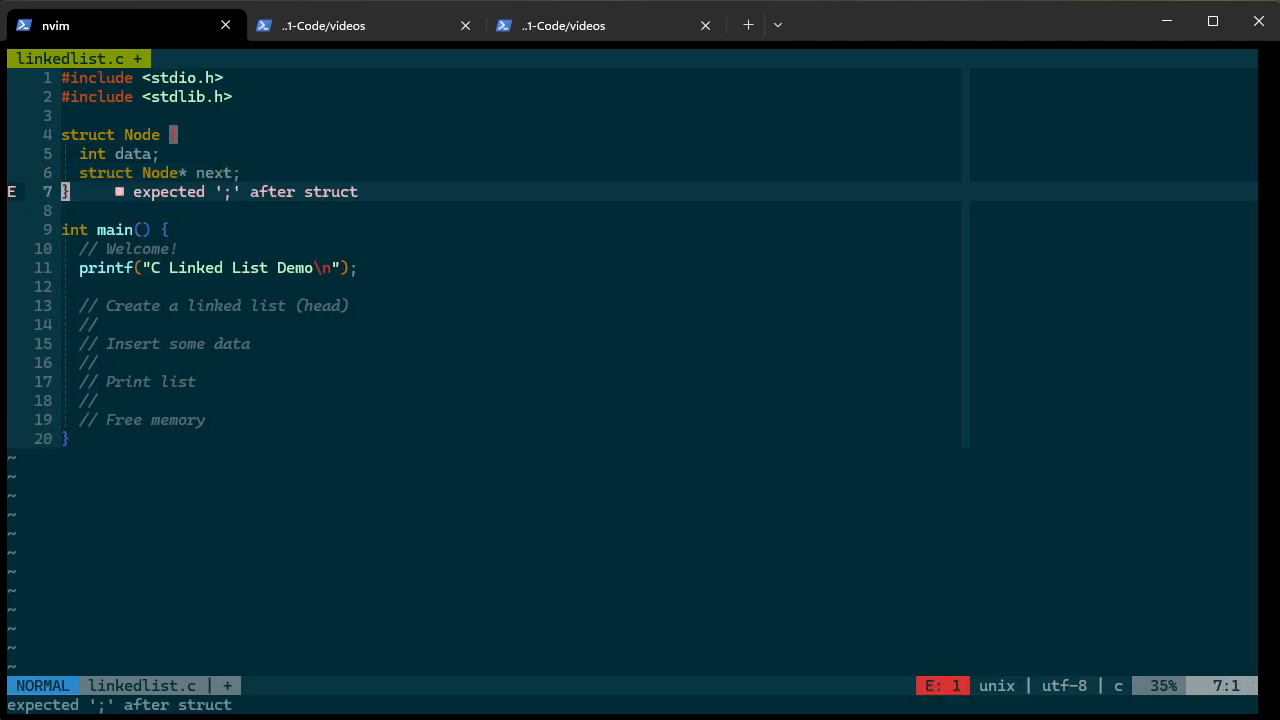
{"action": "type", "text": ";"}
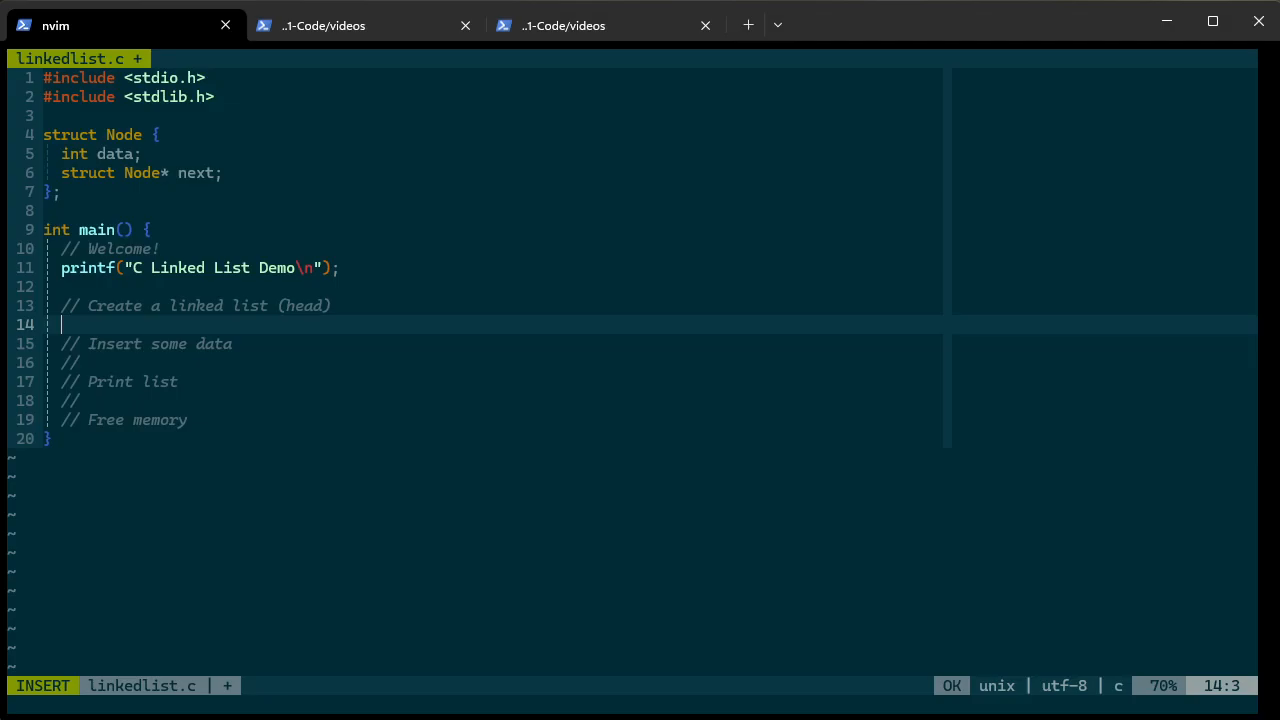
Write struct Node* head = NULL; on the line under the create-list comment
{"action": "type", "text": "struct"}
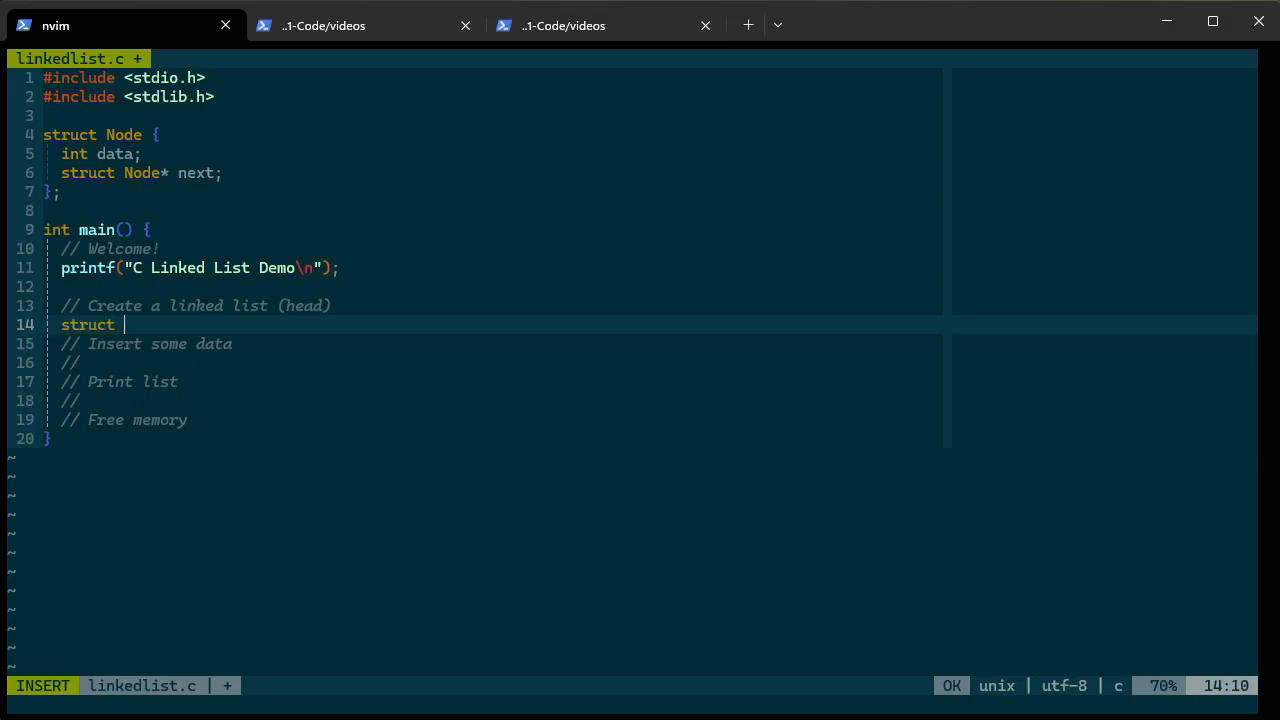
{"action": "type", "text": "Node* head ="}
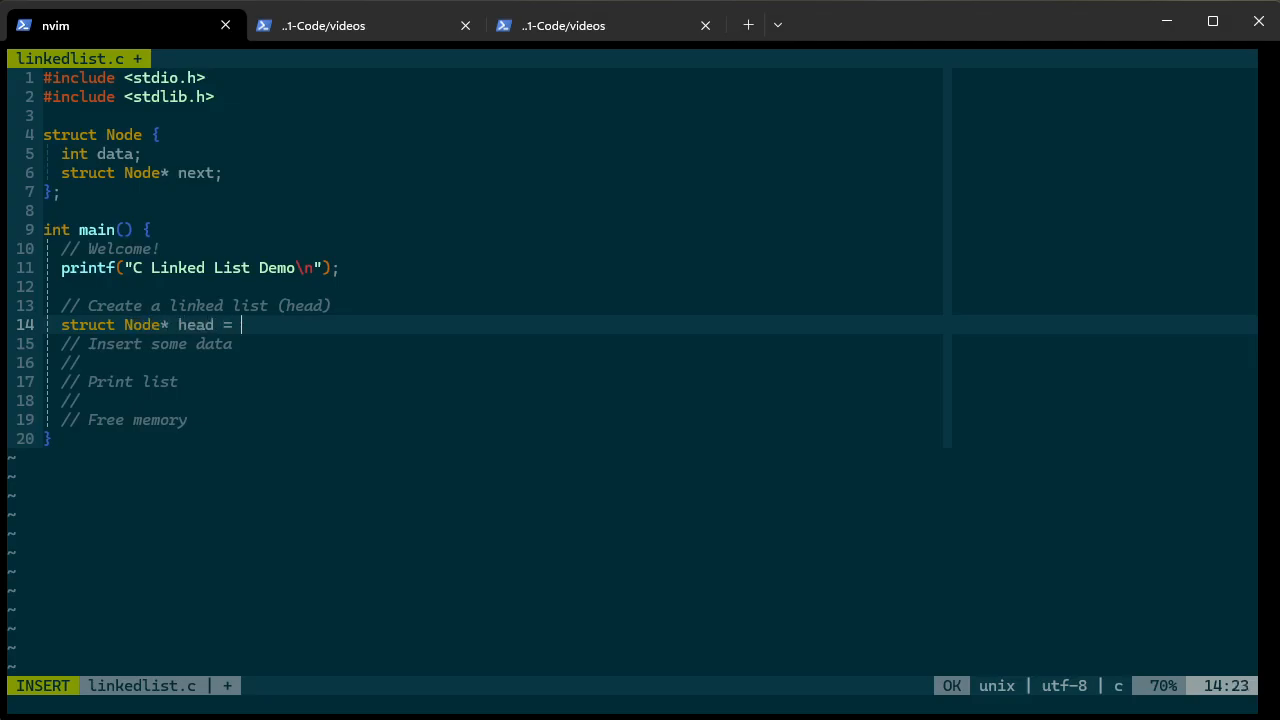
{"action": "type", "text": "NULL;"}
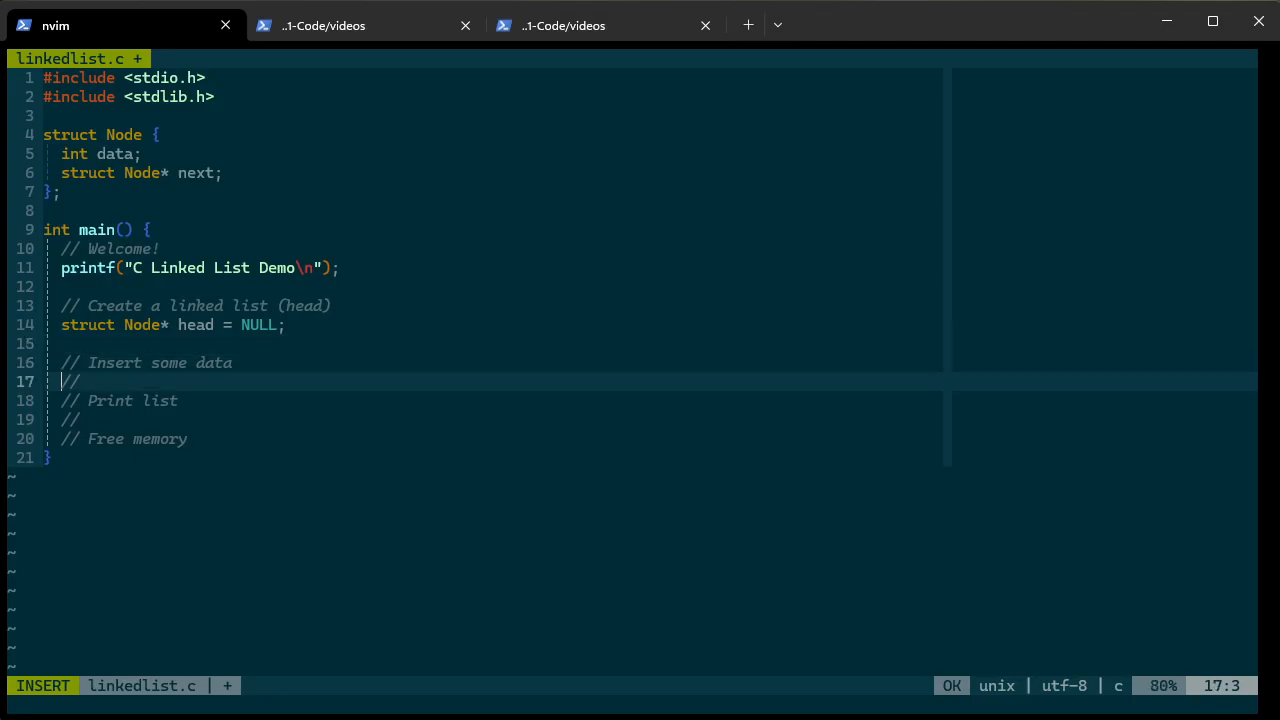
Write append(head, 10); on the empty line below Insert some data
{"action": "key", "text": "Enter"}
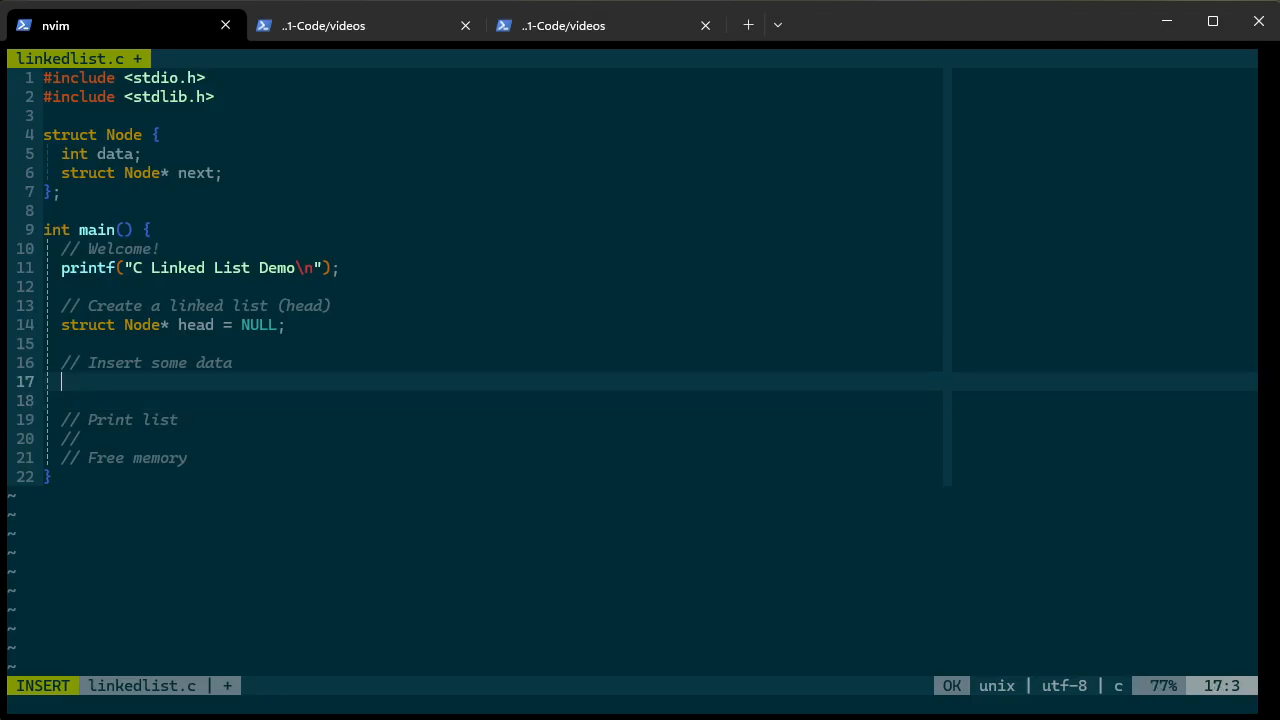
{"action": "type", "text": "a"}
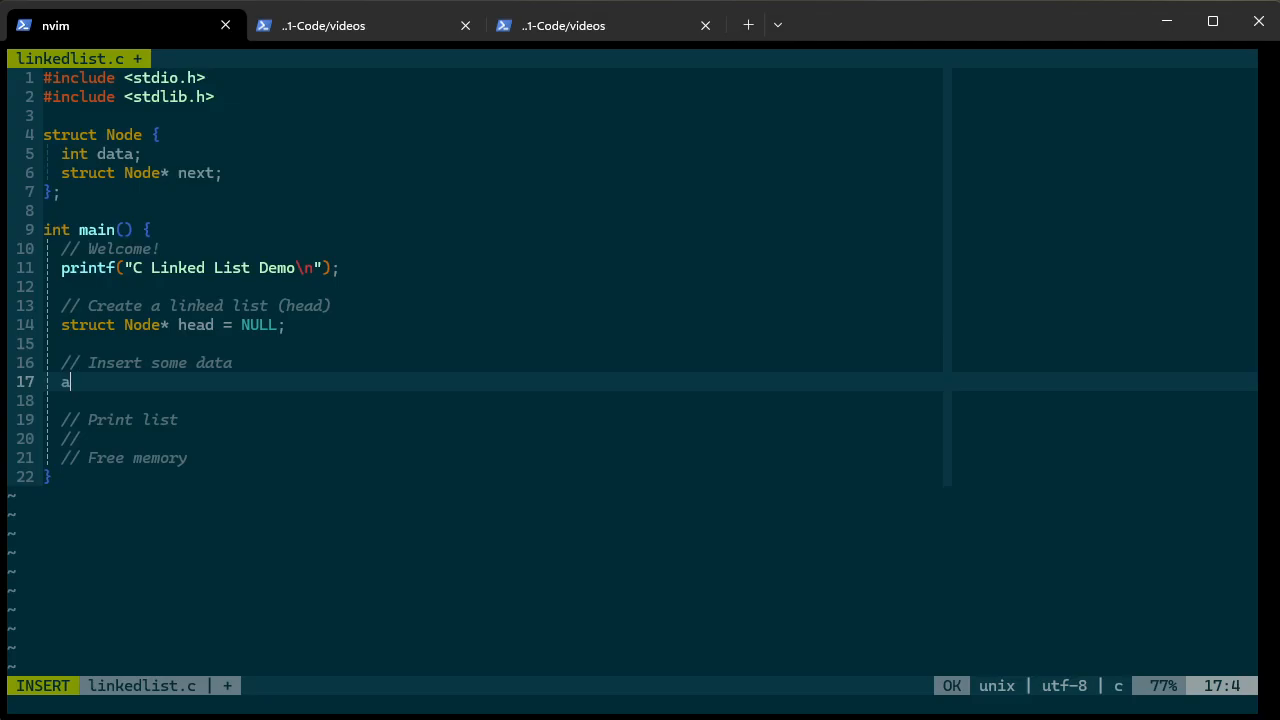
{"action": "type", "text": "ppend("}
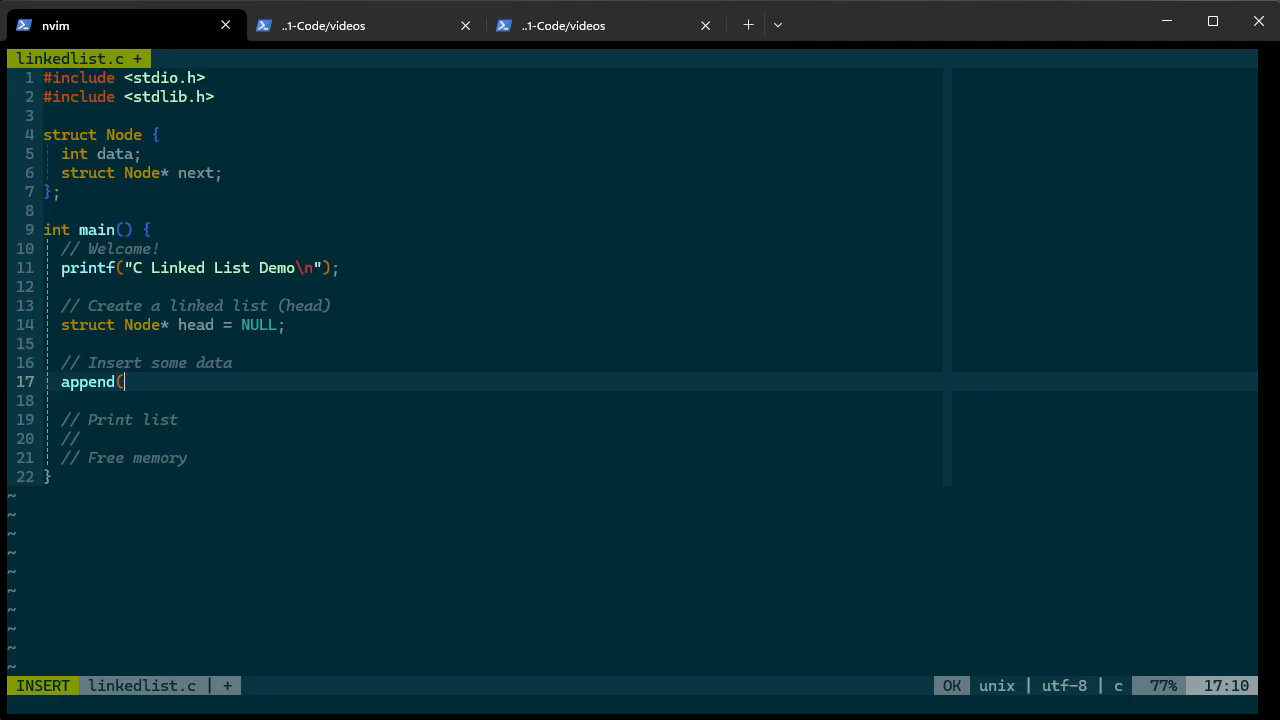
{"action": "type", "text": "head,"}
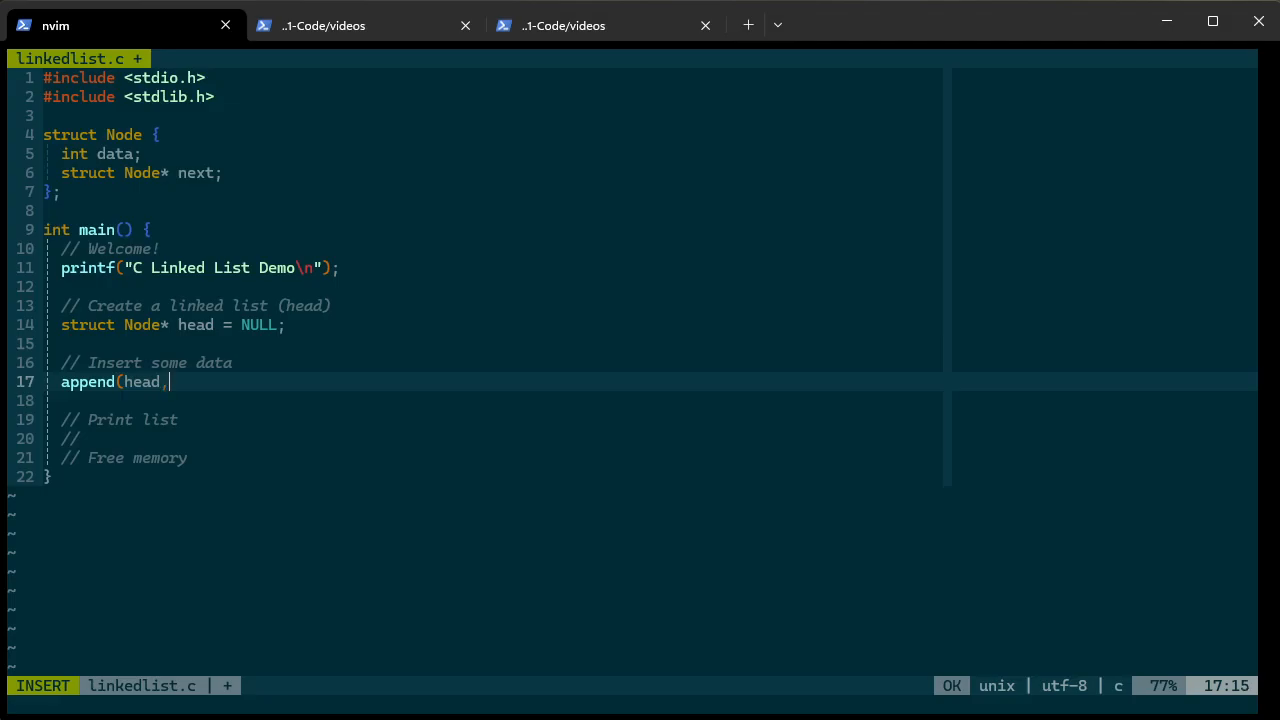
{"action": "type", "text": "\" \""}
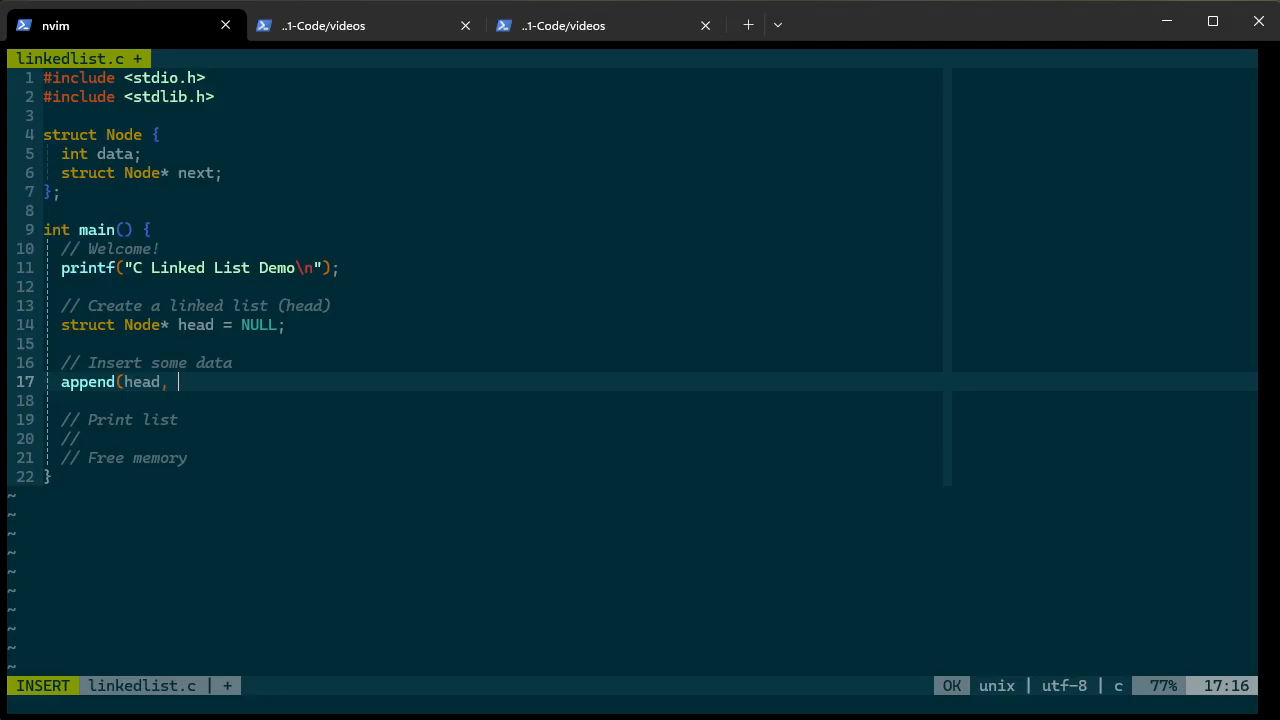
{"action": "type", "text": "10);"}
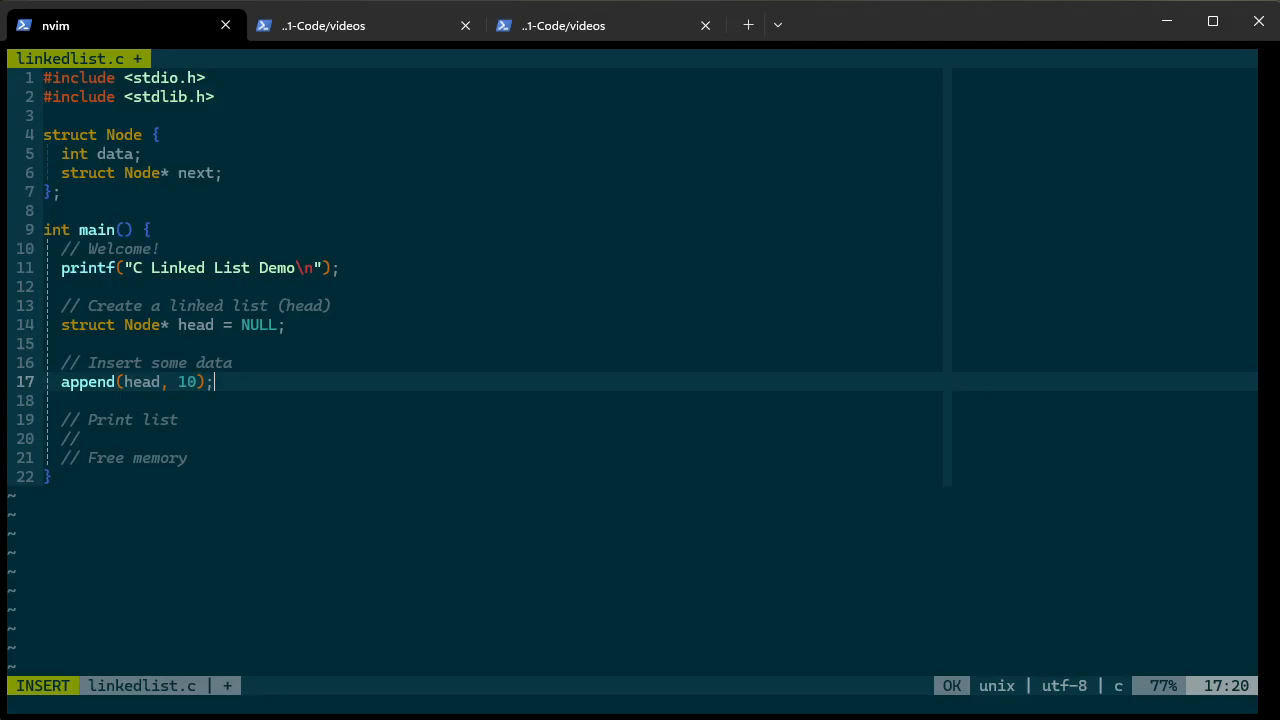
{"action": "key", "text": "Escape"}
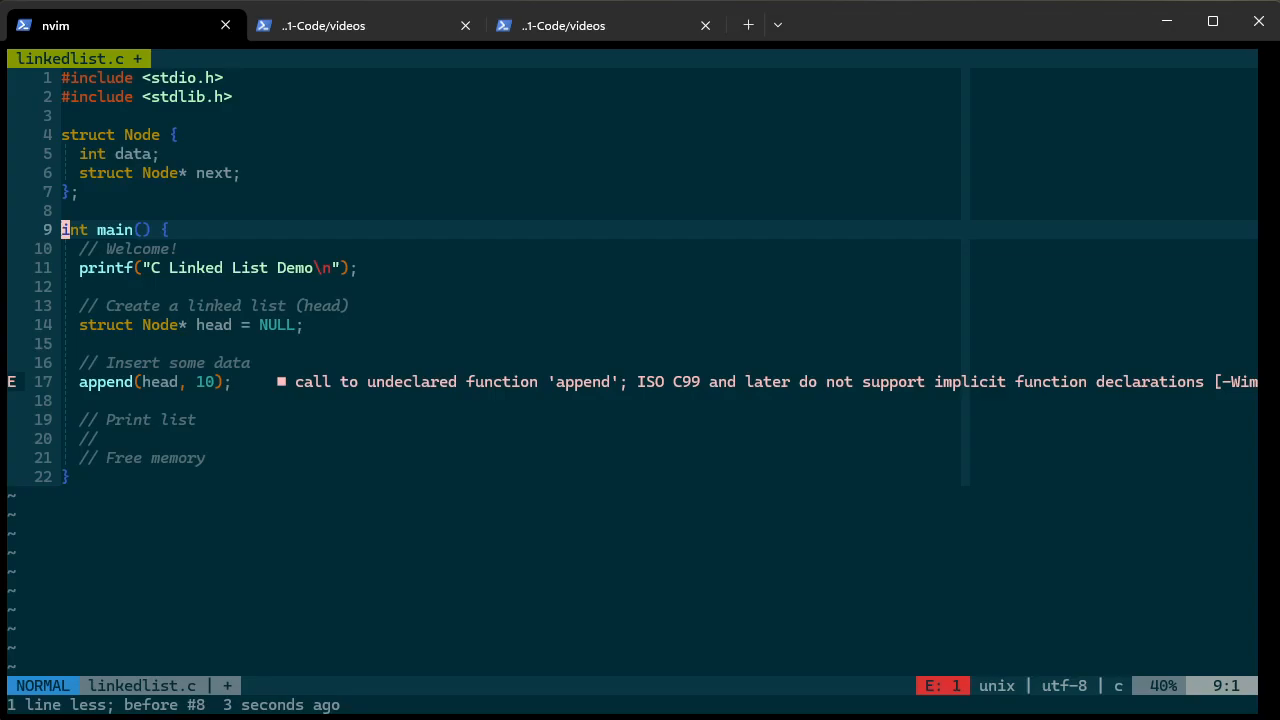
Write the signature void append(struct Node* list, int data) with an opening brace
{"action": "type", "text": "void"}
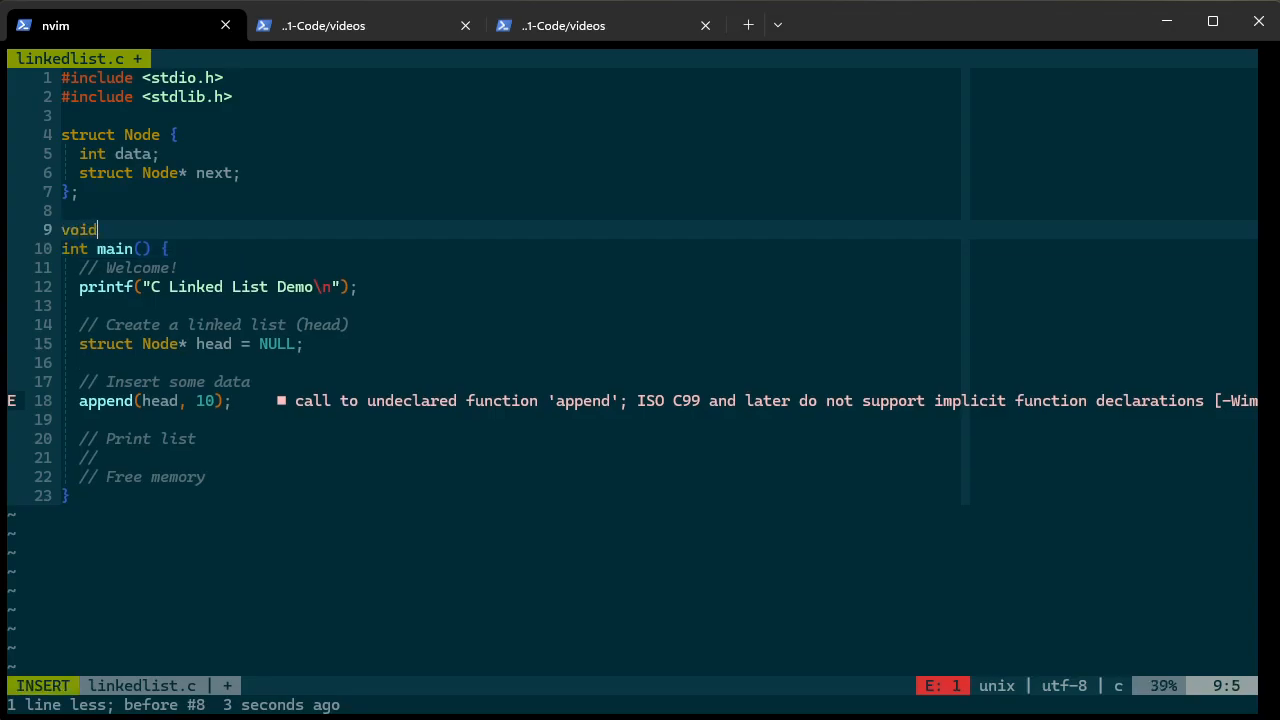
{"action": "type", "text": "append ("}
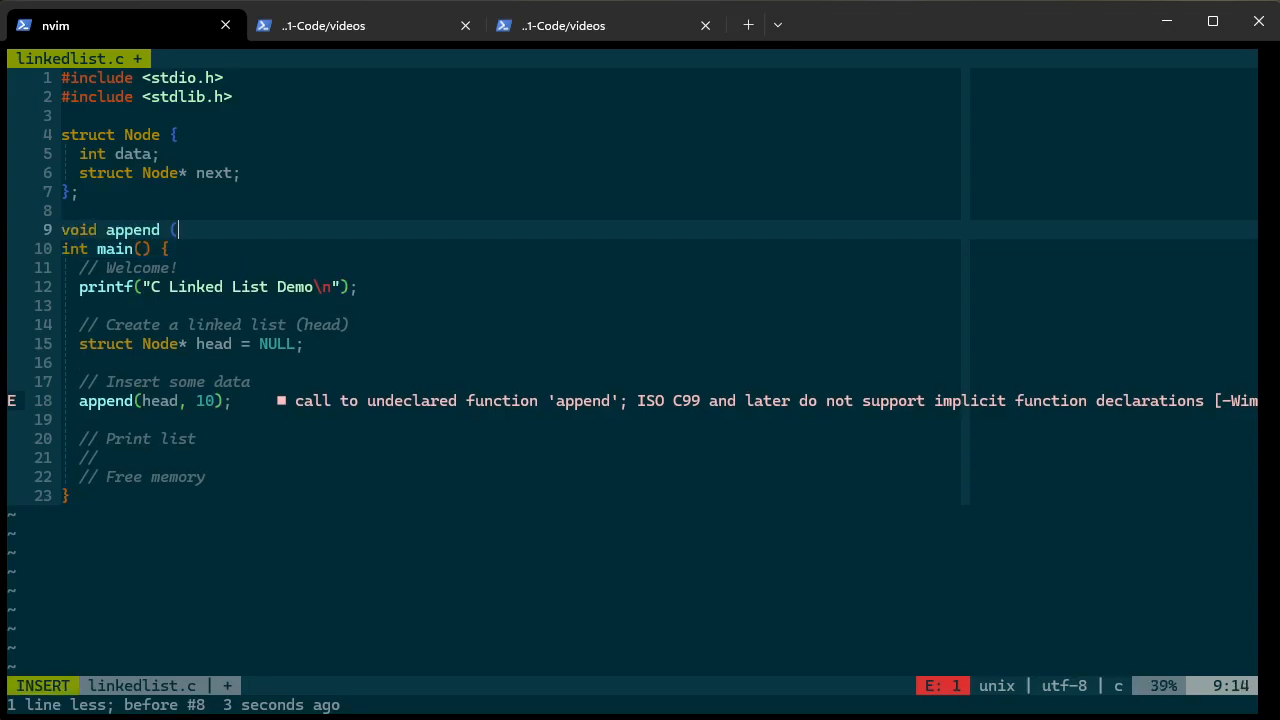
{"action": "key", "text": "BackSpace"}
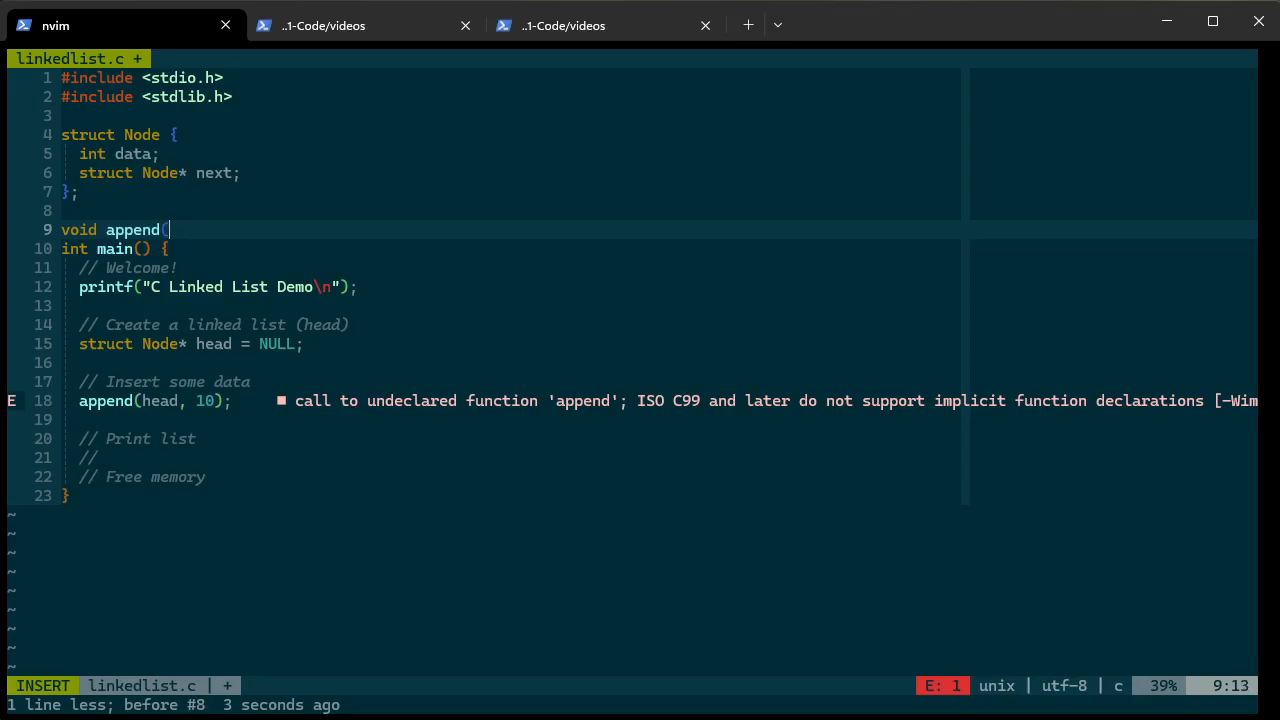
{"action": "type", "text": "struct Node*"}
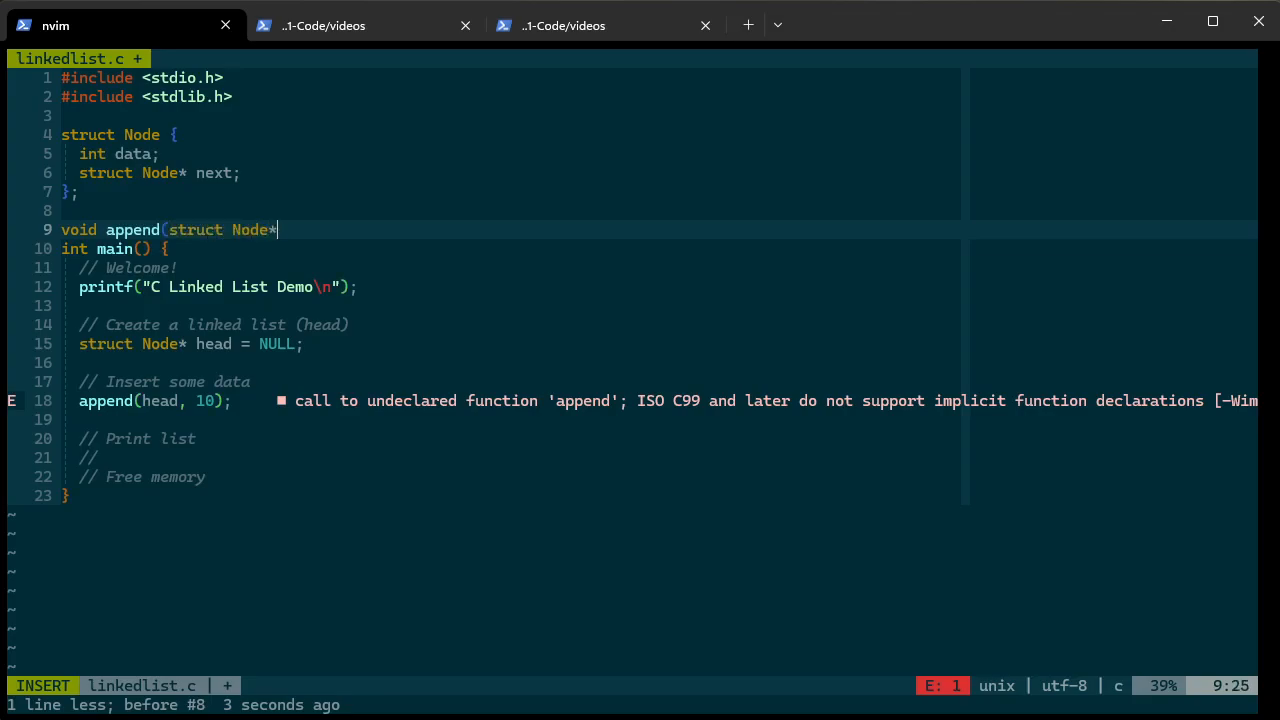
{"action": "type", "text": "l"}
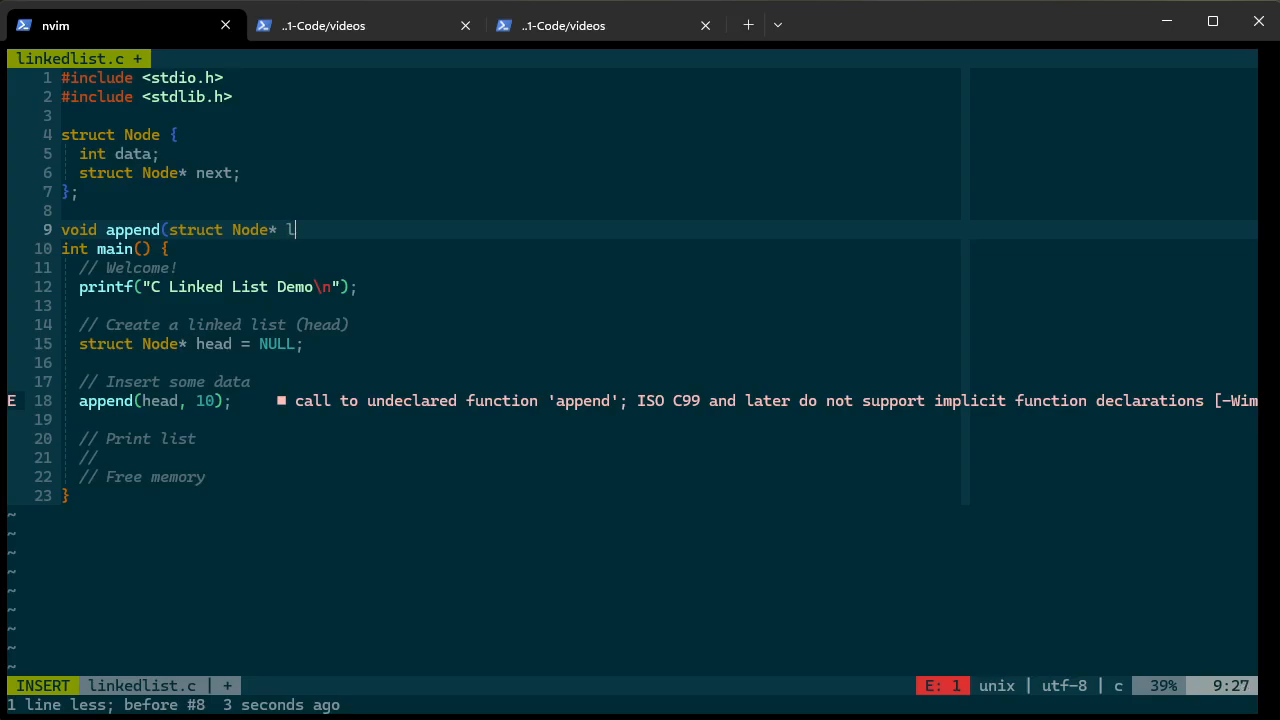
{"action": "type", "text": "ist,"}
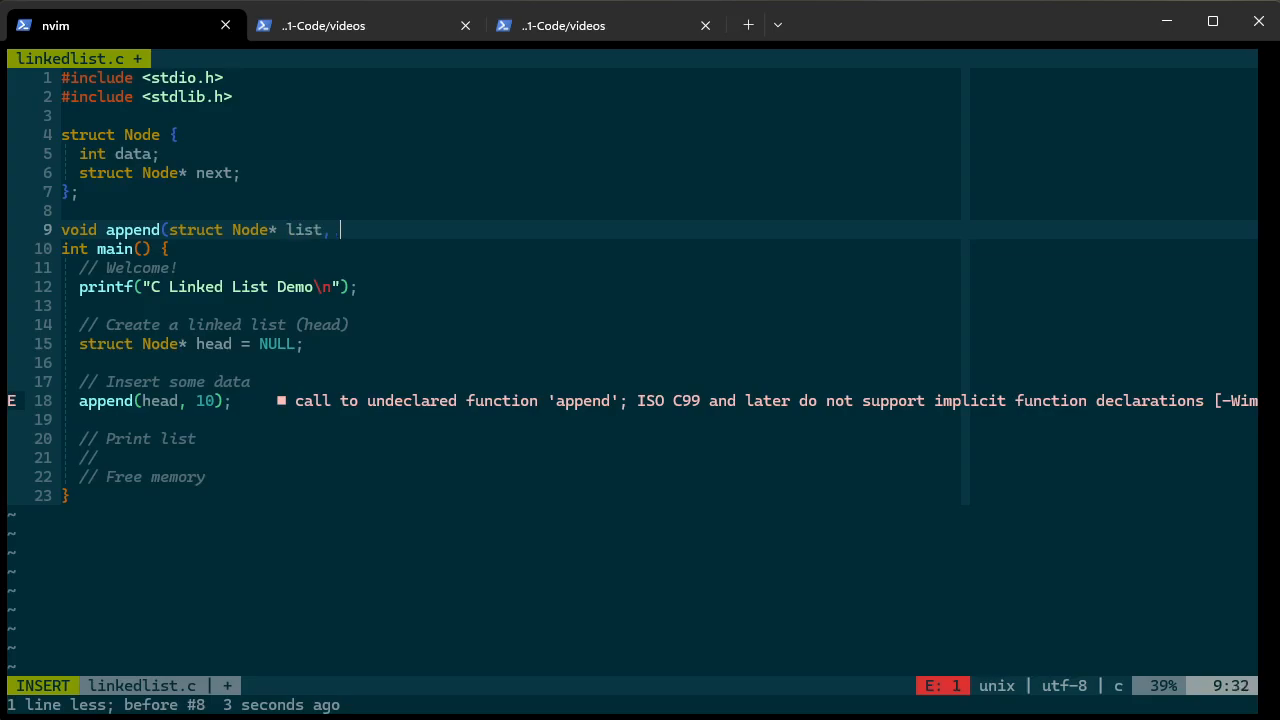
{"action": "type", "text": "int"}
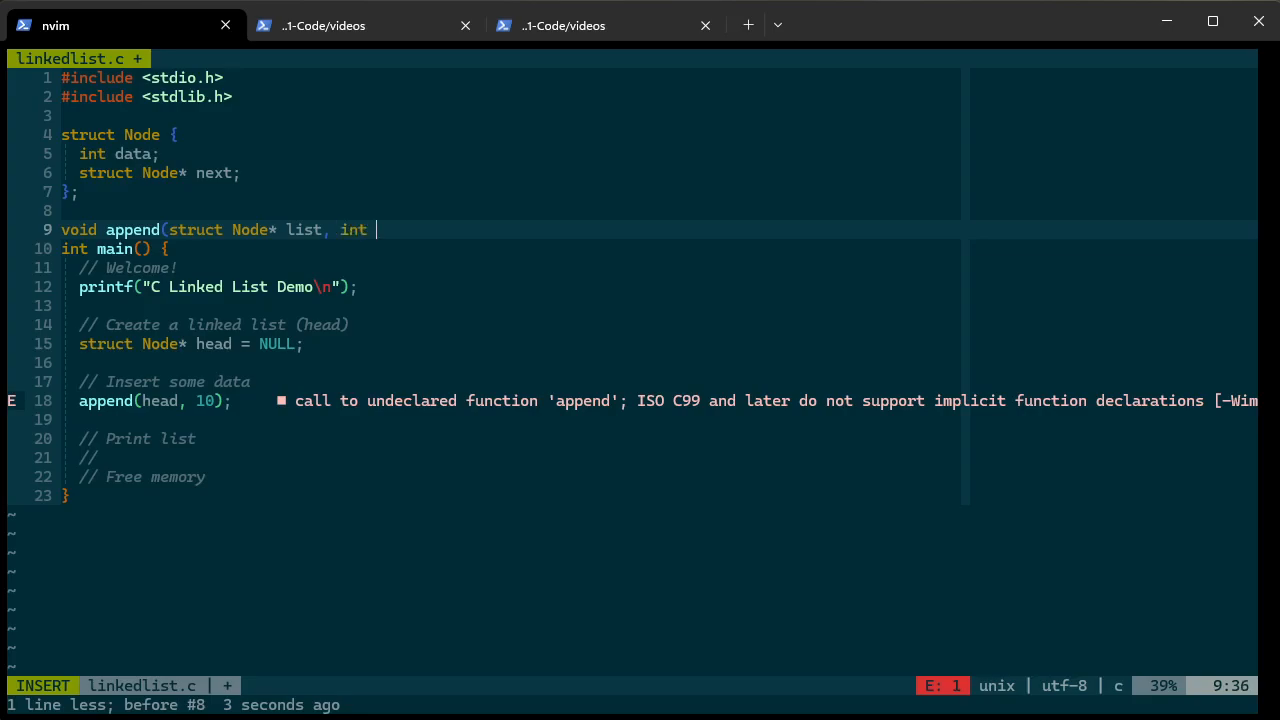
{"action": "type", "text": "data){"}
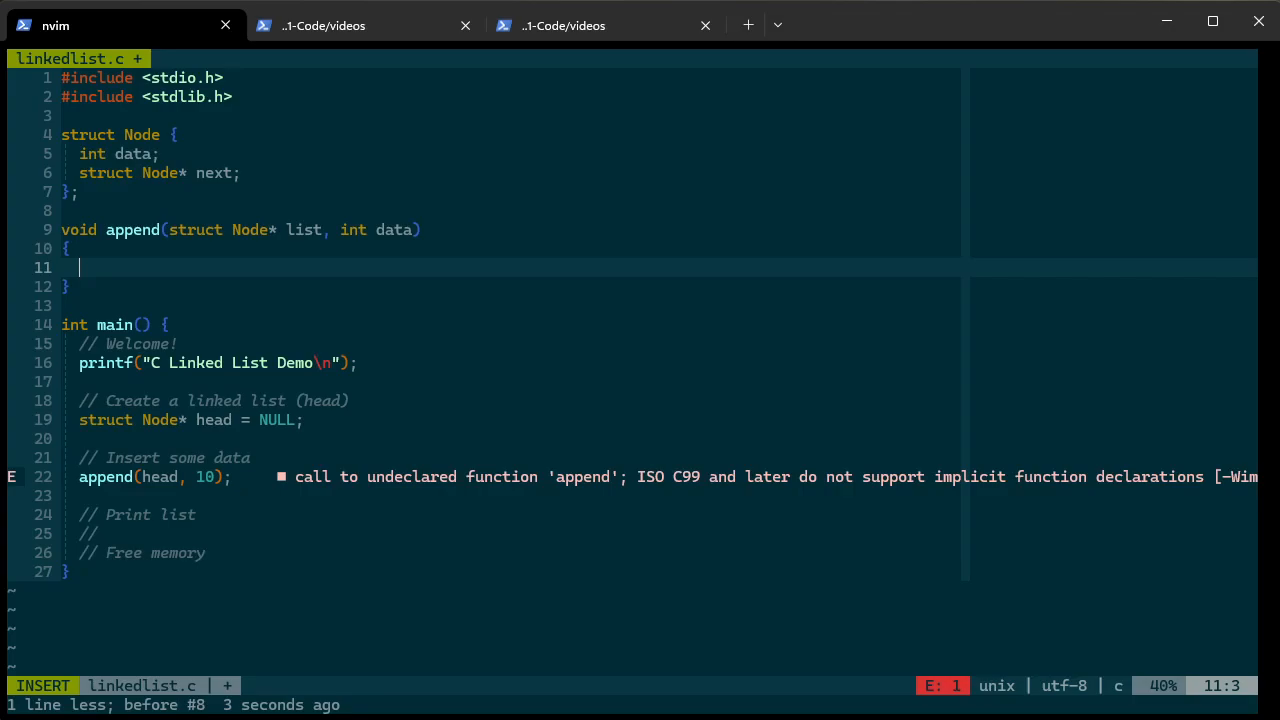
Fill the append body with // Make new node and // Link into list comments
{"action": "type", "text": "//"}
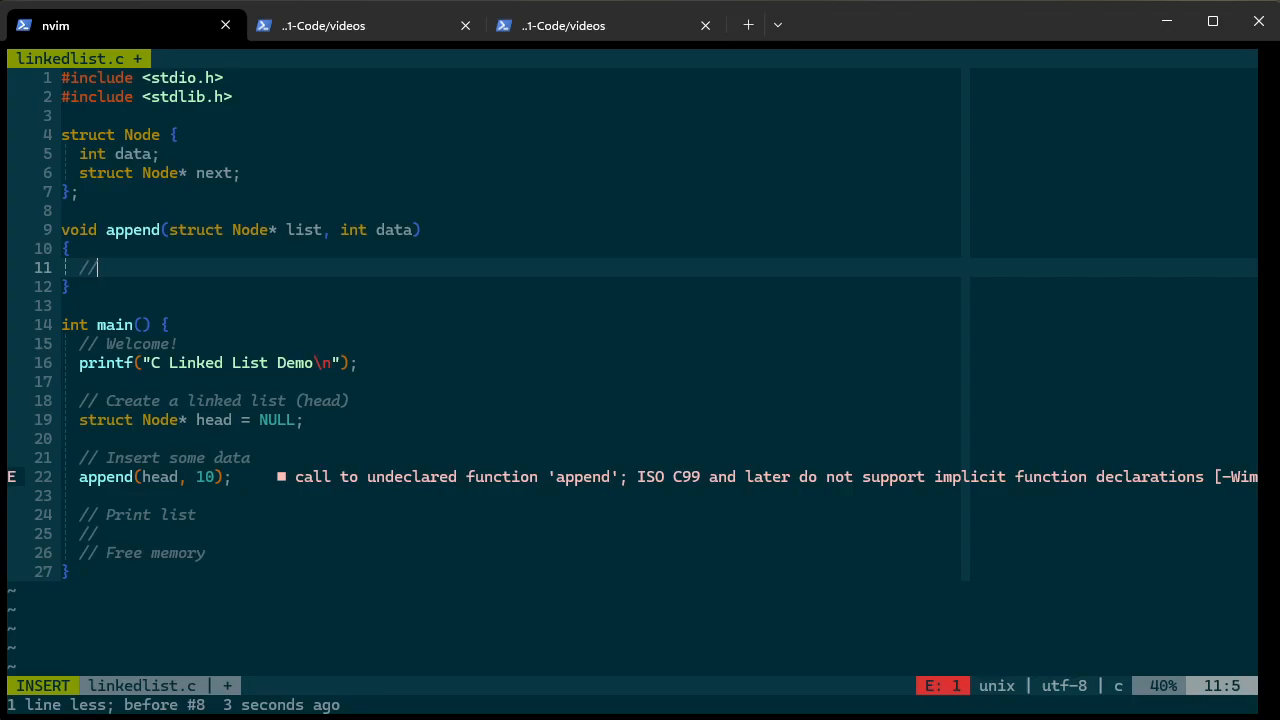
{"action": "type", "text": "Make new o"}
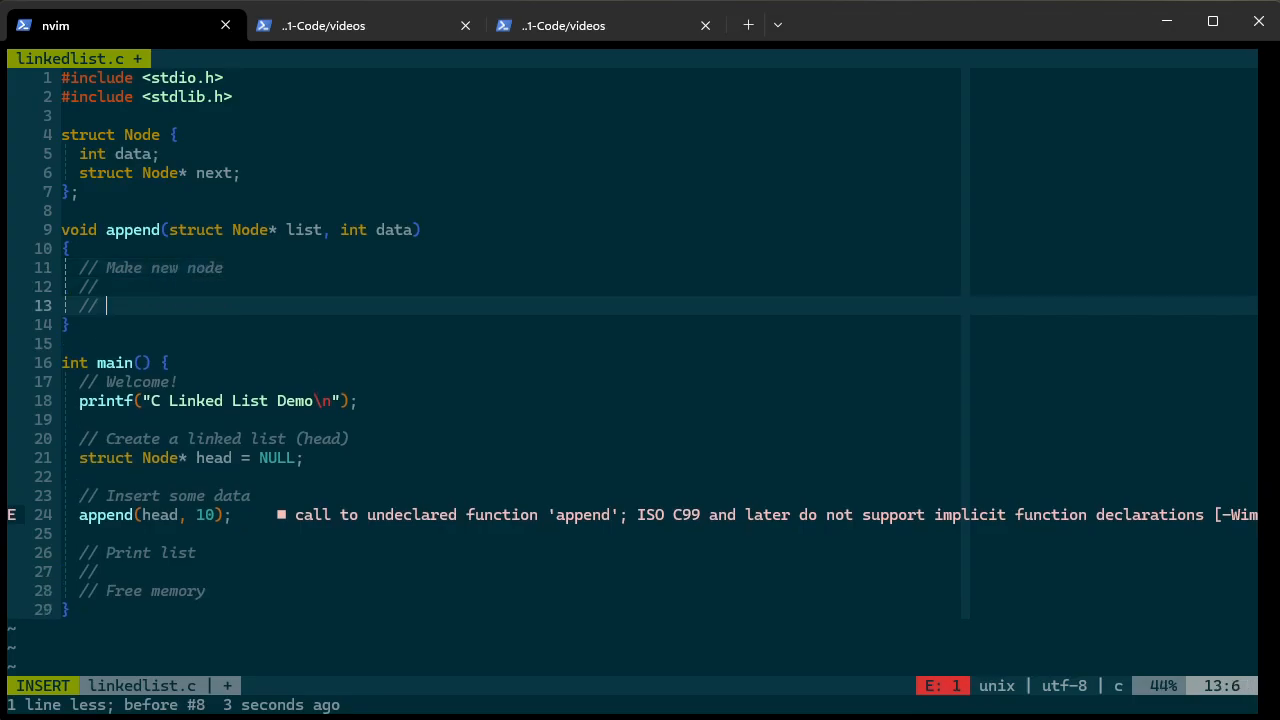
{"action": "type", "text": "Link into"}
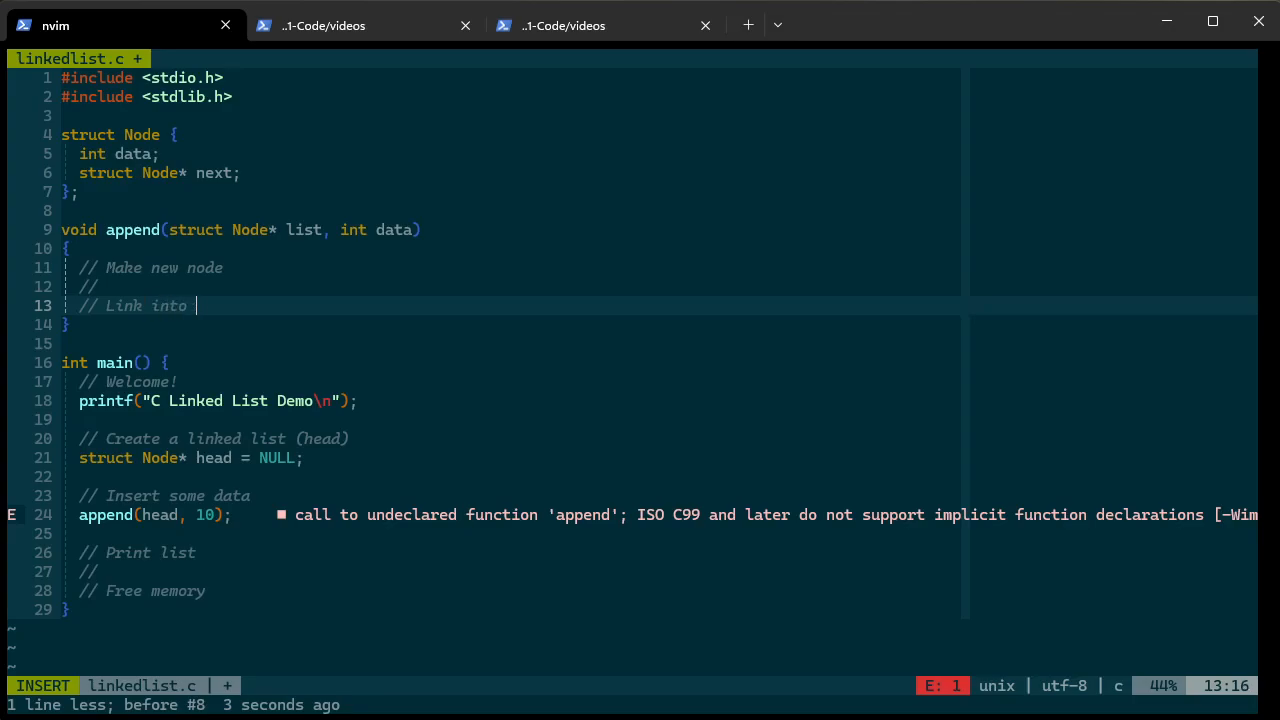
{"action": "key", "text": "Escape"}
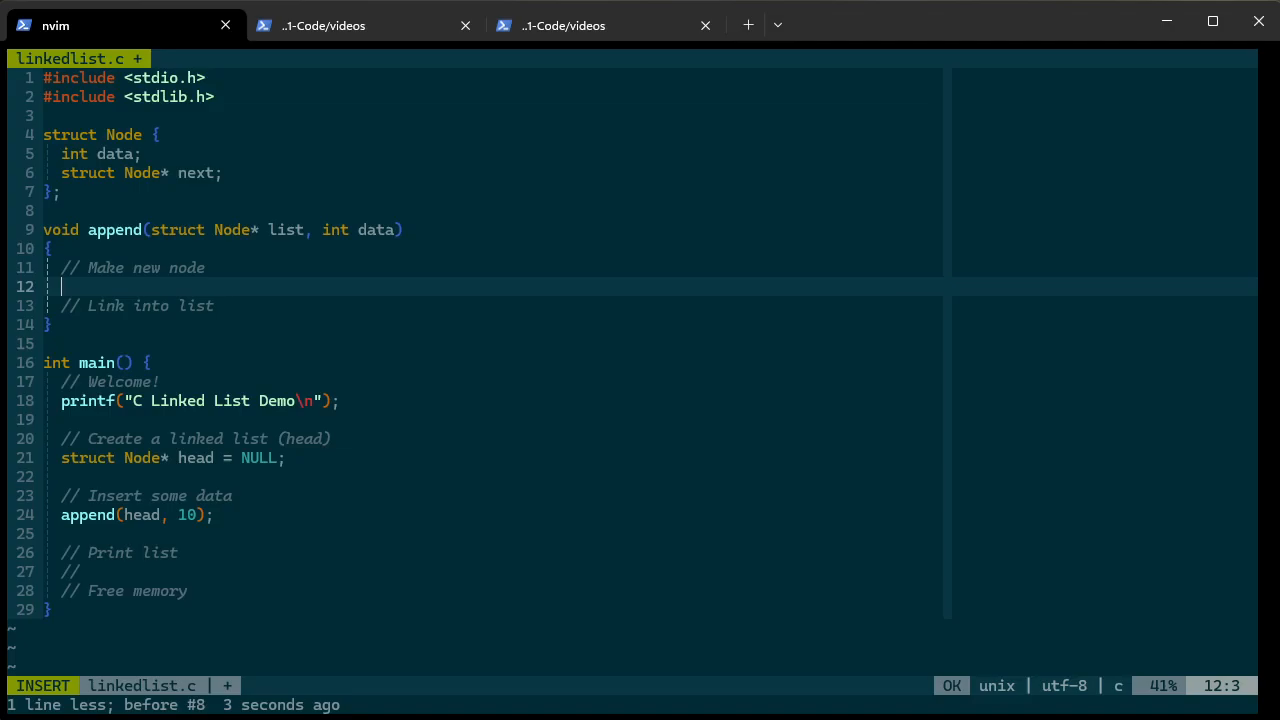
Allocate the node with struct Node* newNode = malloc(sizeof(*newNode));
{"action": "type", "text": "strut"}
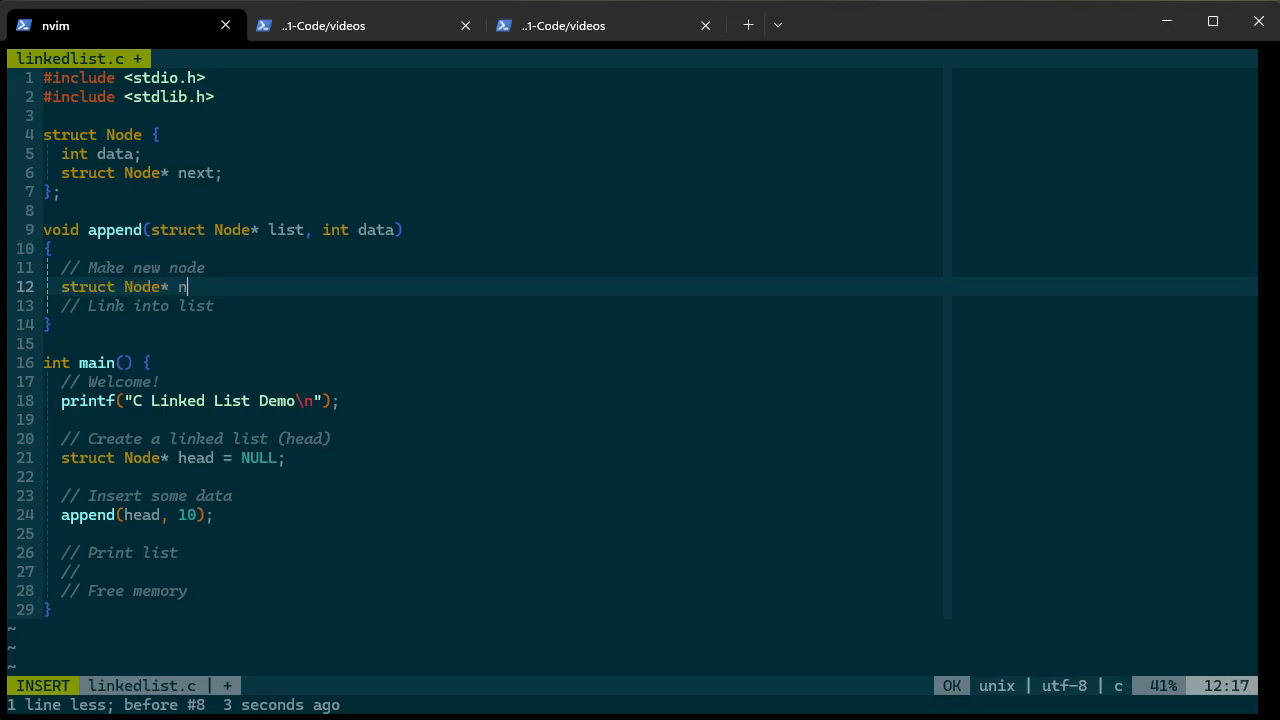
{"action": "type", "text": "ewNode ="}
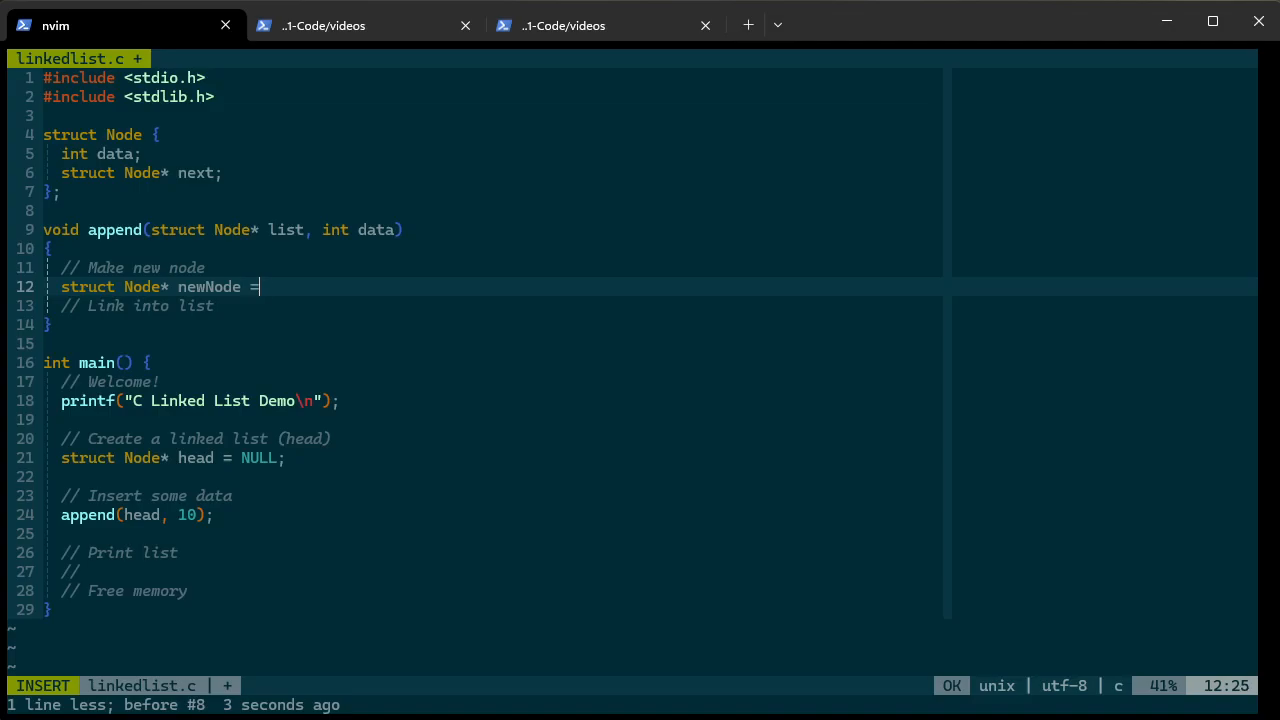
{"action": "type", "text": "malloc"}
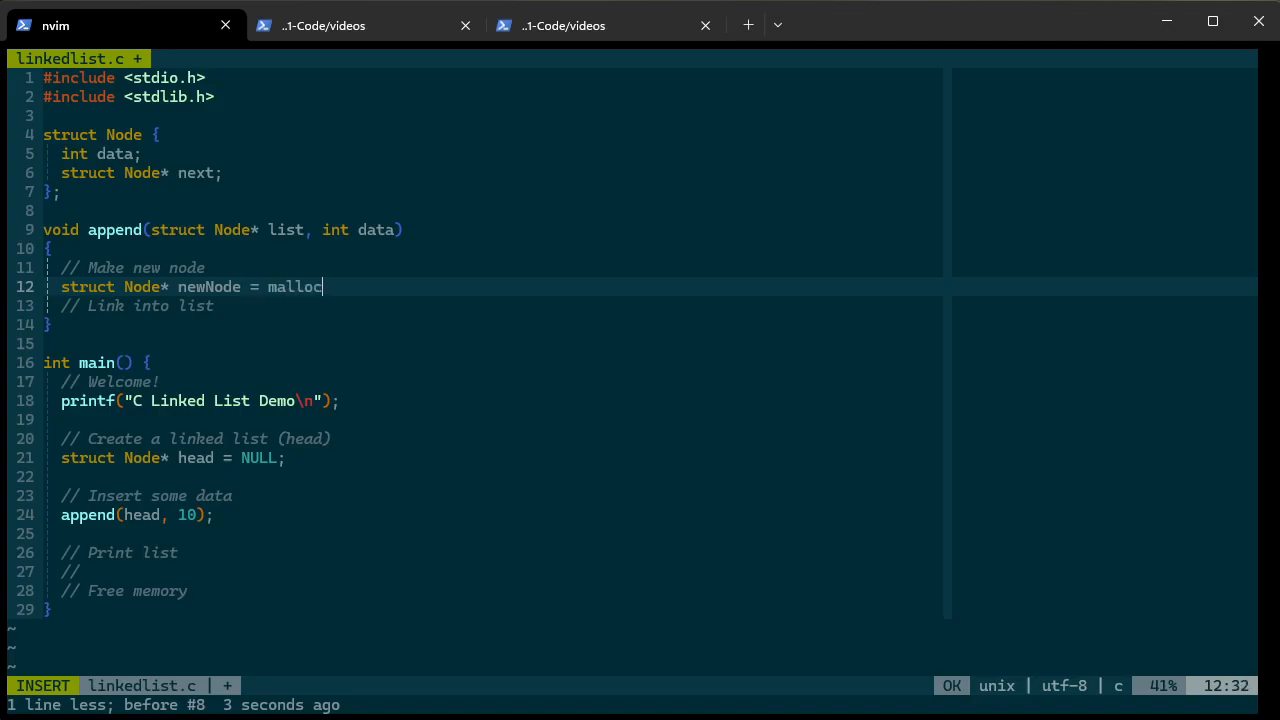
{"action": "type", "text": "("}
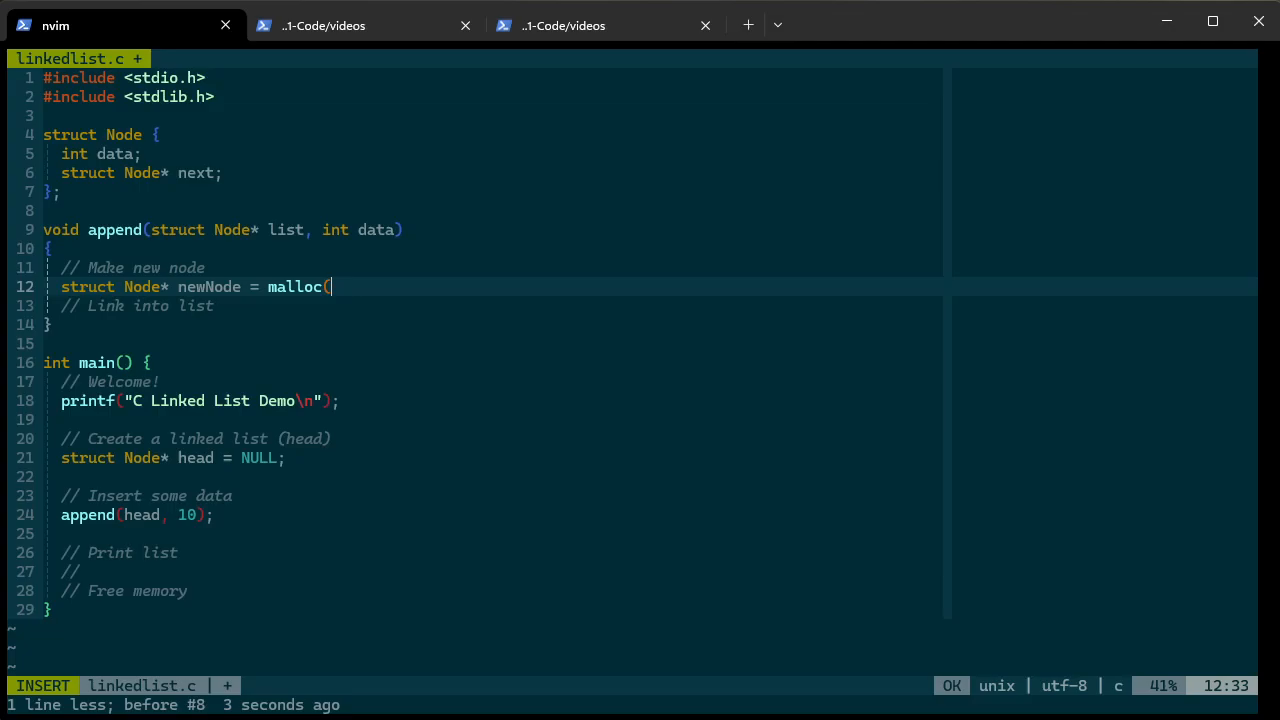
{"action": "type", "text": "sizeof("}
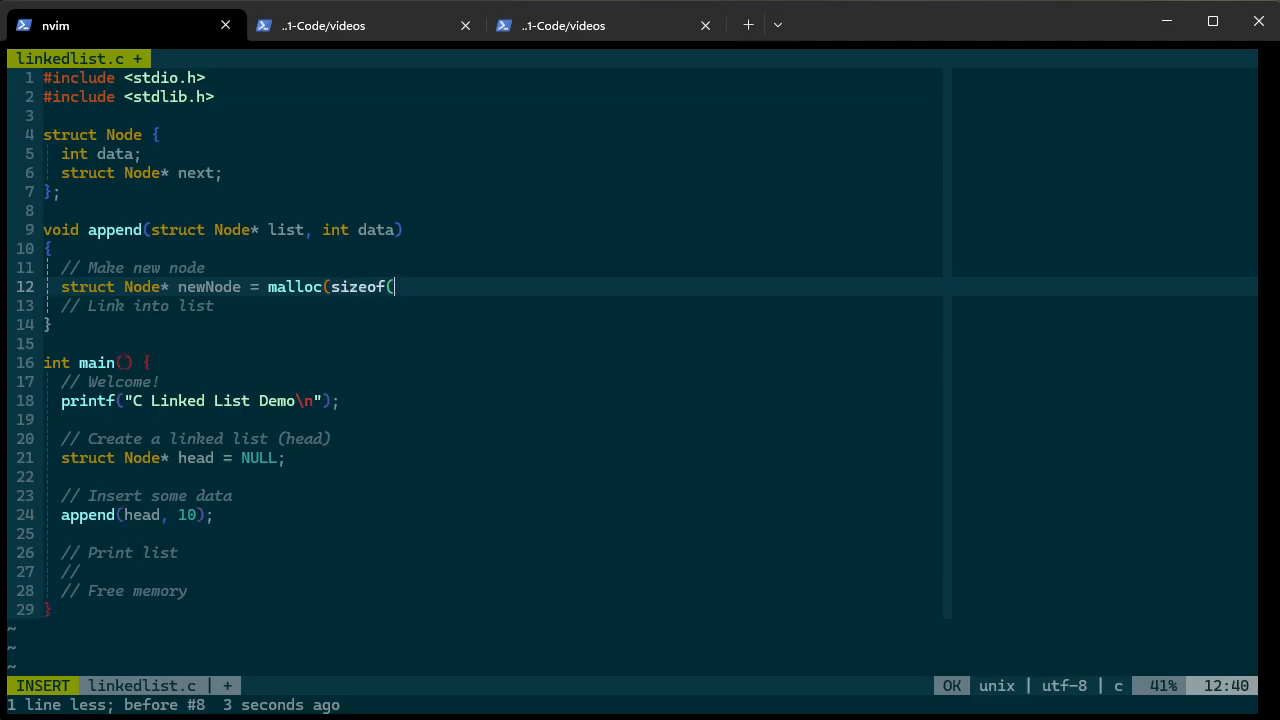
{"action": "type", "text": "*newNode));"}
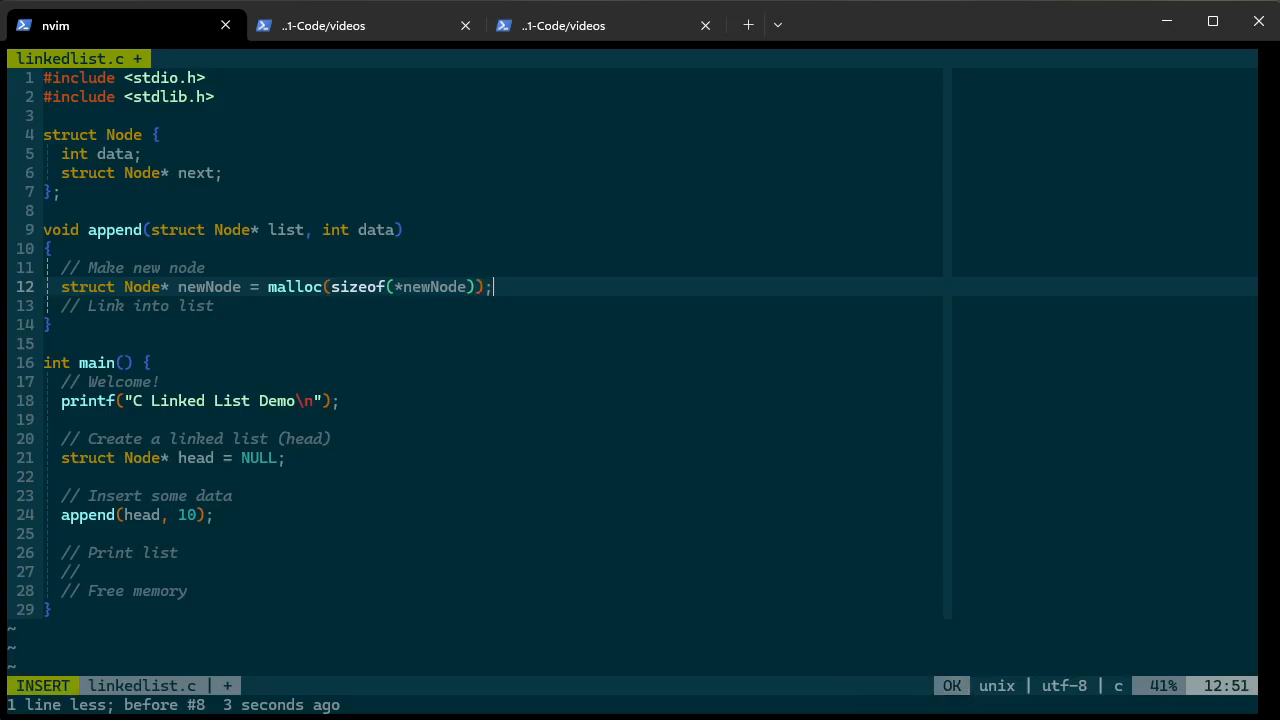
{"action": "key", "text": "Enter"}
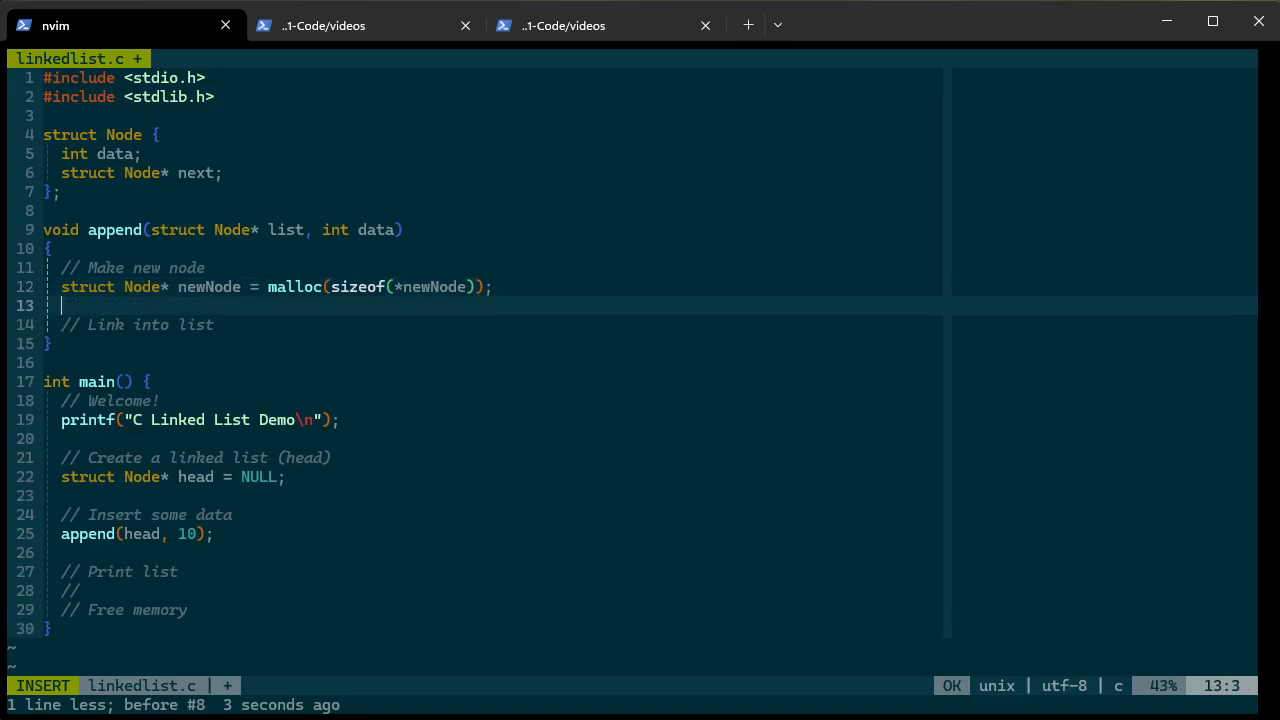
Add an if-NULL check calling perror("Malloc failed.") and exit(EXIT_FAILURE)
{"action": "key", "text": "Escape"}
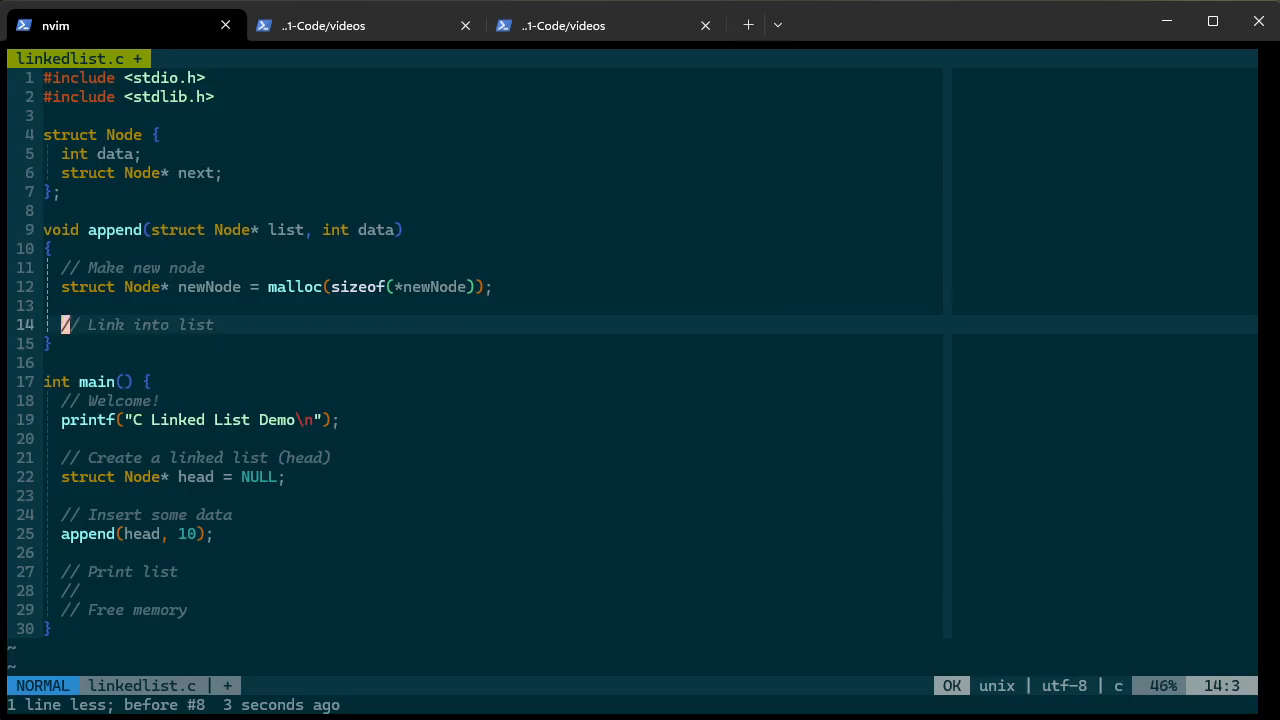
{"action": "key", "text": "k"}
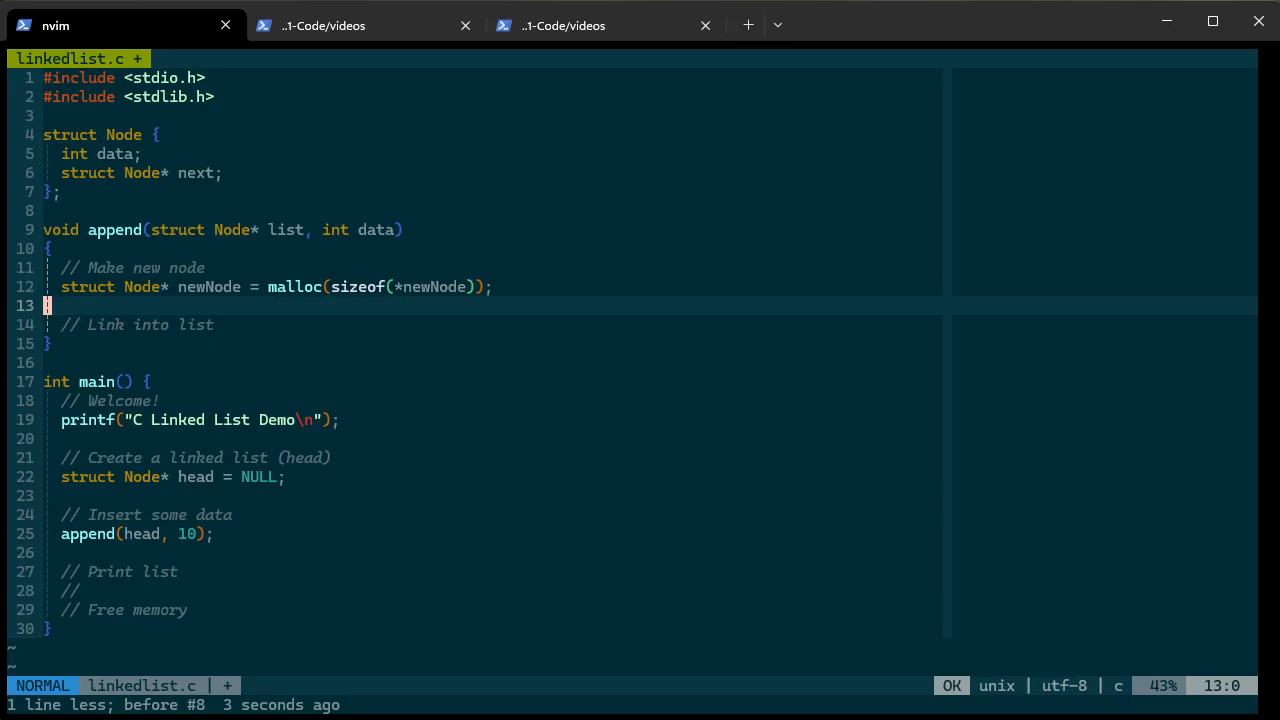
{"action": "key", "text": "i"}
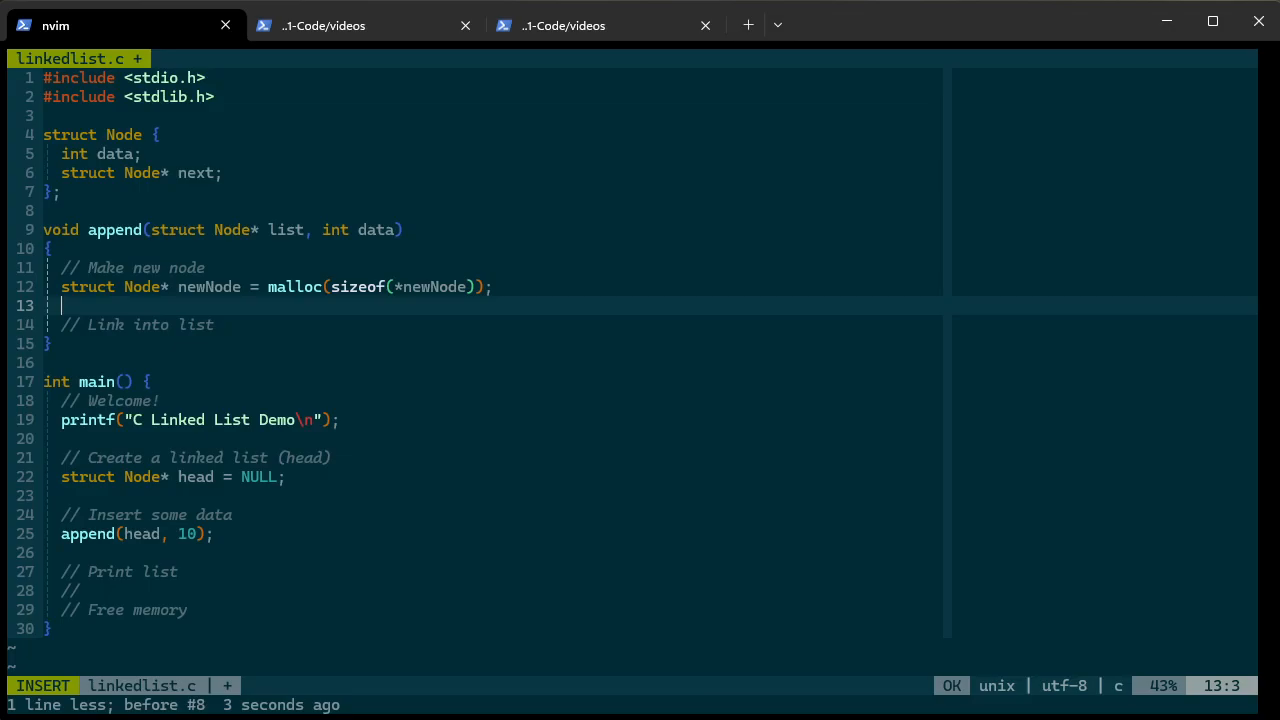
{"action": "type", "text": "if (newNode == NULL) {"}
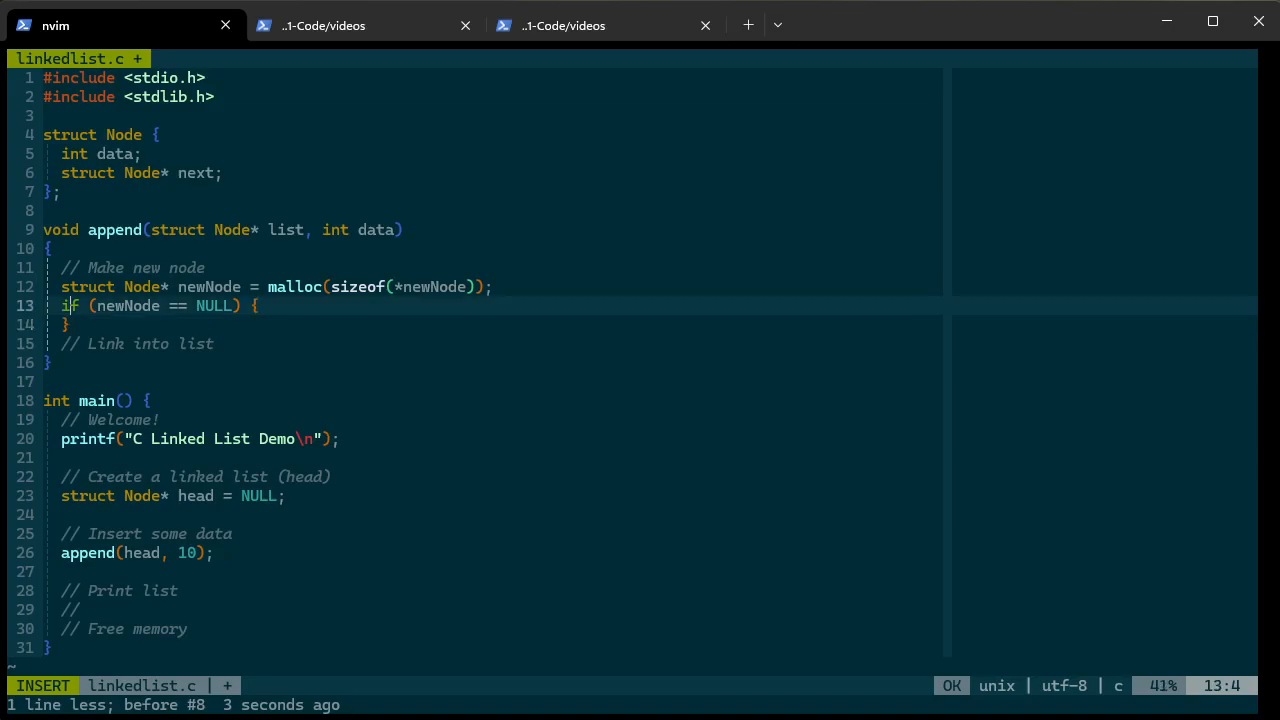
{"action": "type", "text": "perror(\"Ma"}
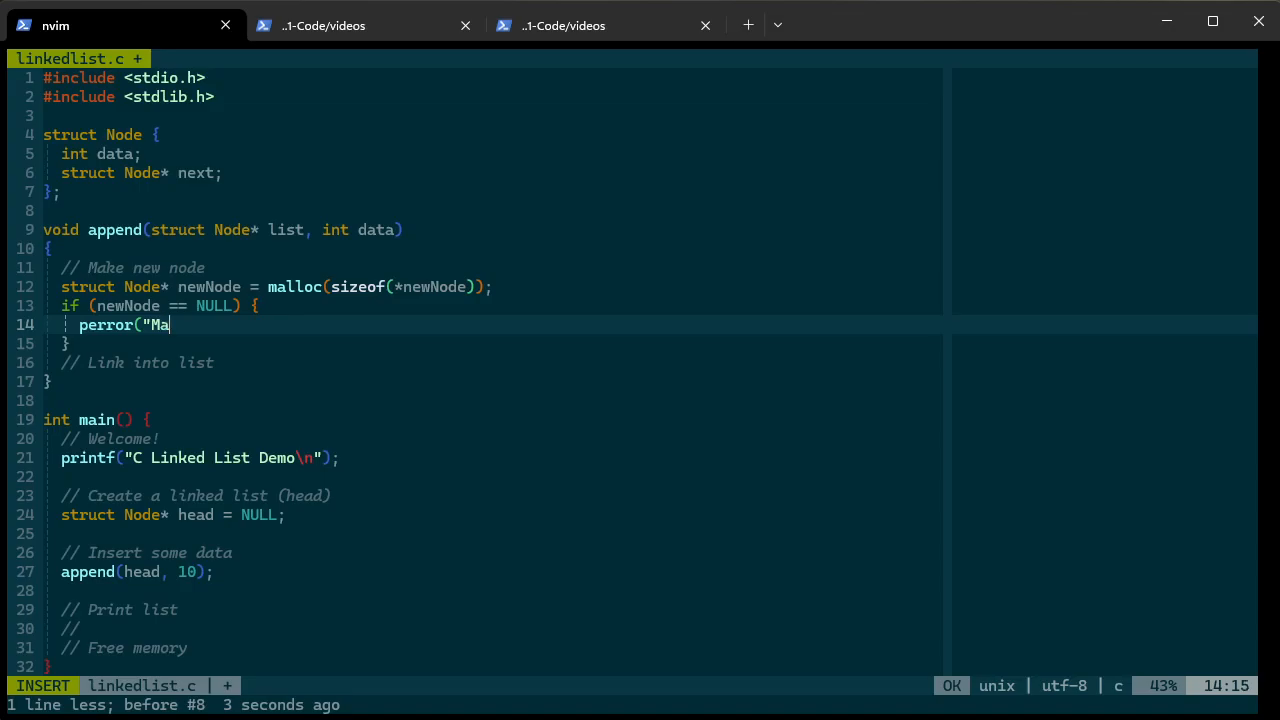
{"action": "type", "text": "lloc failed"}
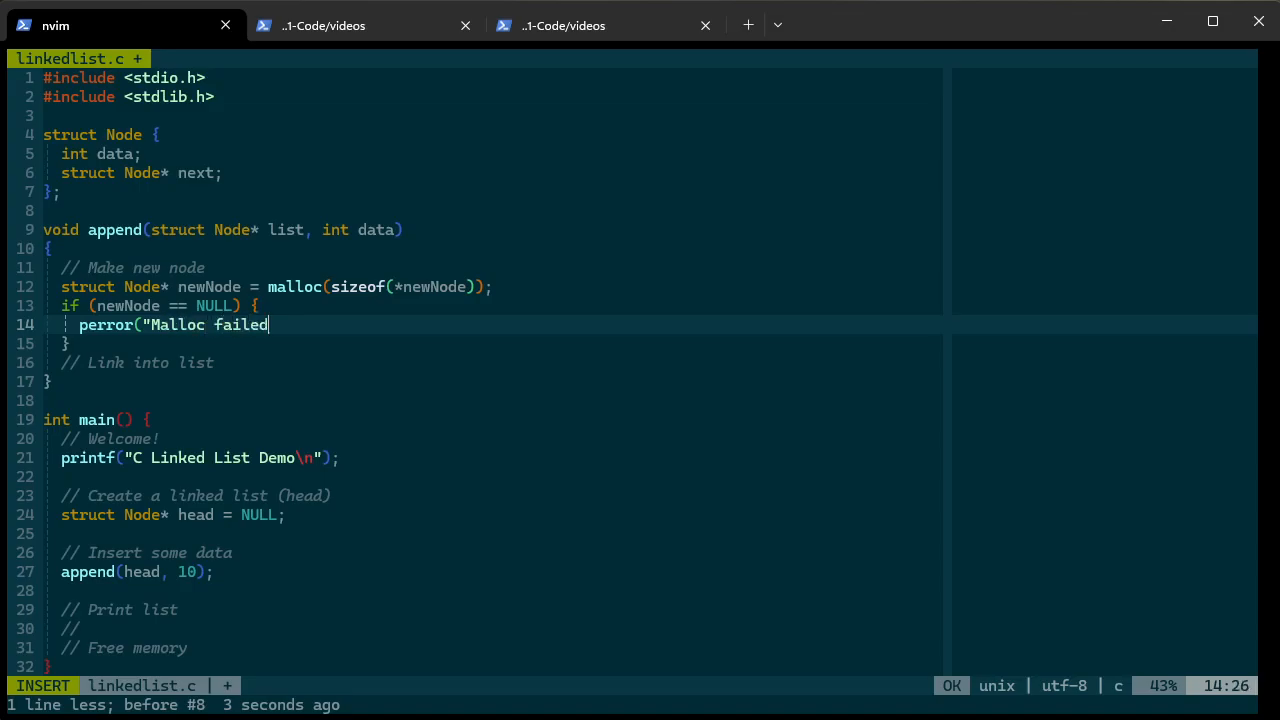
{"action": "type", "text": ".\");"}
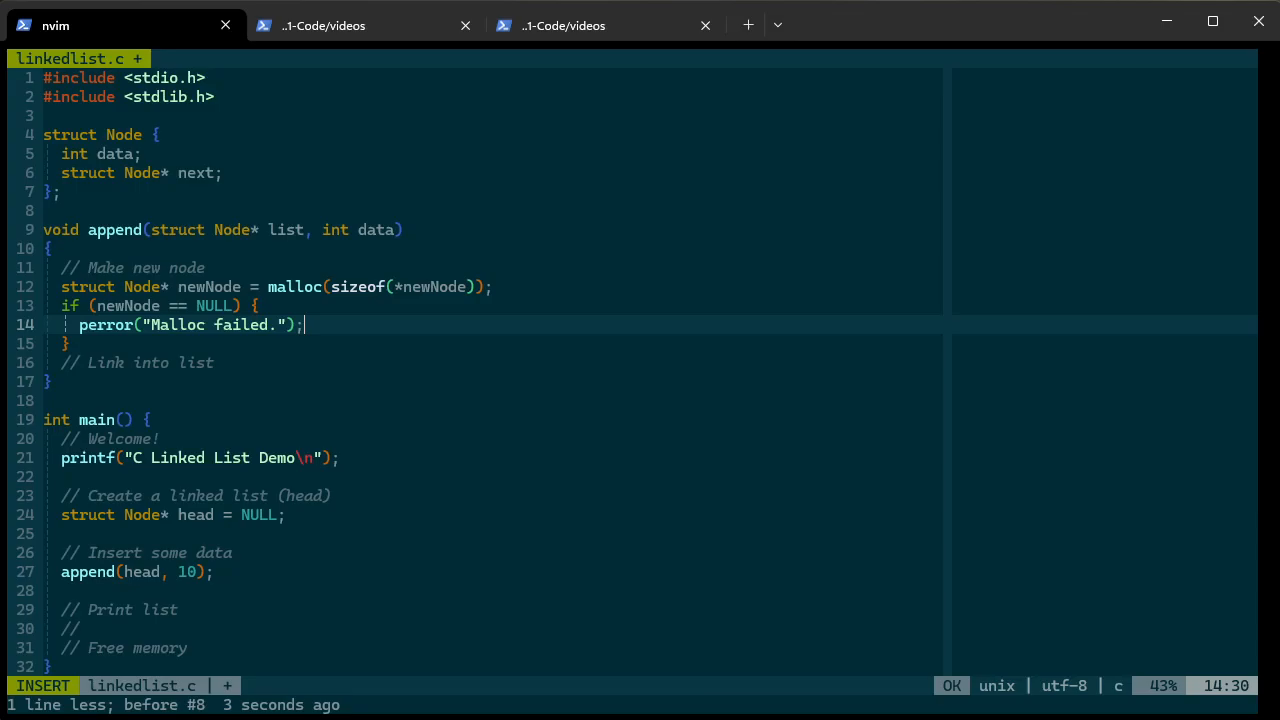
{"action": "type", "text": "retu"}
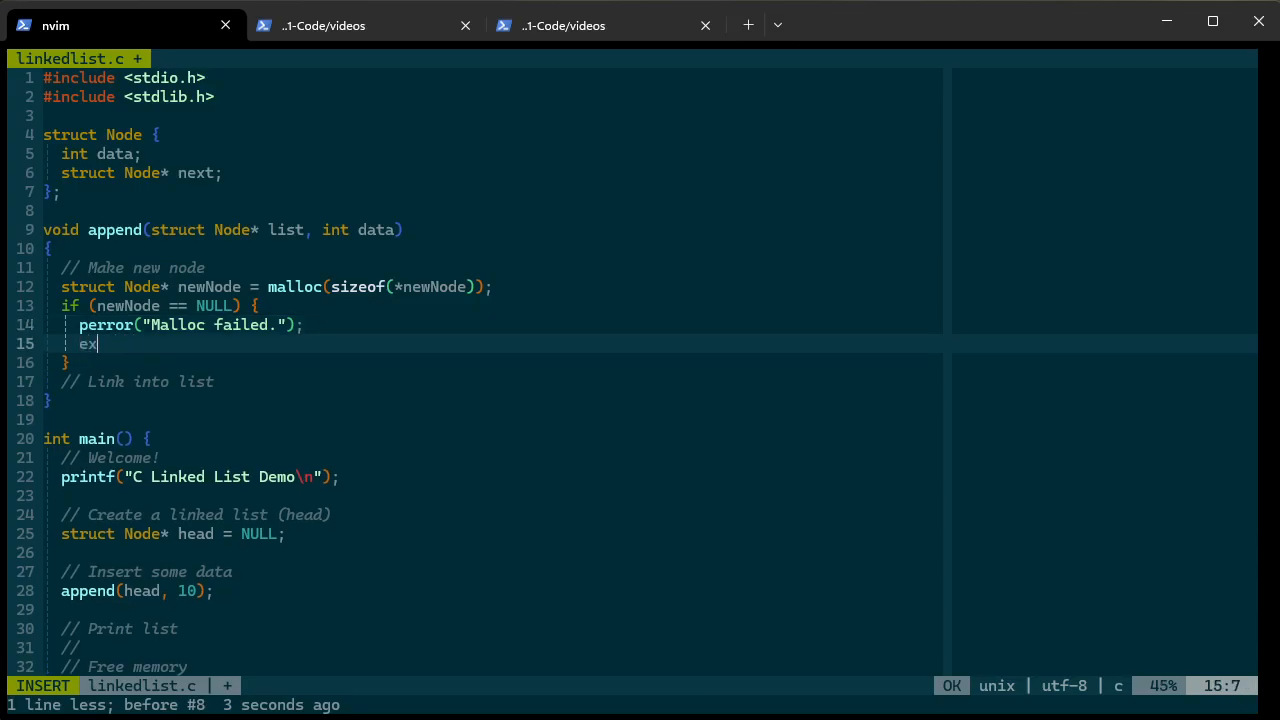
{"action": "type", "text": "it("}
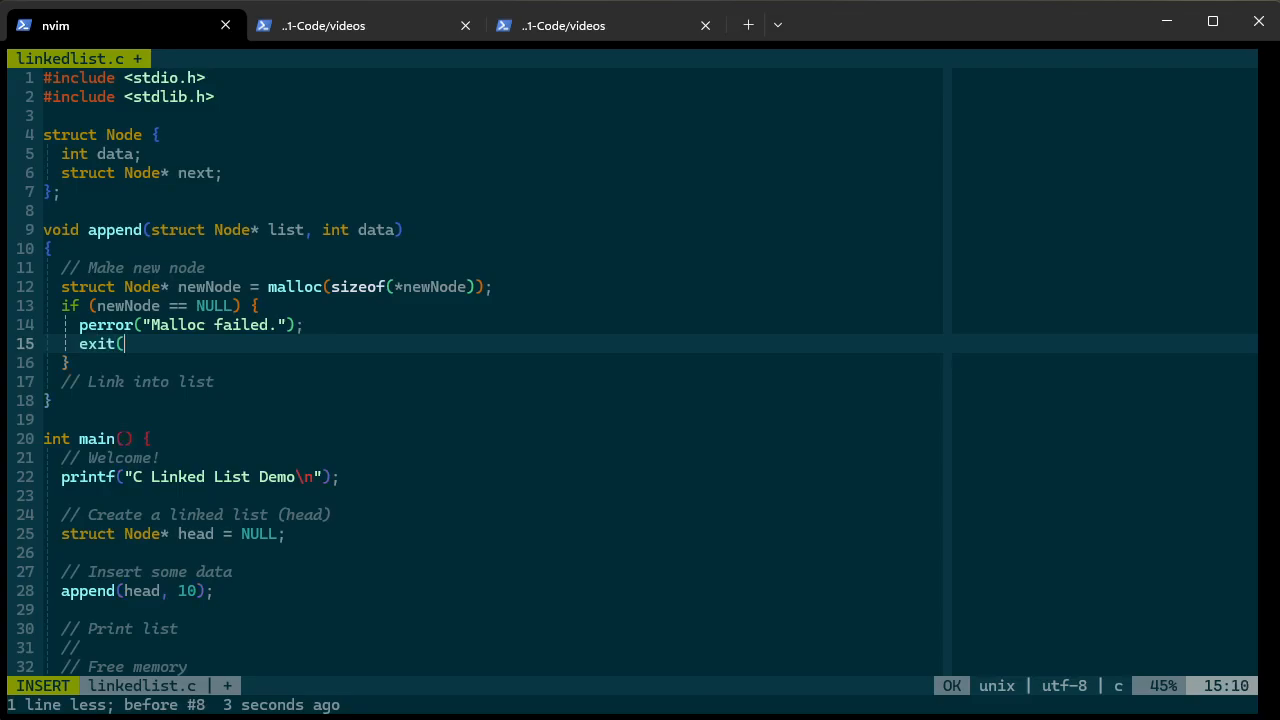
{"action": "type", "text": "EXIS"}
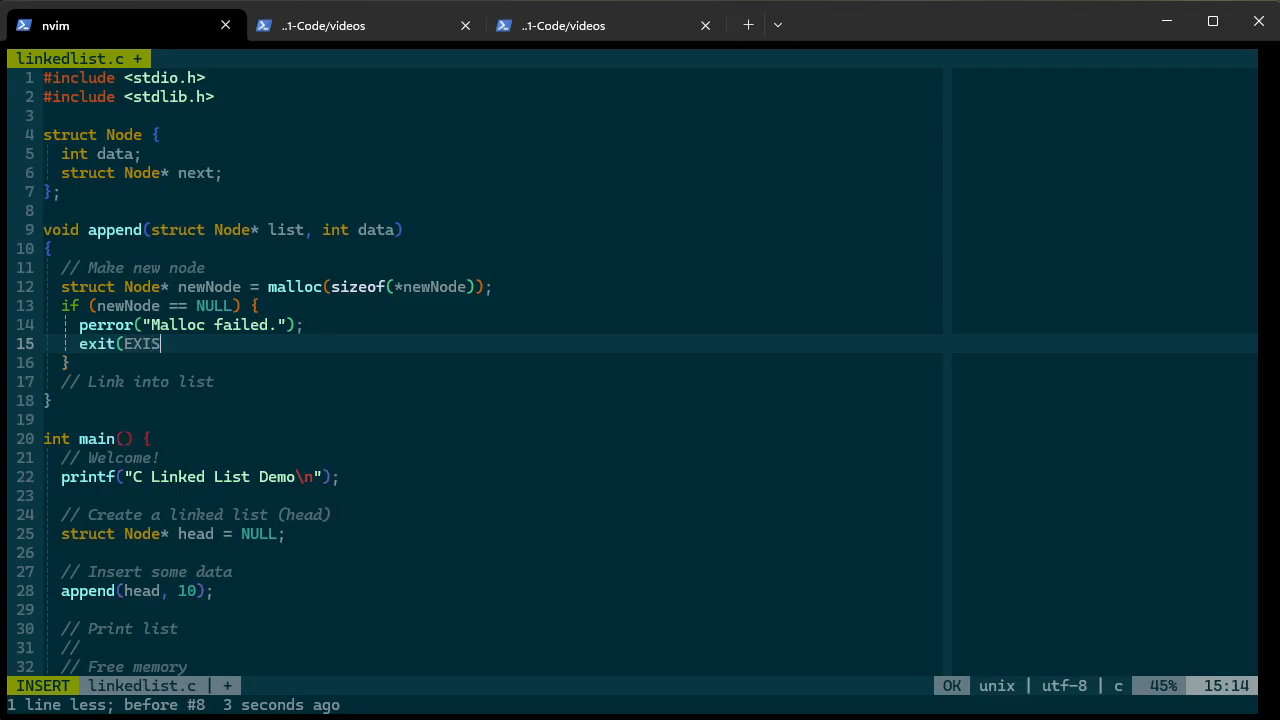
{"action": "type", "text": "_FAI"}
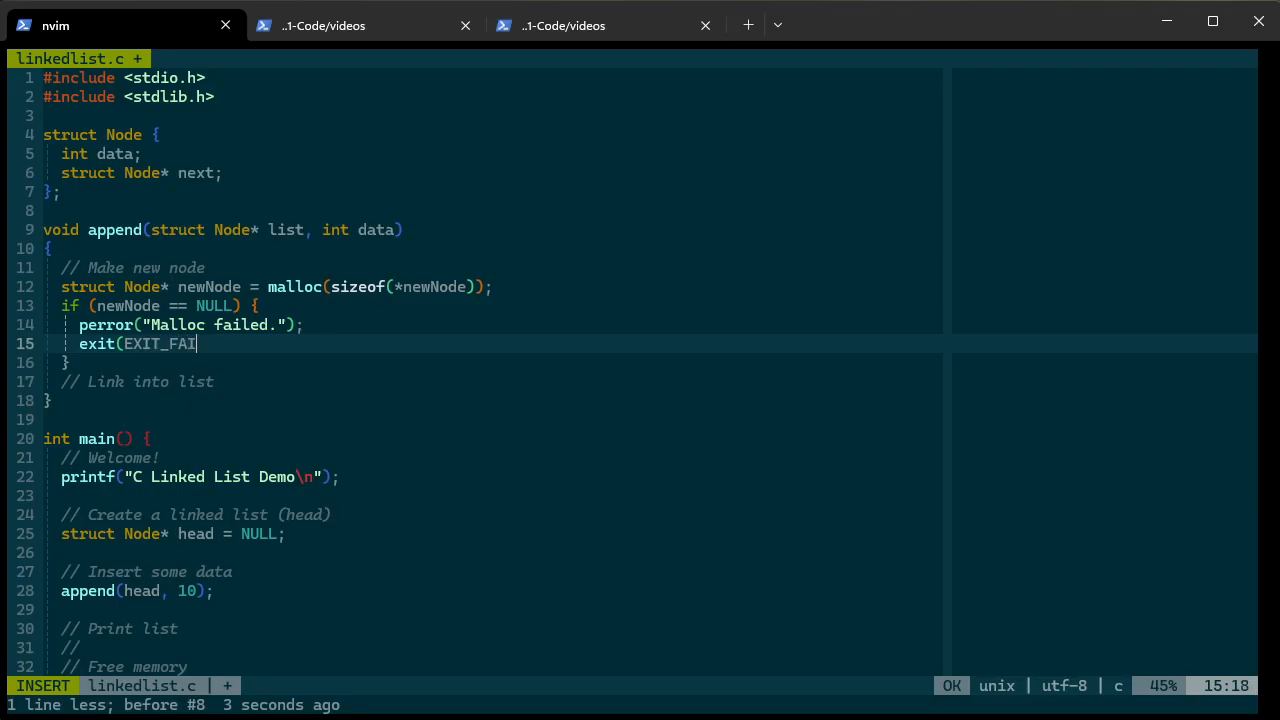
{"action": "type", "text": "LURE);"}
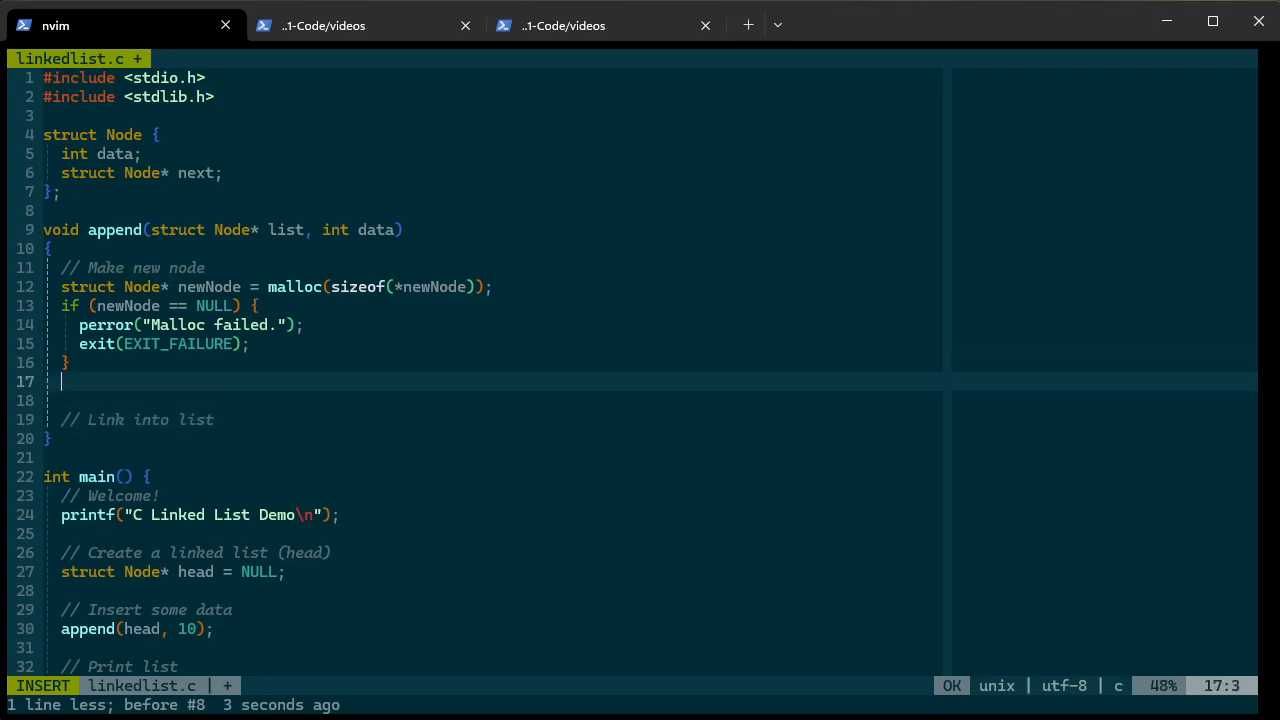
After the null check, write newNode->data = data; and newNode->next = NULL;
{"action": "key", "text": "Return"}
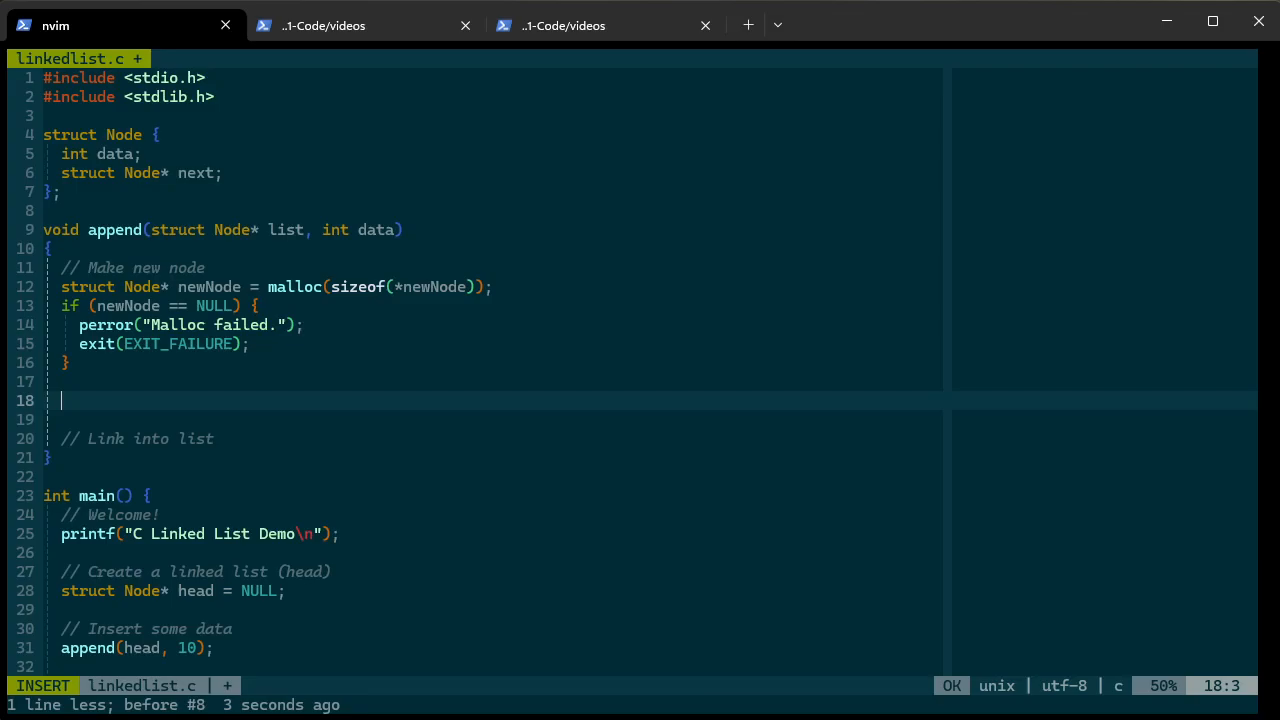
{"action": "type", "text": "newNode->"}
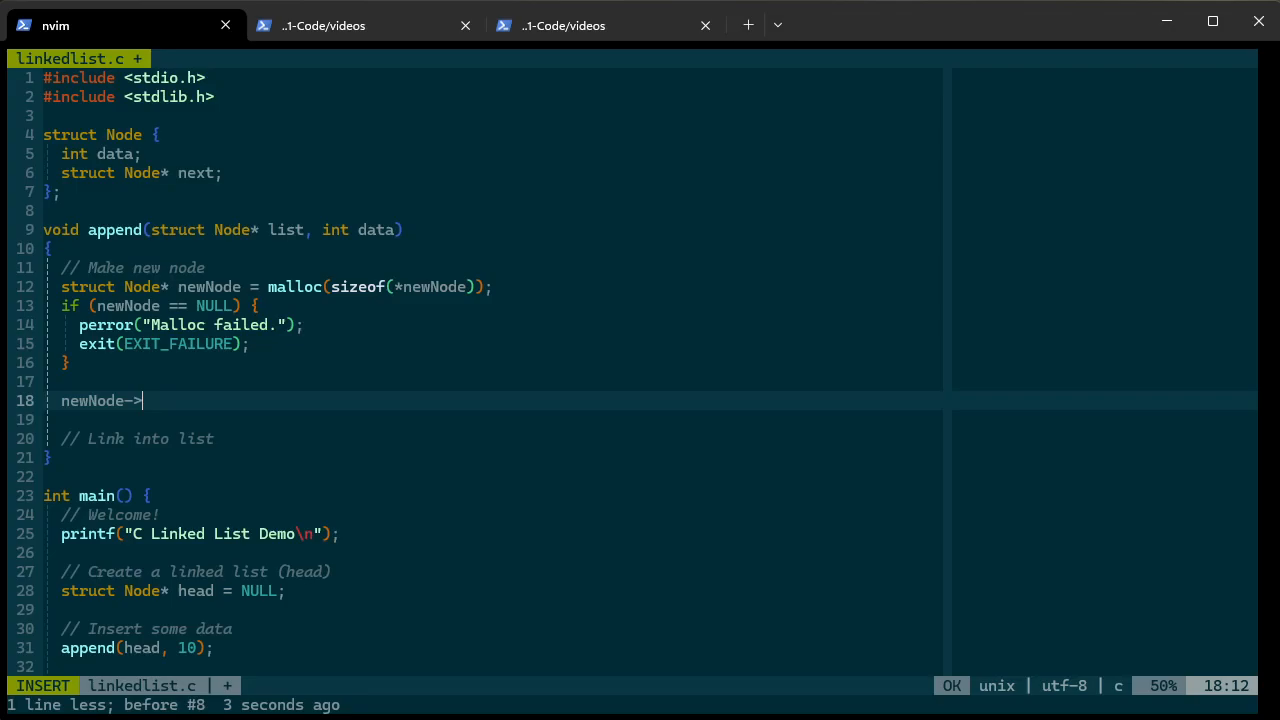
{"action": "type", "text": "data = data;"}
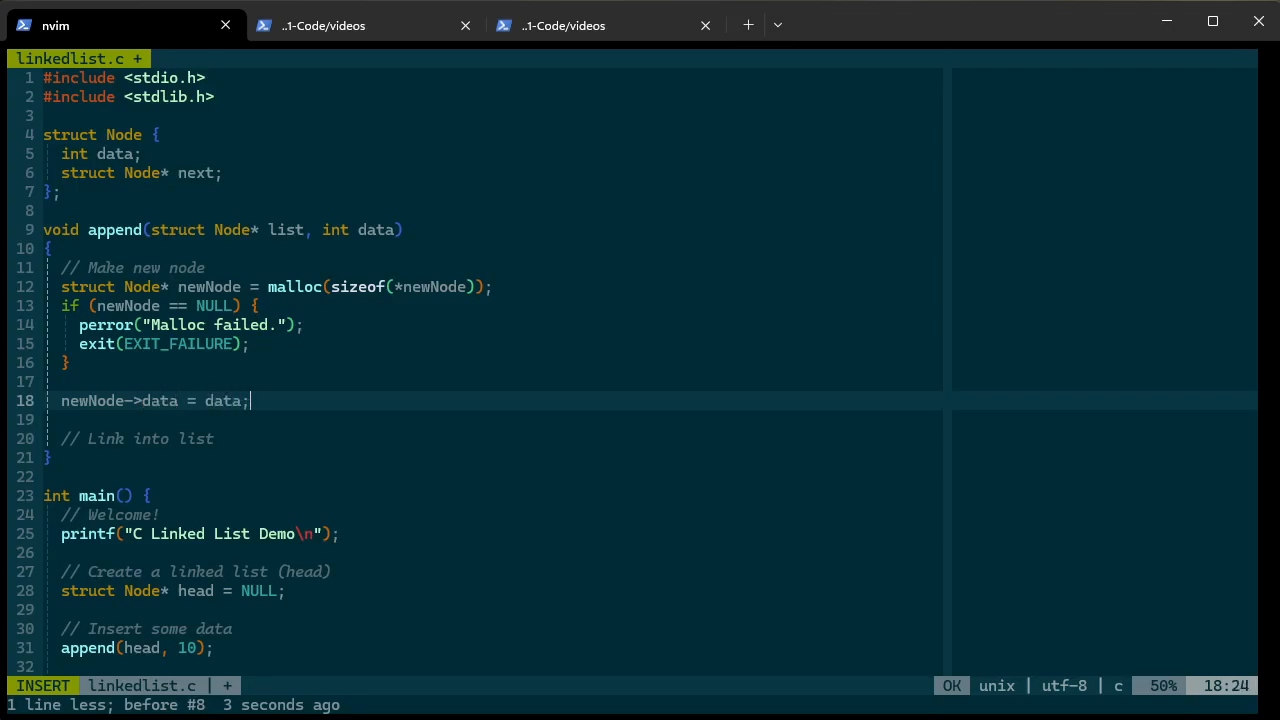
{"action": "type", "text": "newNode"}
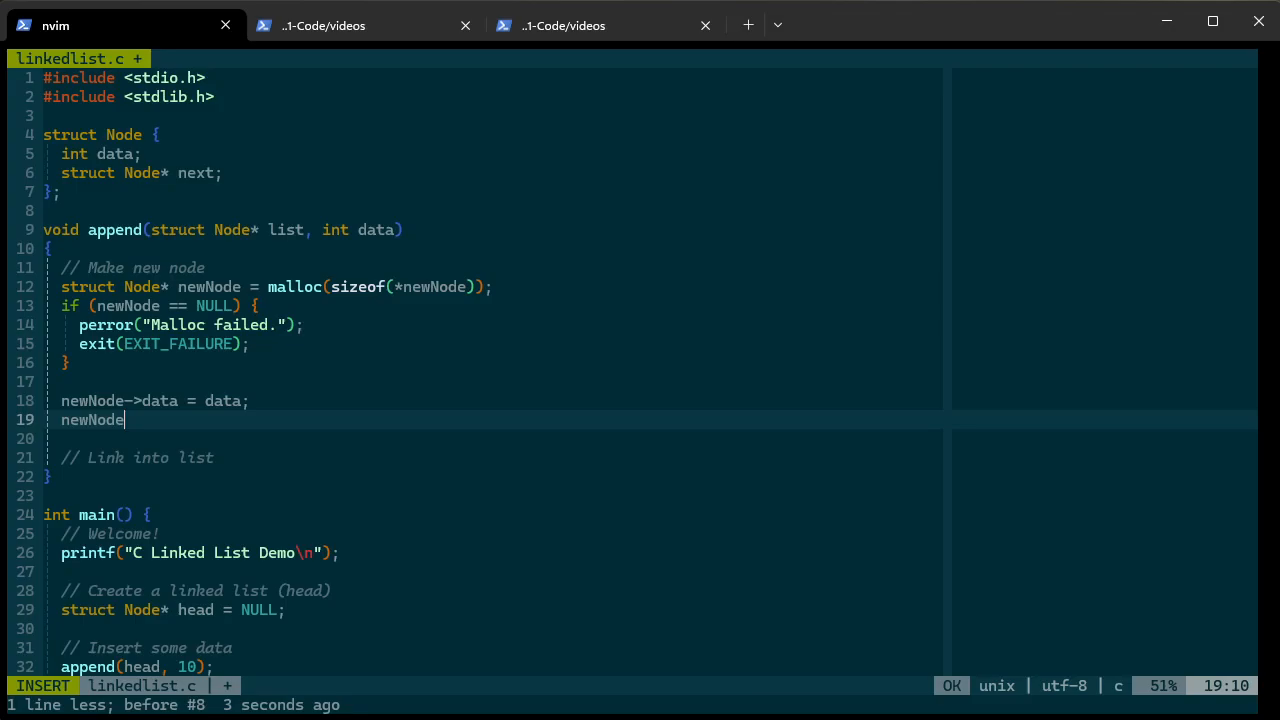
{"action": "type", "text": "->next ="}
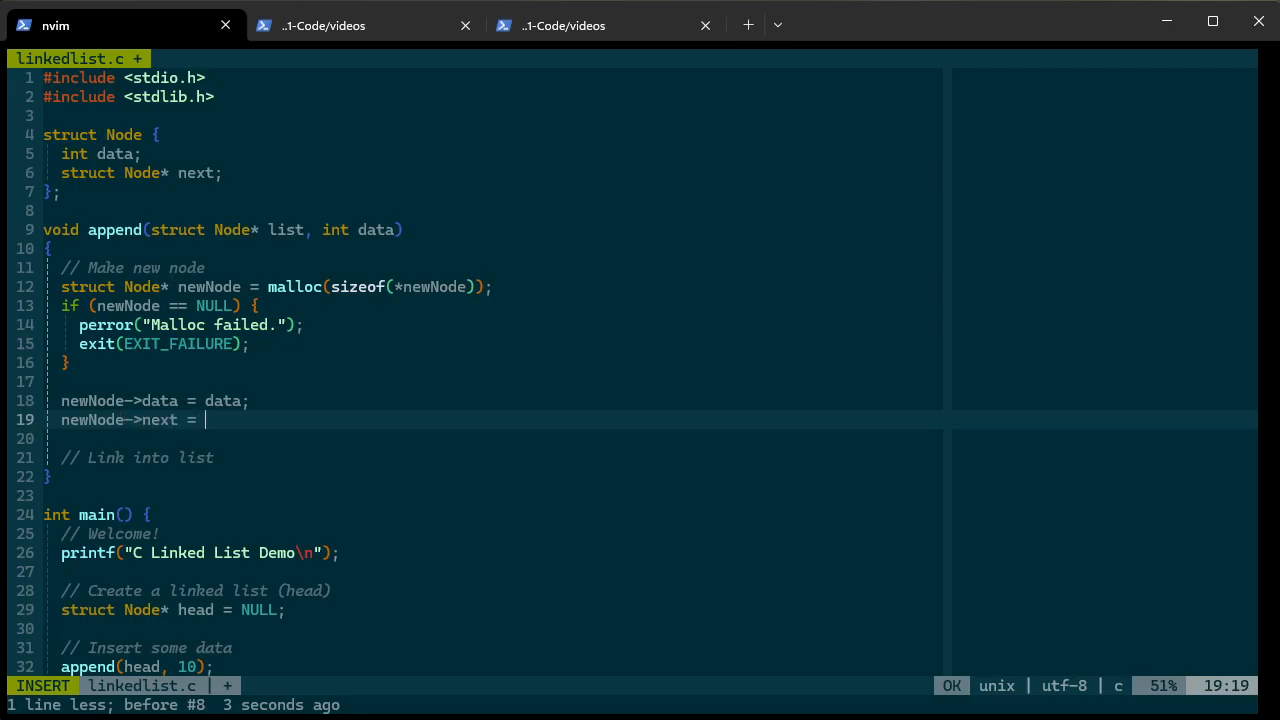
{"action": "type", "text": "NULL;"}
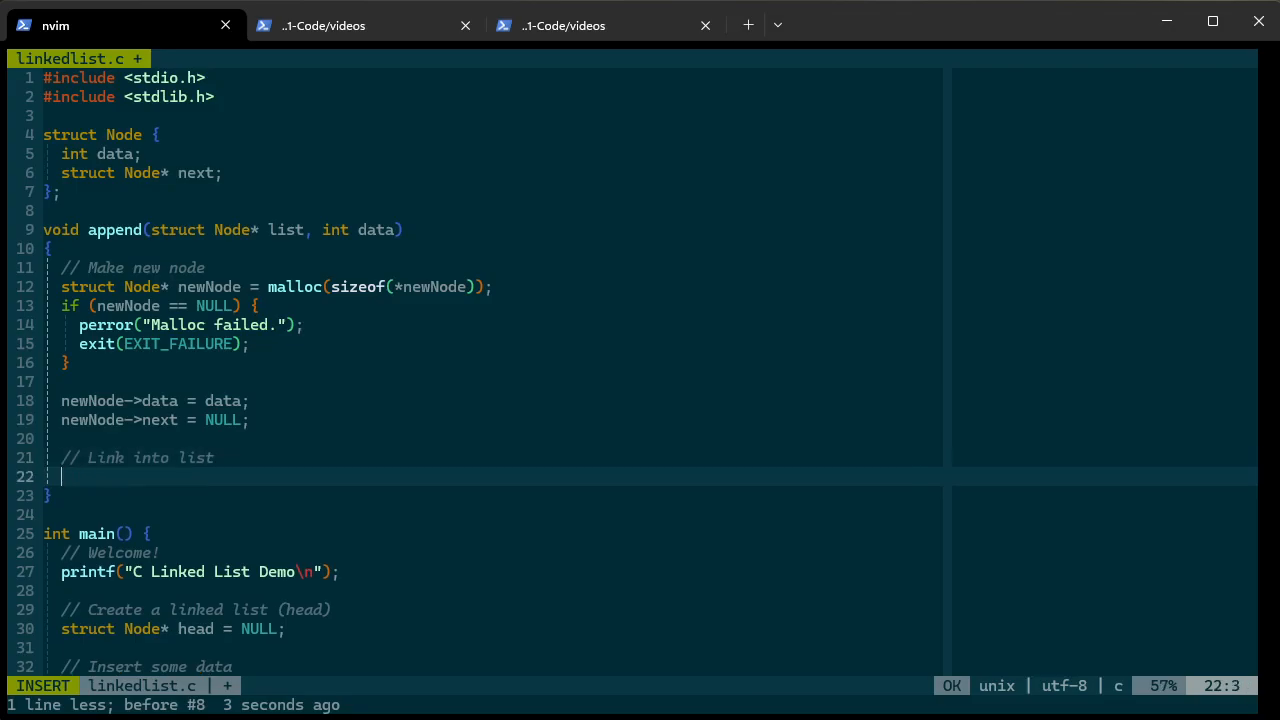
Write the comments // Find the end of the list and // Add our new node
{"action": "type", "text": "// Find"}
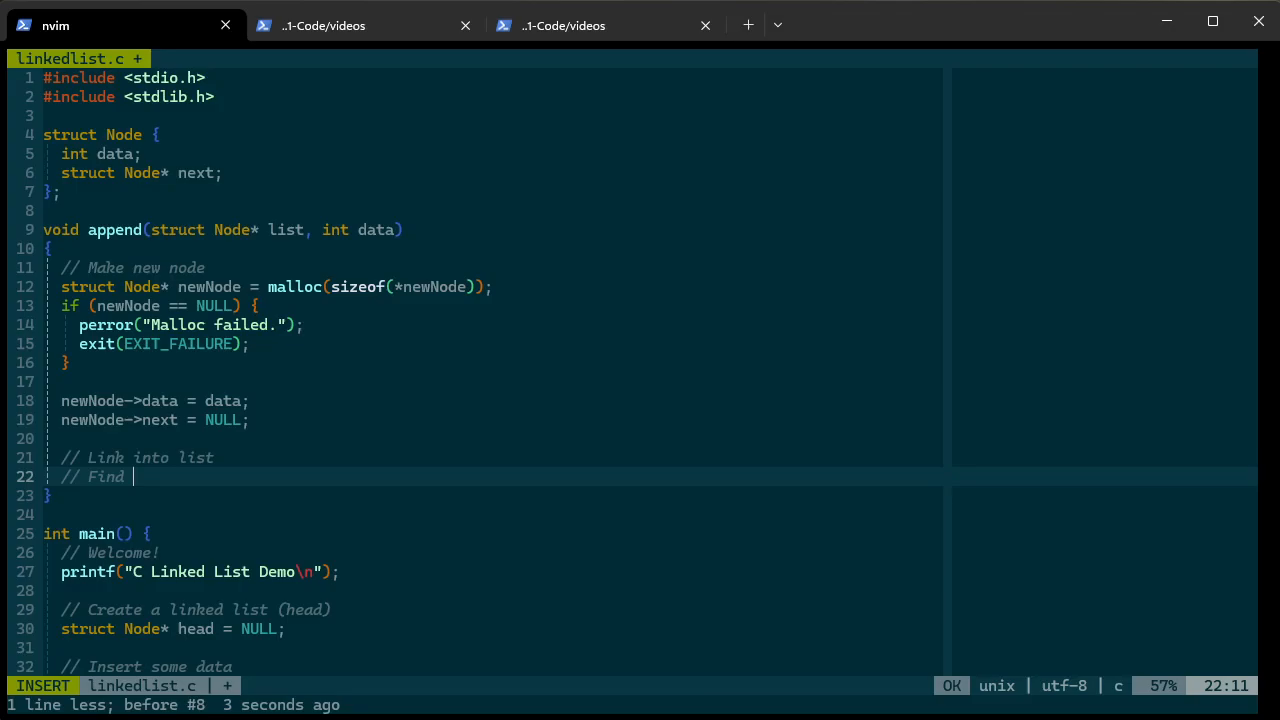
{"action": "type", "text": "the end of the list"}
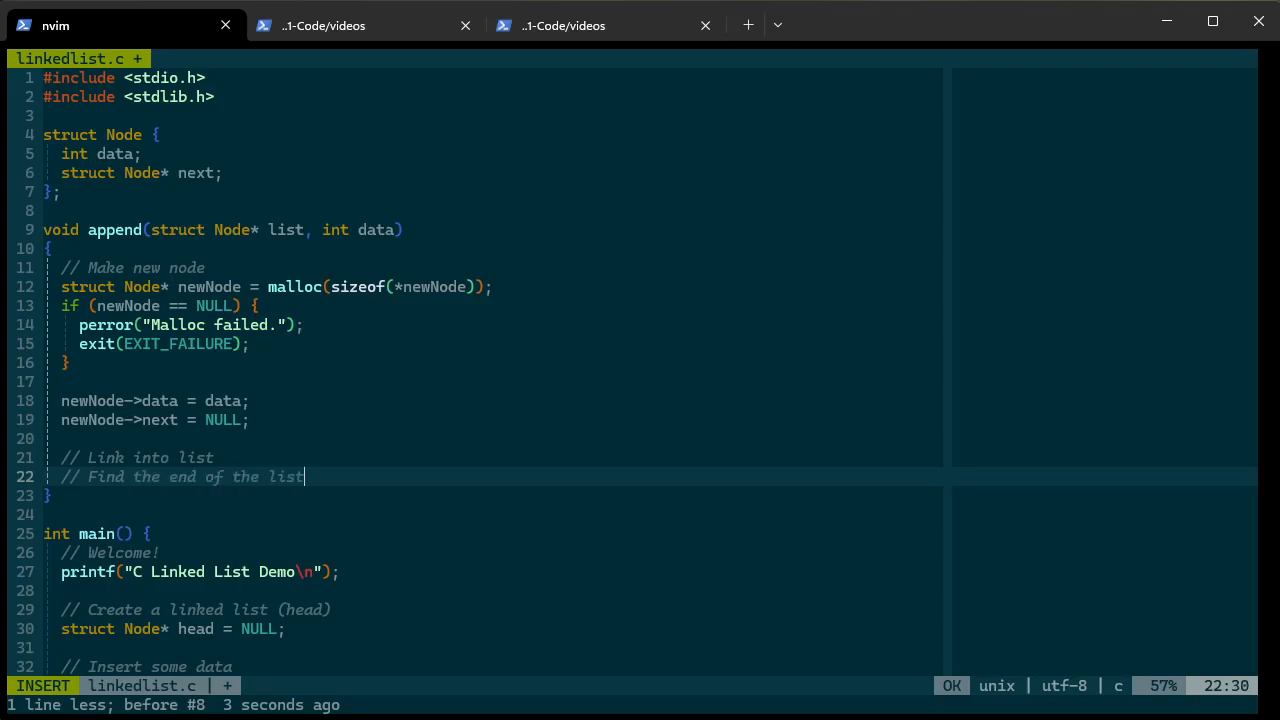
{"action": "type", "text": "// Add o"}
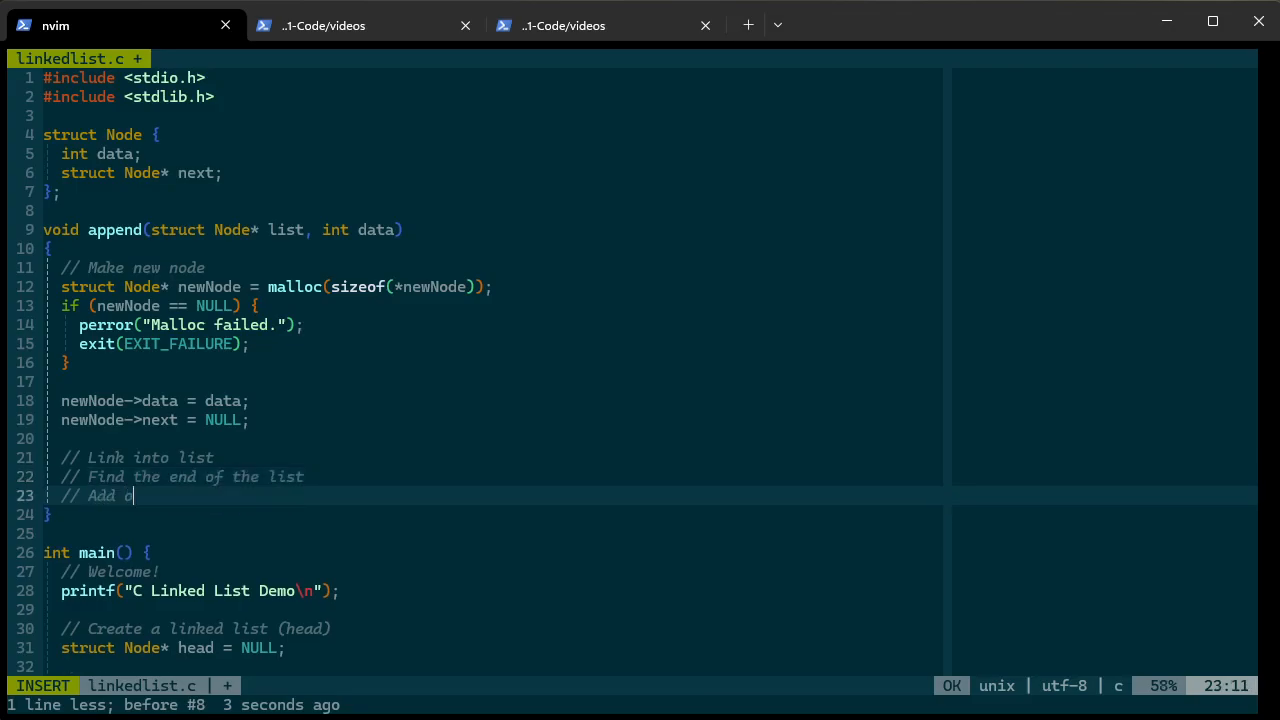
{"action": "type", "text": "ur new node"}
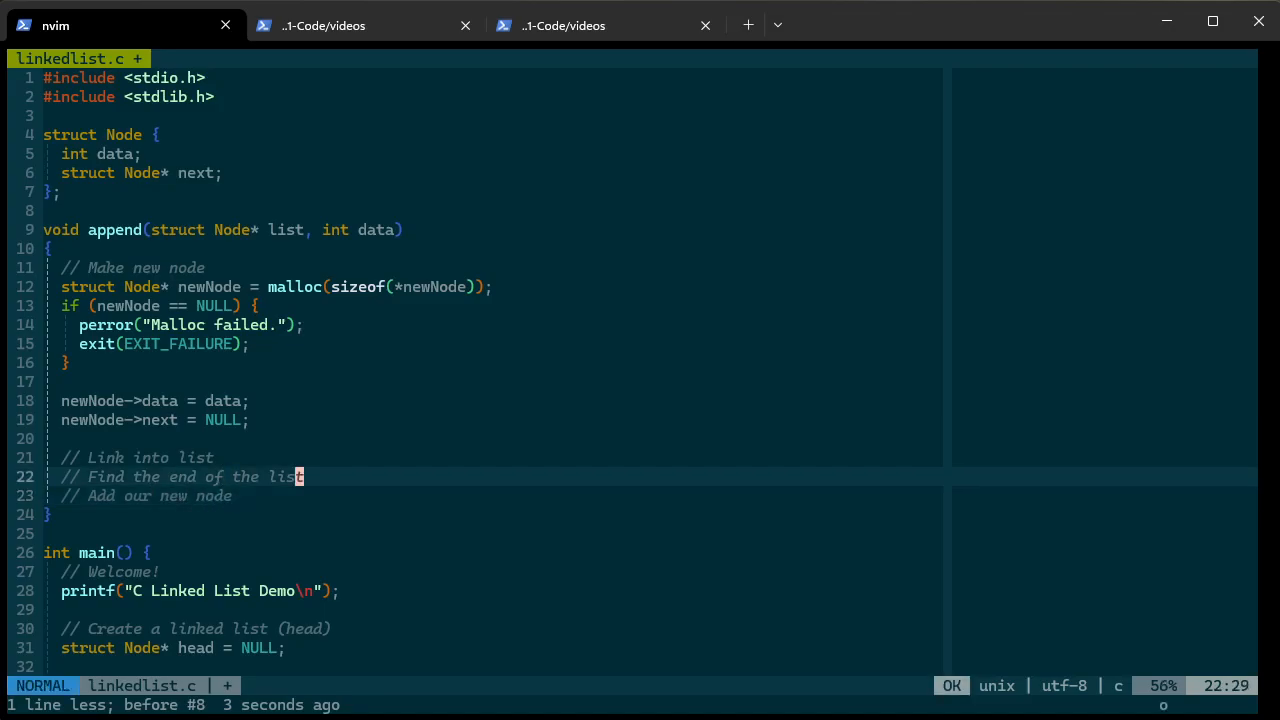
Between the comments, start a while (list != NULL) loop, then delete it
{"action": "key", "text": "o"}
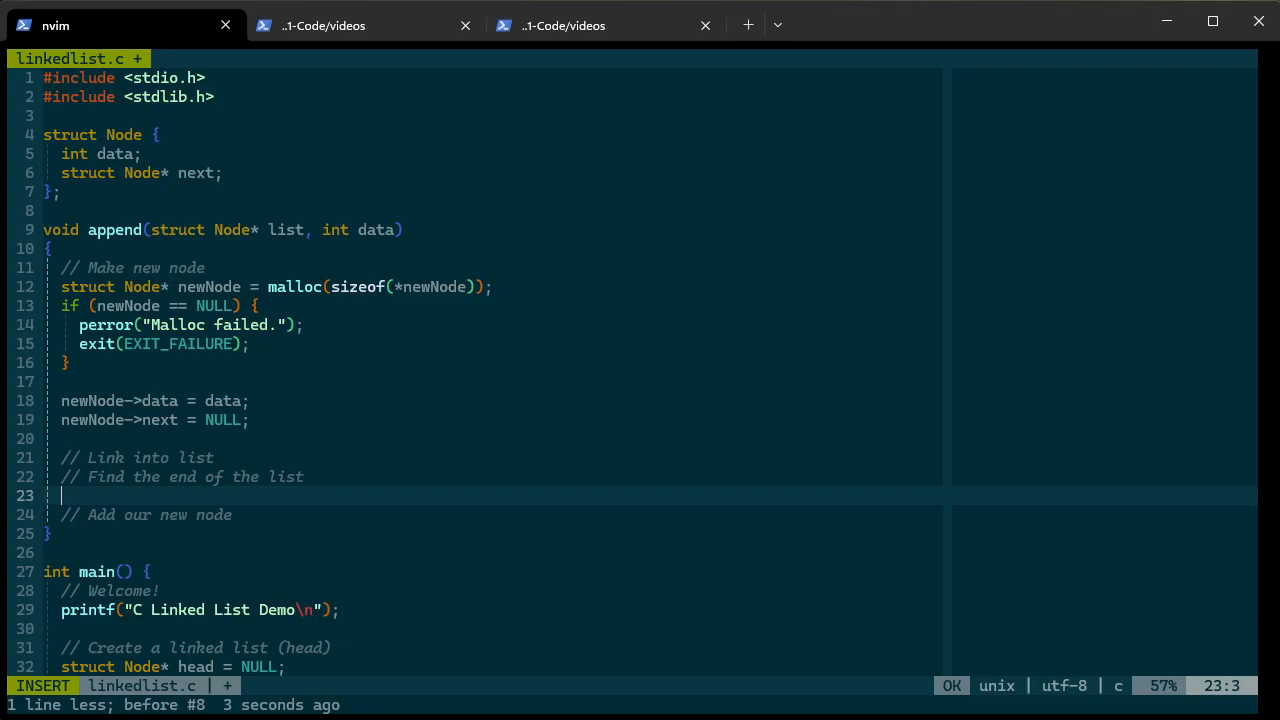
{"action": "type", "text": "whil"}
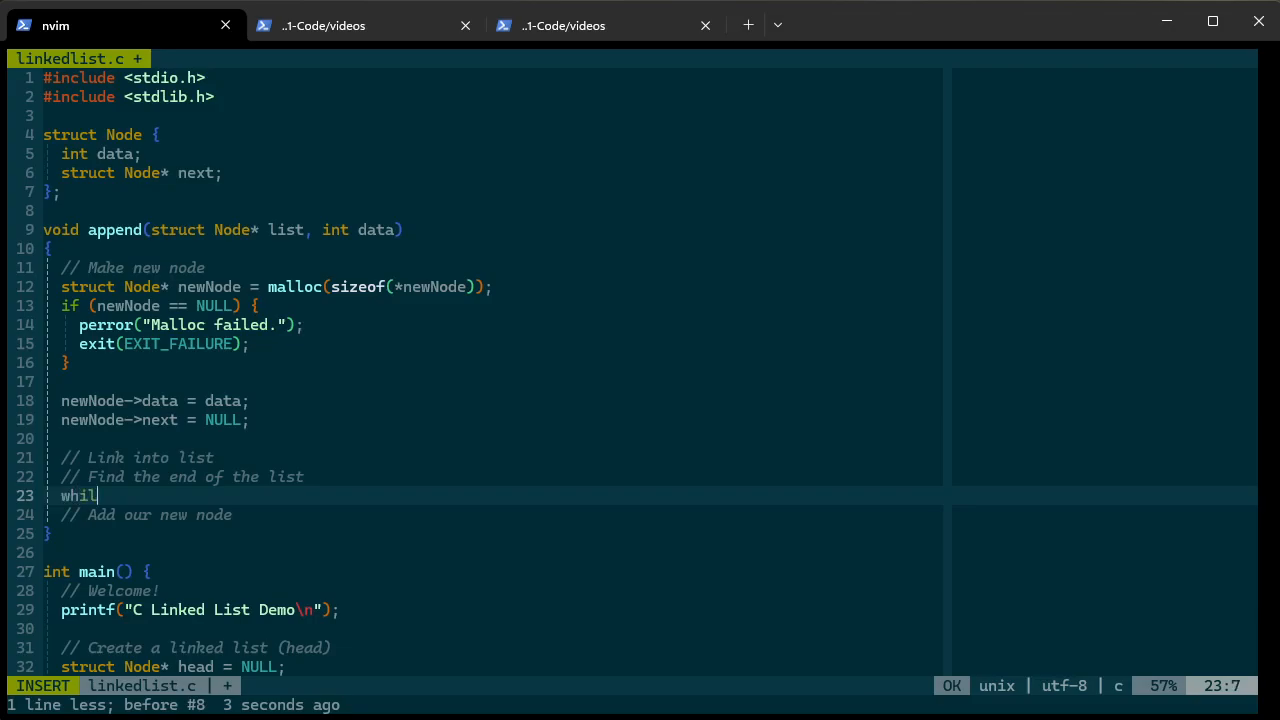
{"action": "type", "text": "e (list"}
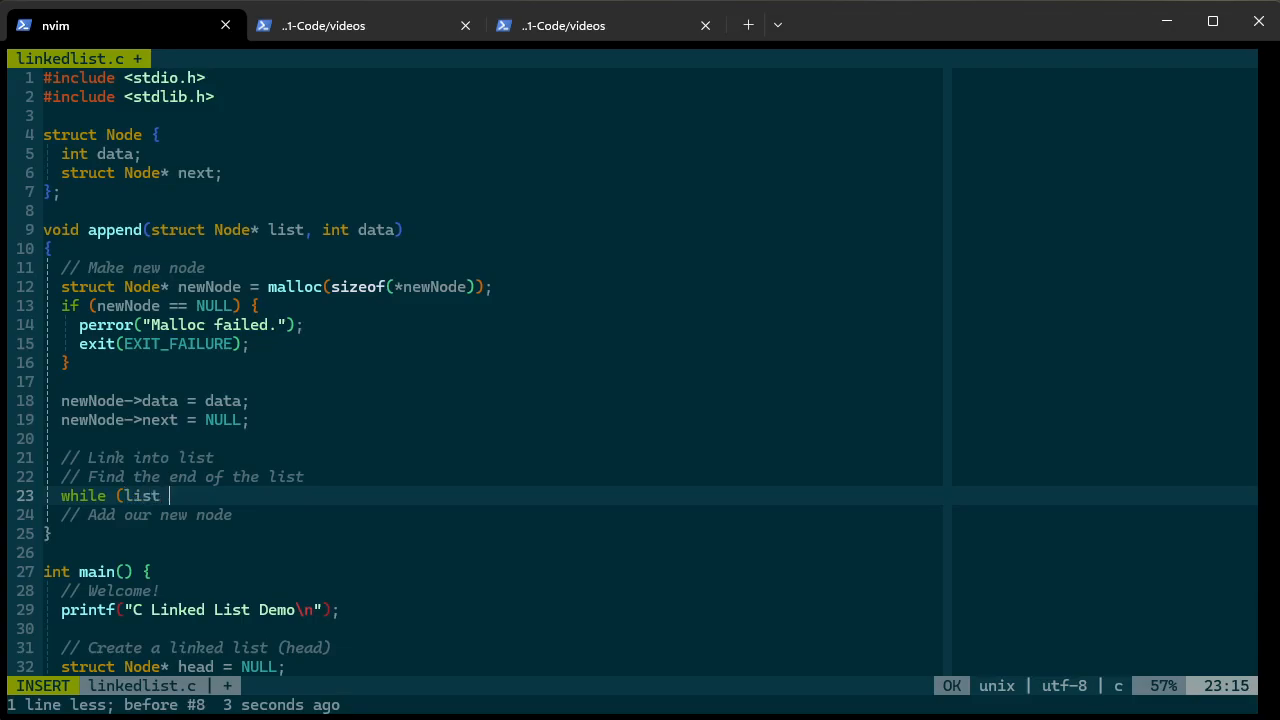
{"action": "type", "text": "!= NULL"}
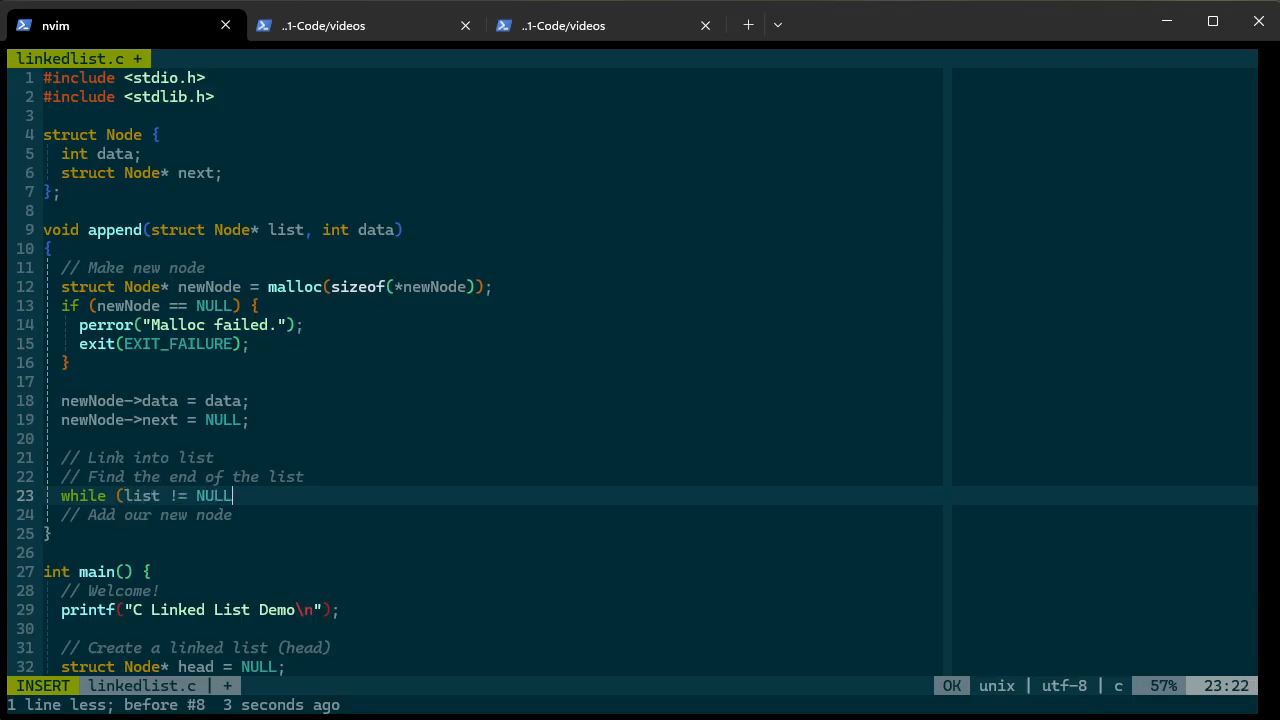
{"action": "key", "text": "BackSpace"}
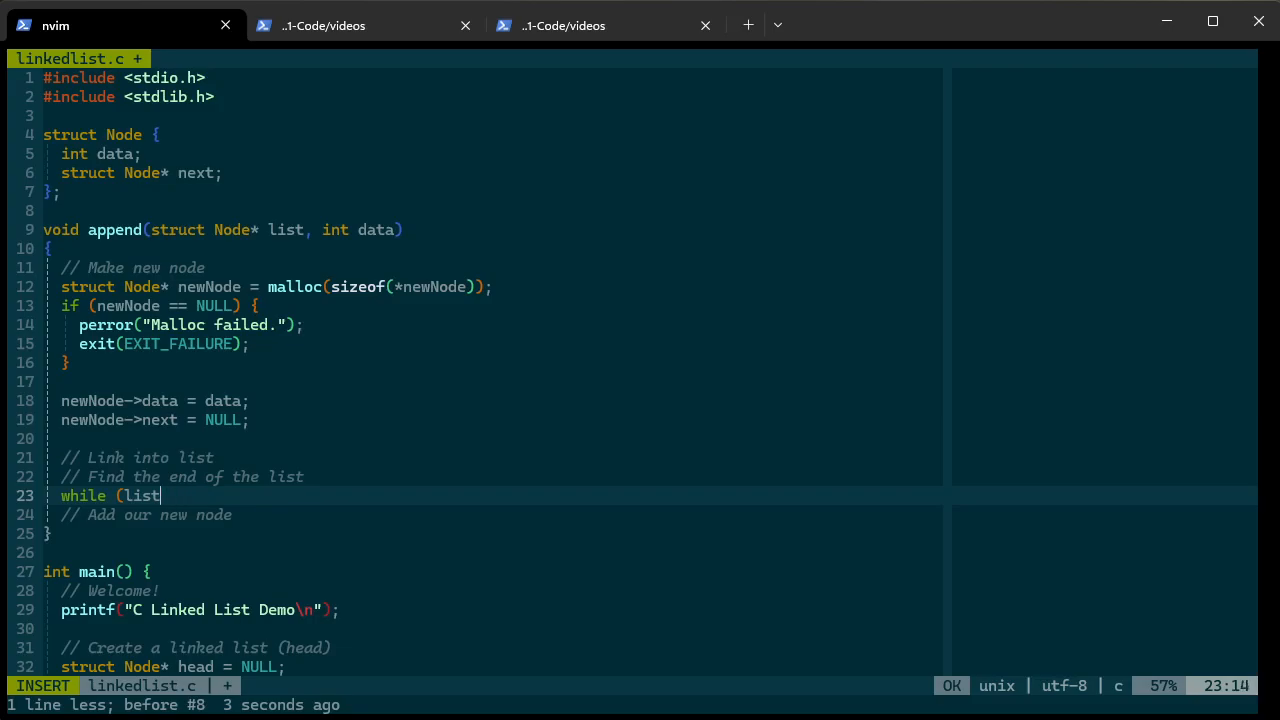
{"action": "key", "text": "BackSpace"}
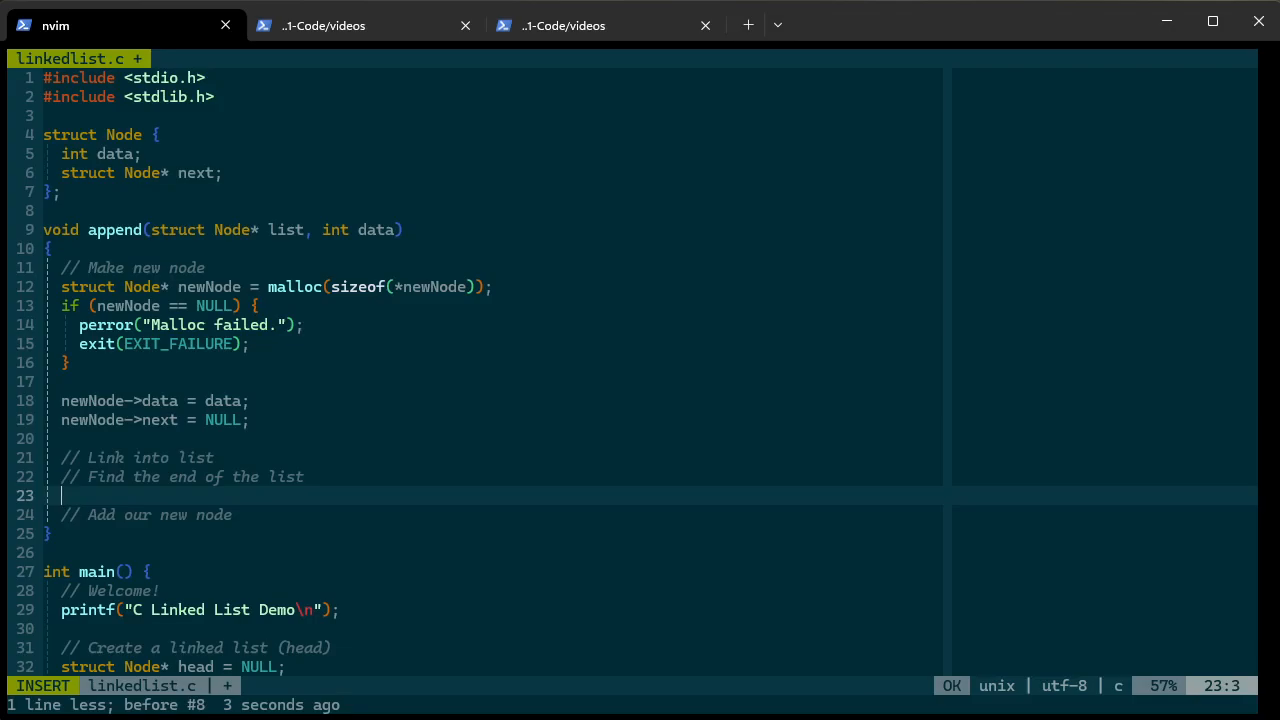
Write if (list == NULL) { } else { } with a Find the end comment in else
{"action": "type", "text": "if ("}
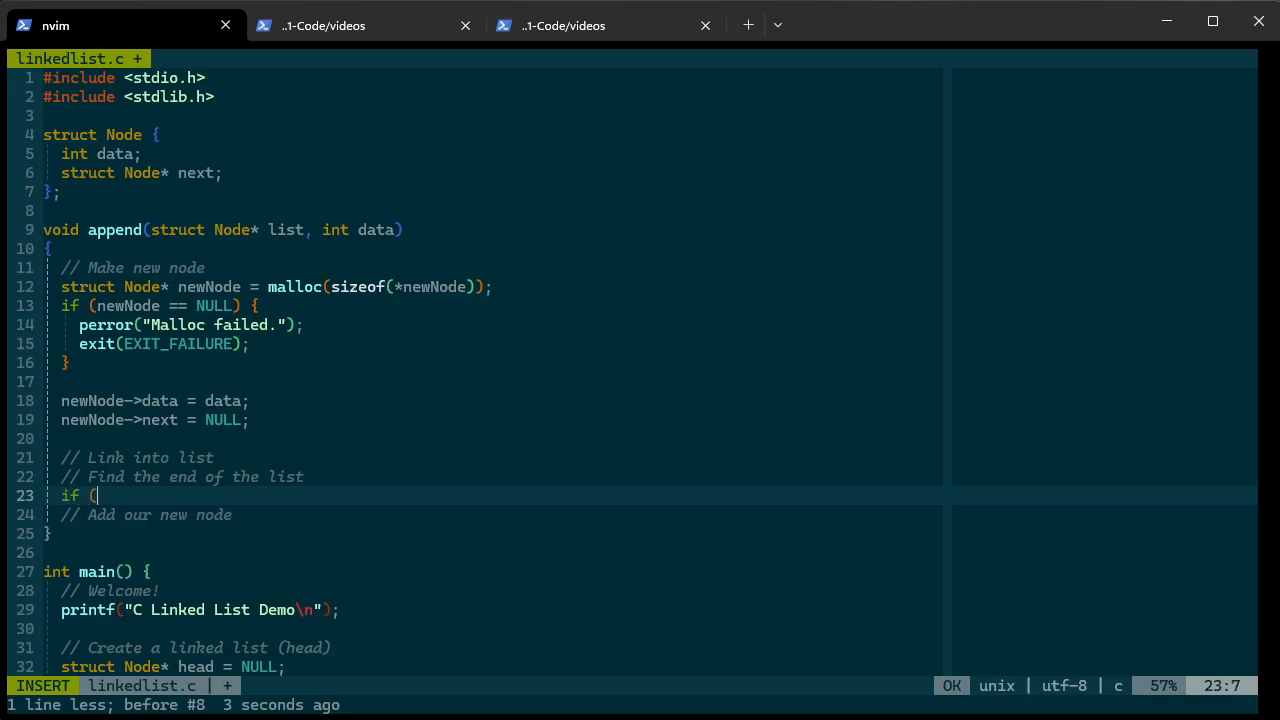
{"action": "type", "text": "list =="}
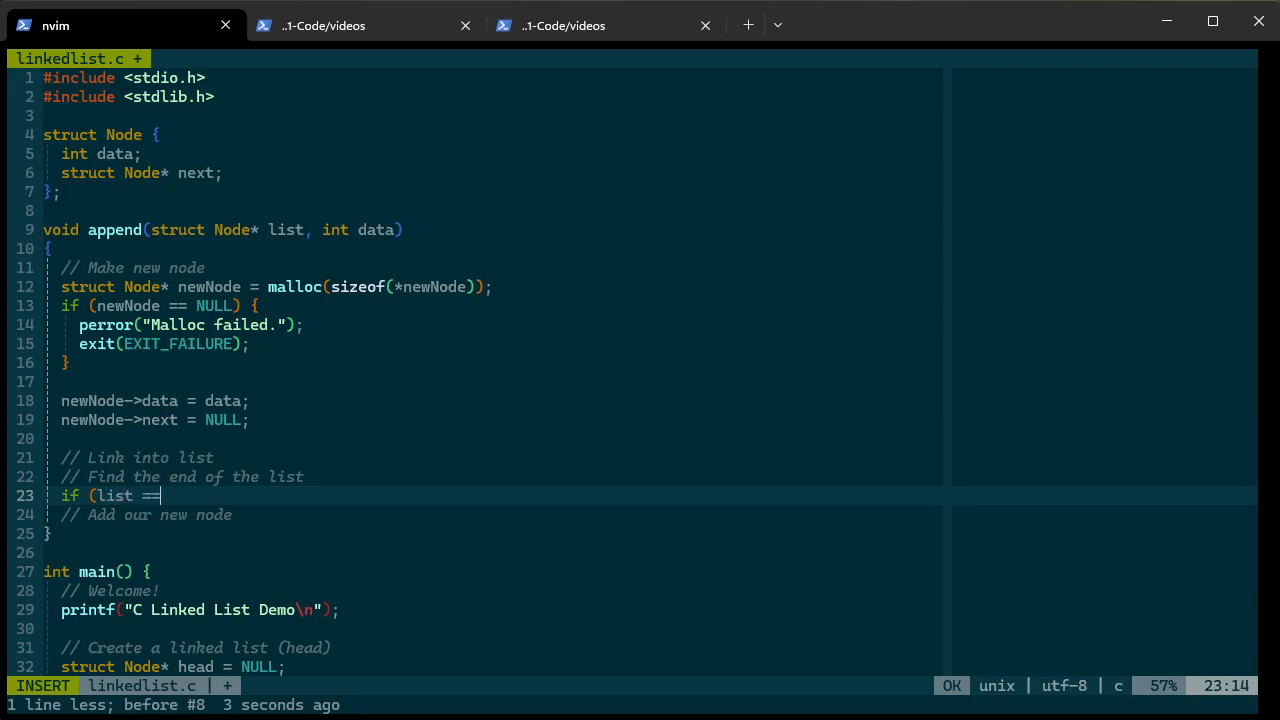
{"action": "type", "text": "NULL) {"}
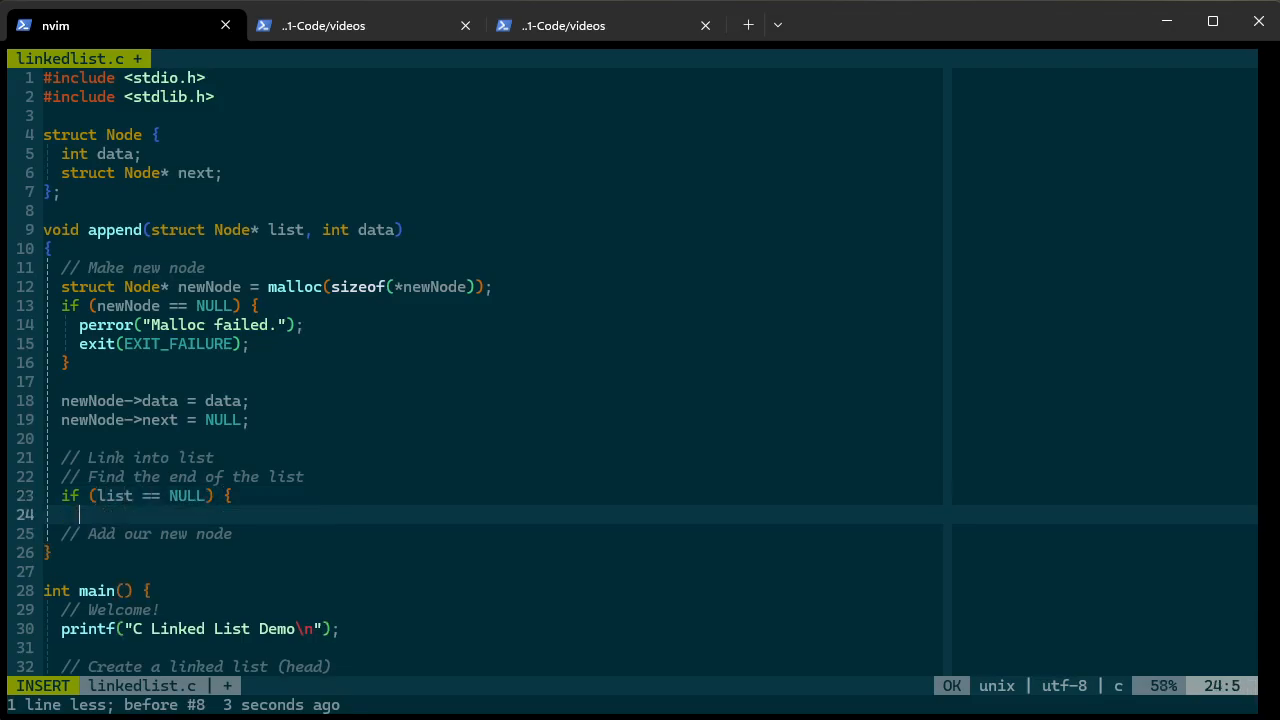
{"action": "type", "text": "}el"}
{"action": "type", "text": "//"}
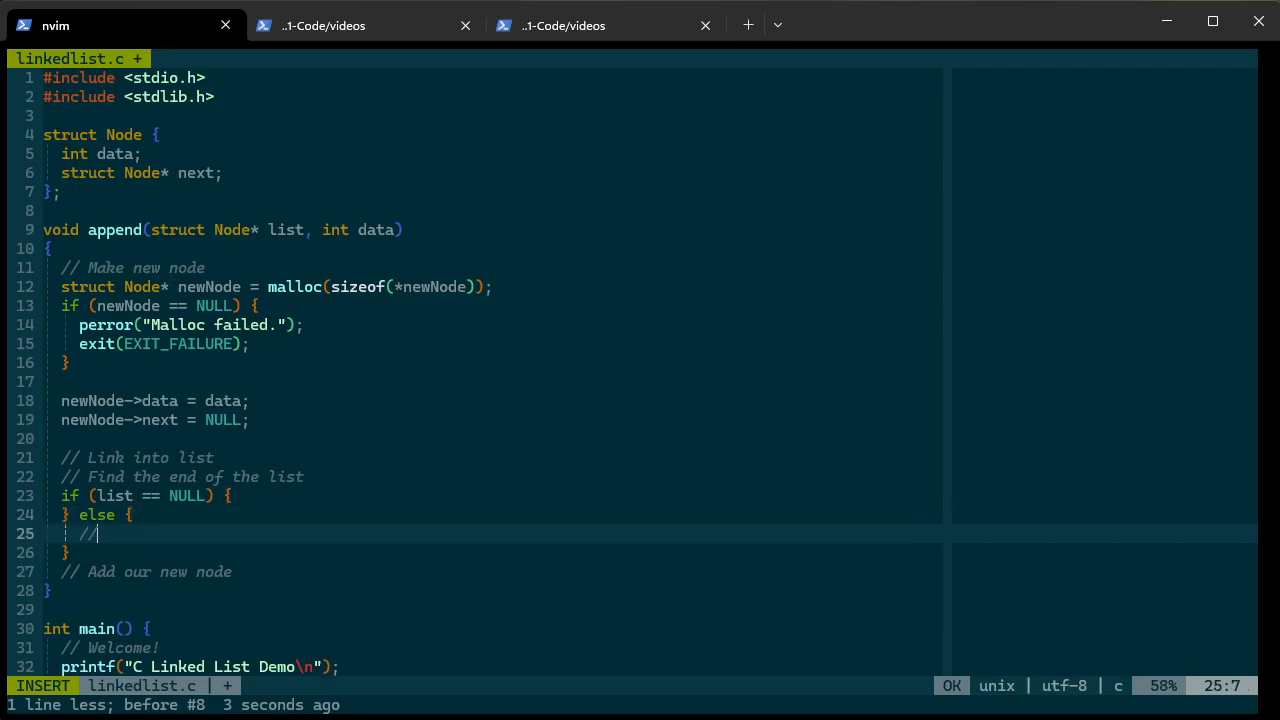
{"action": "type", "text": "Find the ne"}
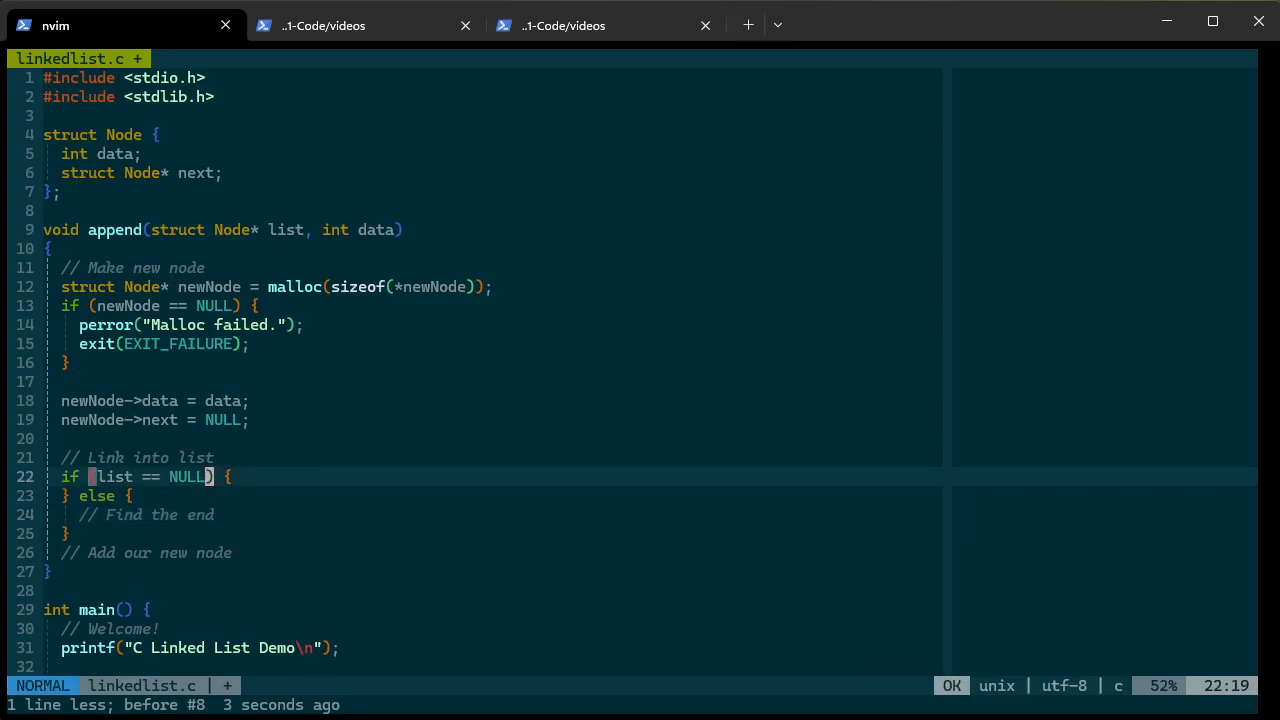
Inside the if branch, add // Make this the first element and list = newNode;
{"action": "key", "text": "o"}
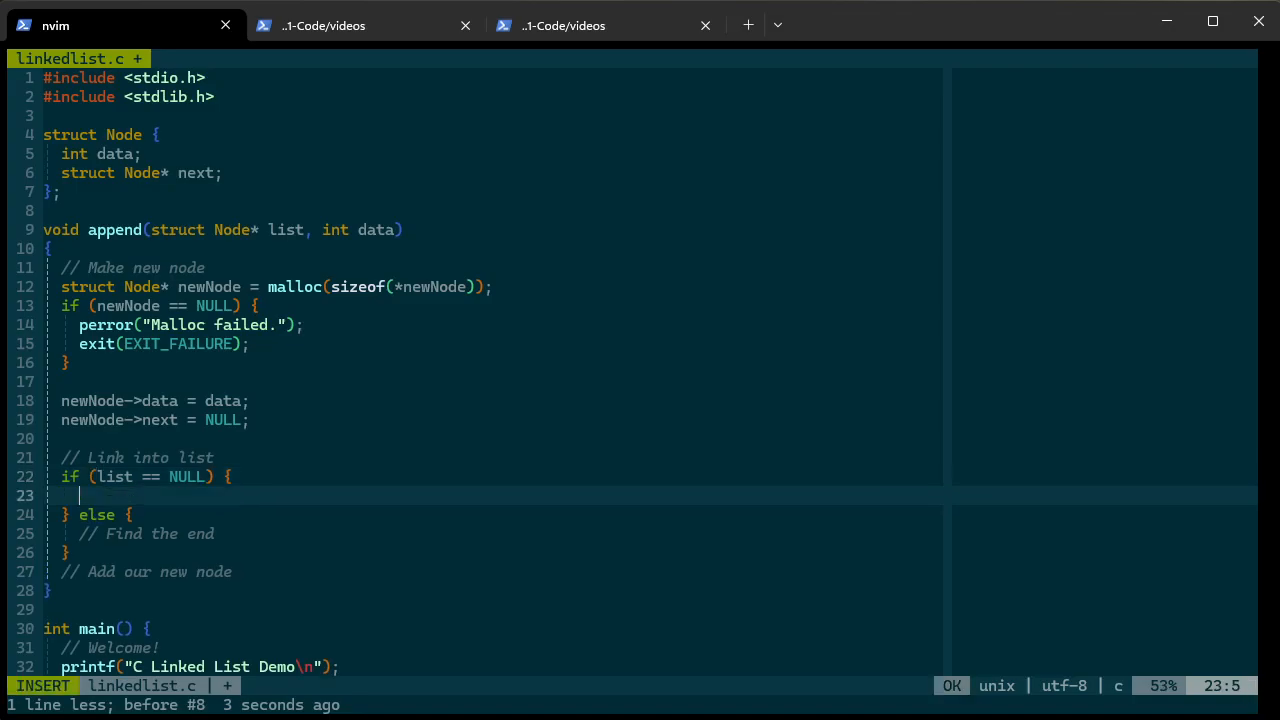
{"action": "type", "text": "//"}
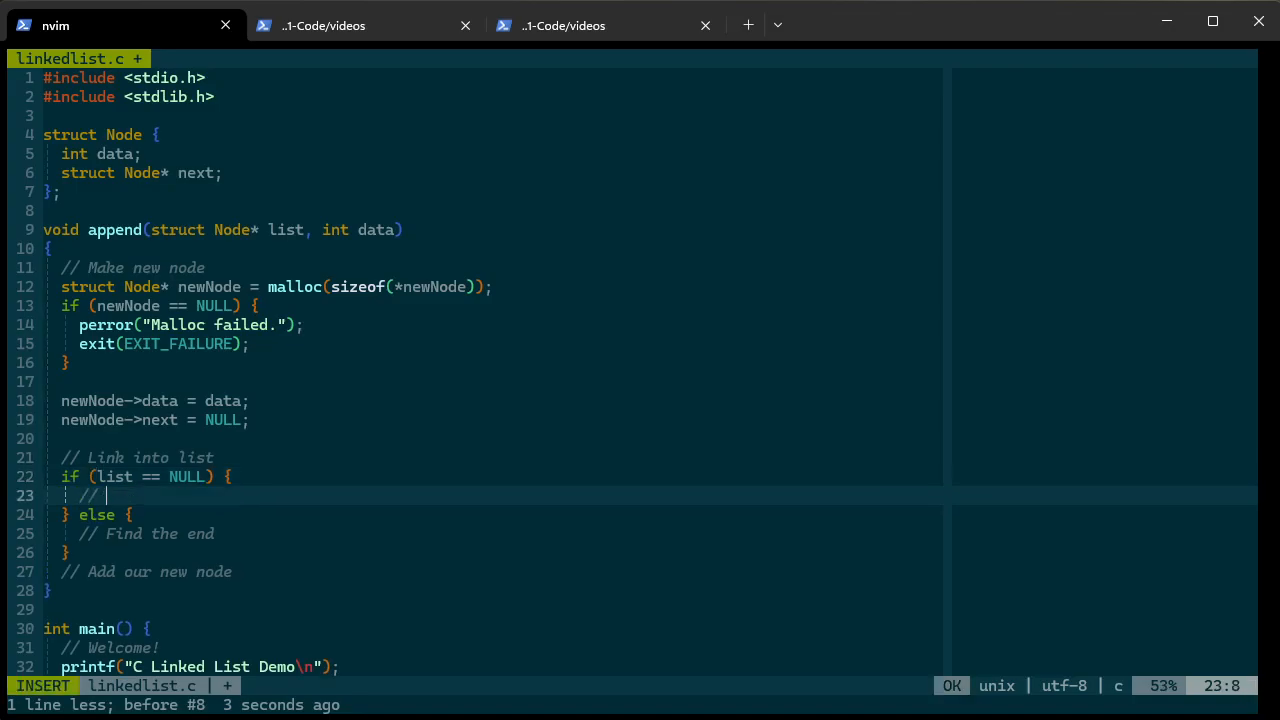
{"action": "type", "text": "Make"}
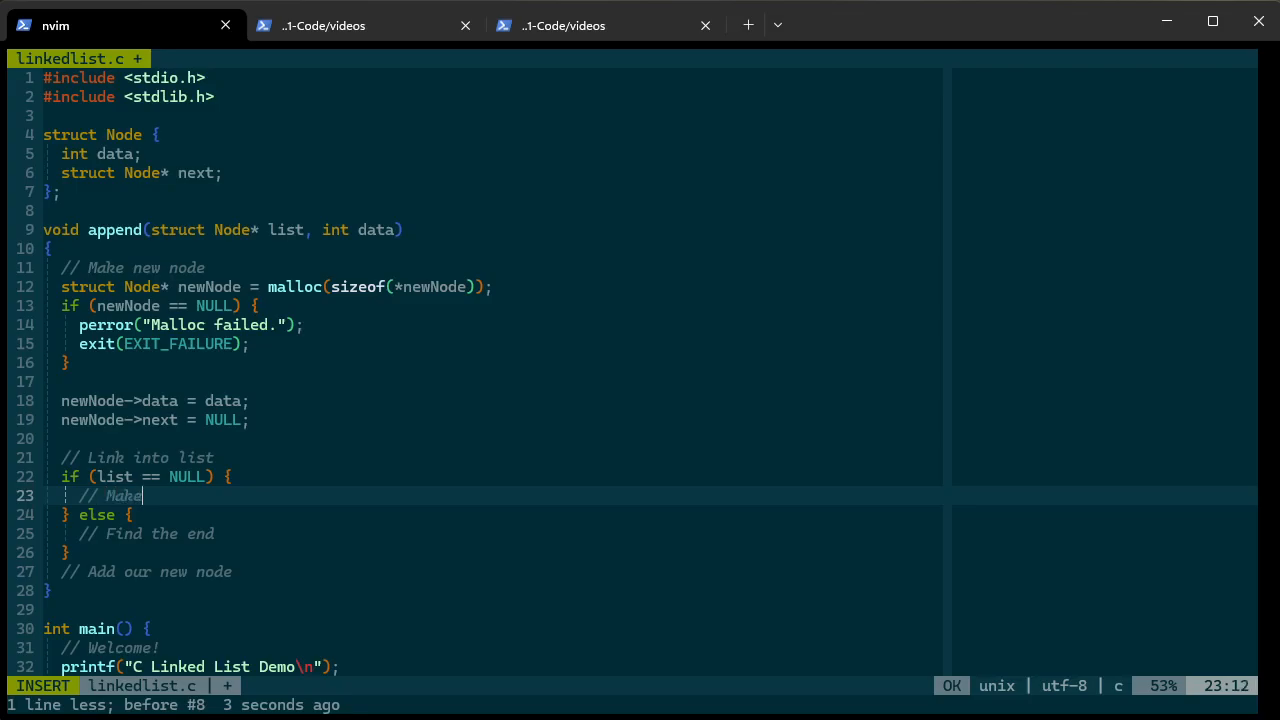
{"action": "type", "text": "this the first element"}
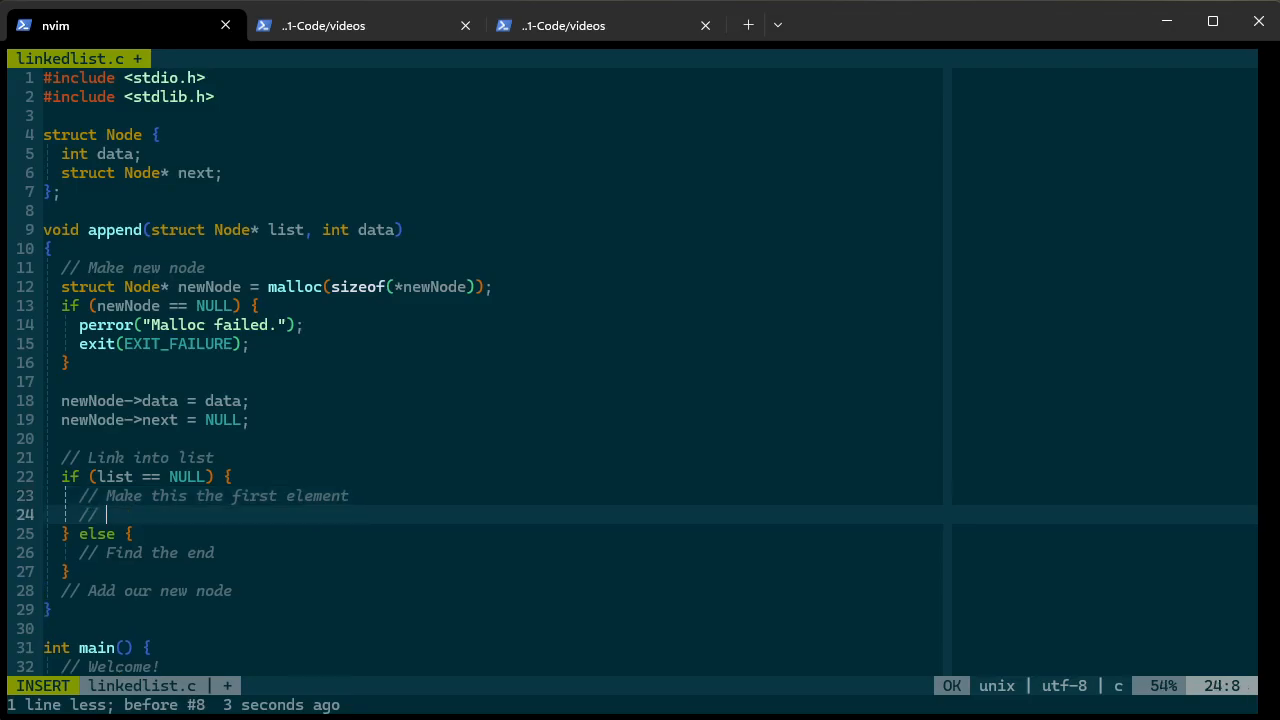
{"action": "key", "text": "BackSpace"}
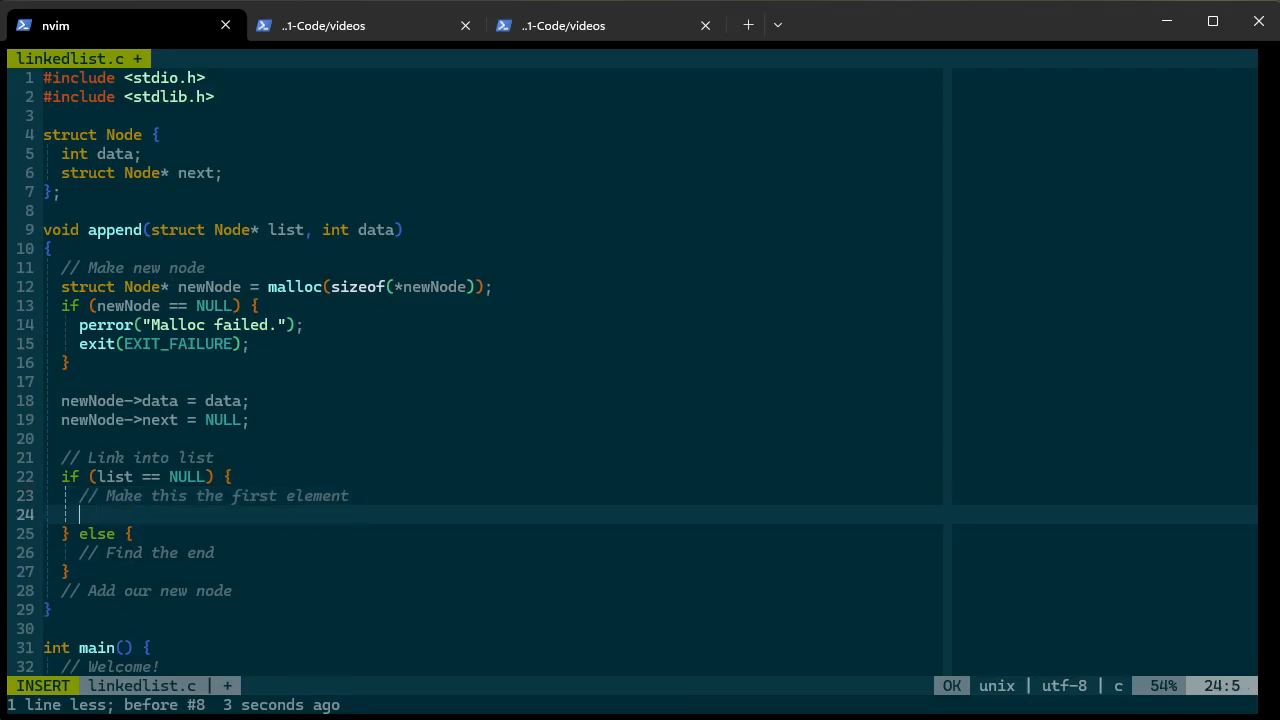
{"action": "type", "text": "list ="}
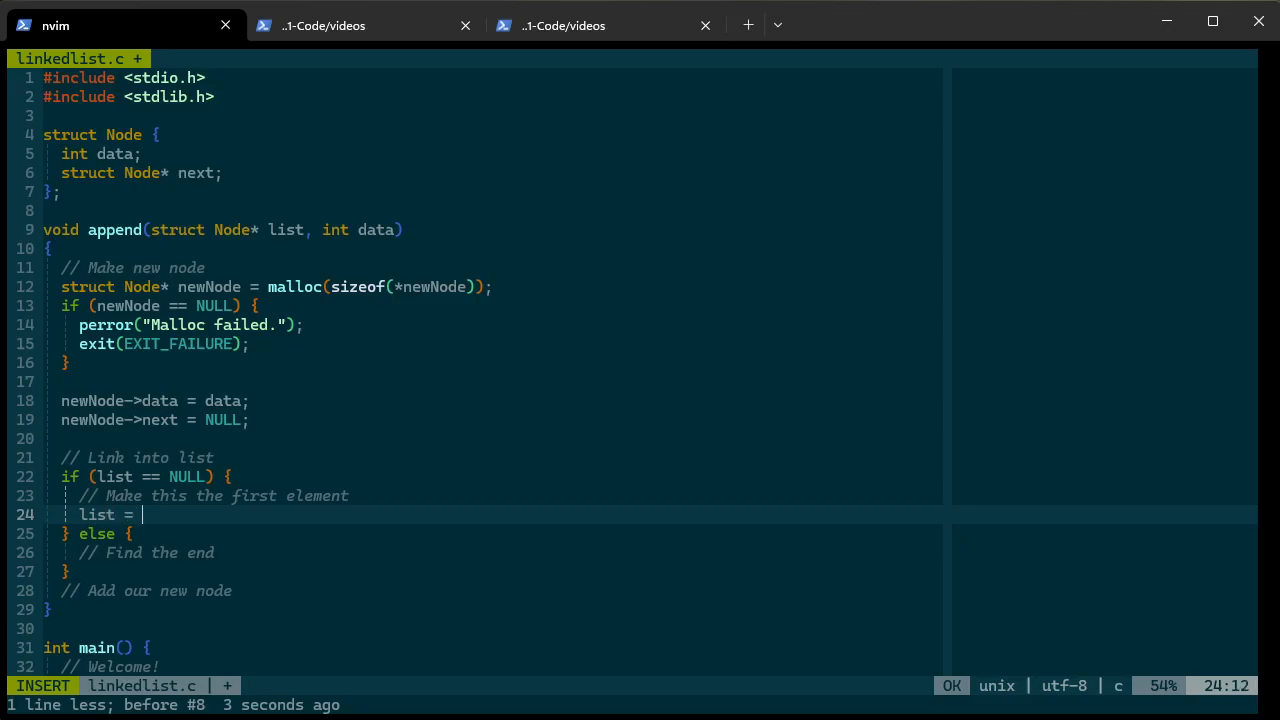
{"action": "type", "text": "newNode;"}
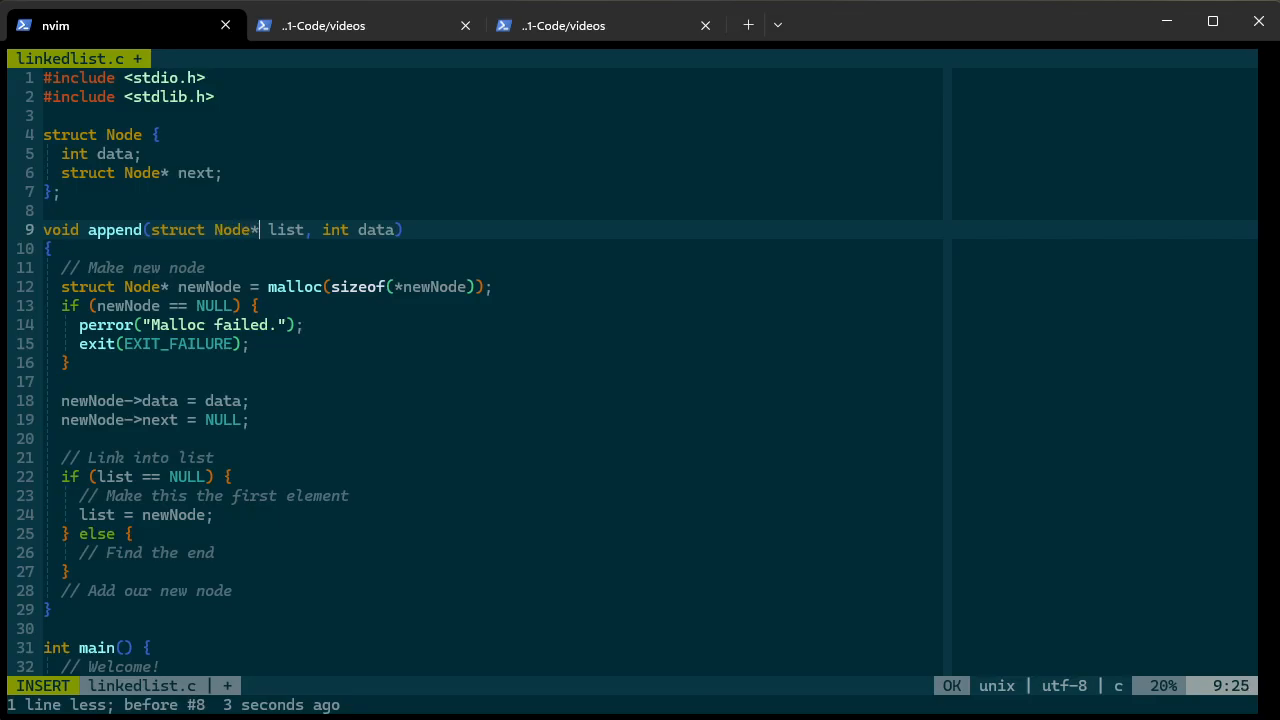
Replace the undeclared names illst and list in append with pList
{"action": "type", "text": "*"}
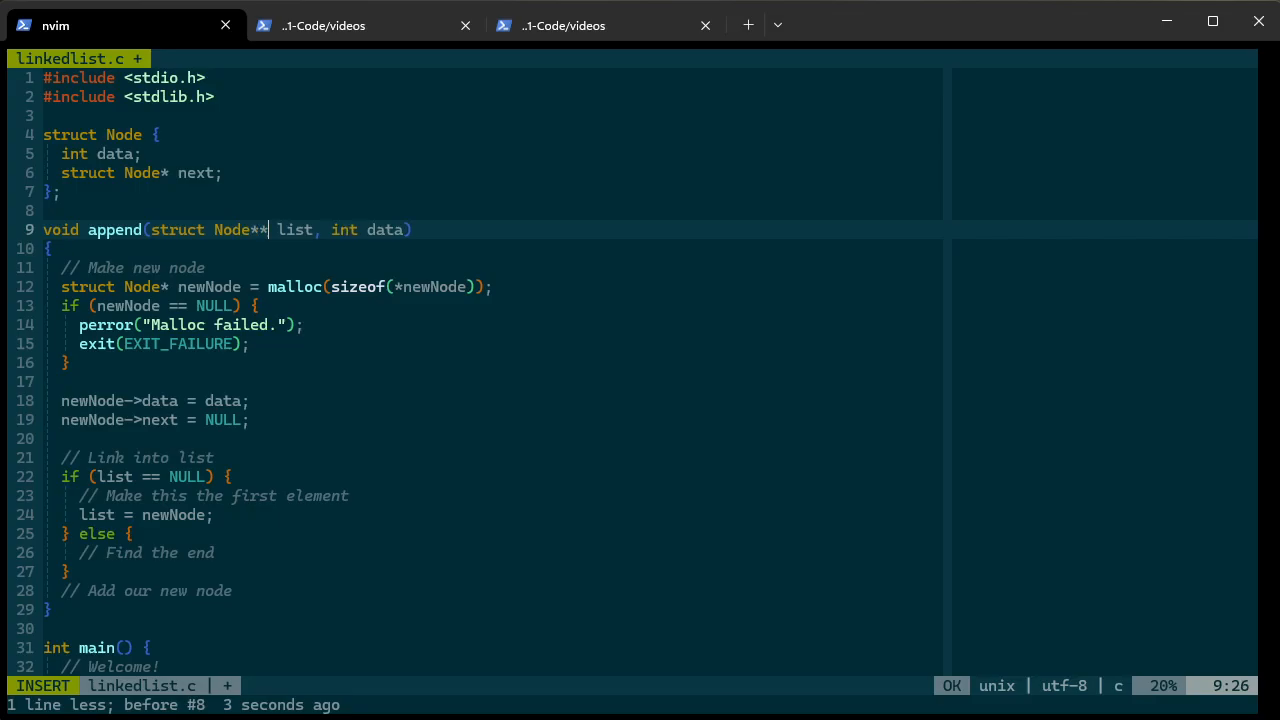
{"action": "type", "text": "plist"}
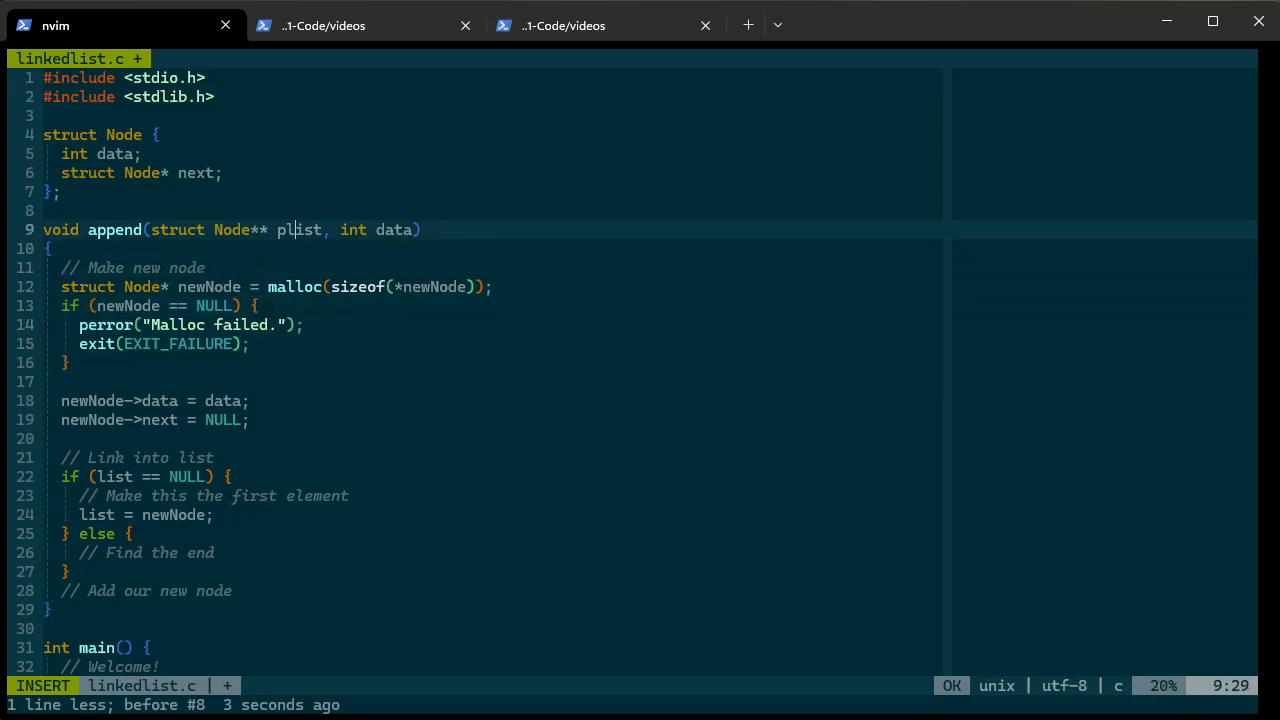
{"action": "type", "text": "x"}
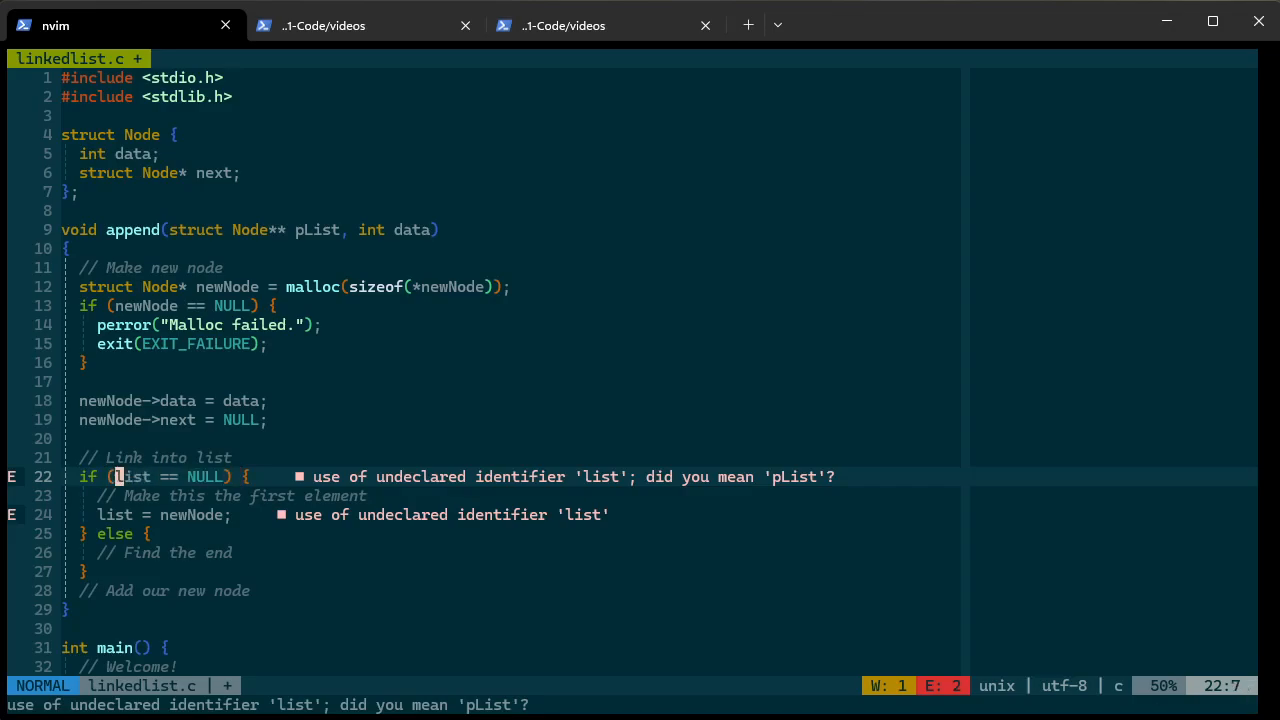
{"action": "type", "text": "ill"}
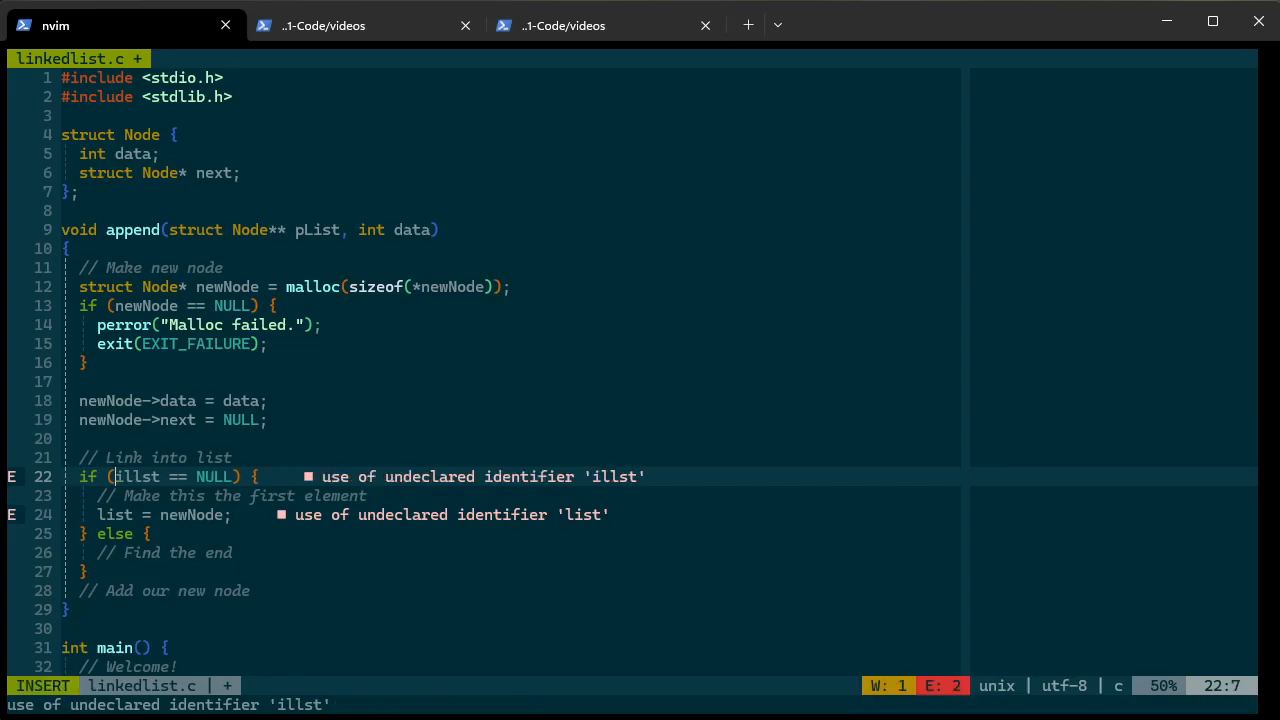
{"action": "type", "text": "u"}
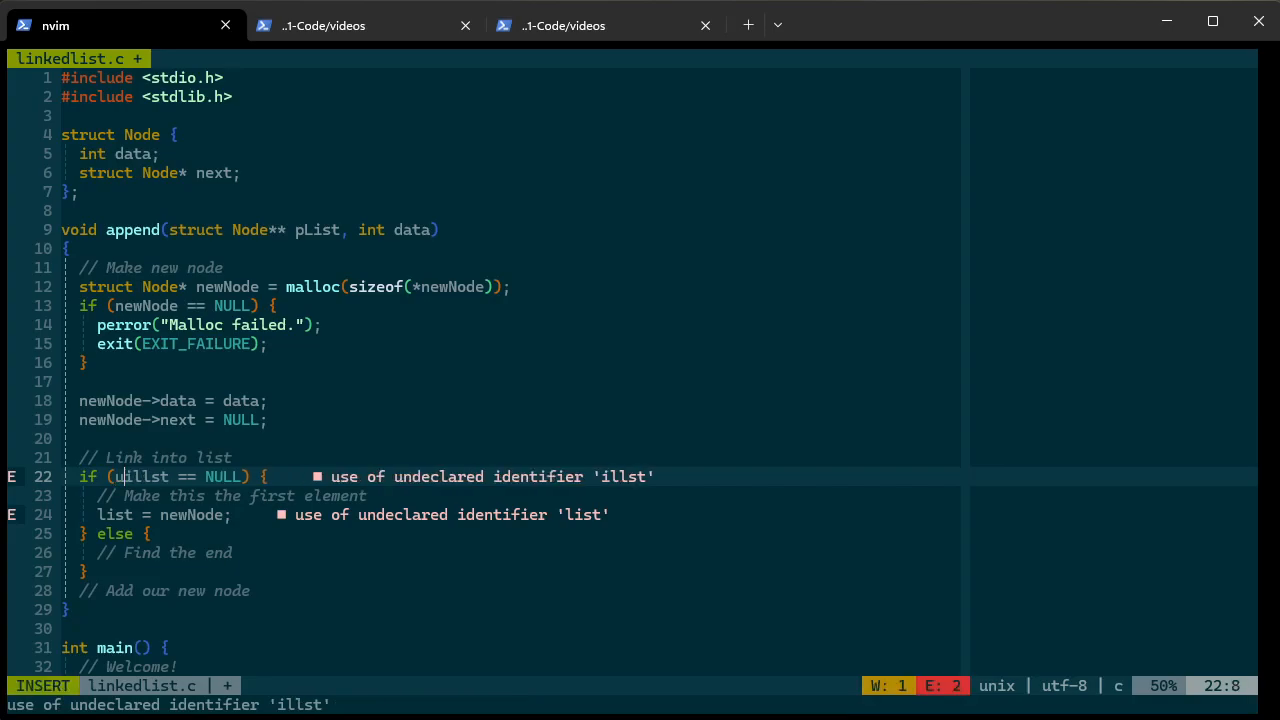
{"action": "type", "text": "pL"}
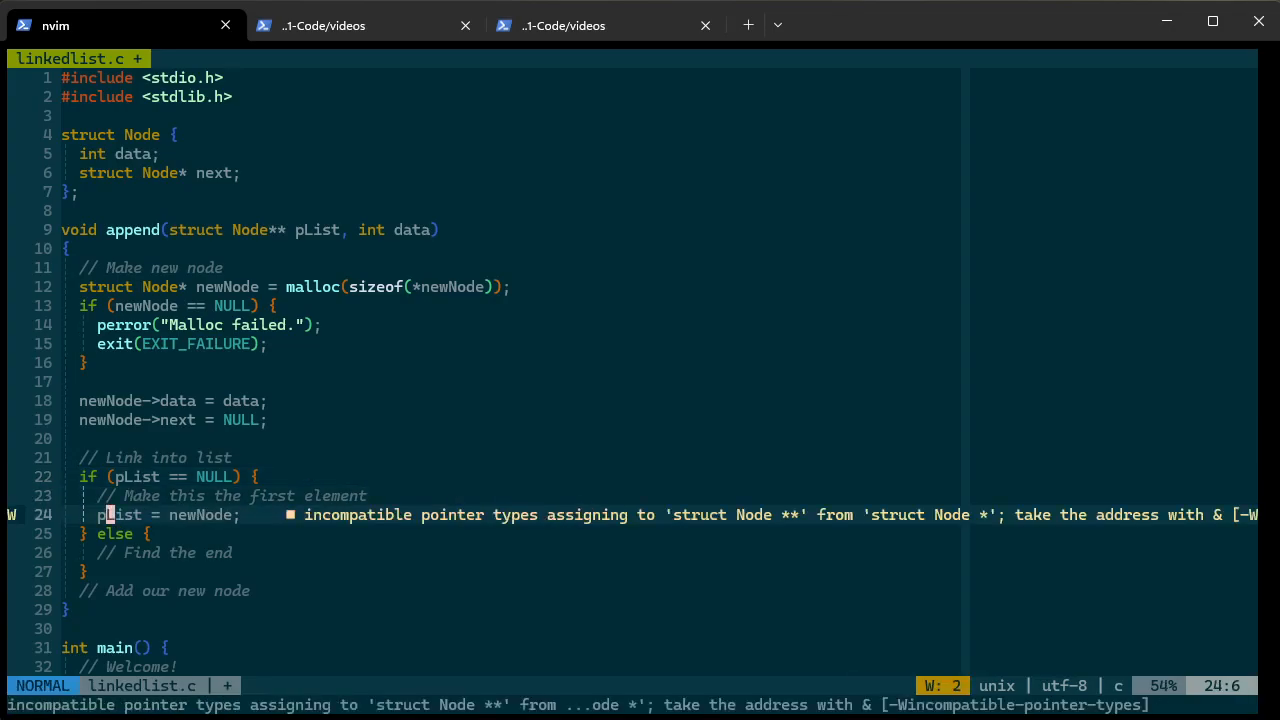
Store the new node through *pList and delete the '// Add our new node' comment
{"action": "key", "text": "l"}
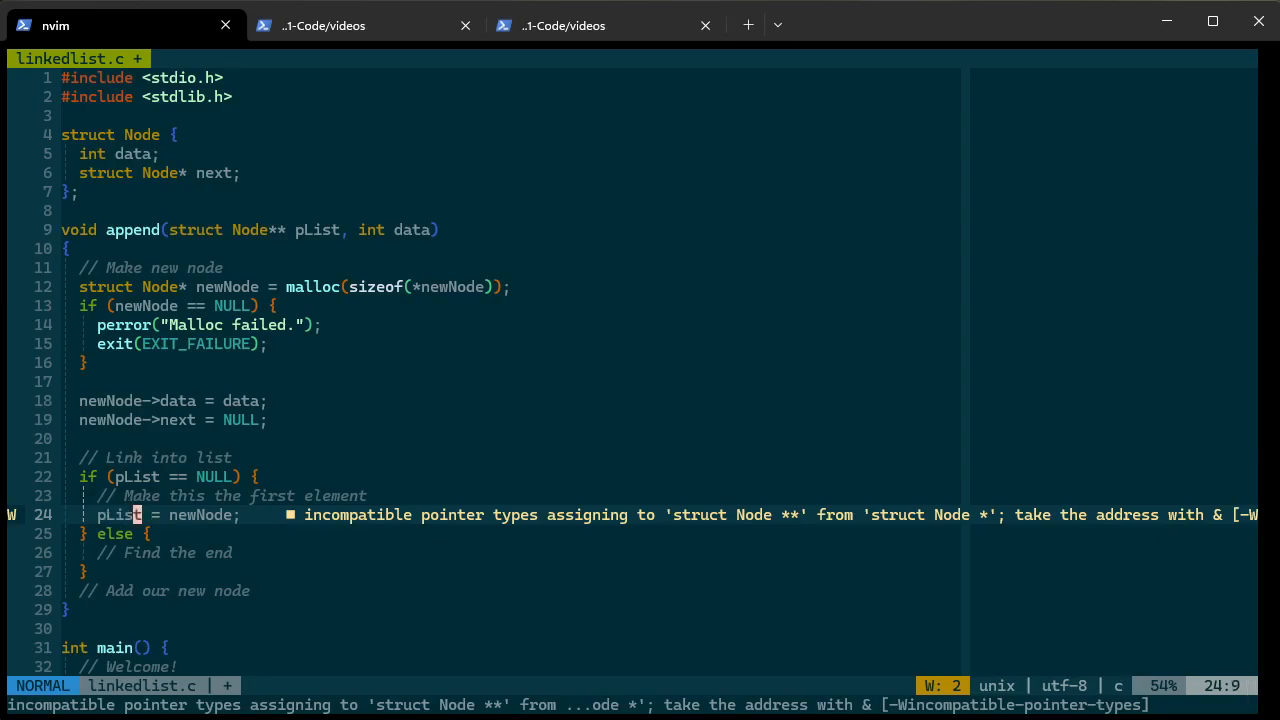
{"action": "type", "text": "*"}
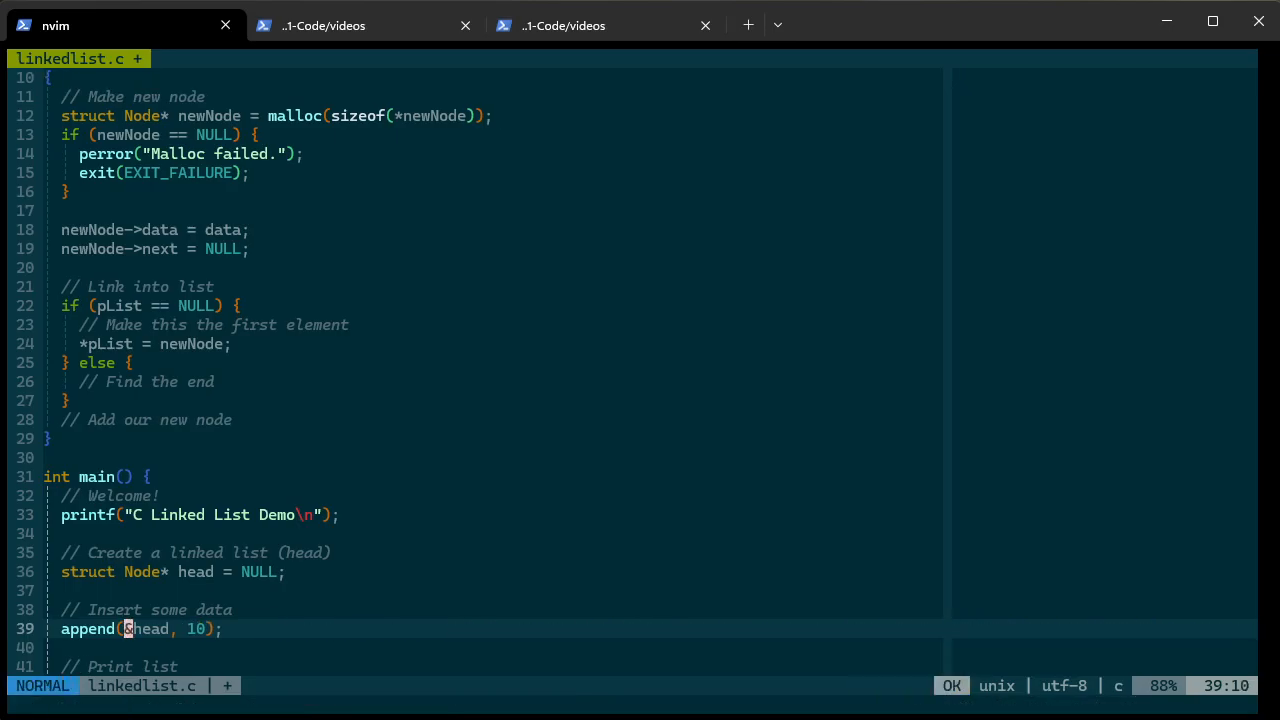
{"action": "key", "text": "k"}
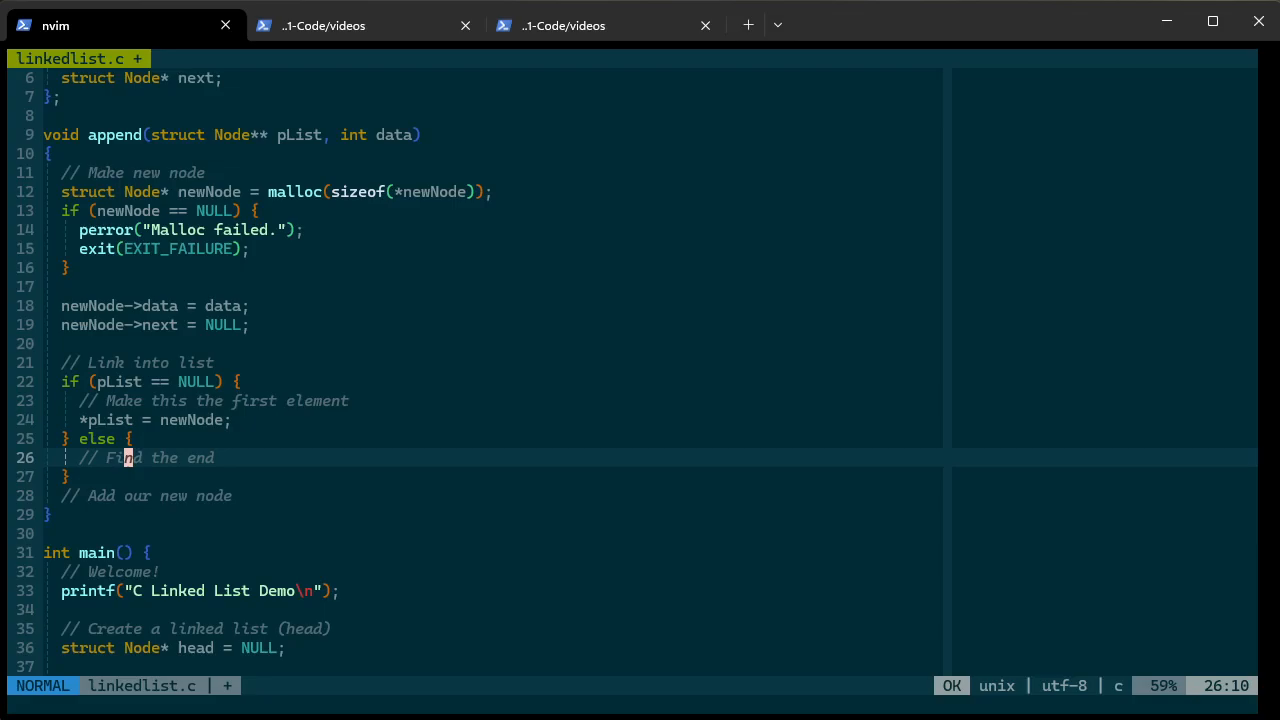
{"action": "key", "text": "j"}
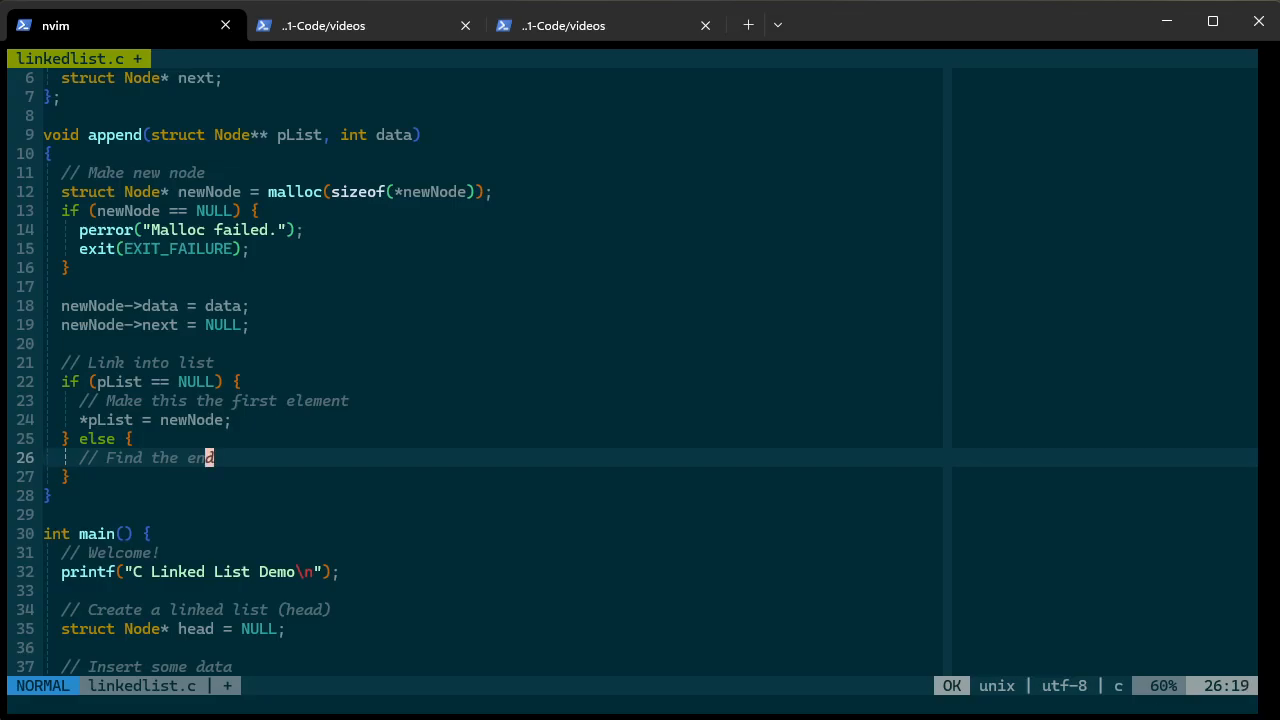
{"action": "key", "text": "o"}
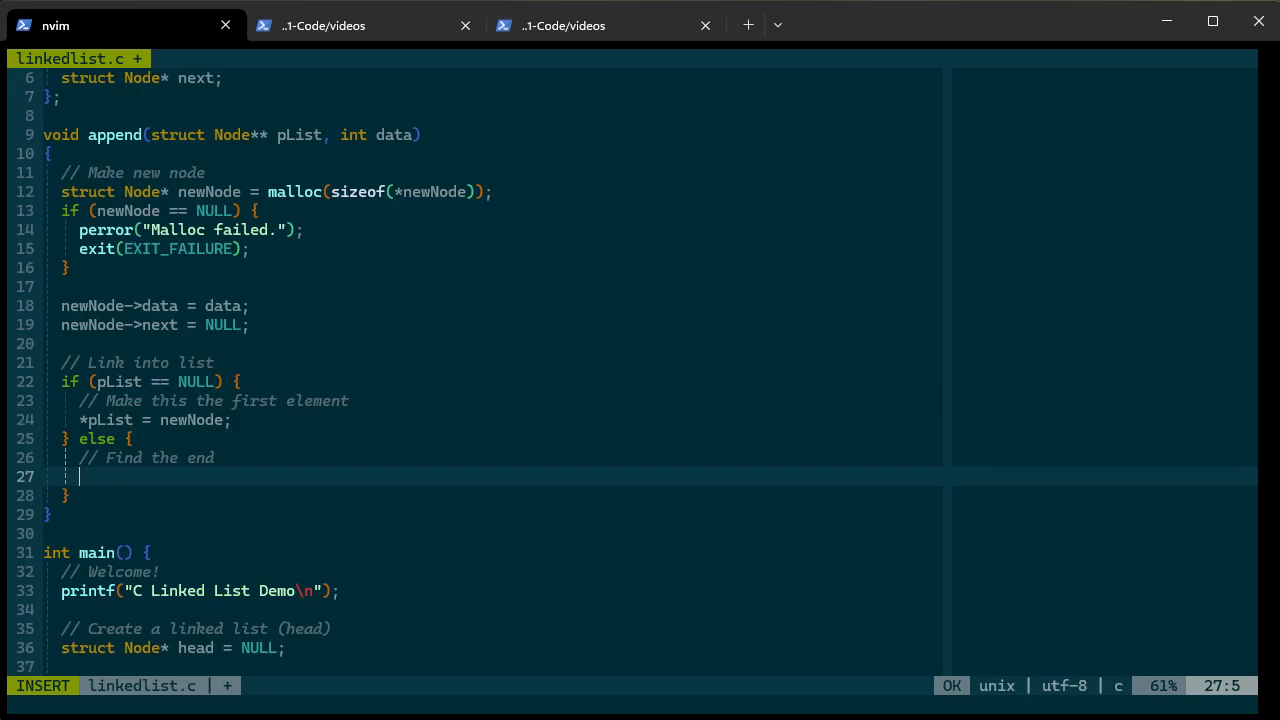
Declare struct Node* current = *pList above a new while loop
{"action": "type", "text": "while ("}
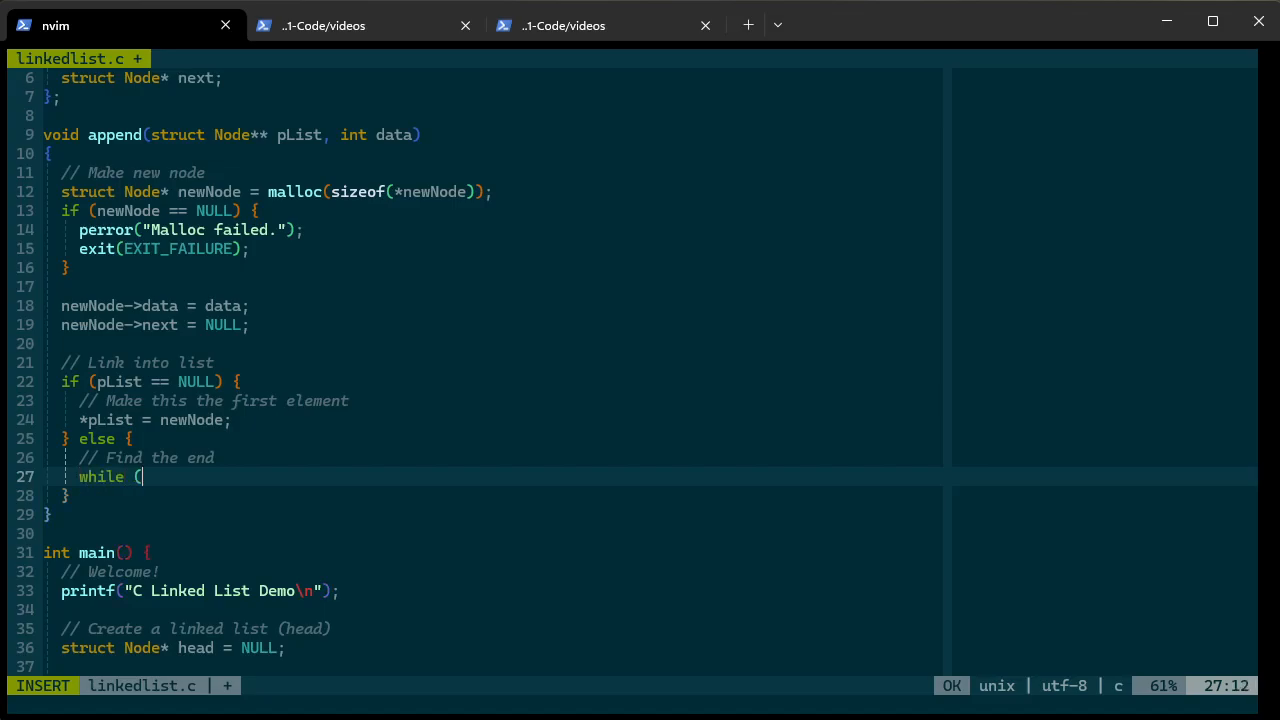
{"action": "type", "text": "*"}
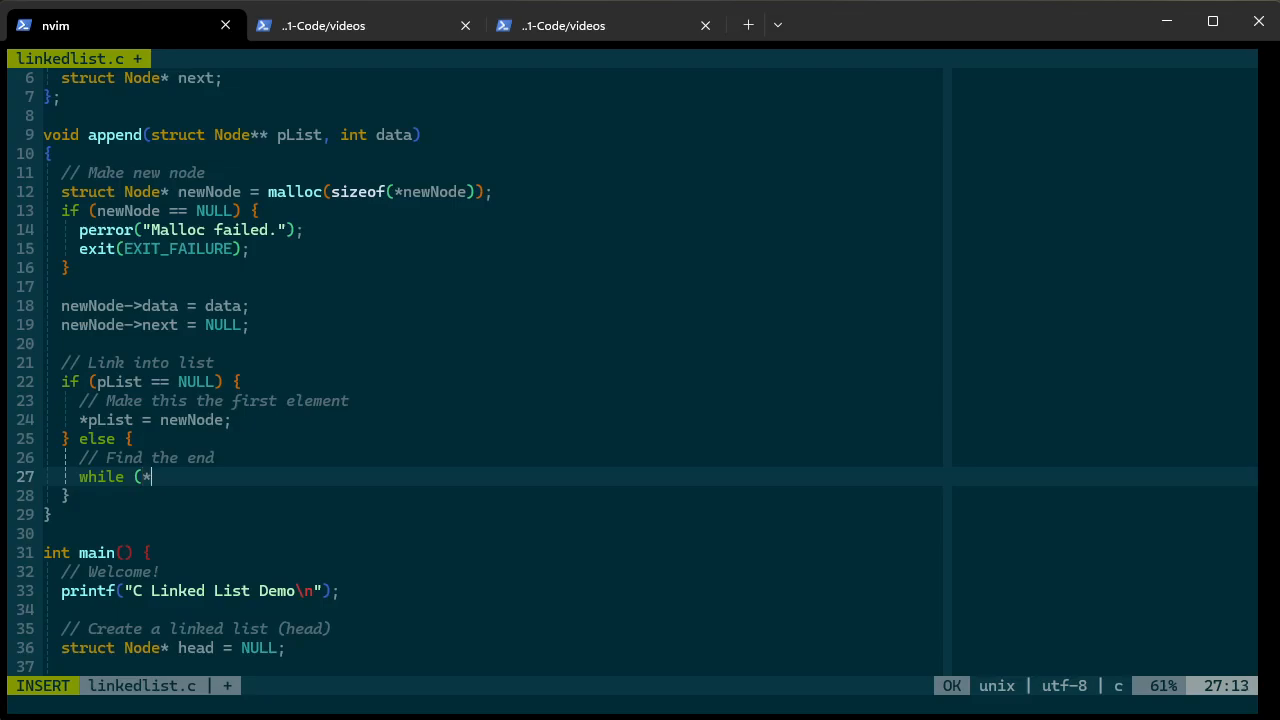
{"action": "type", "text": "pList"}
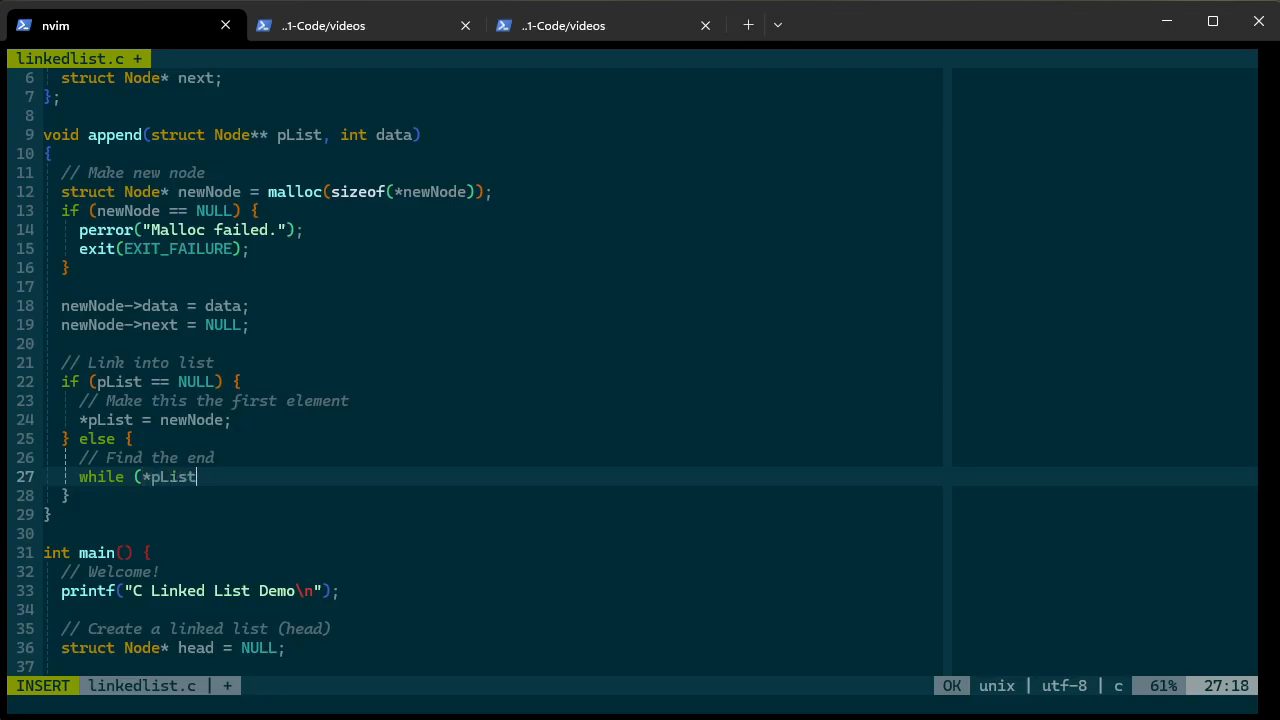
{"action": "type", "text": ")"}
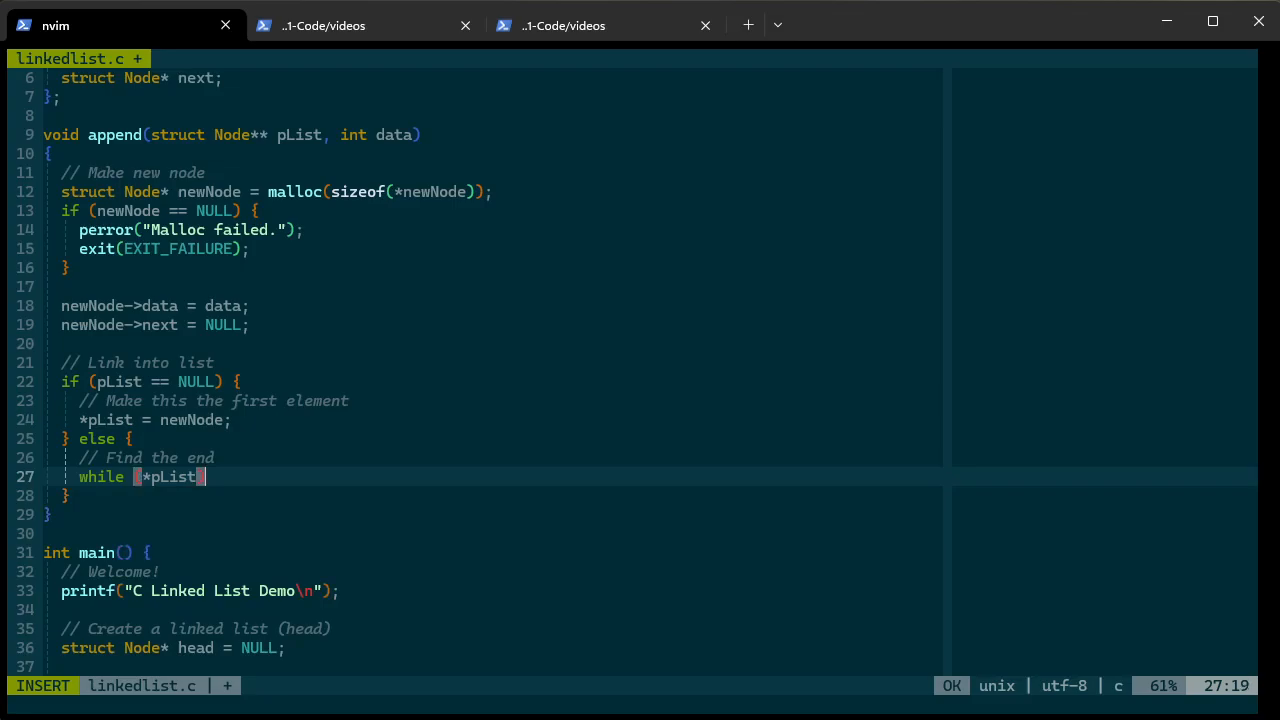
{"action": "key", "text": "Enter"}
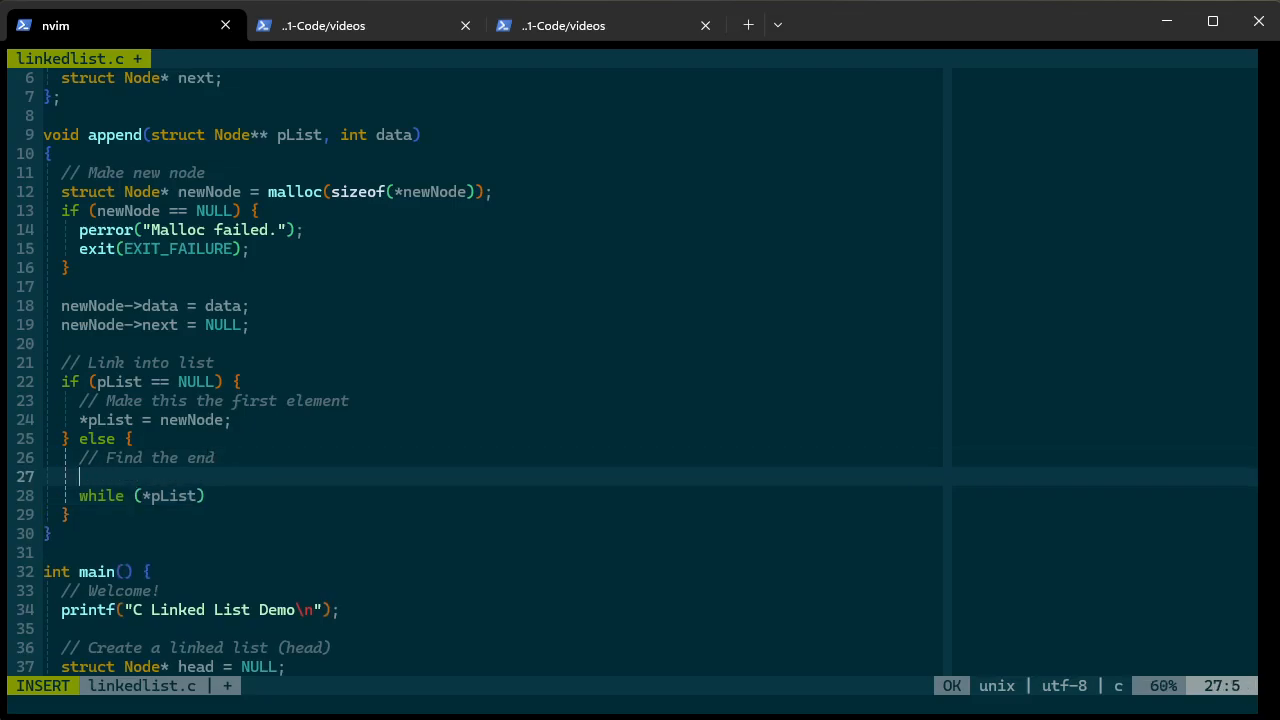
{"action": "type", "text": "stru"}
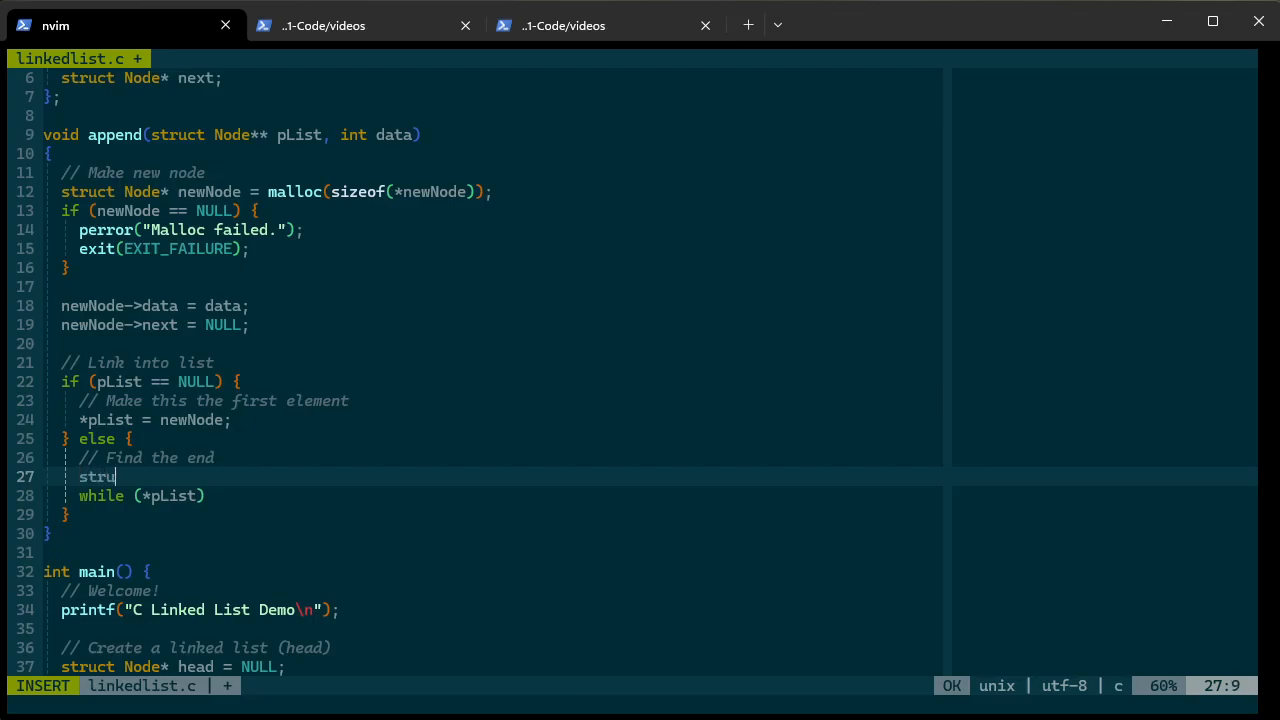
{"action": "type", "text": "ct Node*"}
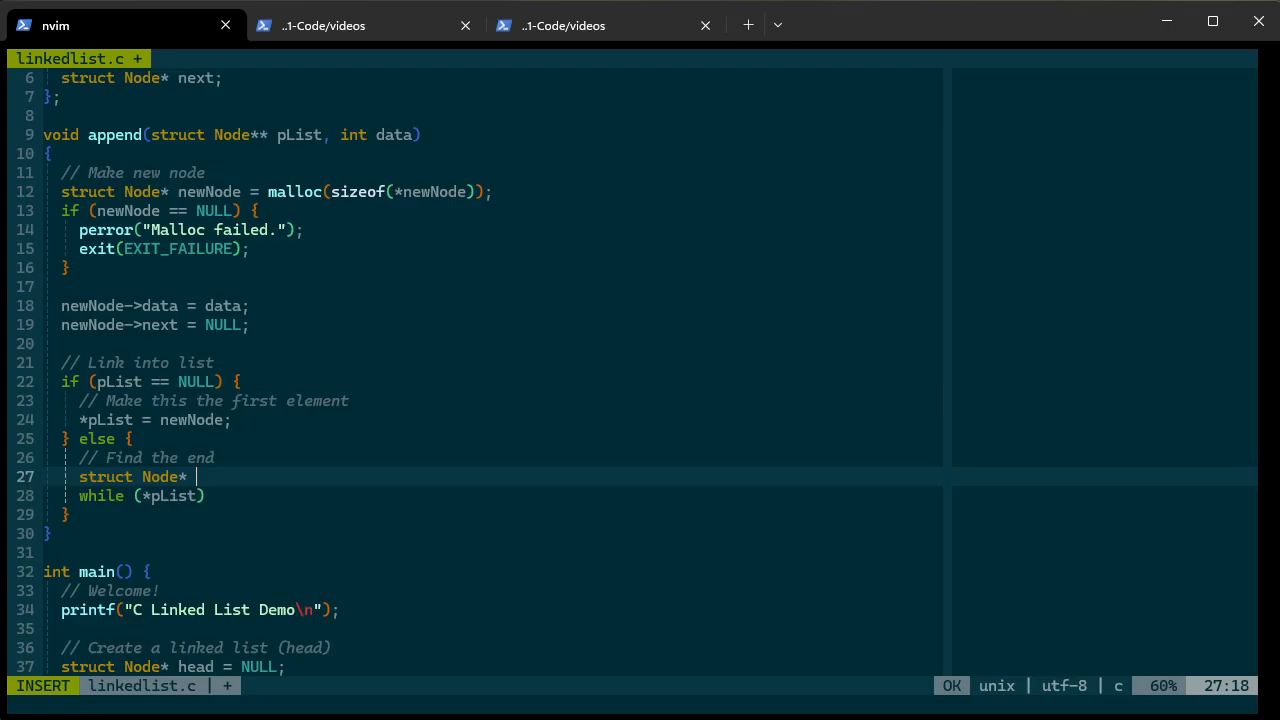
{"action": "type", "text": "c"}
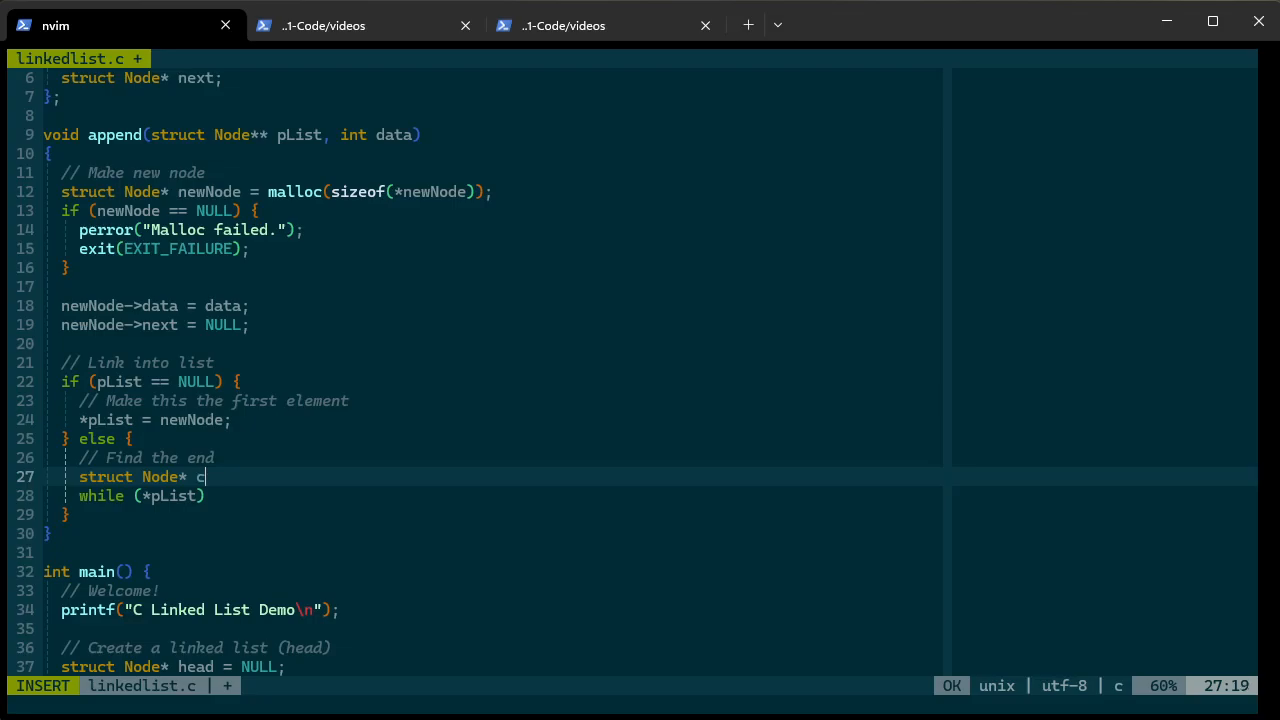
{"action": "type", "text": "urrent ="}
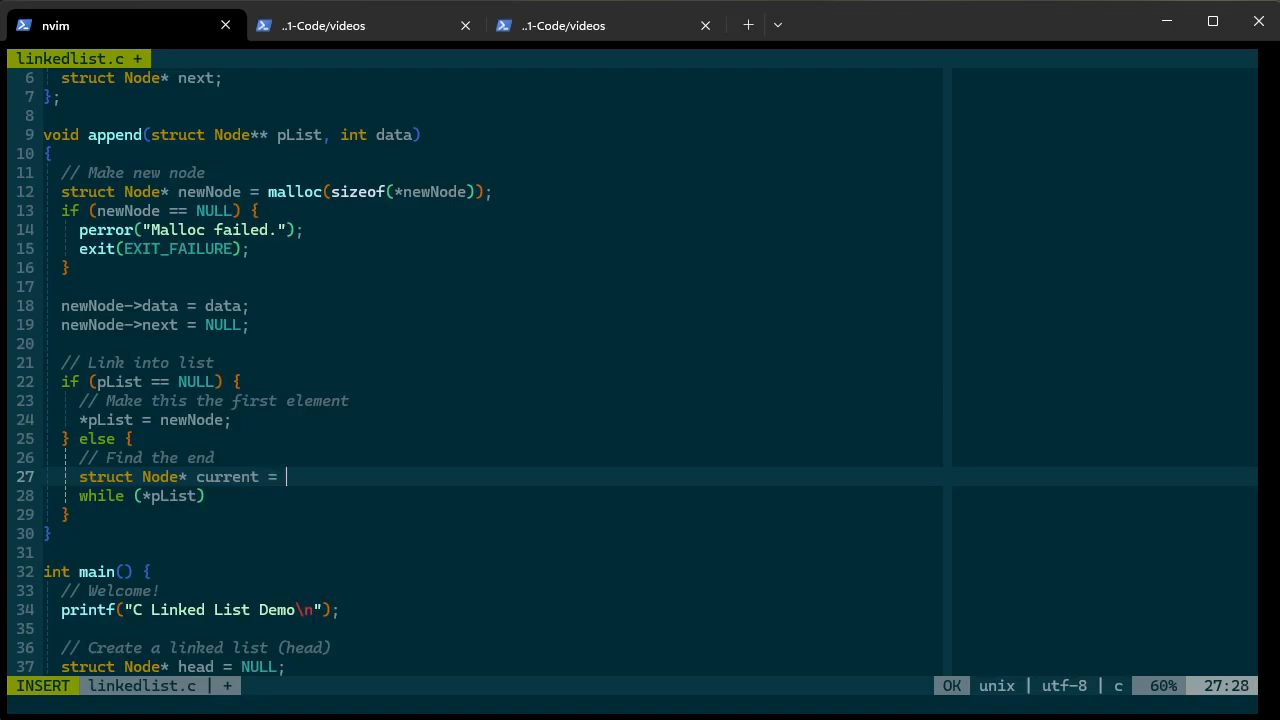
{"action": "type", "text": "*pList;"}
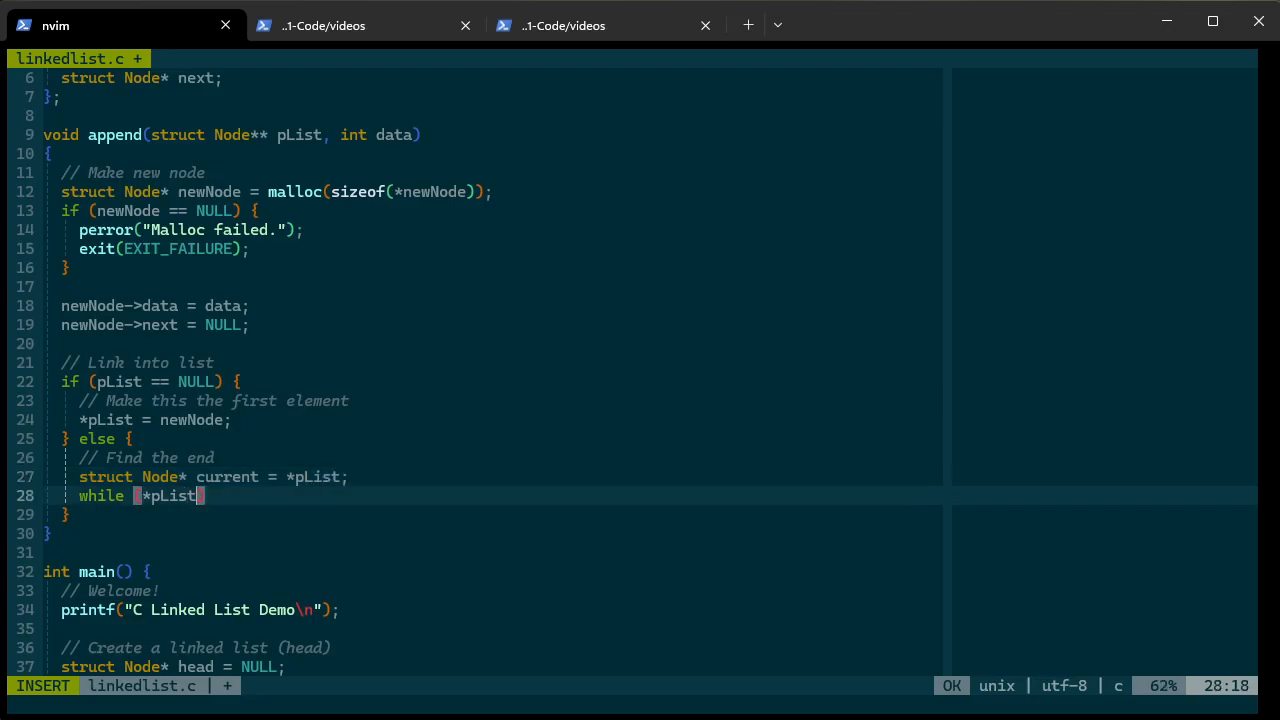
Loop while current->next != NULL advancing current, then set current->next = newNode
{"action": "type", "text": "curr"}
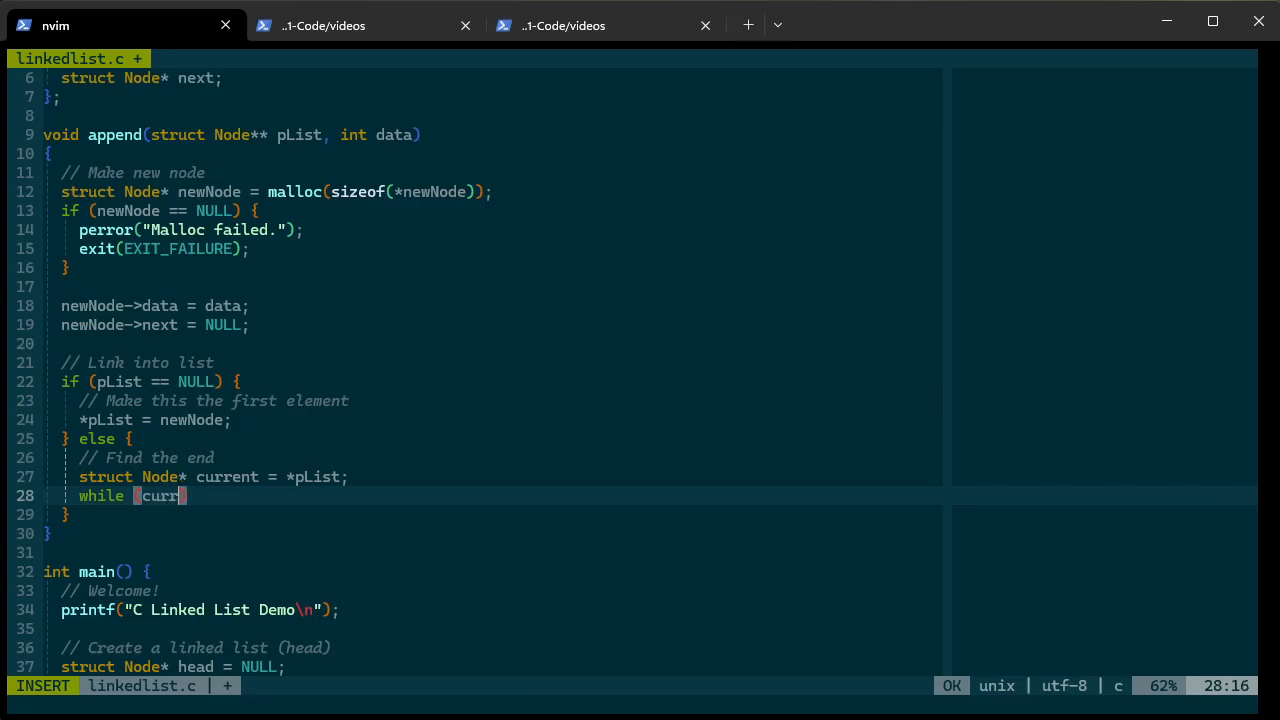
{"action": "type", "text": "ent"}
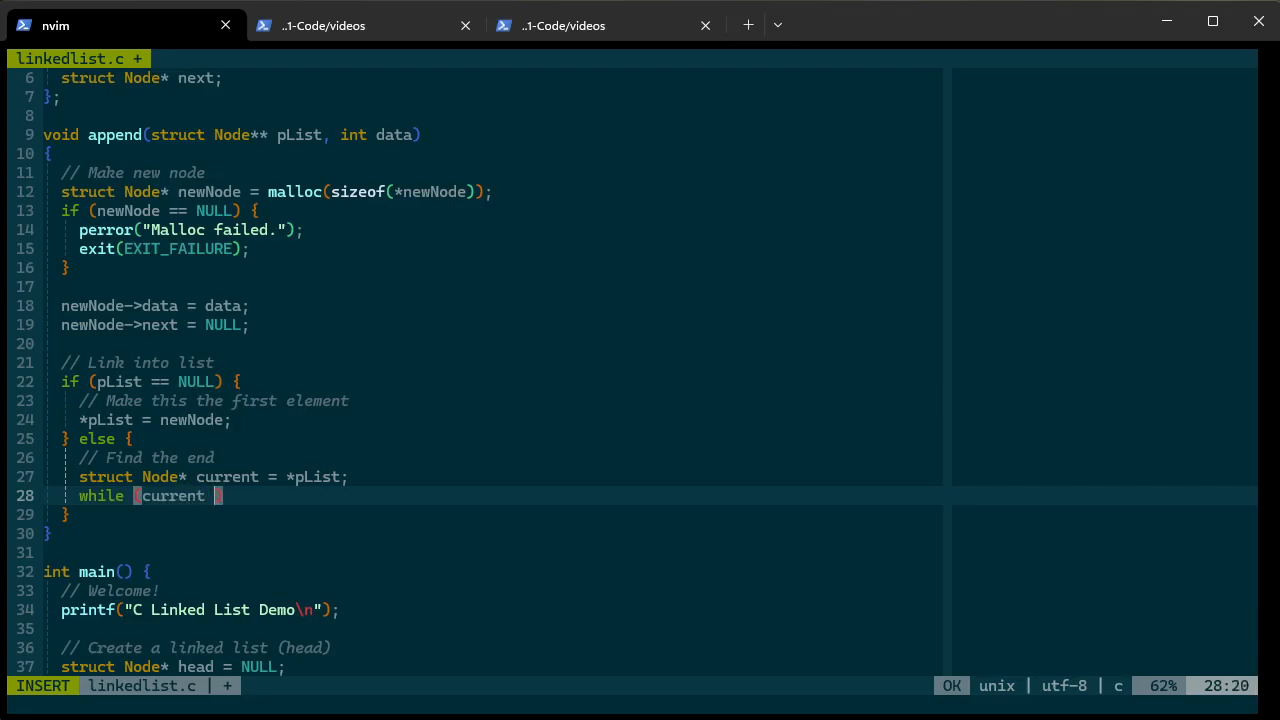
{"action": "type", "text": "->"}
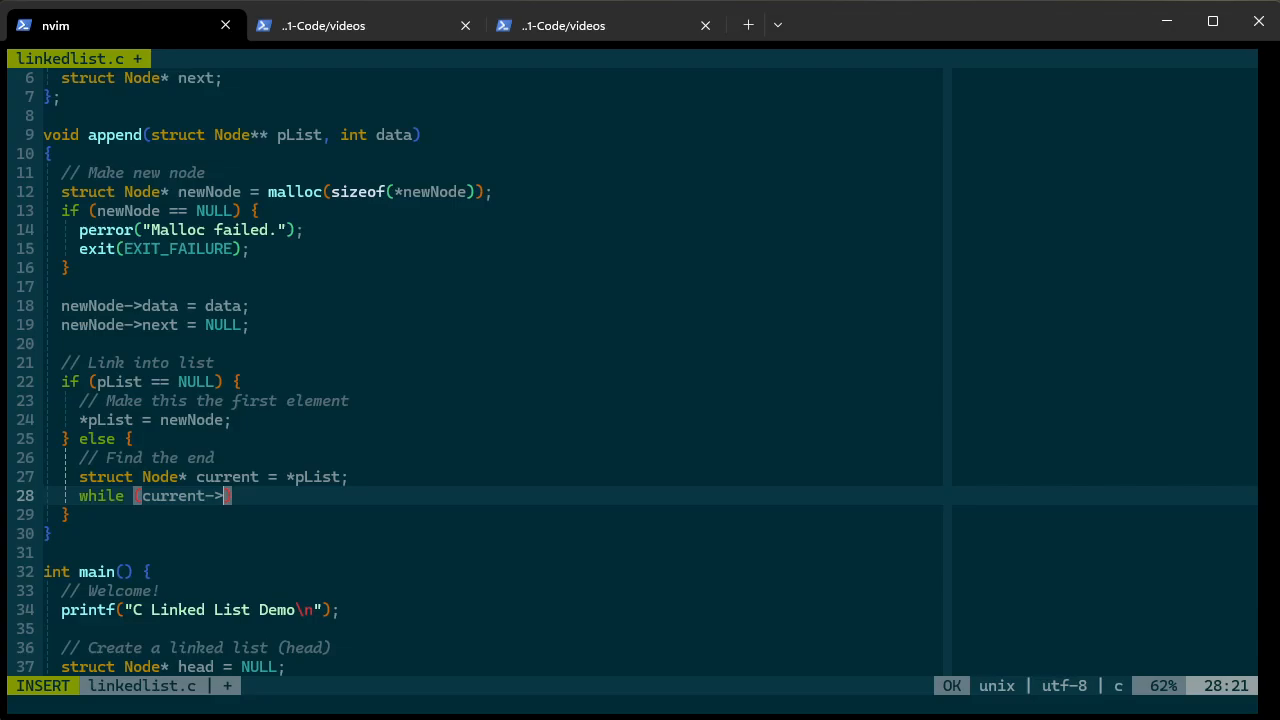
{"action": "type", "text": "next"}
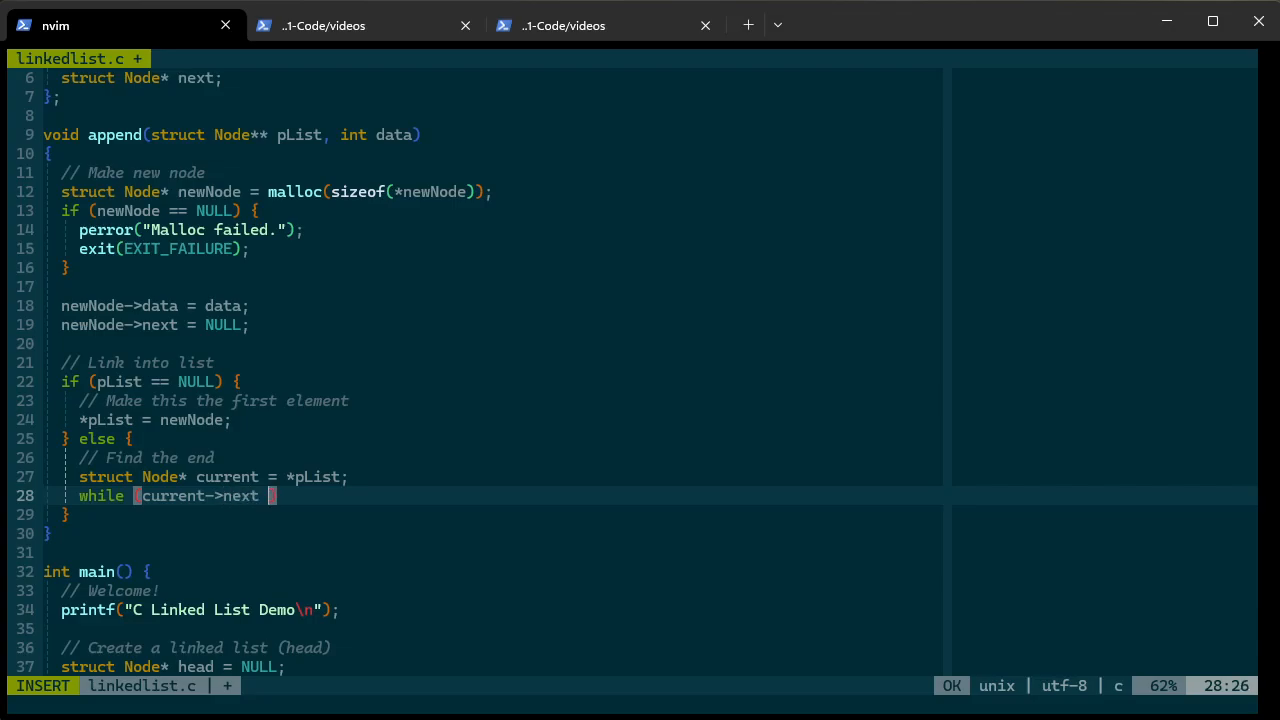
{"action": "type", "text": "!"}
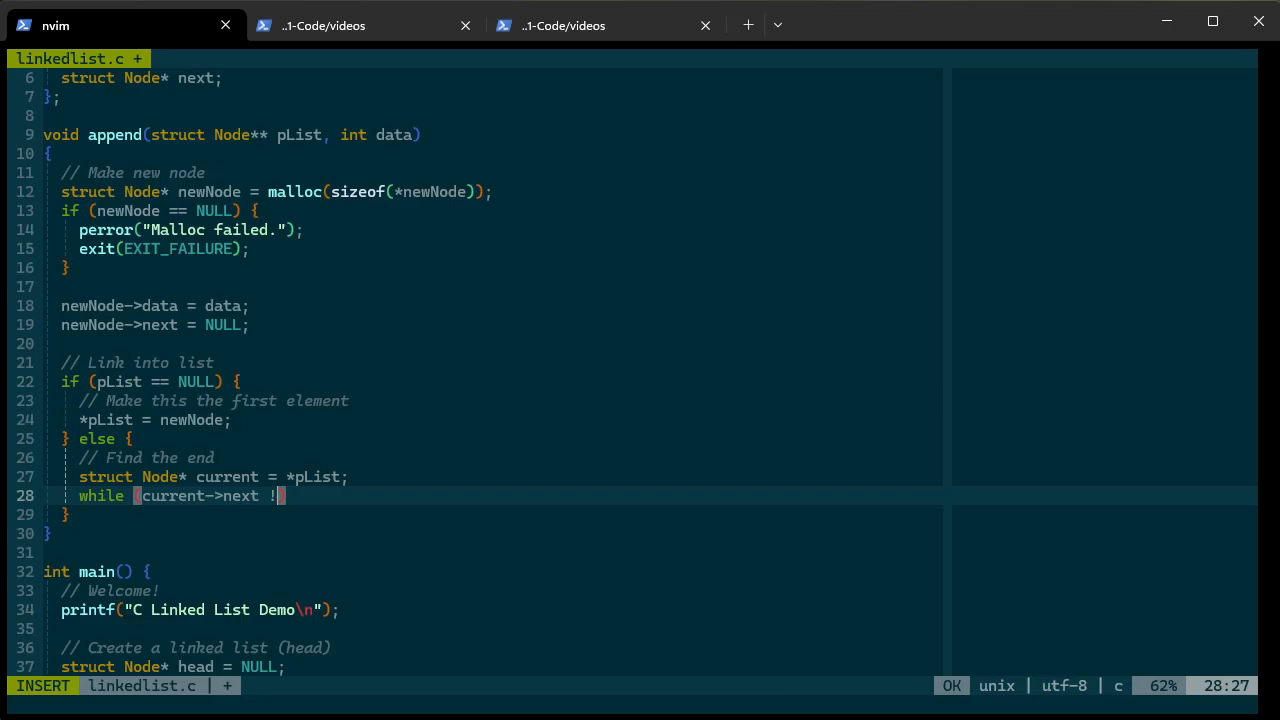
{"action": "type", "text": "= NULL) {"}
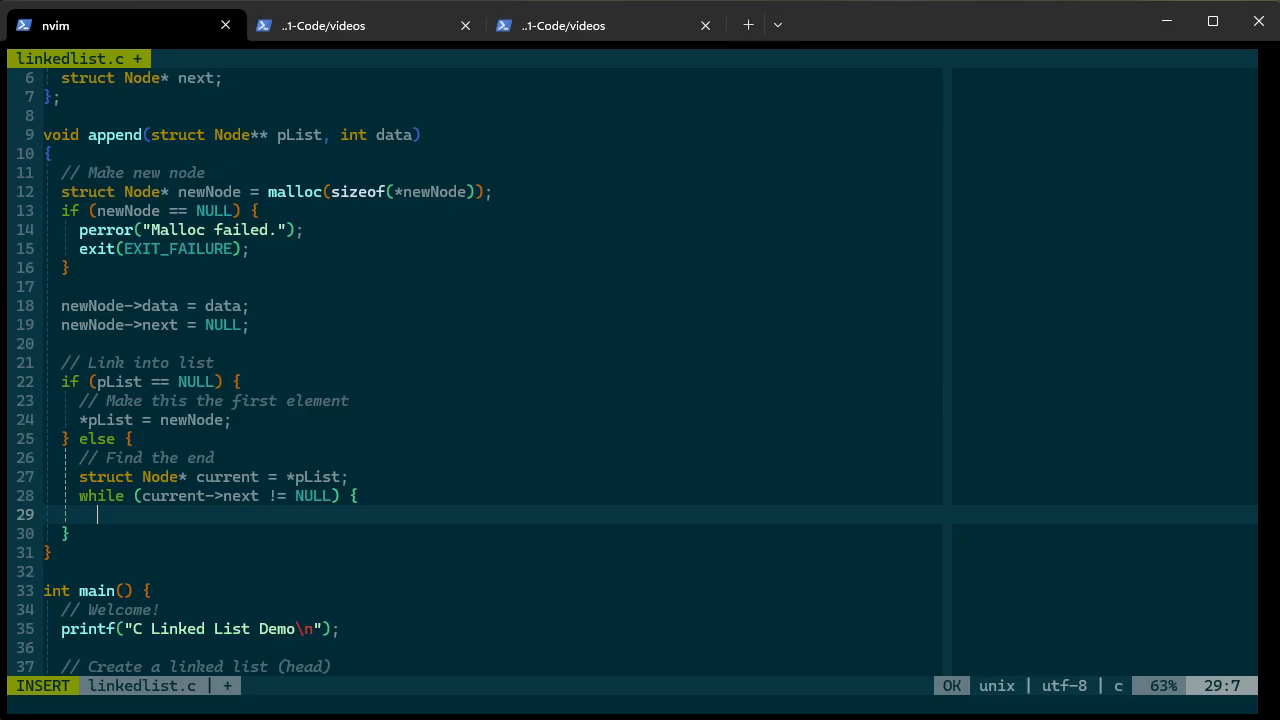
{"action": "type", "text": "current ="}
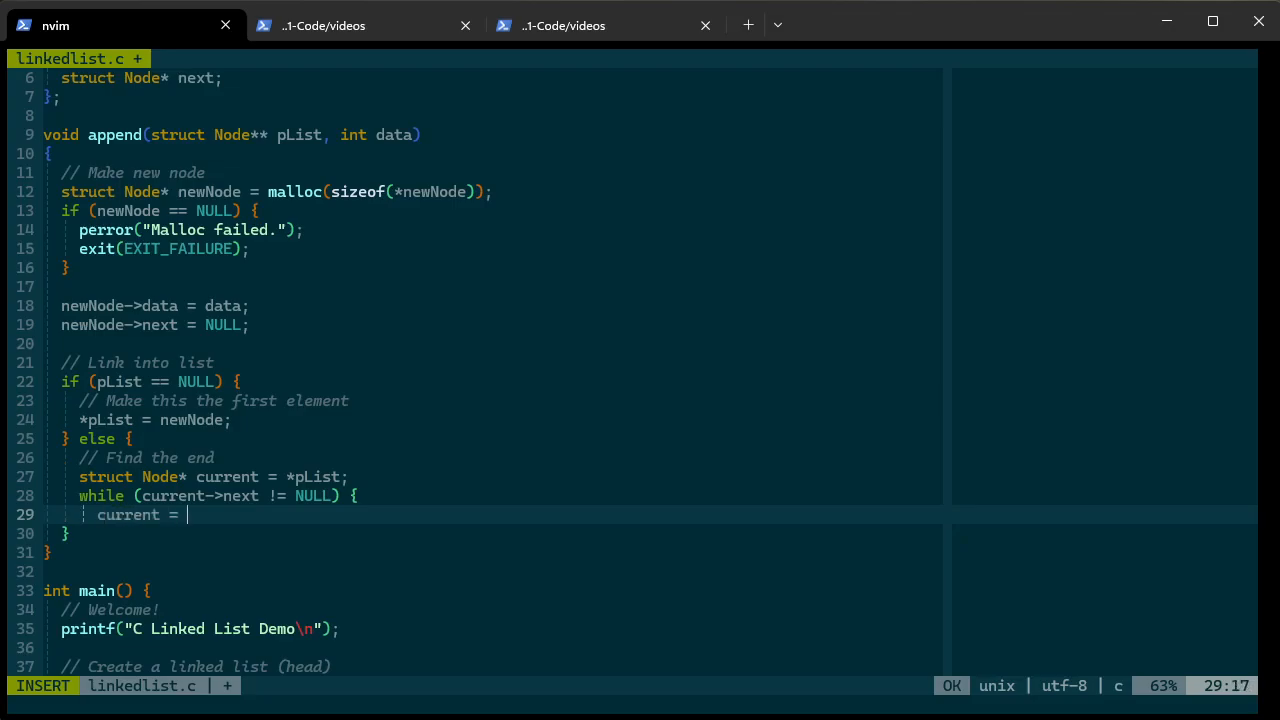
{"action": "type", "text": "curernt->next;"}
{"action": "type", "text": "}"}
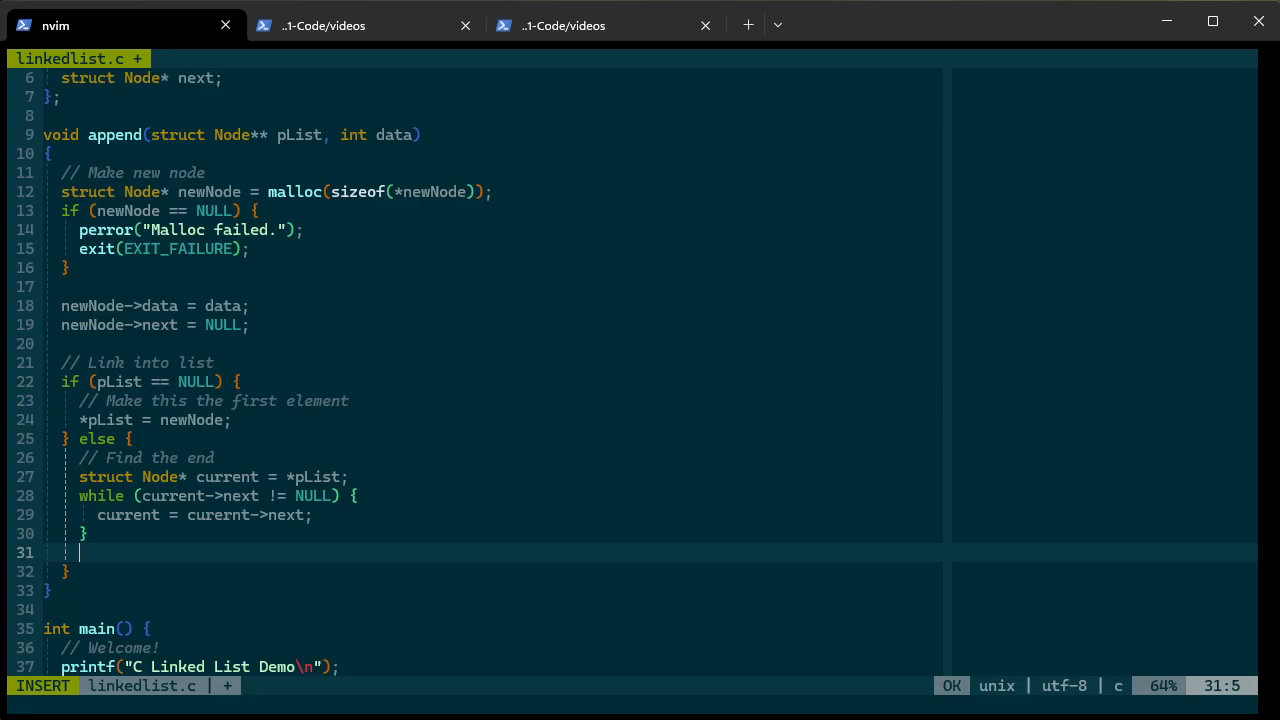
{"action": "type", "text": "curre"}
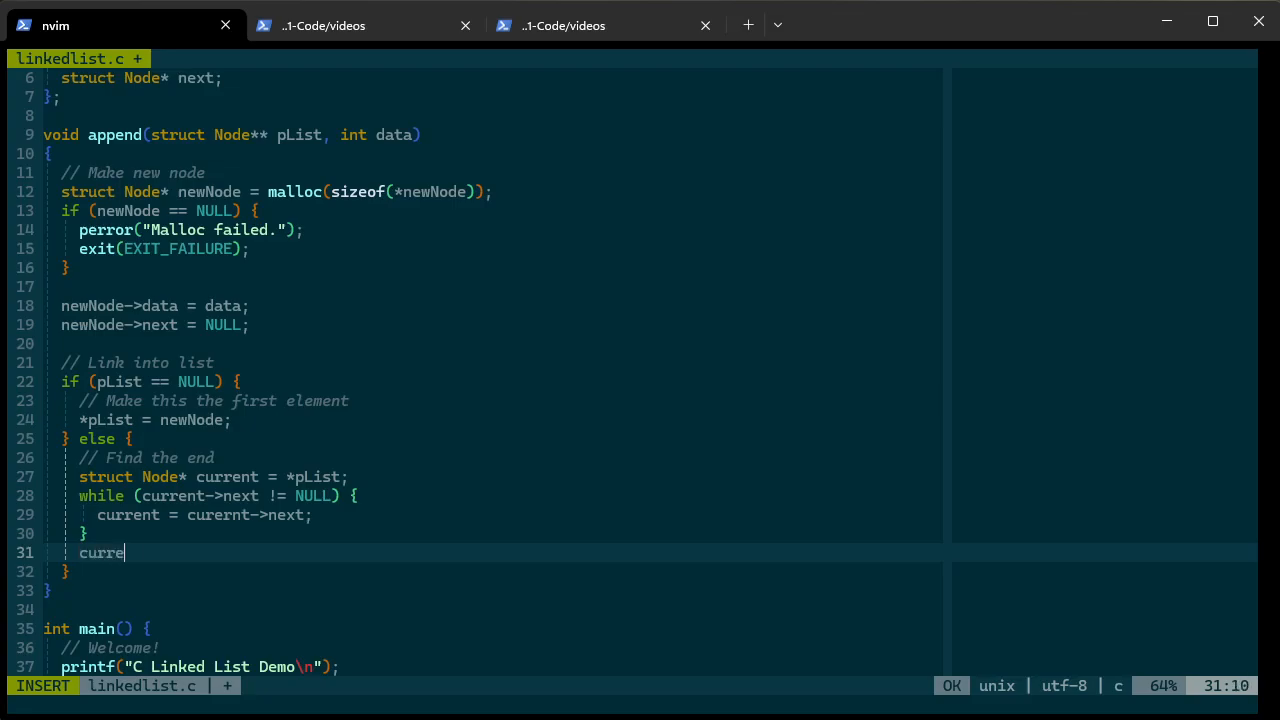
{"action": "type", "text": "nt->next ="}
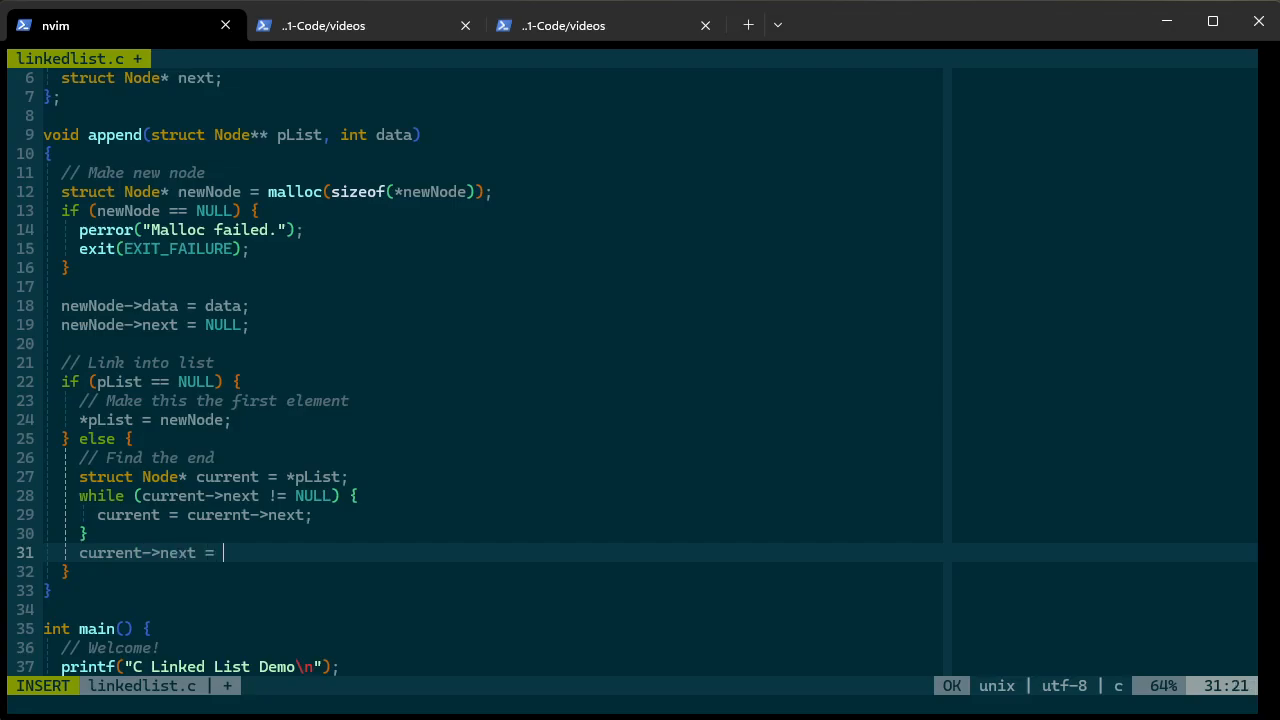
{"action": "type", "text": "new"}
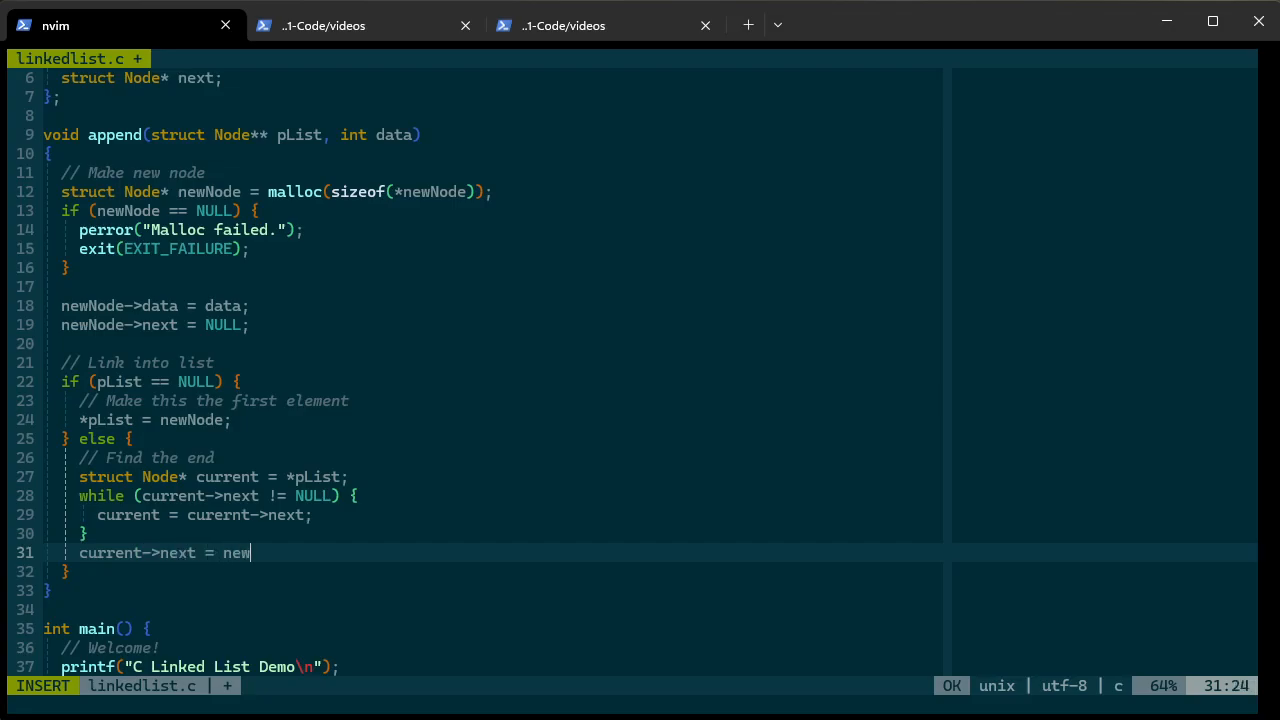
{"action": "type", "text": "Node;"}
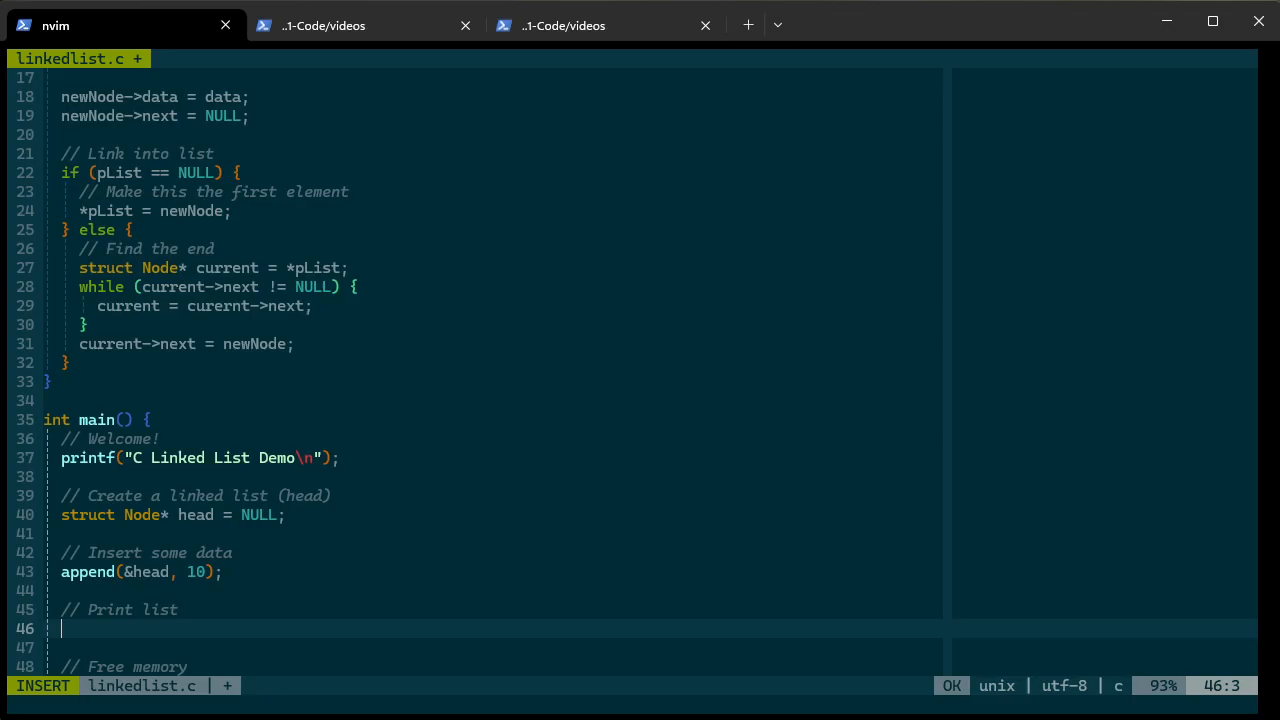
Add the call printList(head); under the // Print list comment in main
{"action": "type", "text": "prin"}
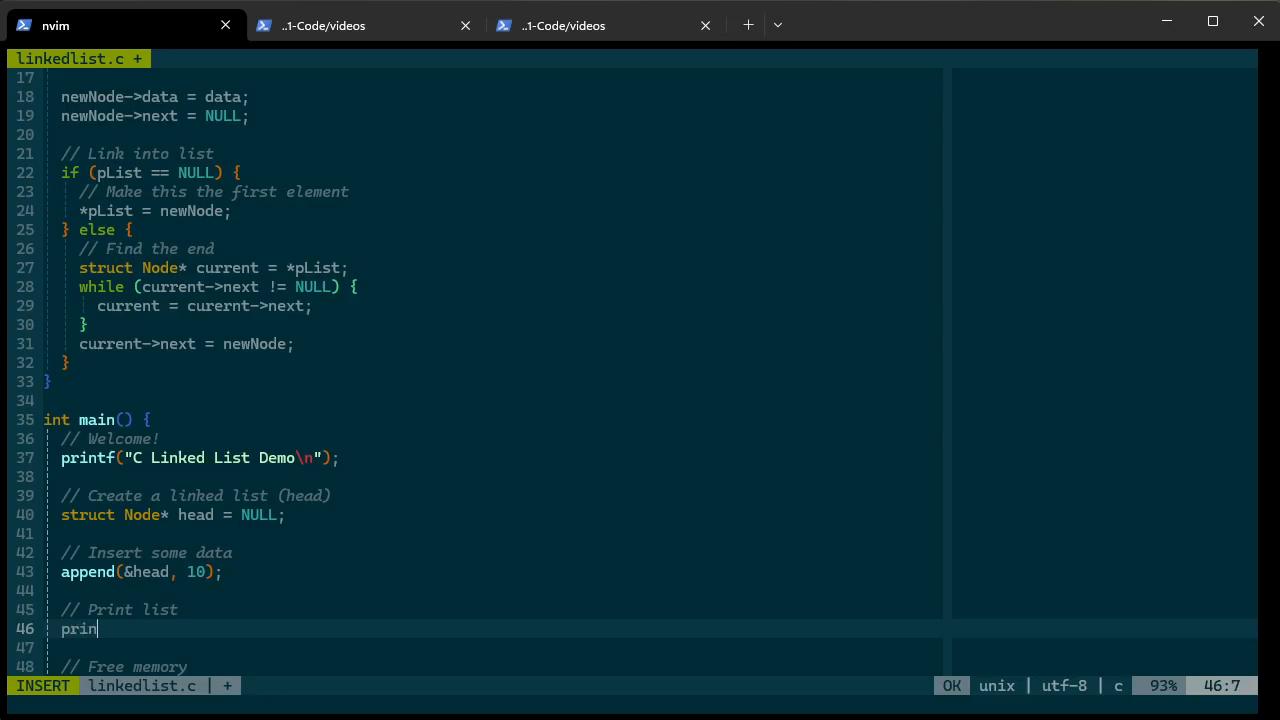
{"action": "type", "text": "tList("}
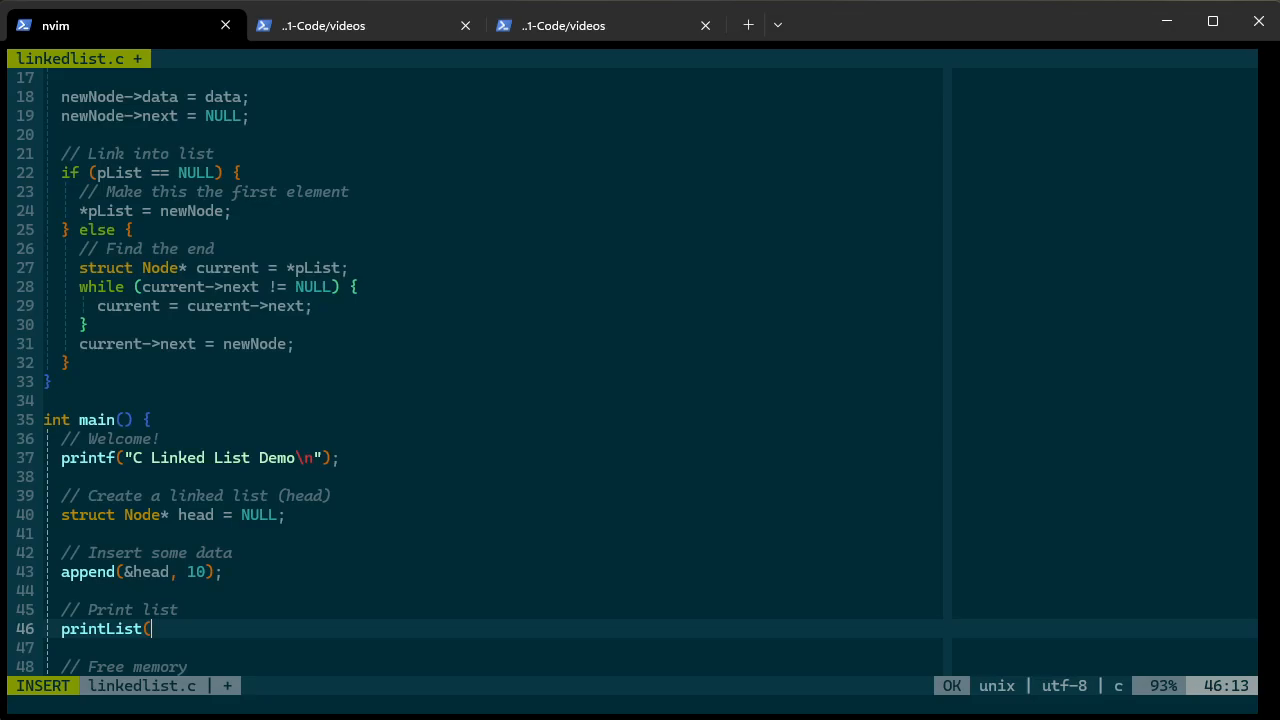
{"action": "type", "text": "head);"}
{"action": "type", "text": "void"}
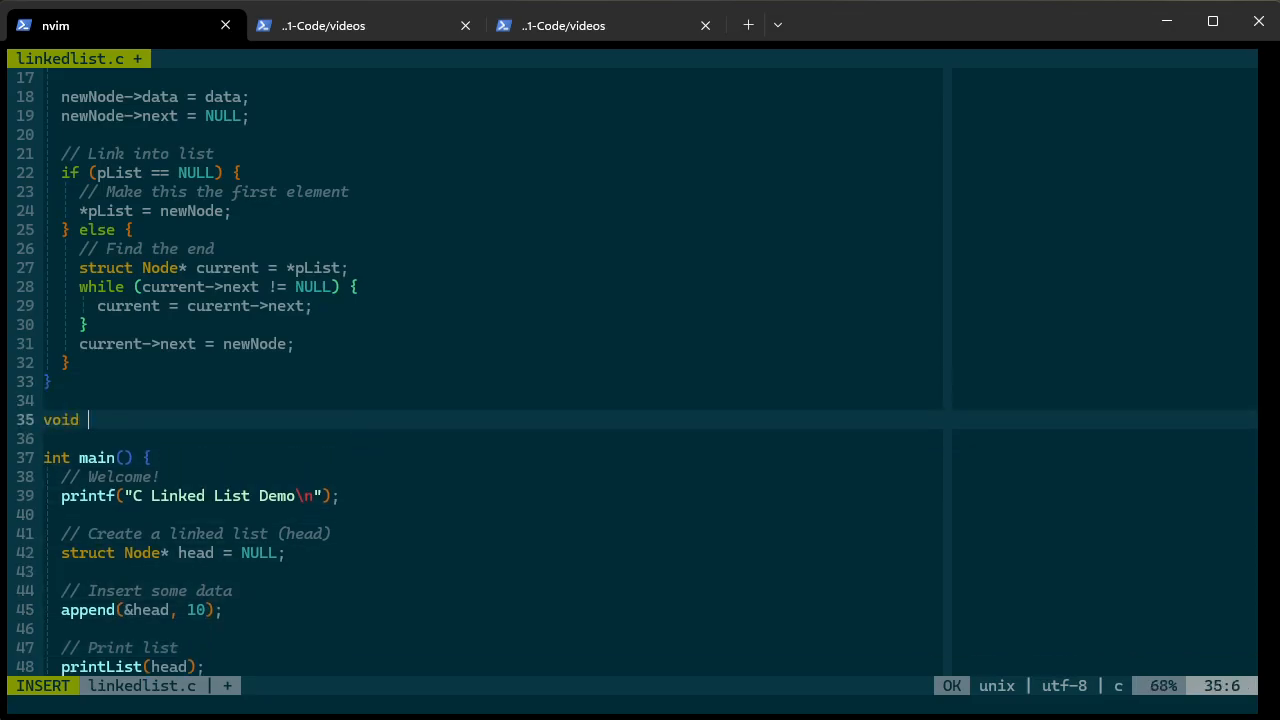
Declare void printList(struct Node* list) above main, starting with a header printf
{"action": "type", "text": "printList("}
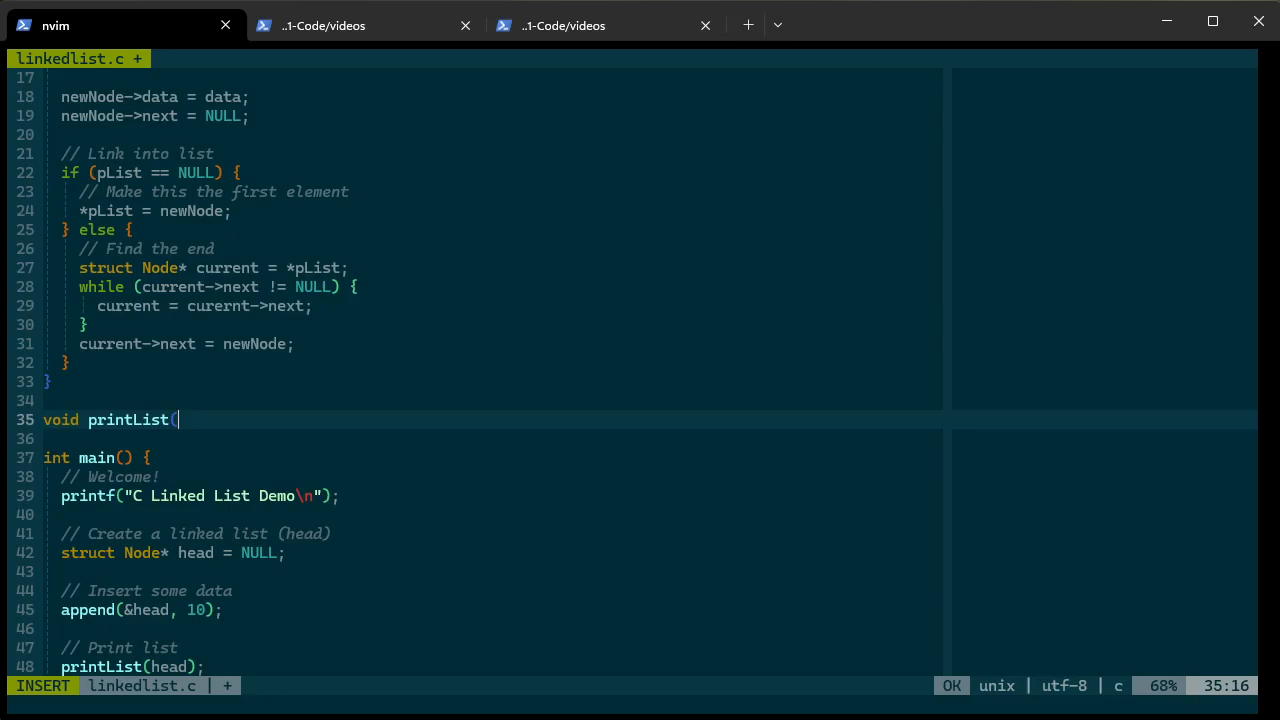
{"action": "type", "text": "struct No"}
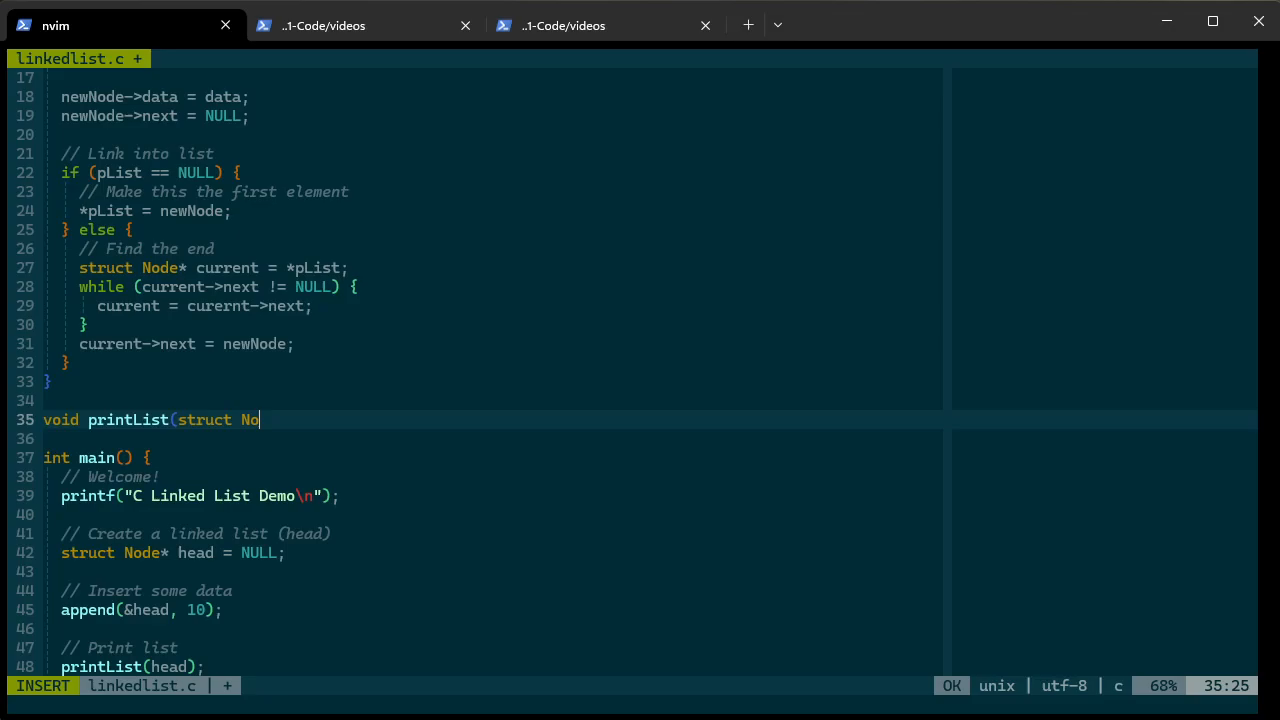
{"action": "type", "text": "de* p"}
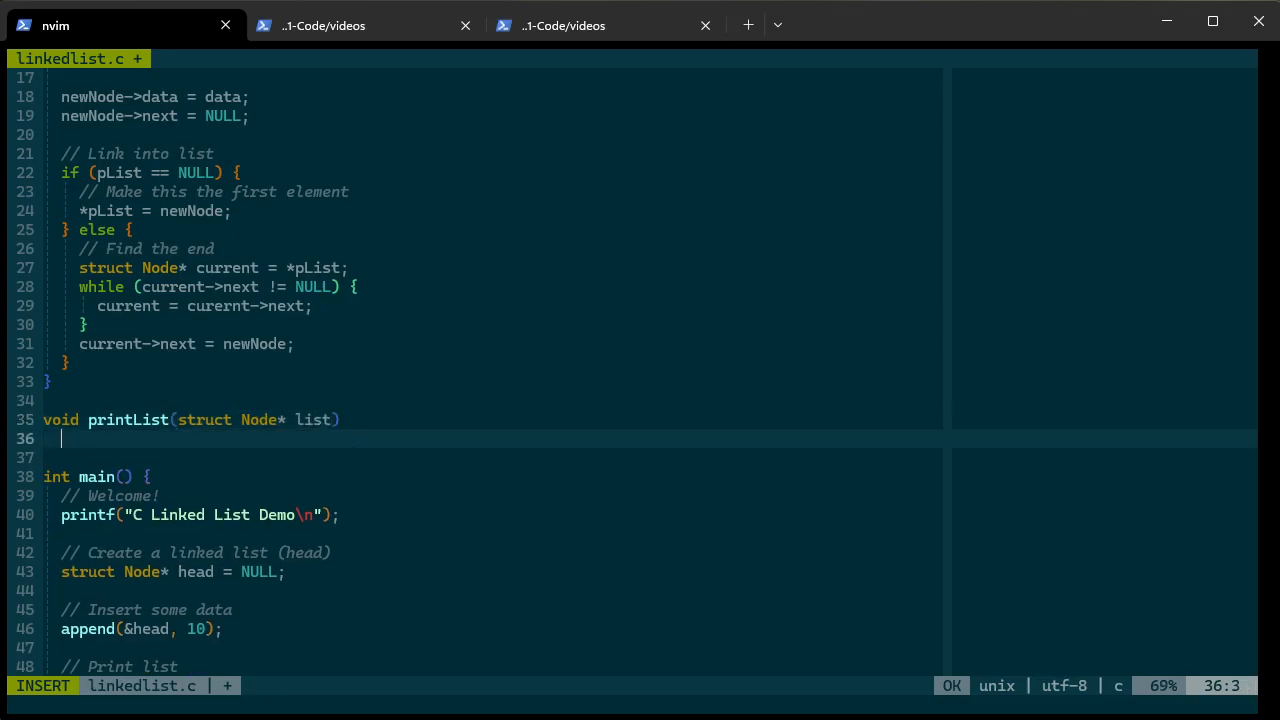
{"action": "key", "text": "Enter"}
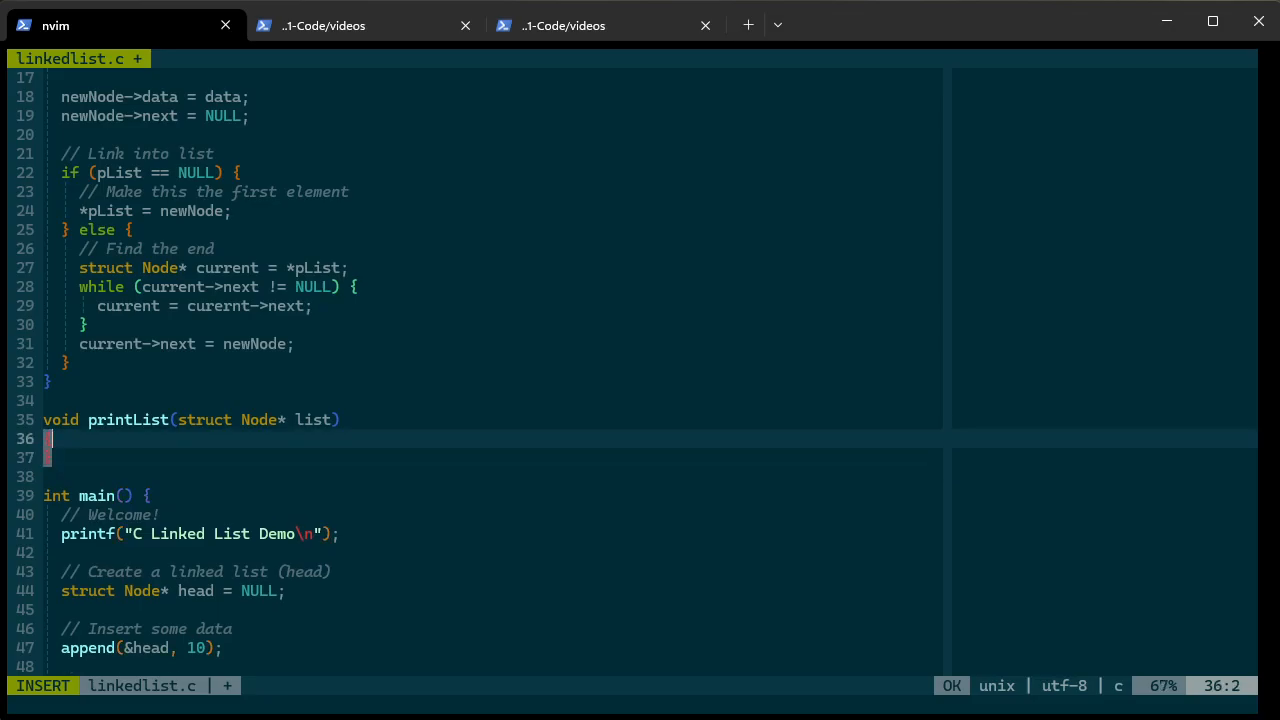
{"action": "type", "text": "{"}
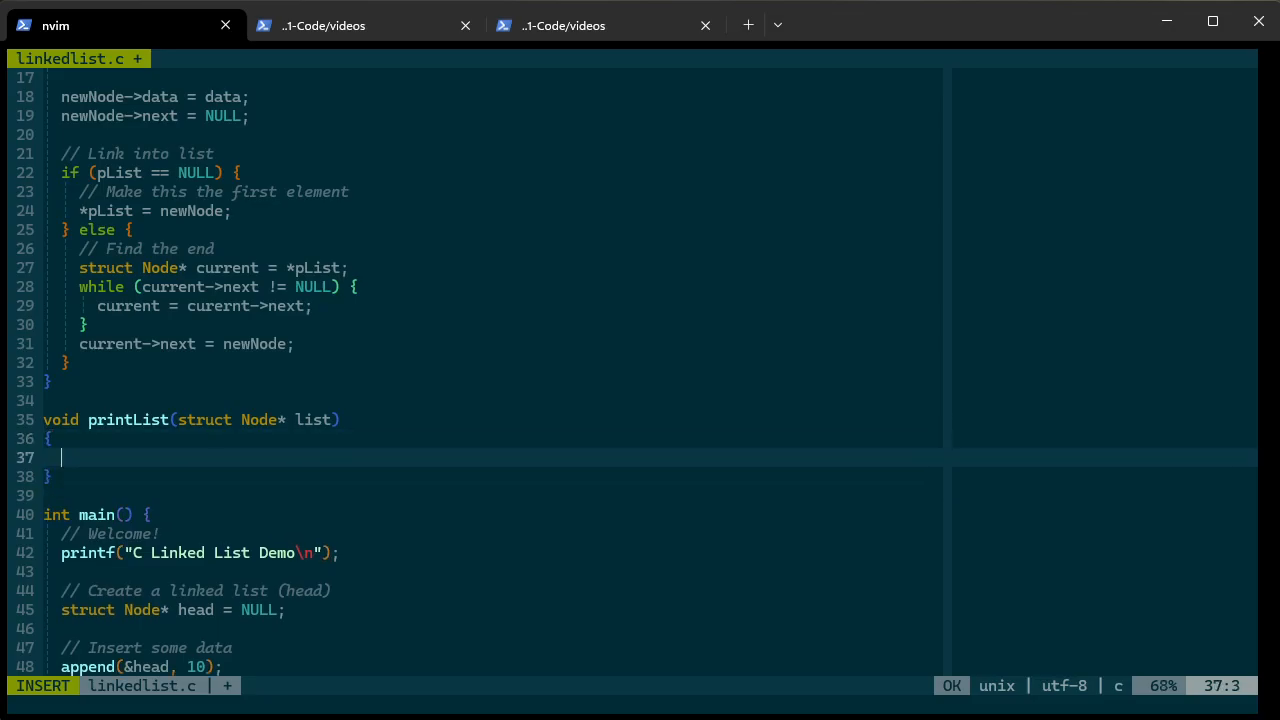
{"action": "type", "text": "printf(\"The list is:"}
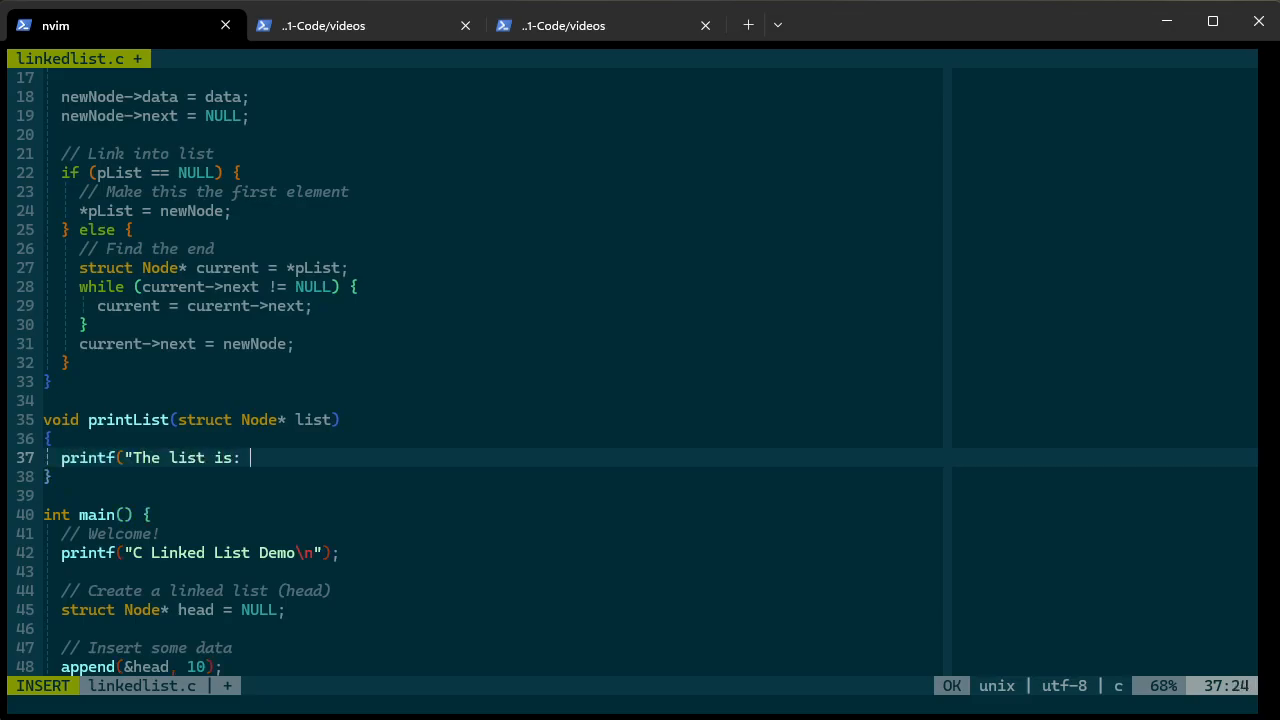
{"action": "type", "text": "\");"}
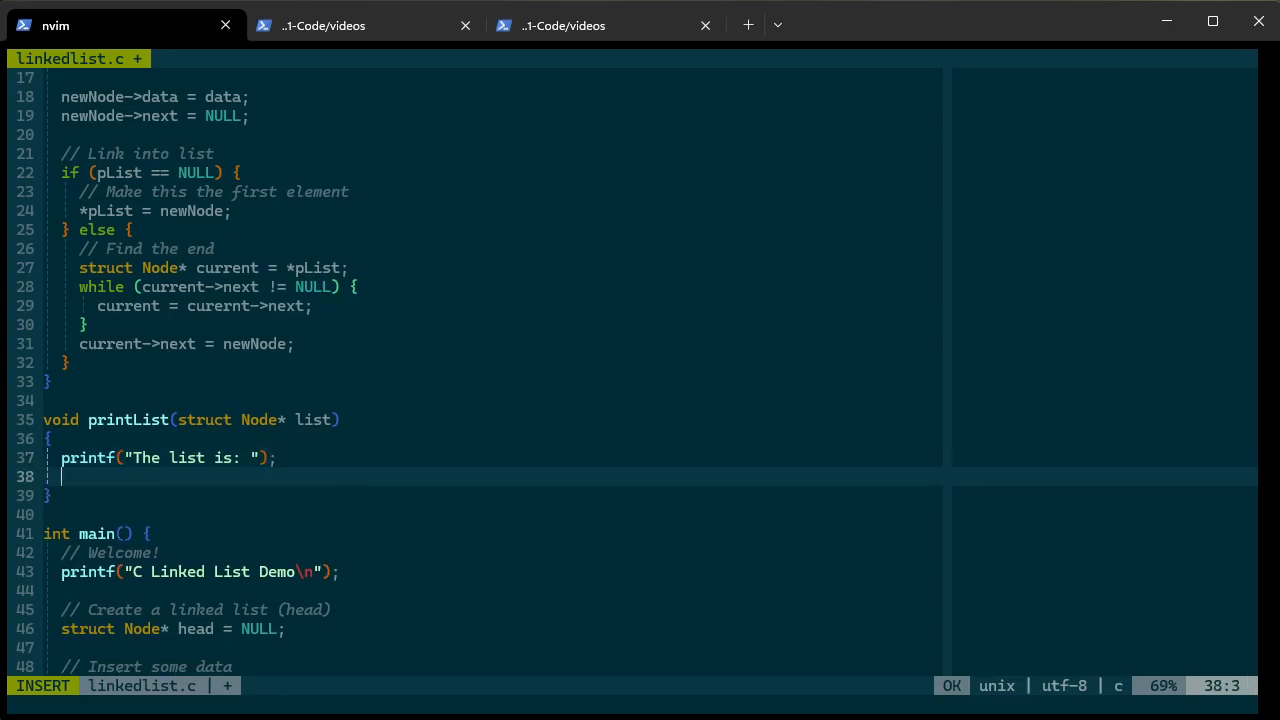
Set struct Node* current = list and loop while current != NULL
{"action": "type", "text": "w"}
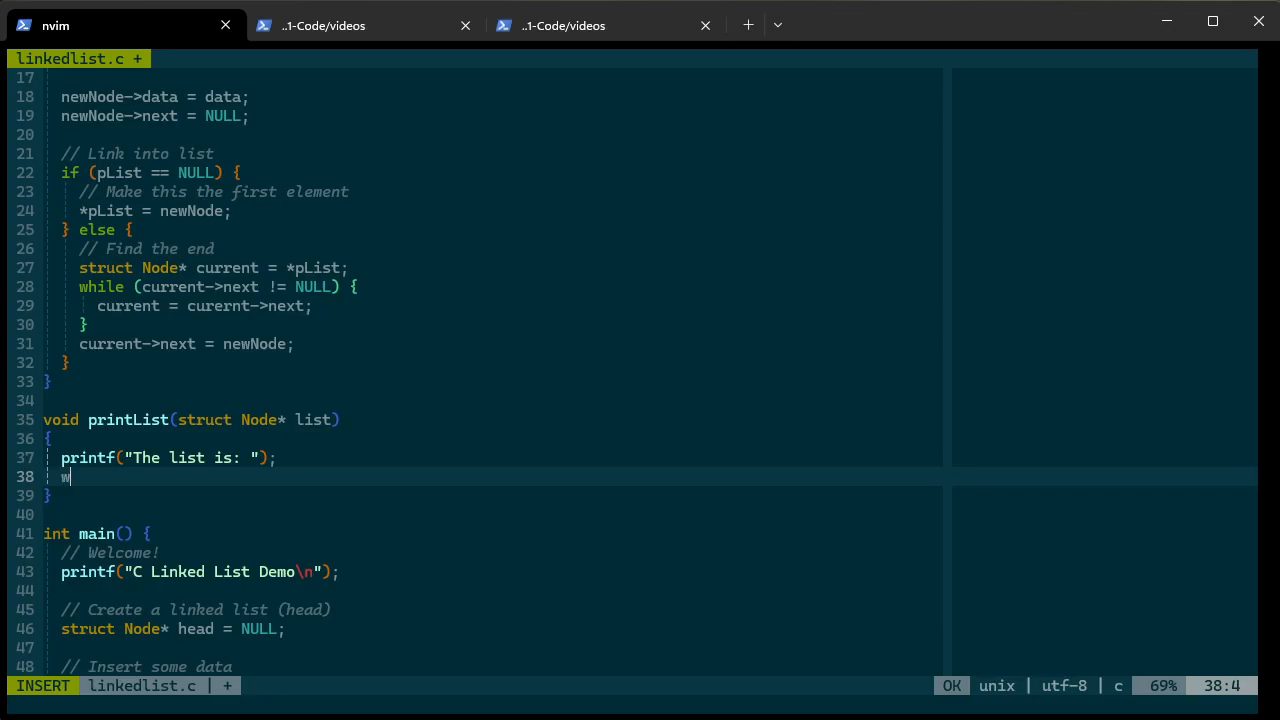
{"action": "type", "text": "hile ("}
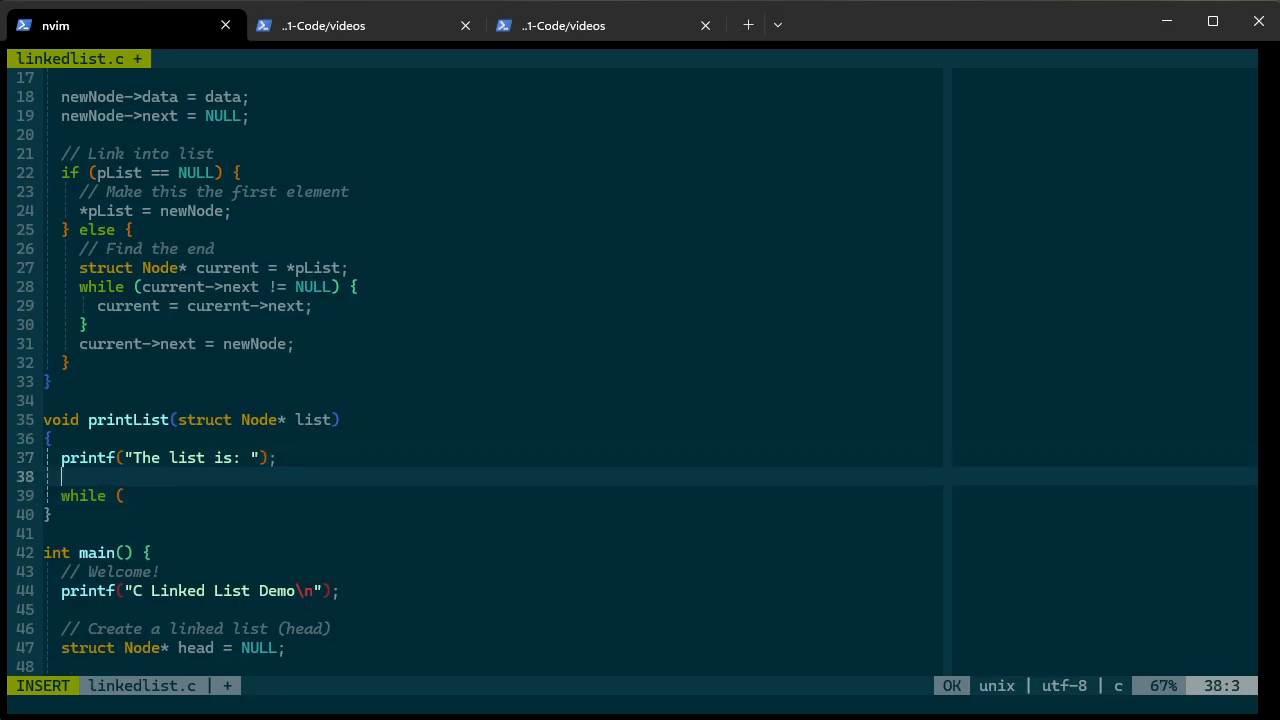
{"action": "type", "text": "struct Node"}
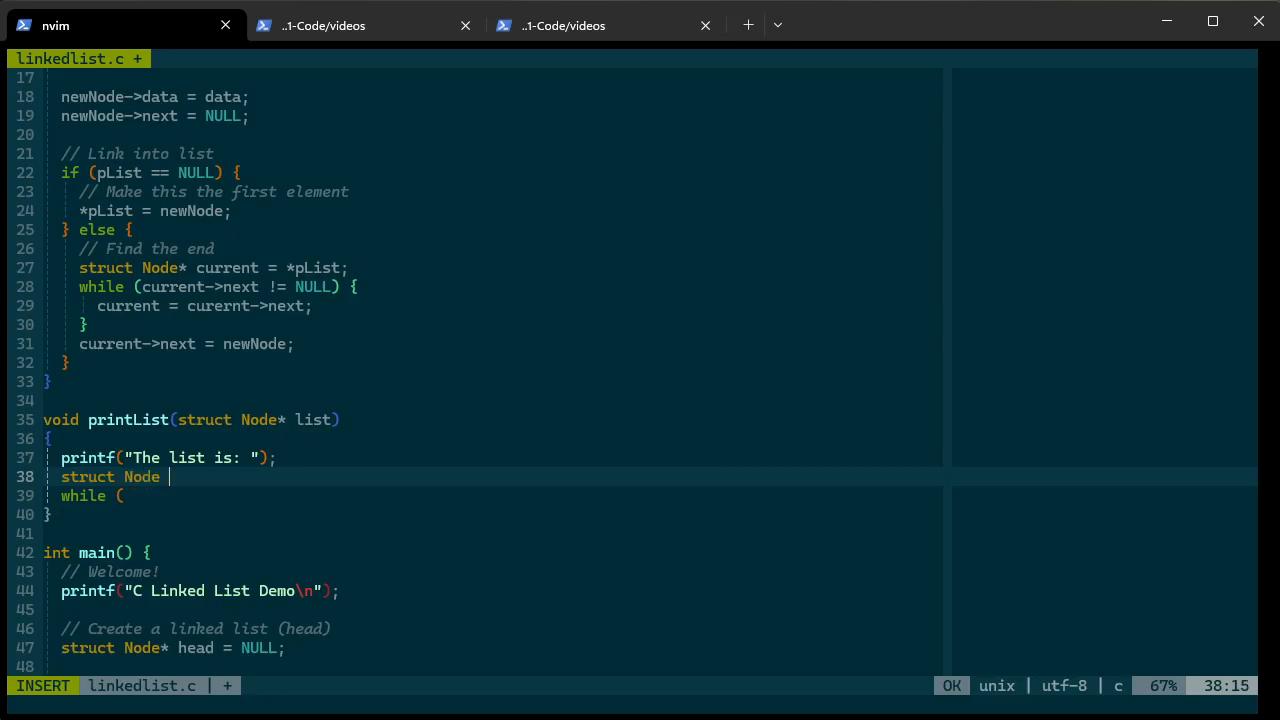
{"action": "type", "text": "* current ="}
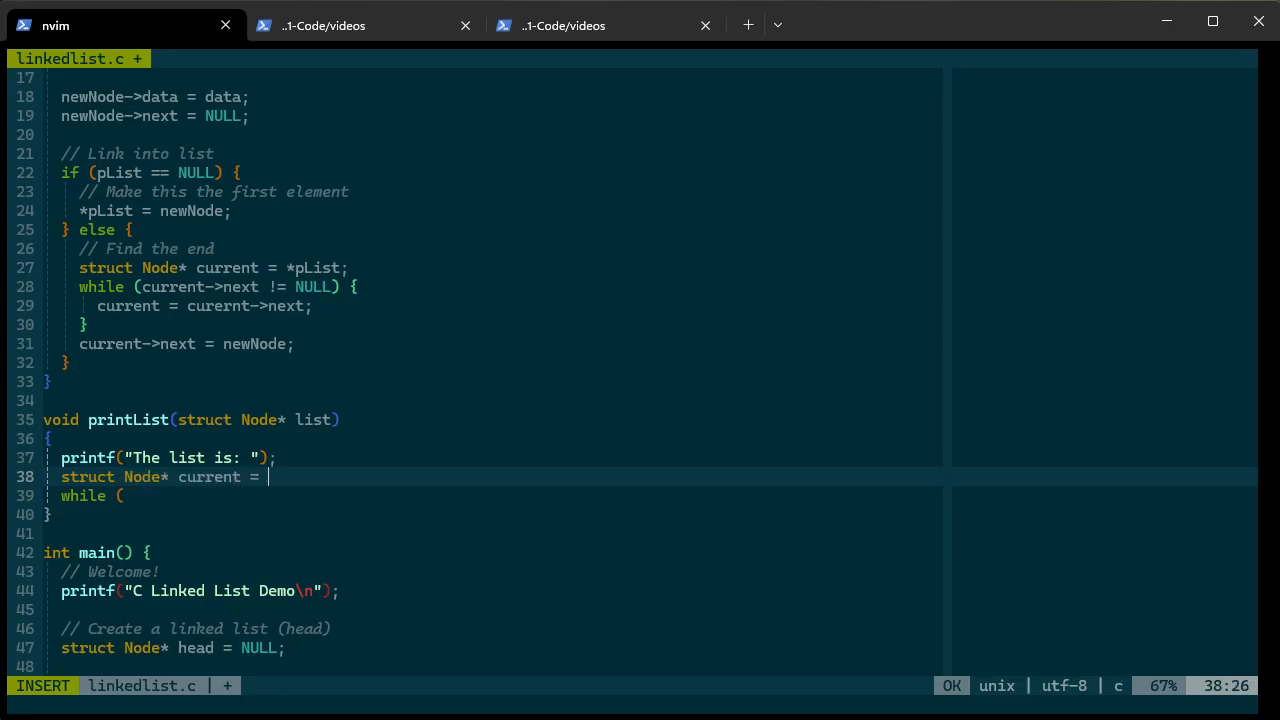
{"action": "type", "text": "list;"}
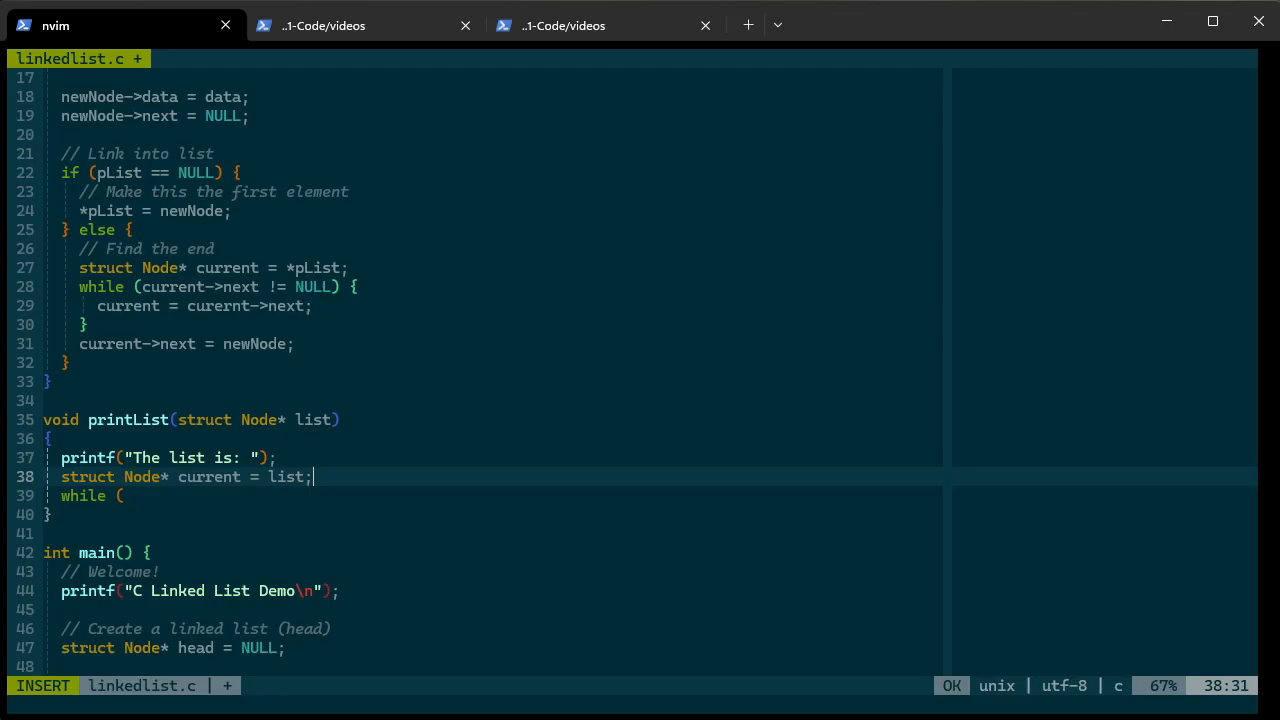
{"action": "type", "text": "current"}
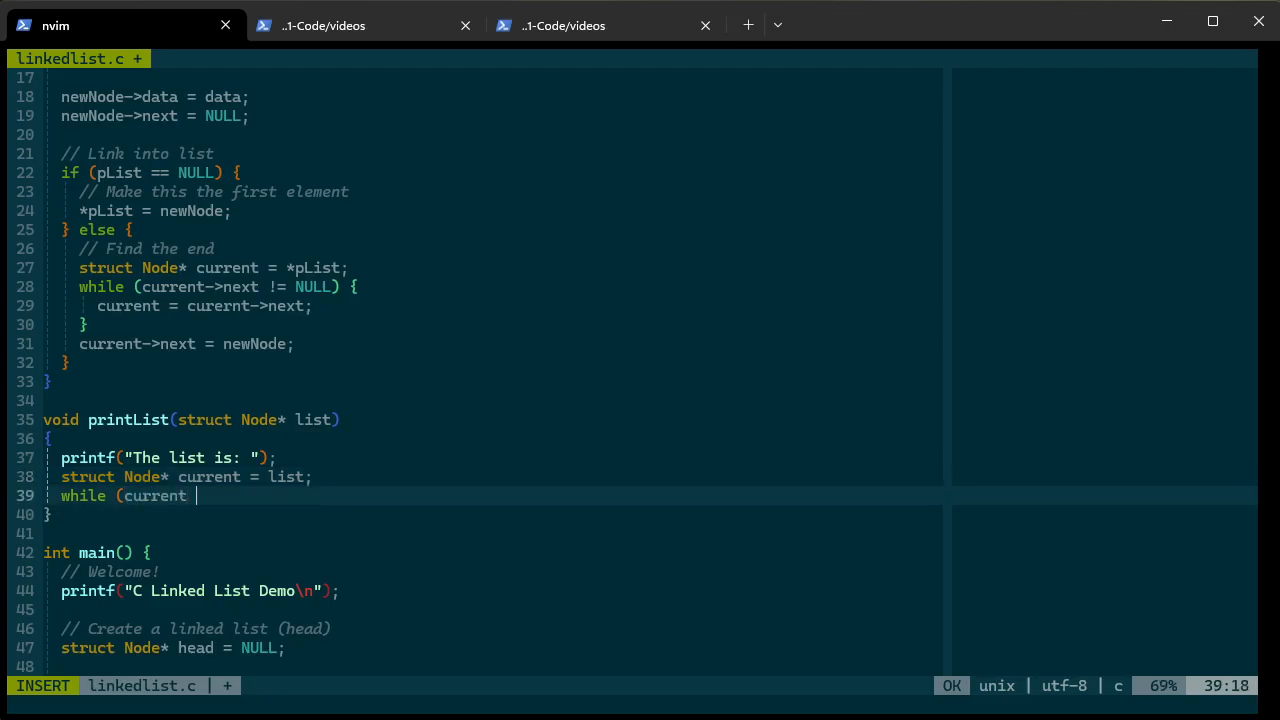
{"action": "type", "text": "!= NULL) {"}
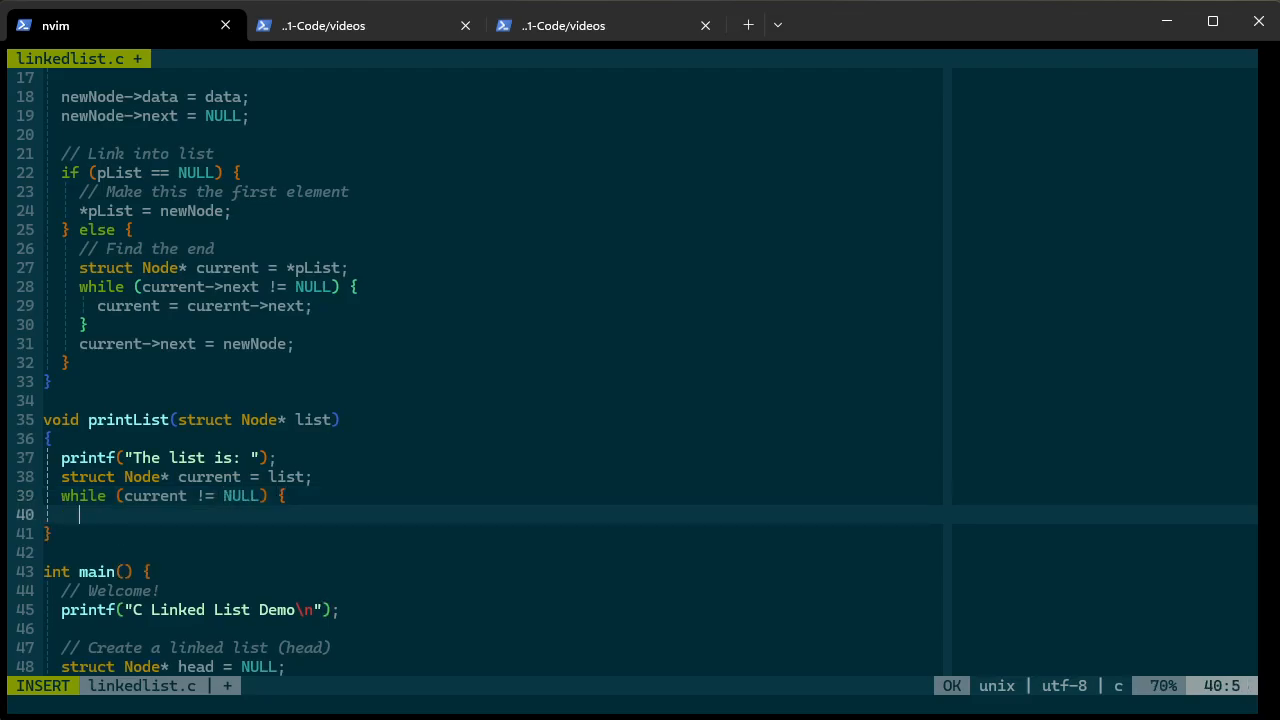
Print each node's current->data with printf("%d") followed by a newline
{"action": "type", "text": "printf(\""}
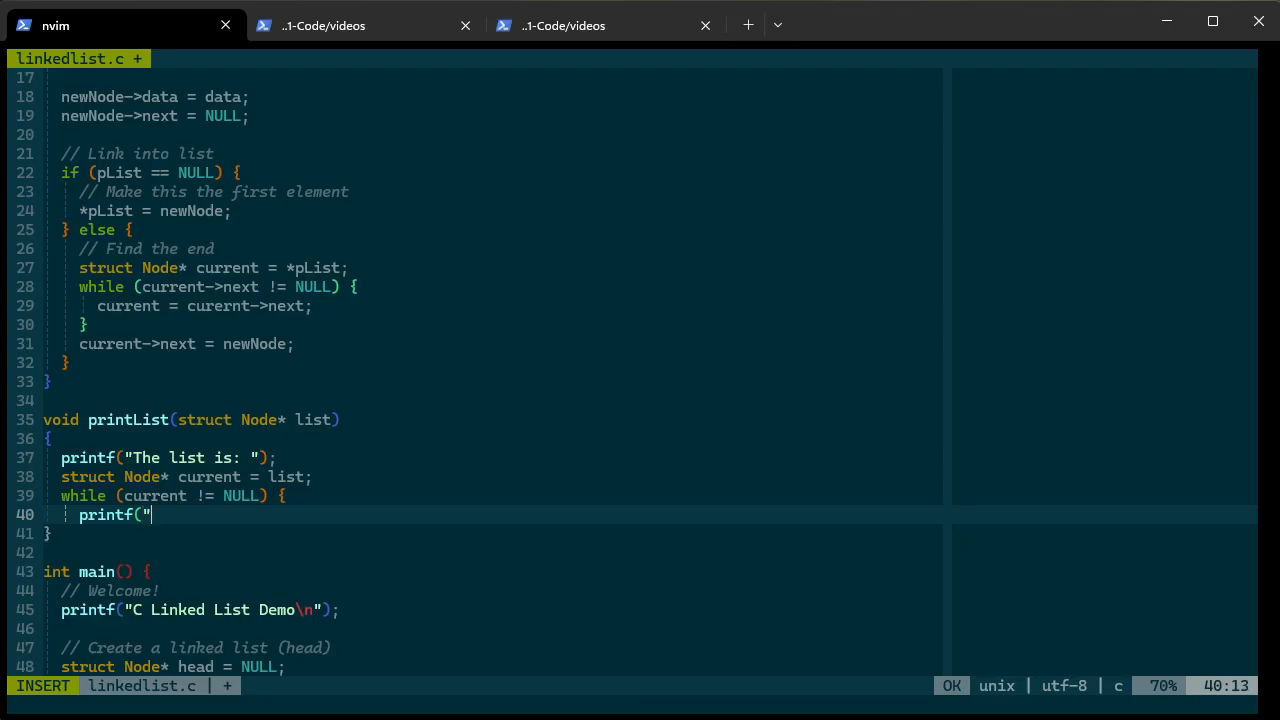
{"action": "type", "text": "%"}
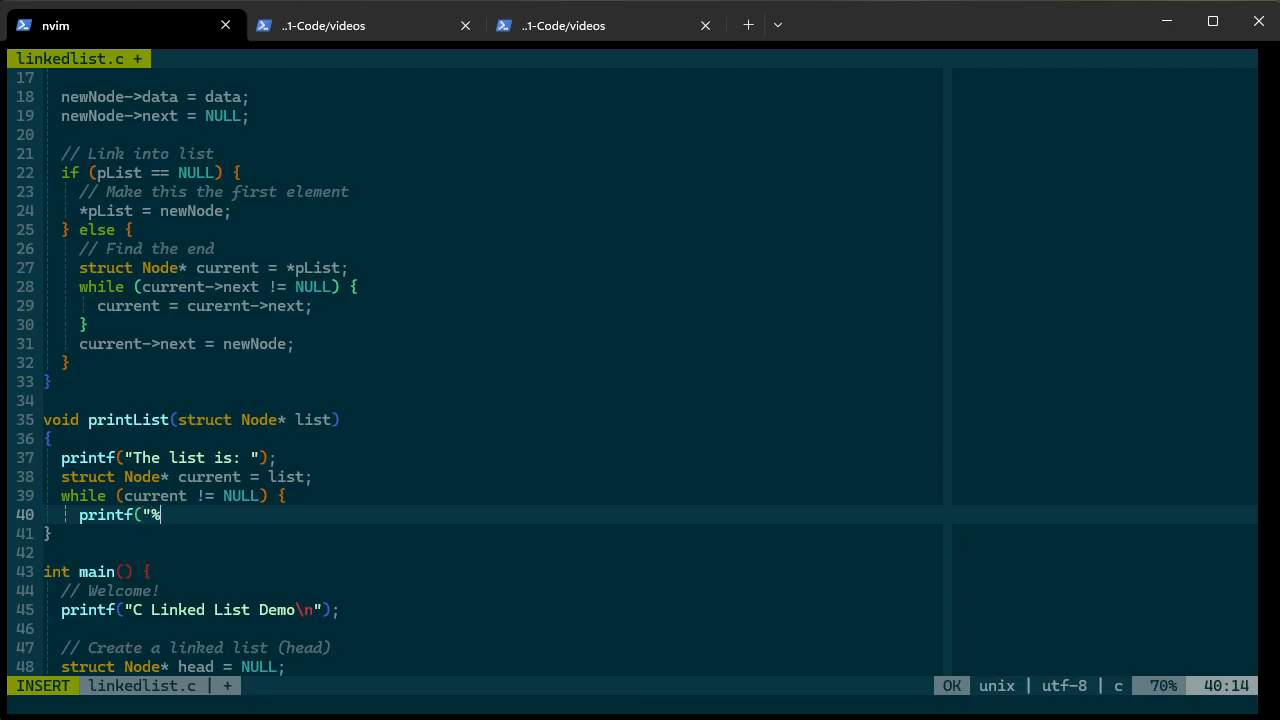
{"action": "type", "text": "d, \","}
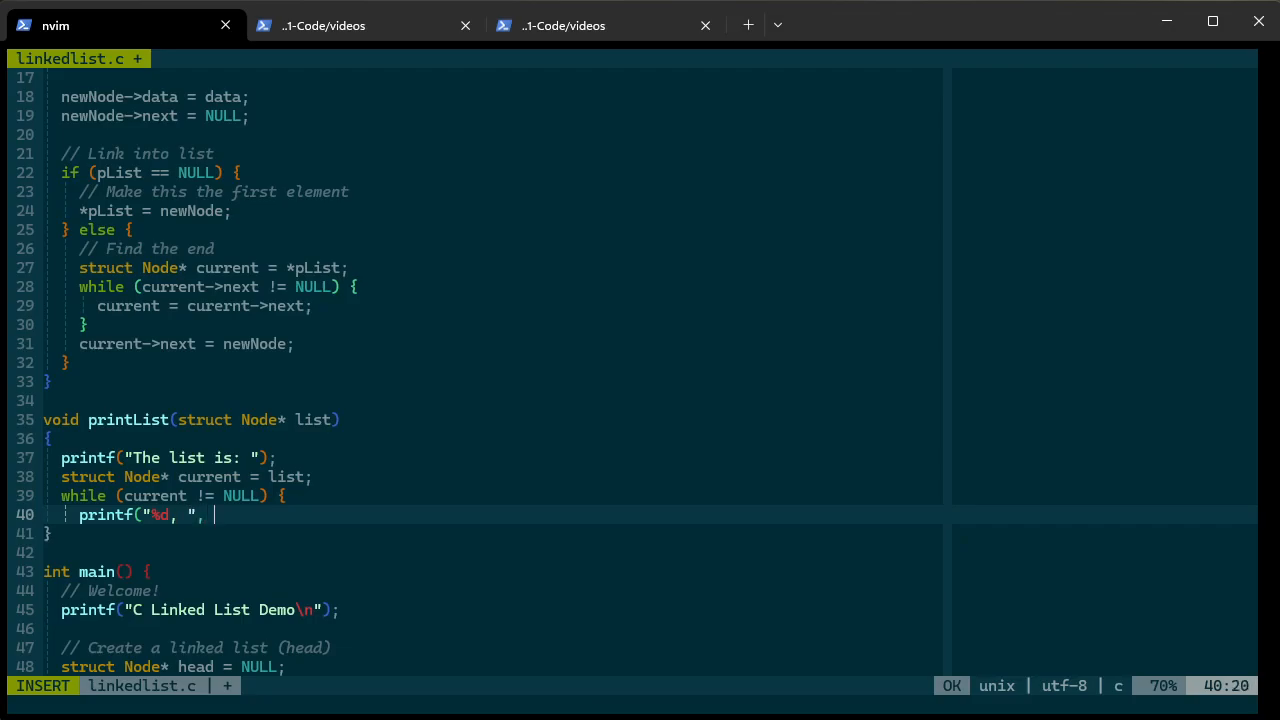
{"action": "type", "text": "current->"}
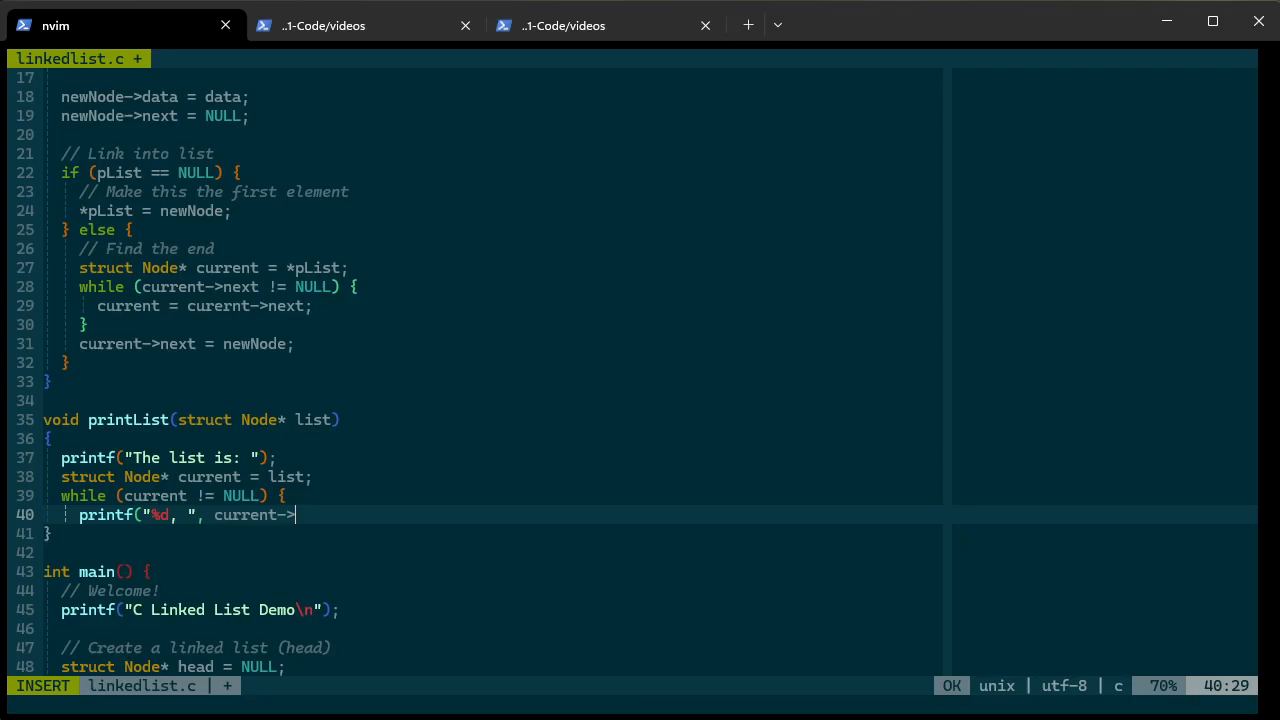
{"action": "type", "text": "data);"}
{"action": "type", "text": "}"}
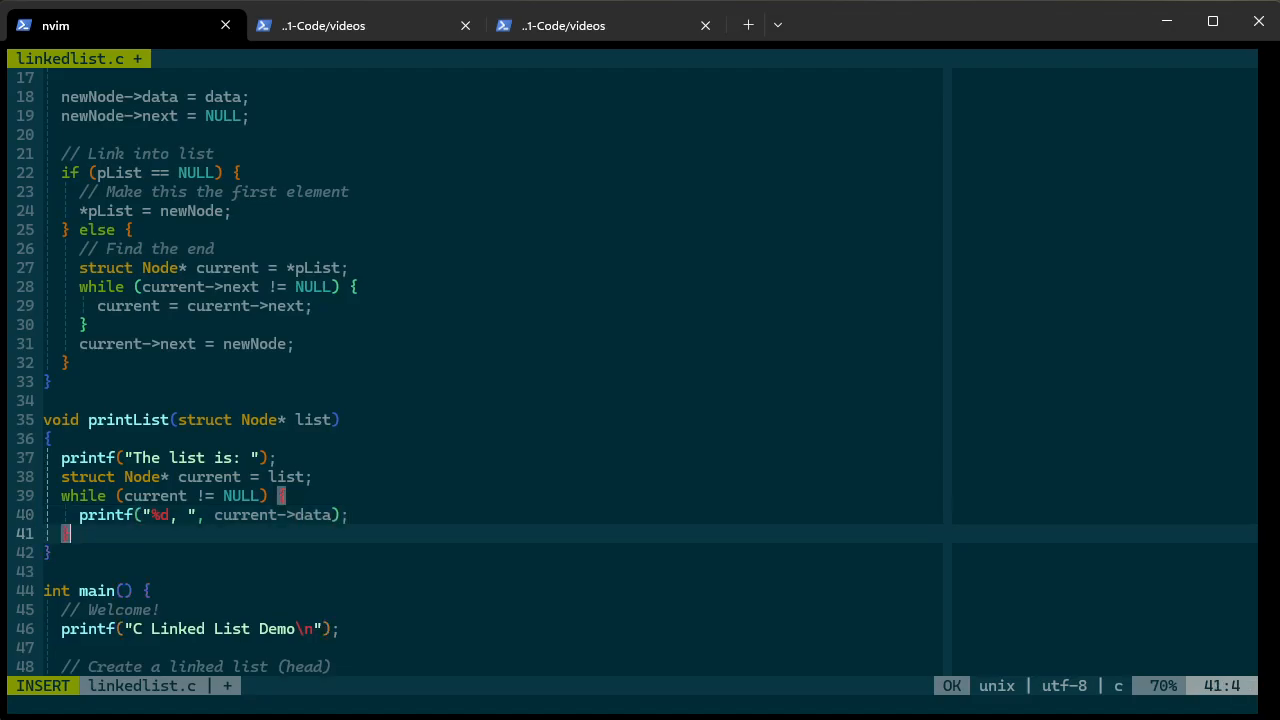
{"action": "type", "text": "printf(\"\\n"}
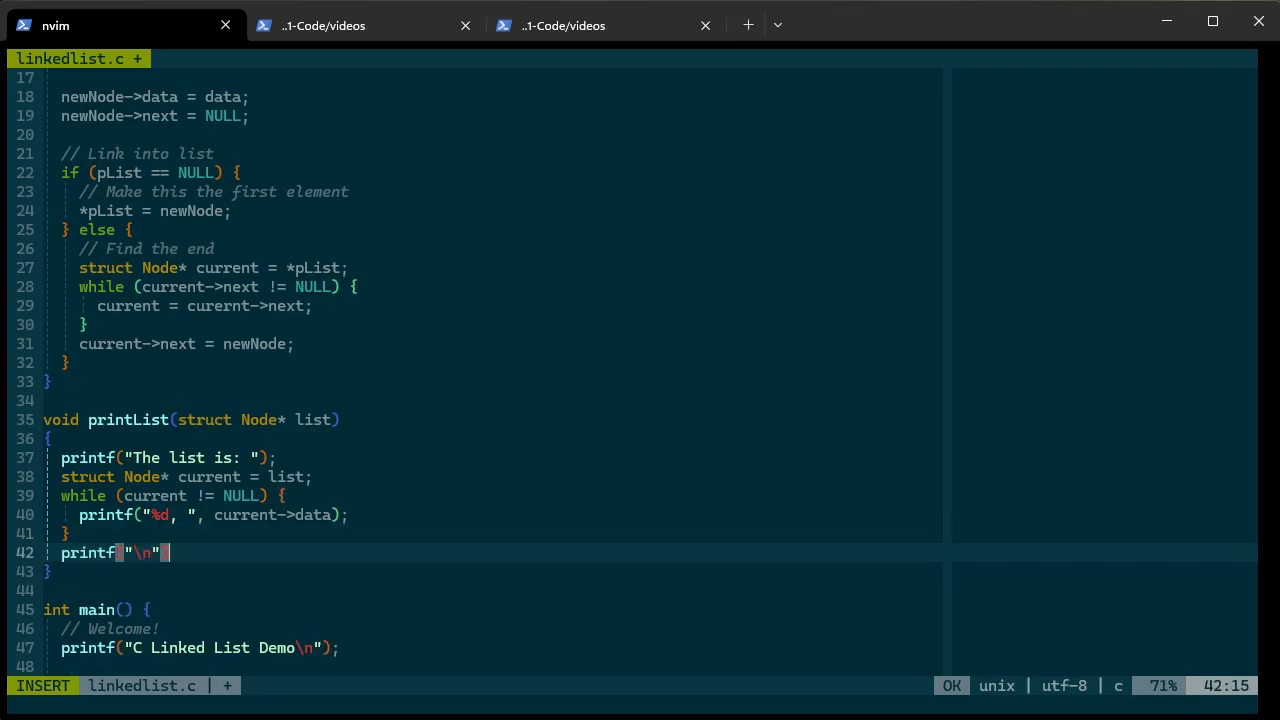
{"action": "type", "text": "();"}
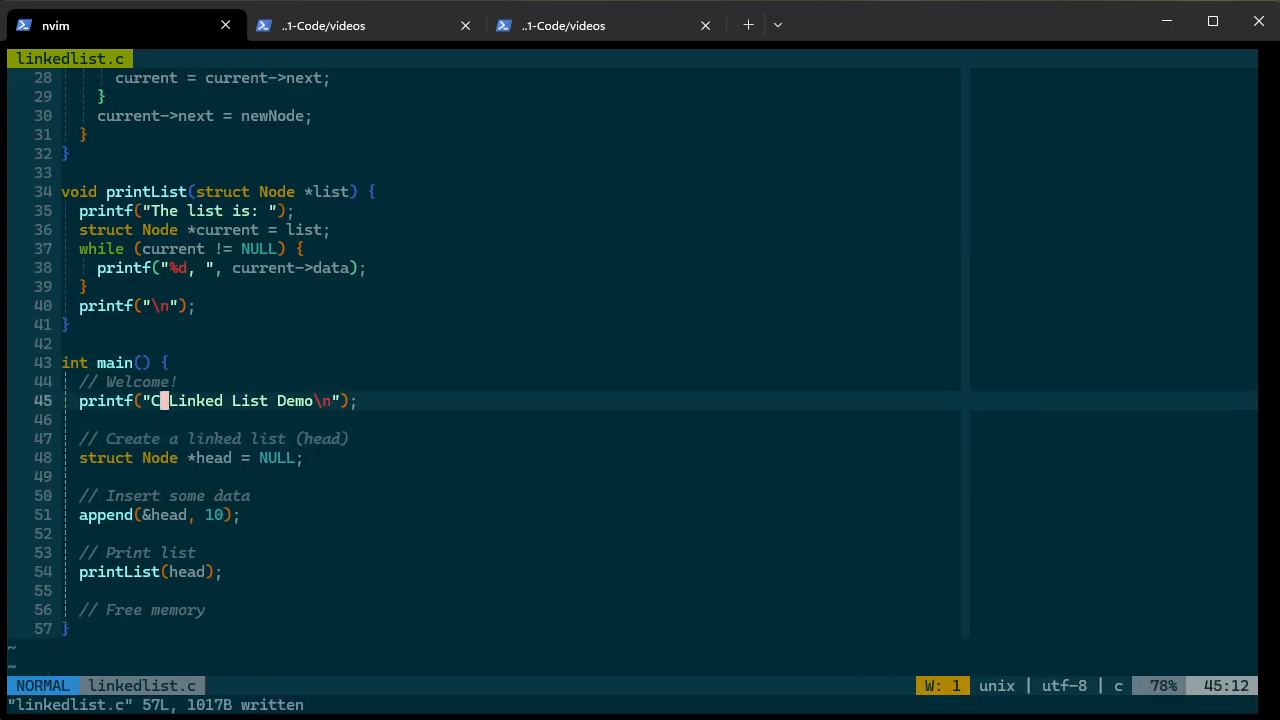
{"action": "left_click", "coordinate": [365, 25]}
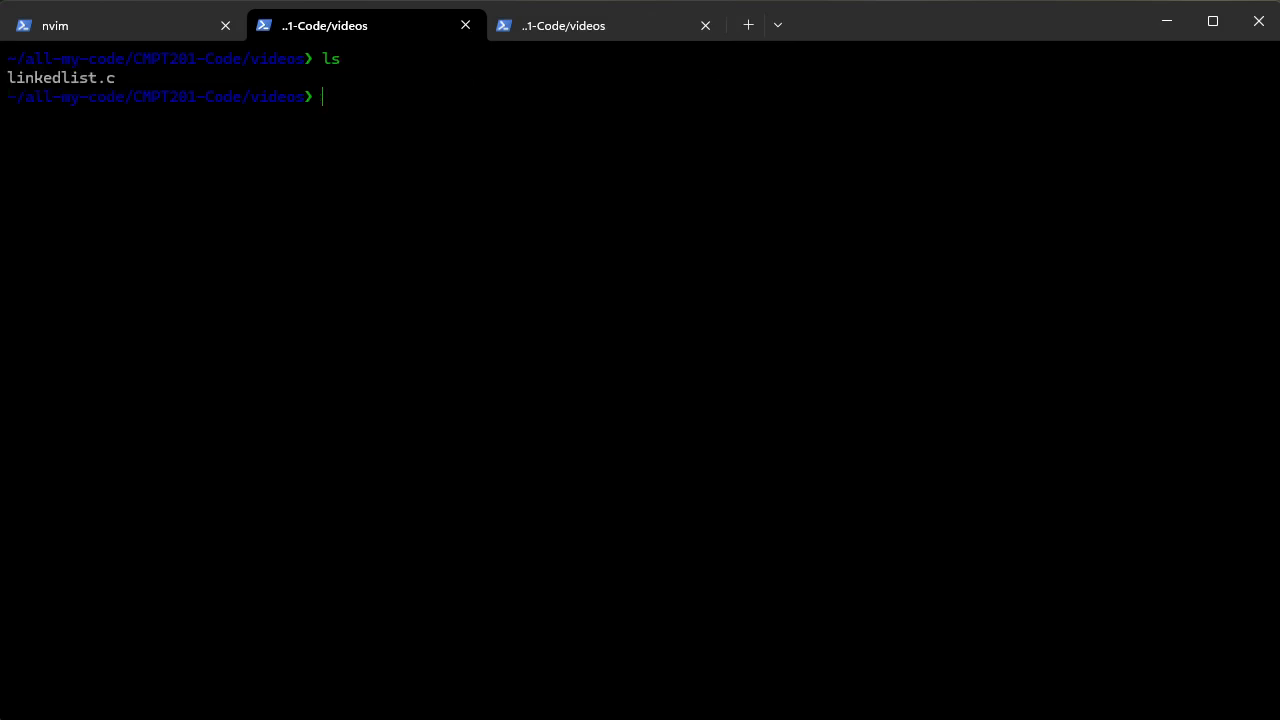
Compile linkedlist.c with clang and run ./a.out
{"action": "type", "text": "clang linkedlist.c"}
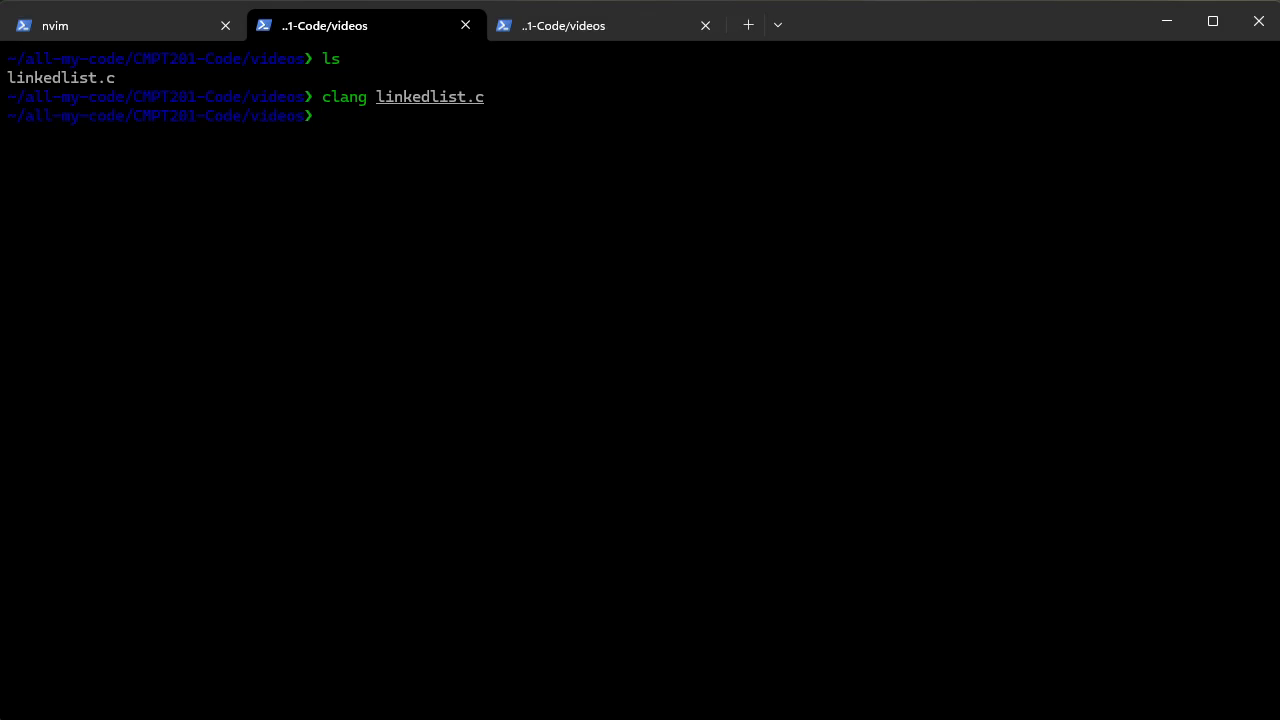
{"action": "type", "text": "ls"}
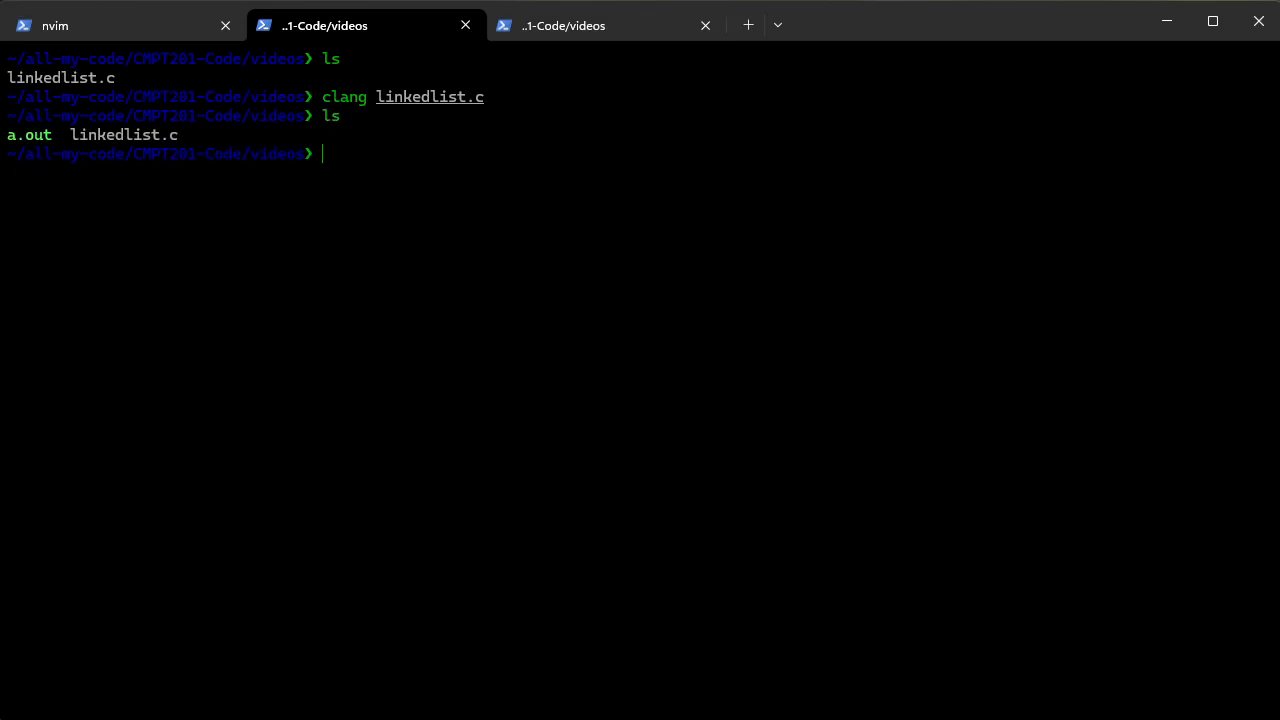
{"action": "type", "text": "./a.out"}
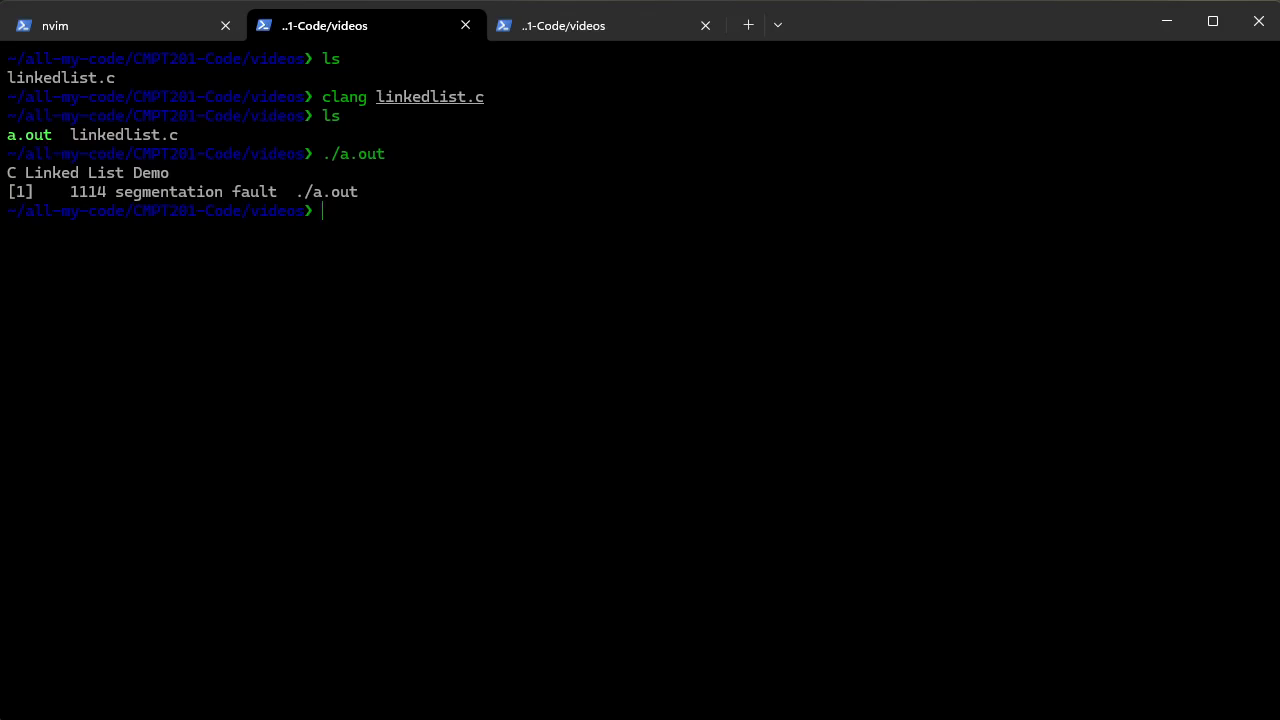
{"action": "type", "text": "ls"}
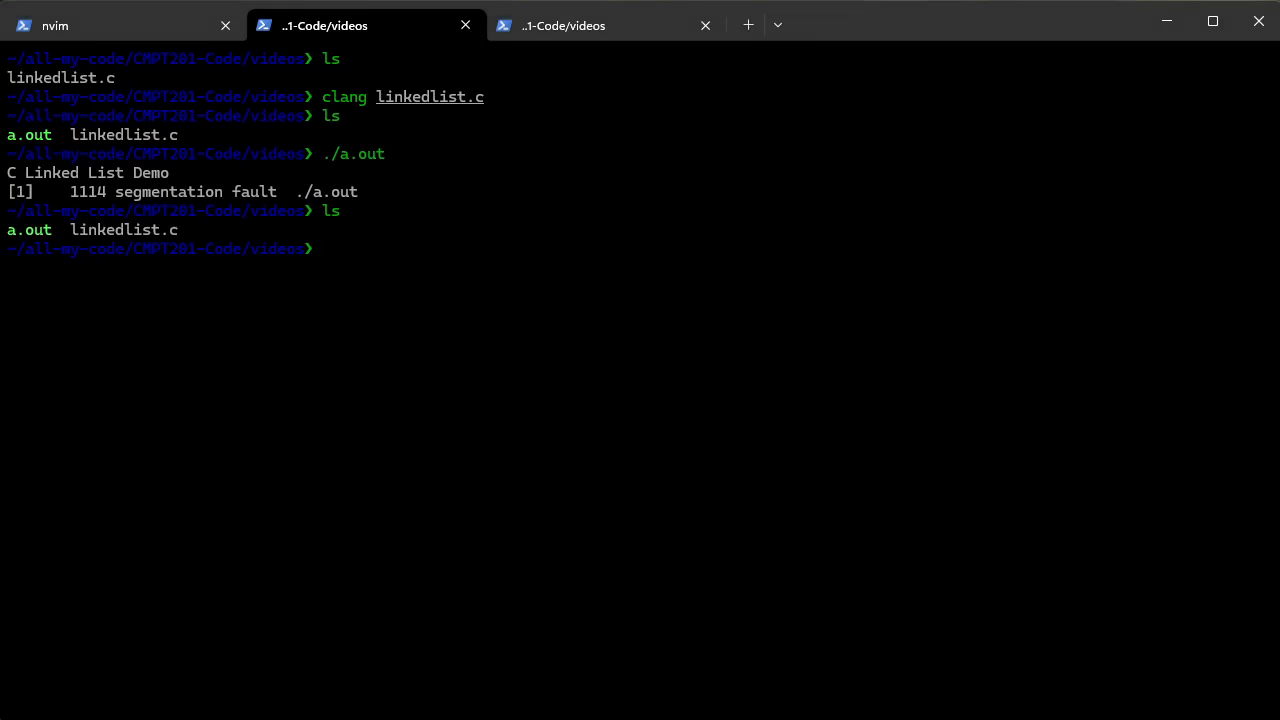
{"action": "mouse_move", "coordinate": [387, 419]}
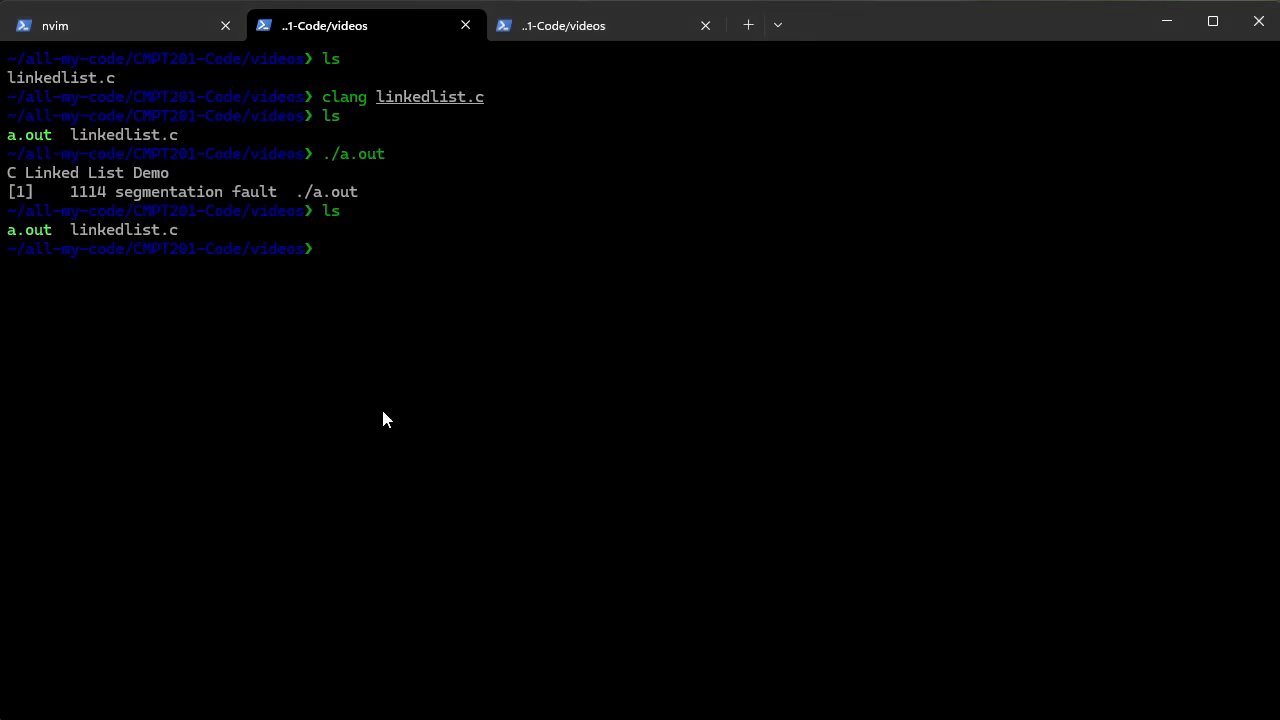
Set ulimit -c unlimited after checking man ulimit, then rerun ./a.out
{"action": "type", "text": "ulimit -S -u 1024"}
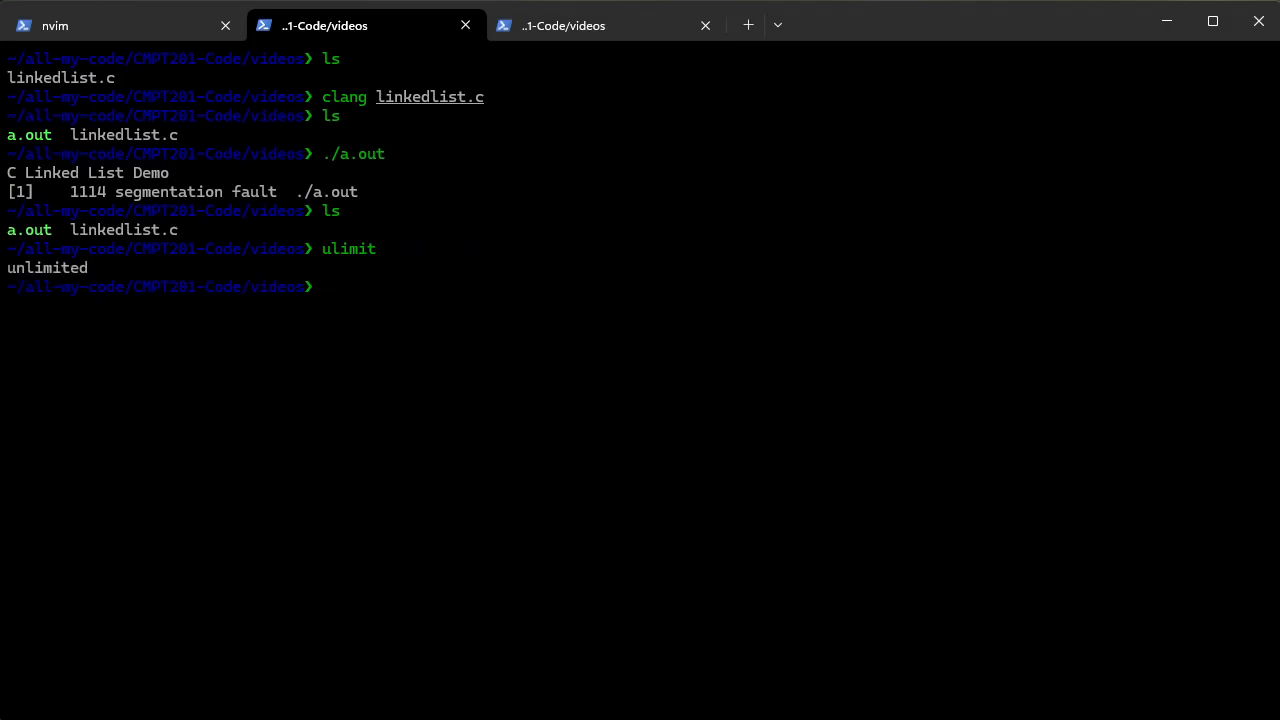
{"action": "type", "text": "man ulimit"}
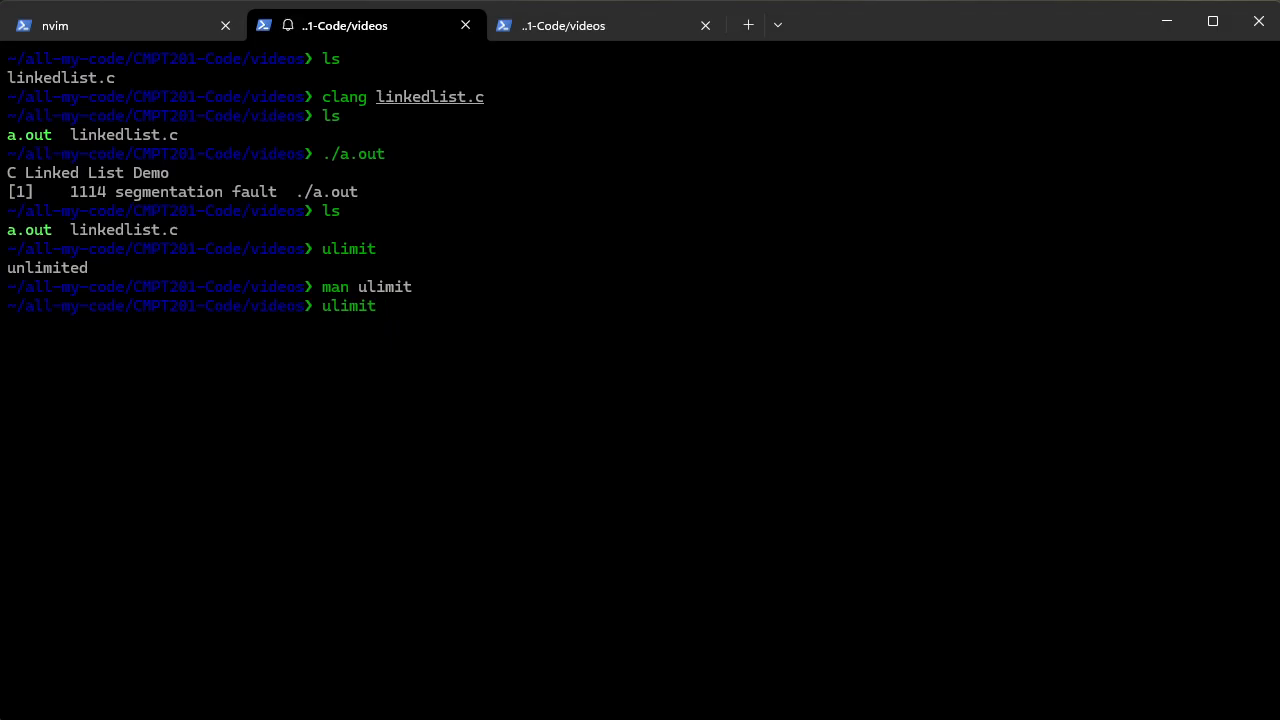
{"action": "type", "text": "-c unlimited"}
{"action": "type", "text": "ls"}
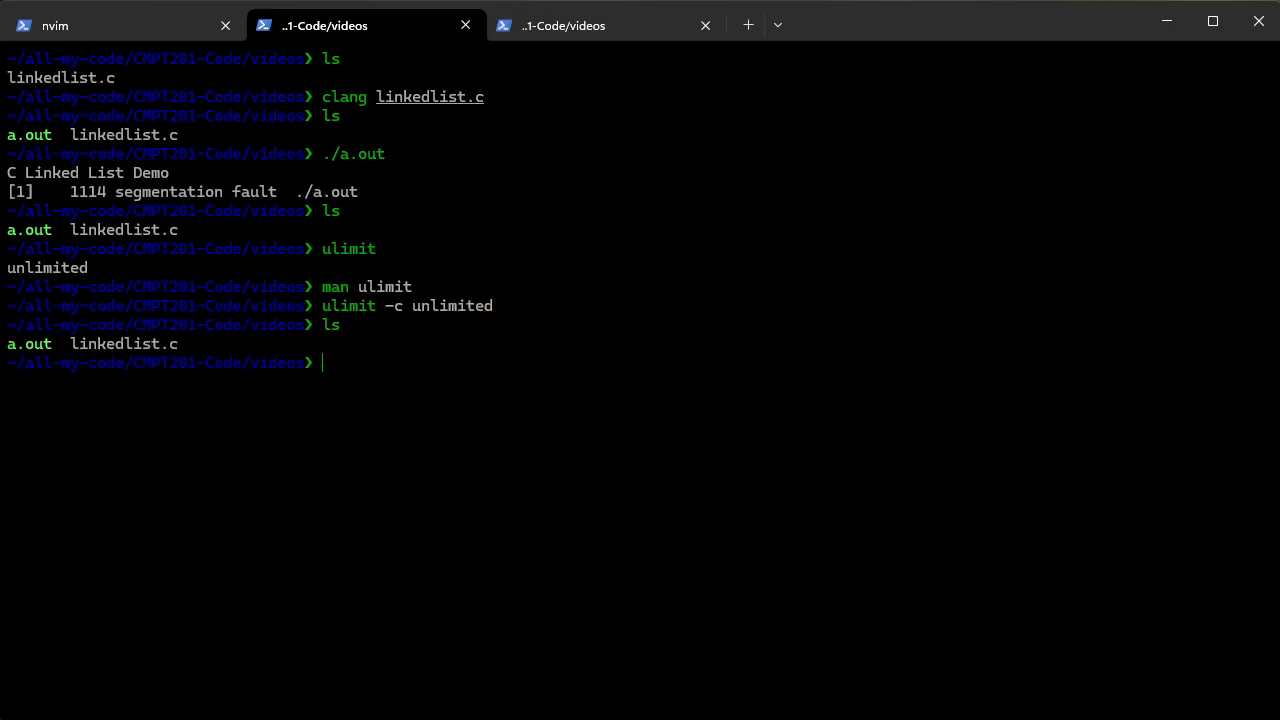
{"action": "type", "text": "man ulimit"}
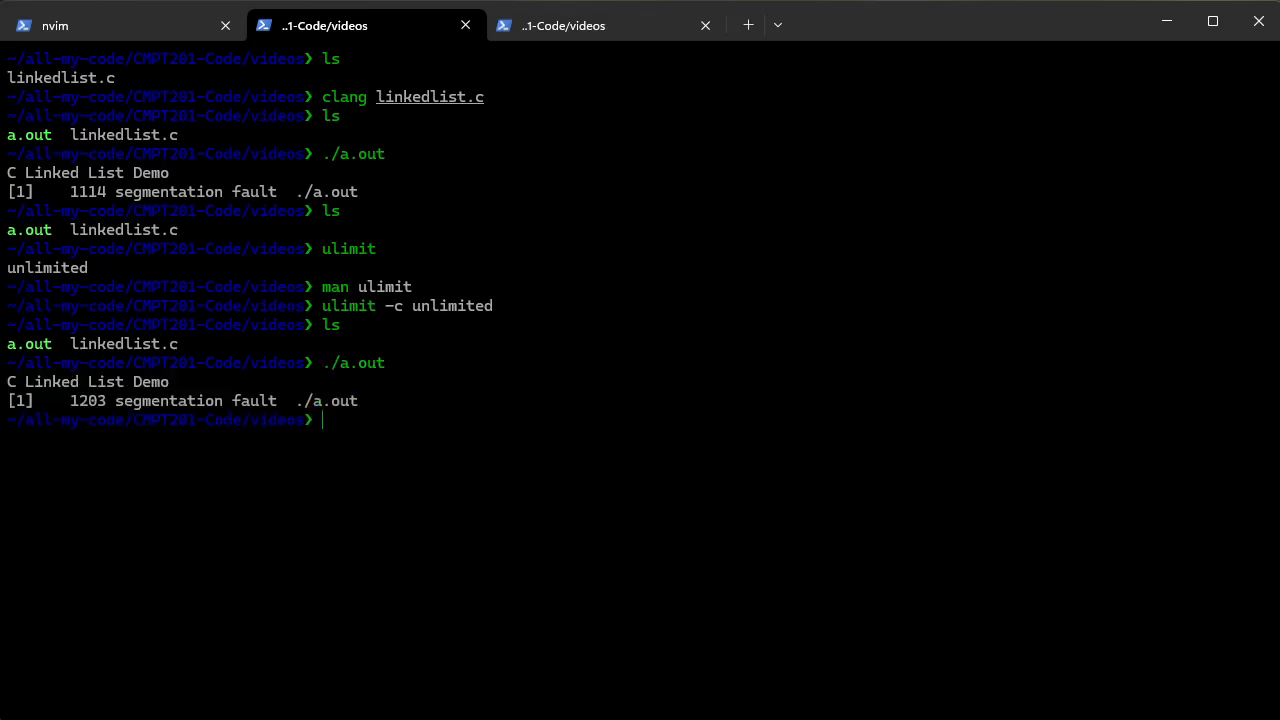
{"action": "type", "text": "ls"}
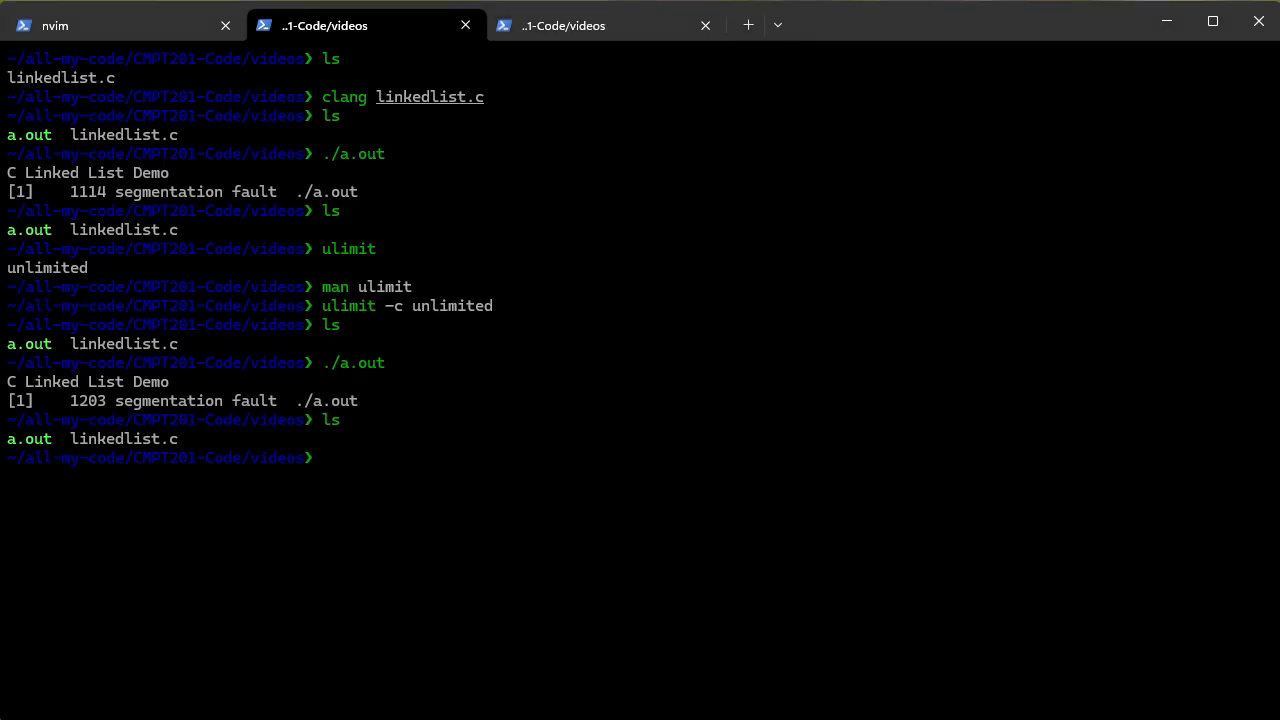
{"action": "mouse_move", "coordinate": [1125, 710]}
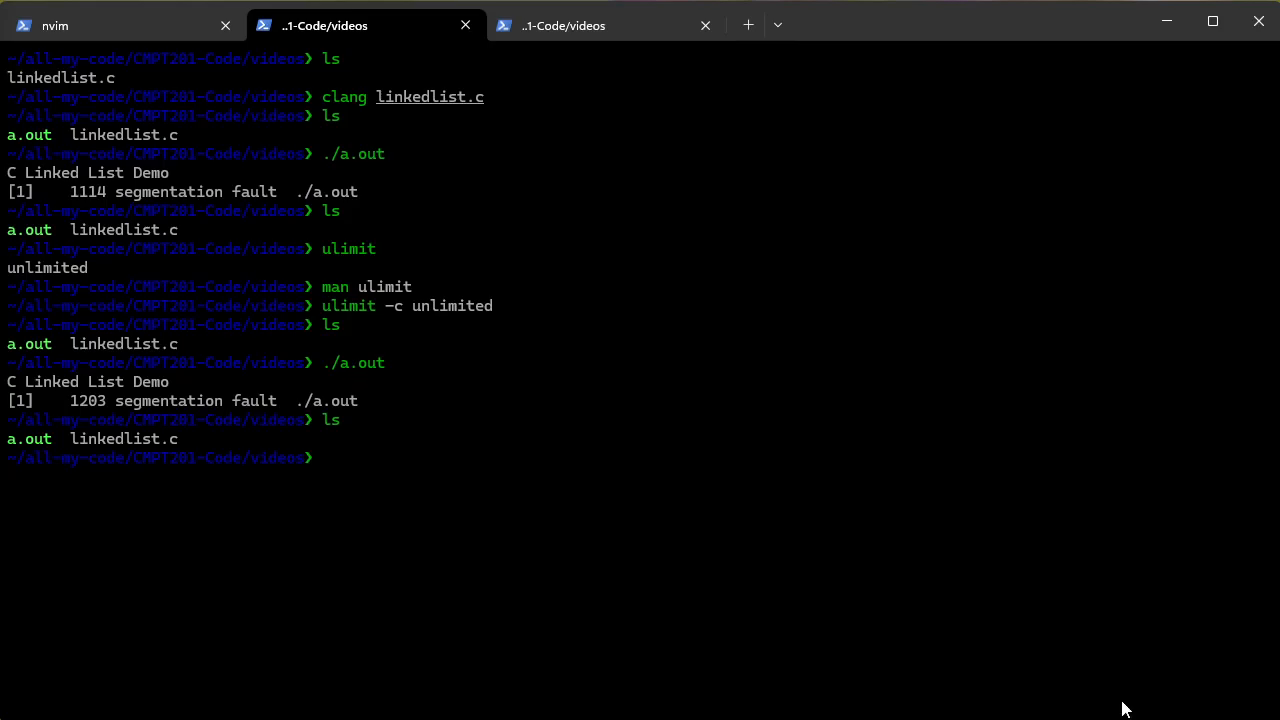
{"action": "mouse_move", "coordinate": [1030, 623]}
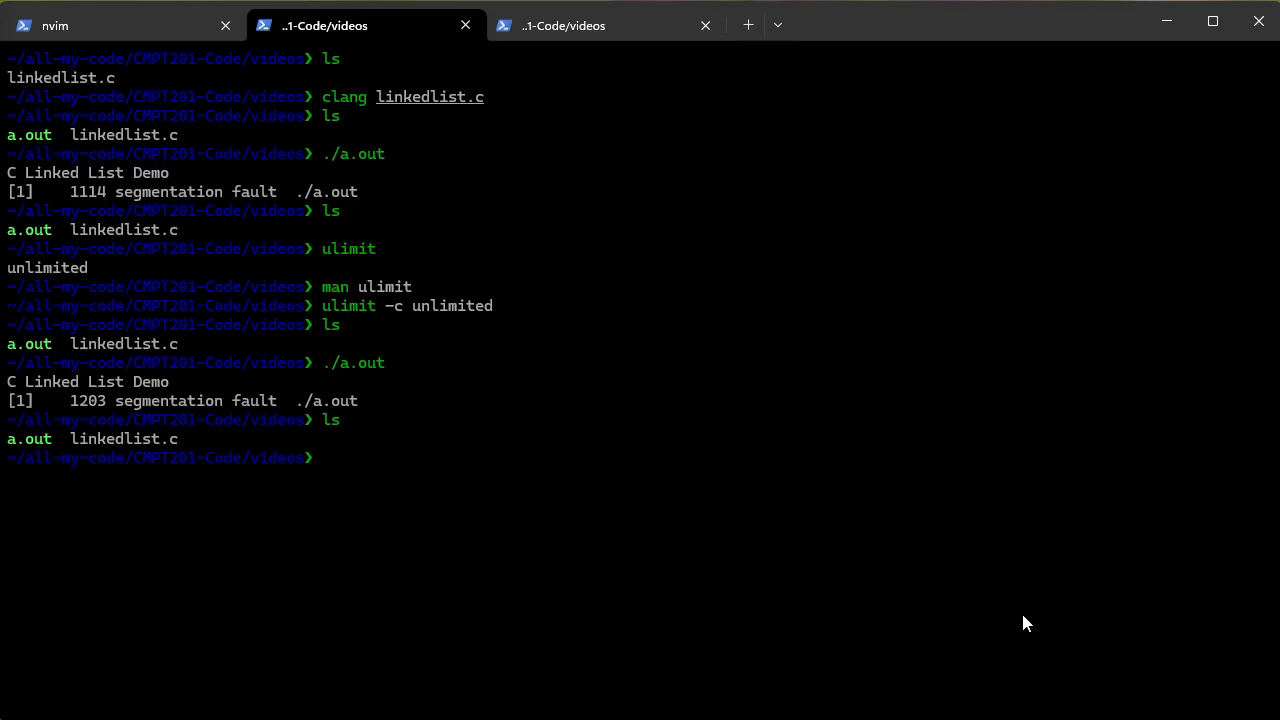
{"action": "mouse_move", "coordinate": [900, 601]}
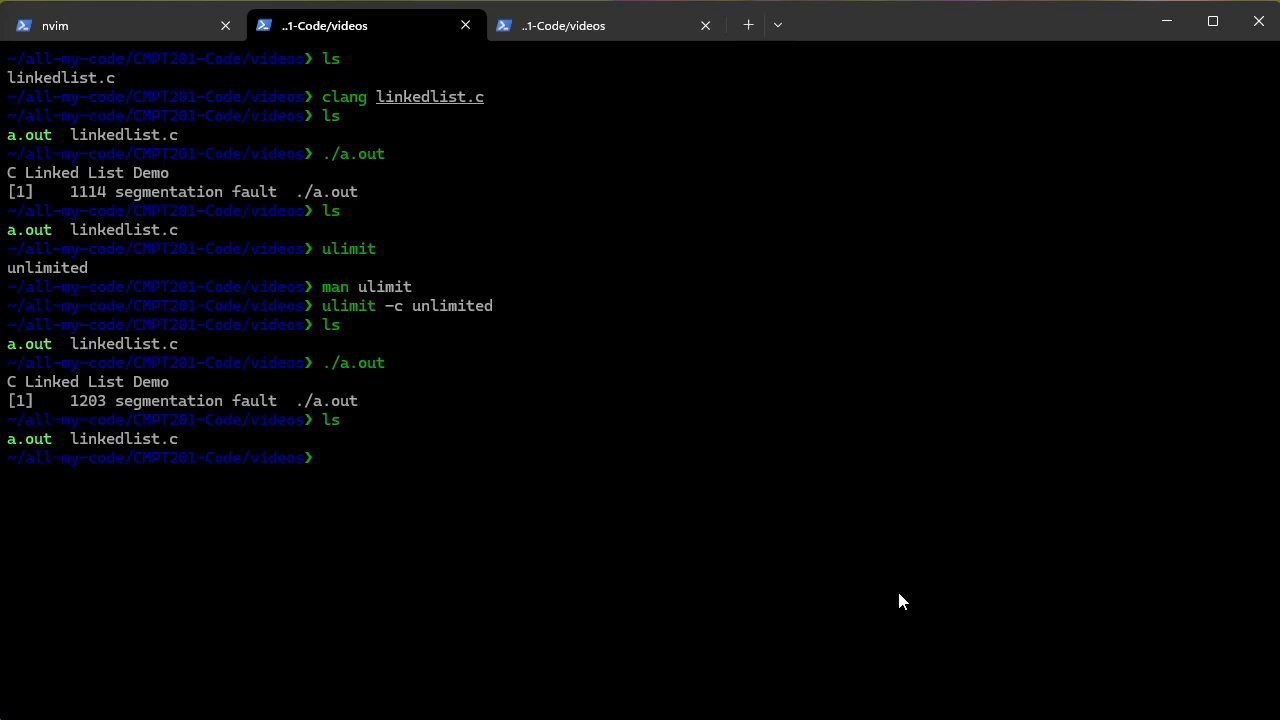
{"action": "mouse_move", "coordinate": [868, 547]}
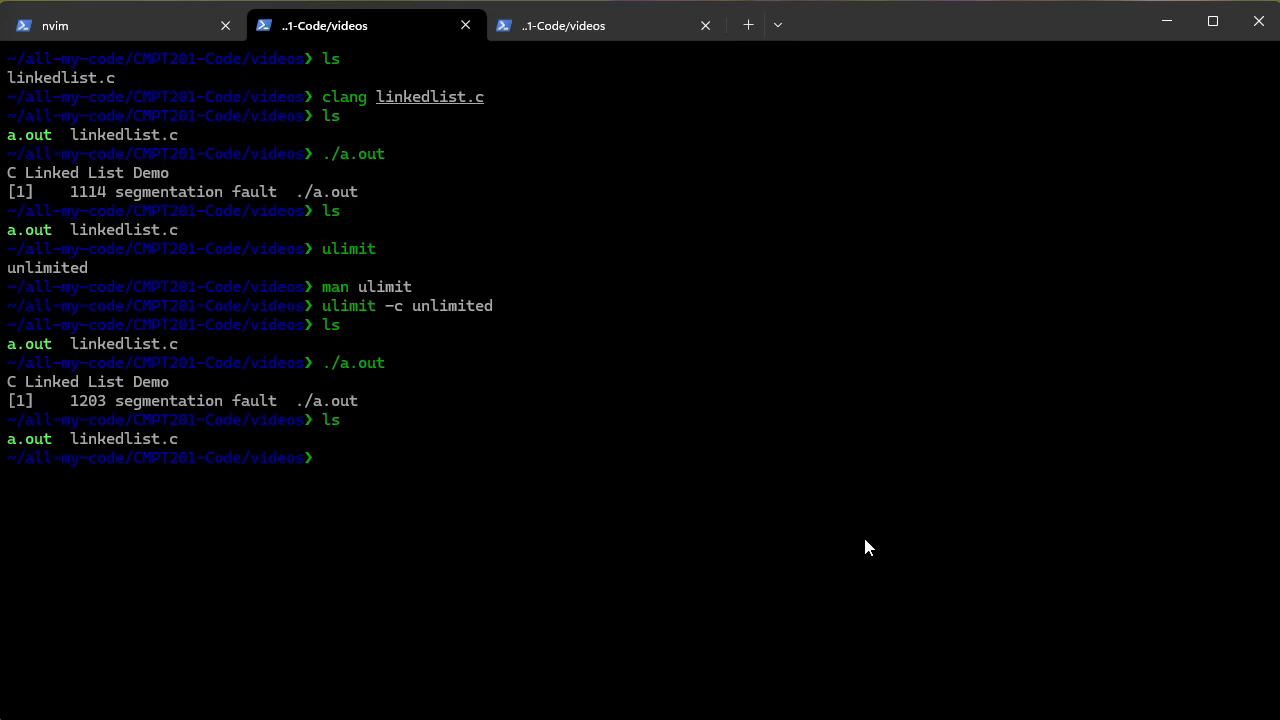
{"action": "type", "text": "./a.out"}
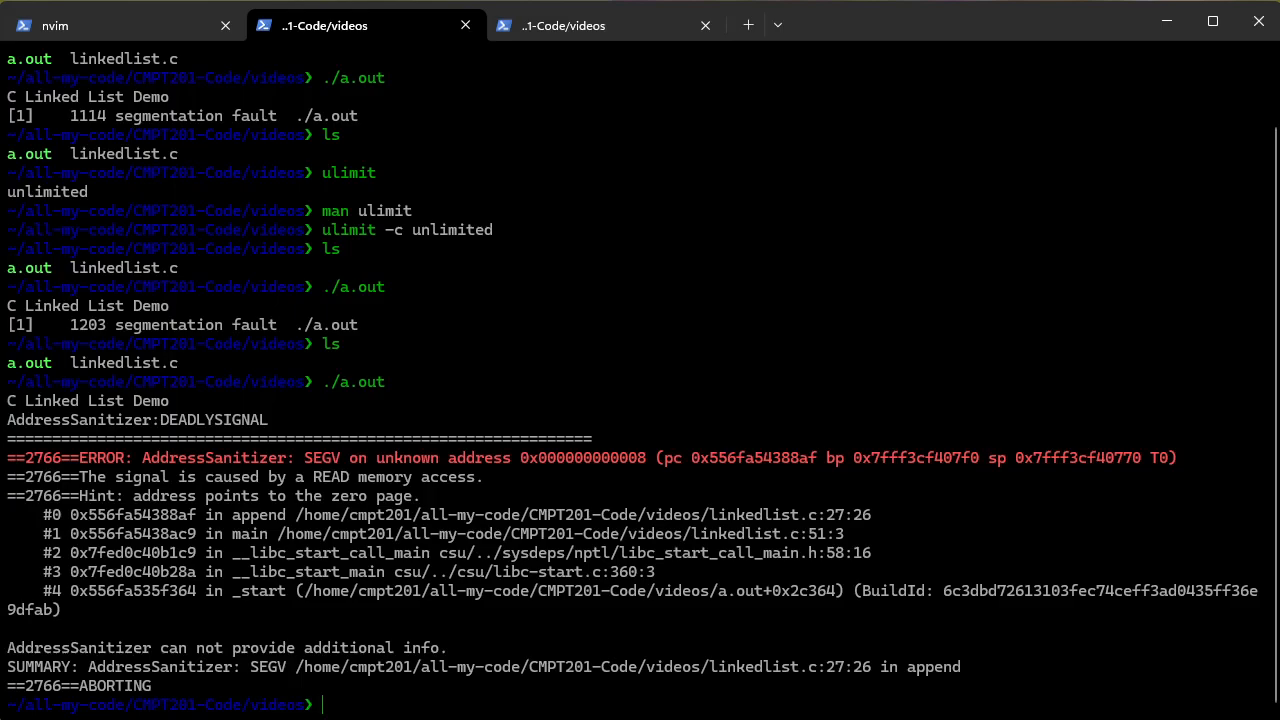
Build with clang linkedlist.c -fsanitize=address -g and run ./a.out for the SEGV report
{"action": "type", "text": "clang linkedlist.c -fsanitize=address -g"}
{"action": "type", "text": "./"}
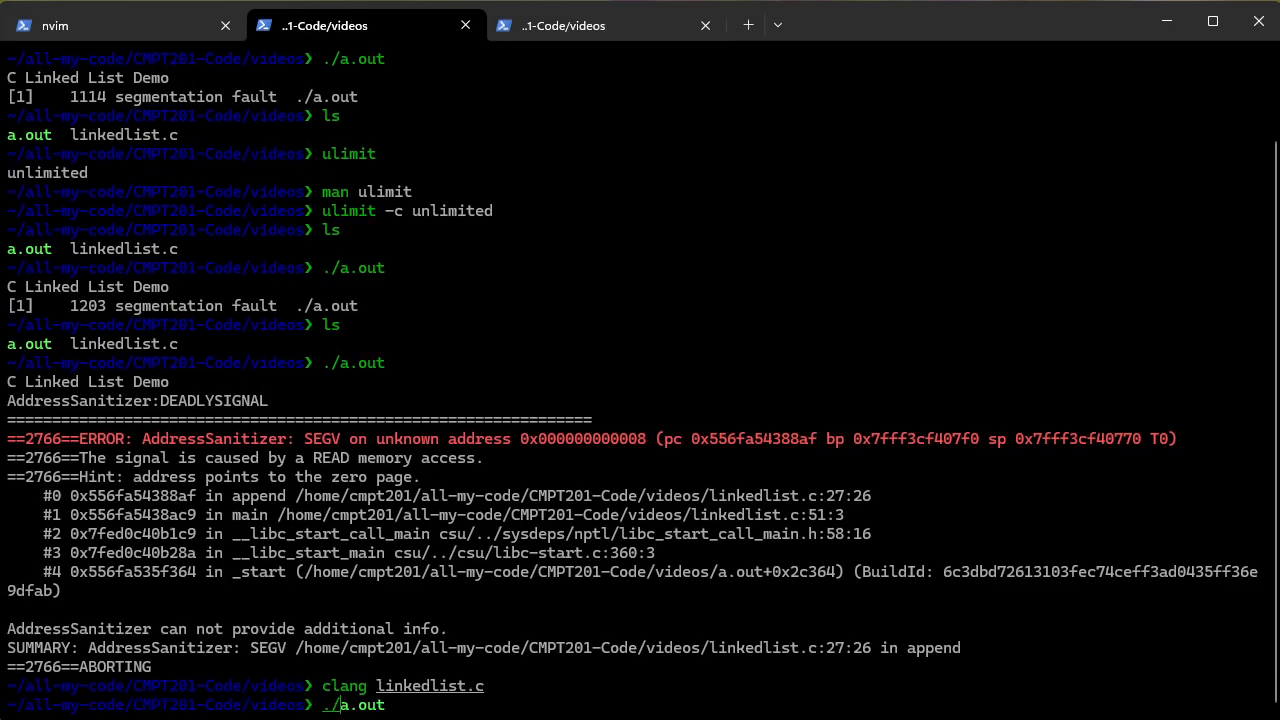
{"action": "key", "text": "Return"}
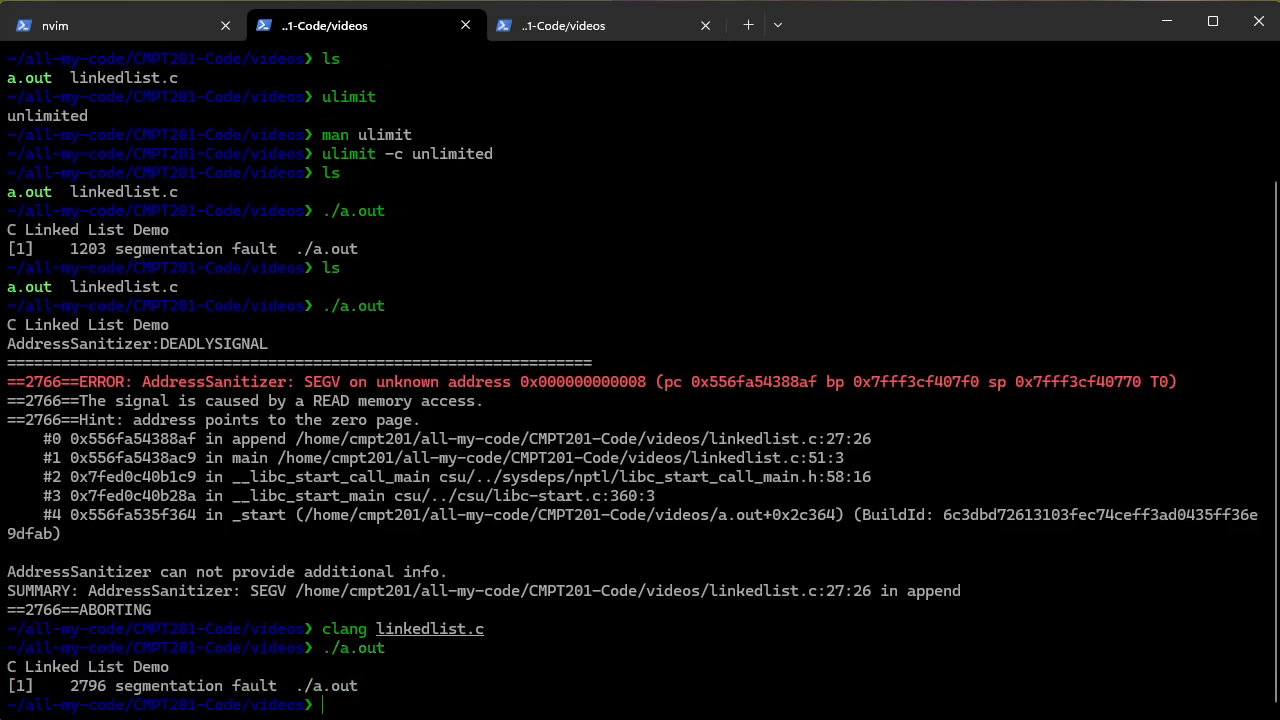
{"action": "type", "text": "./a.out"}
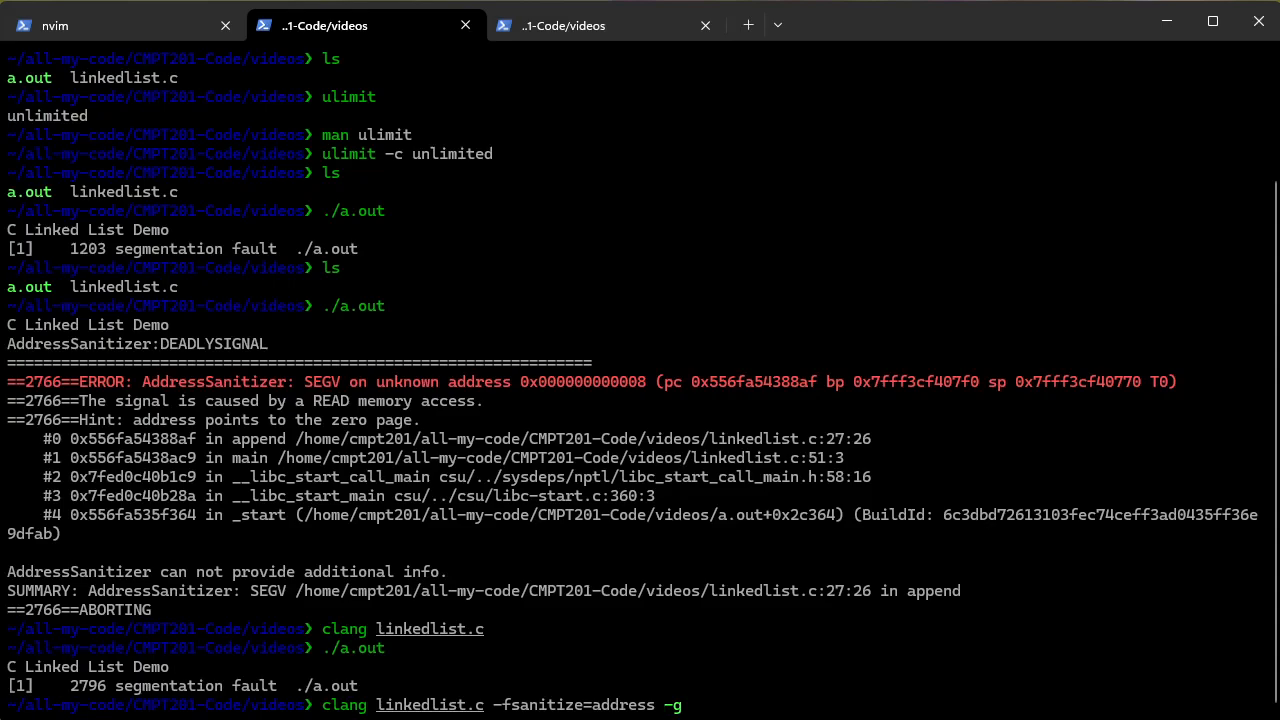
{"action": "key", "text": "Enter"}
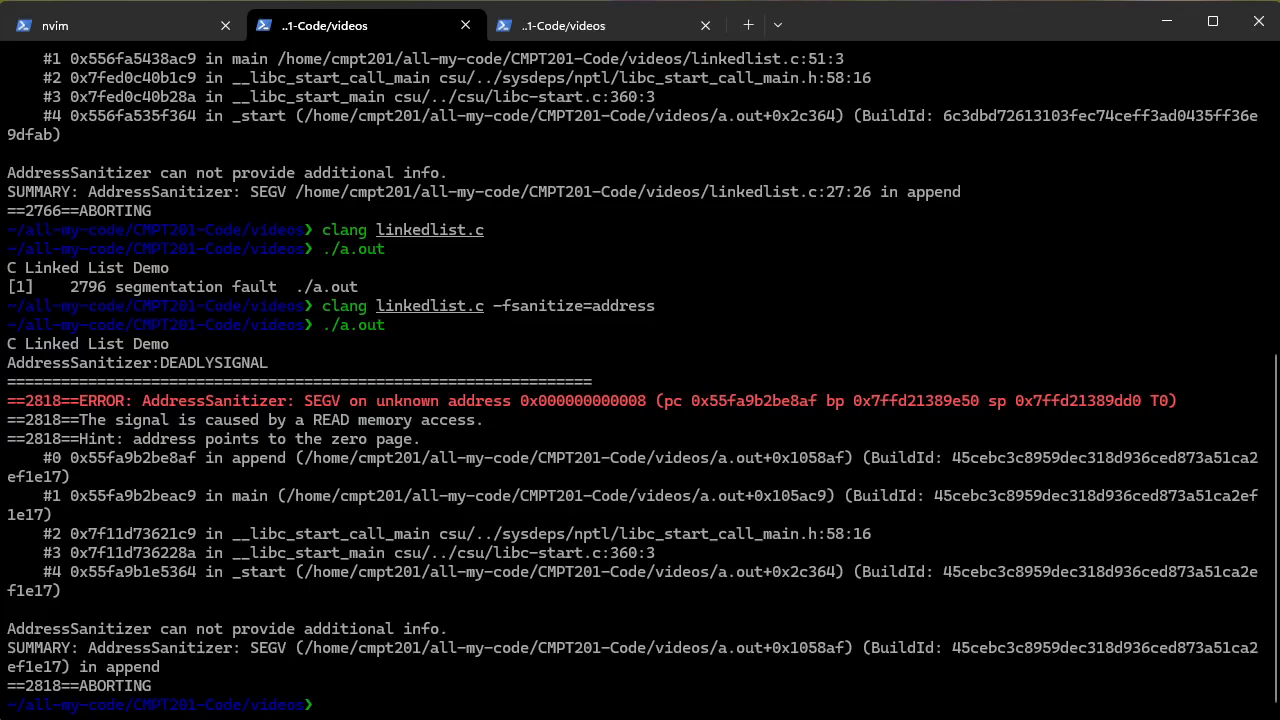
{"action": "mouse_move", "coordinate": [307, 473]}
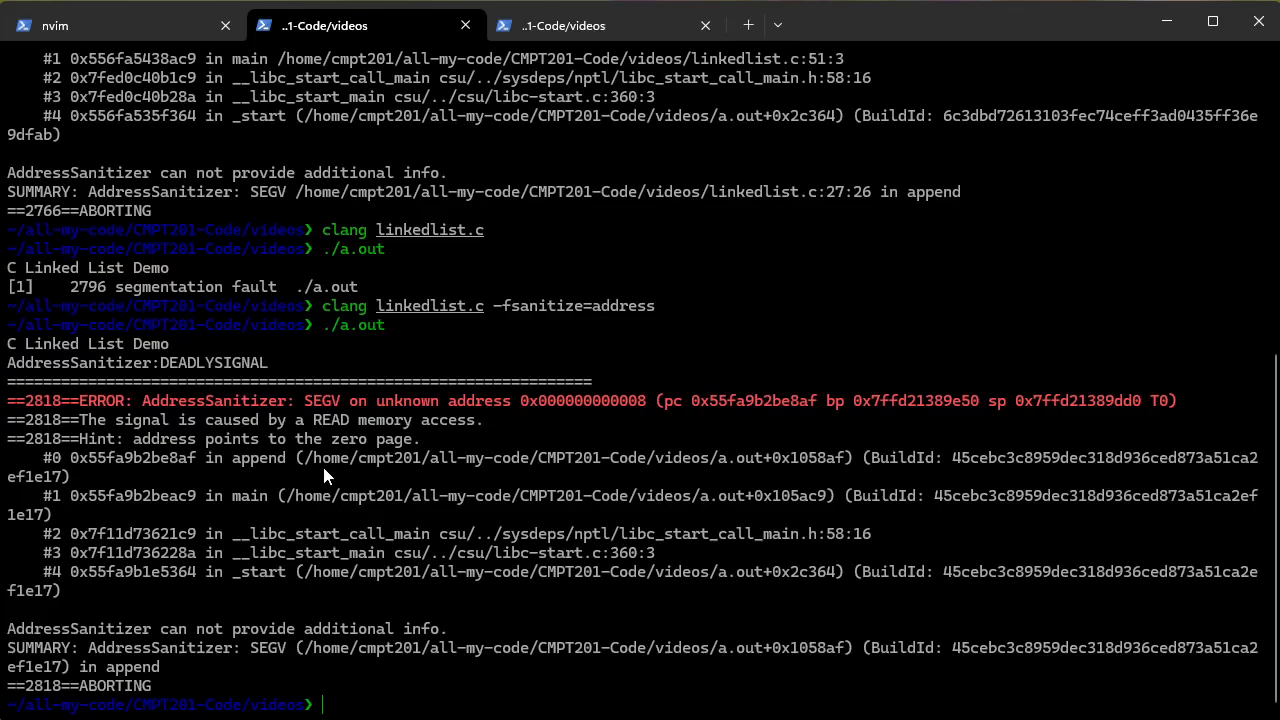
{"action": "mouse_move", "coordinate": [828, 476]}
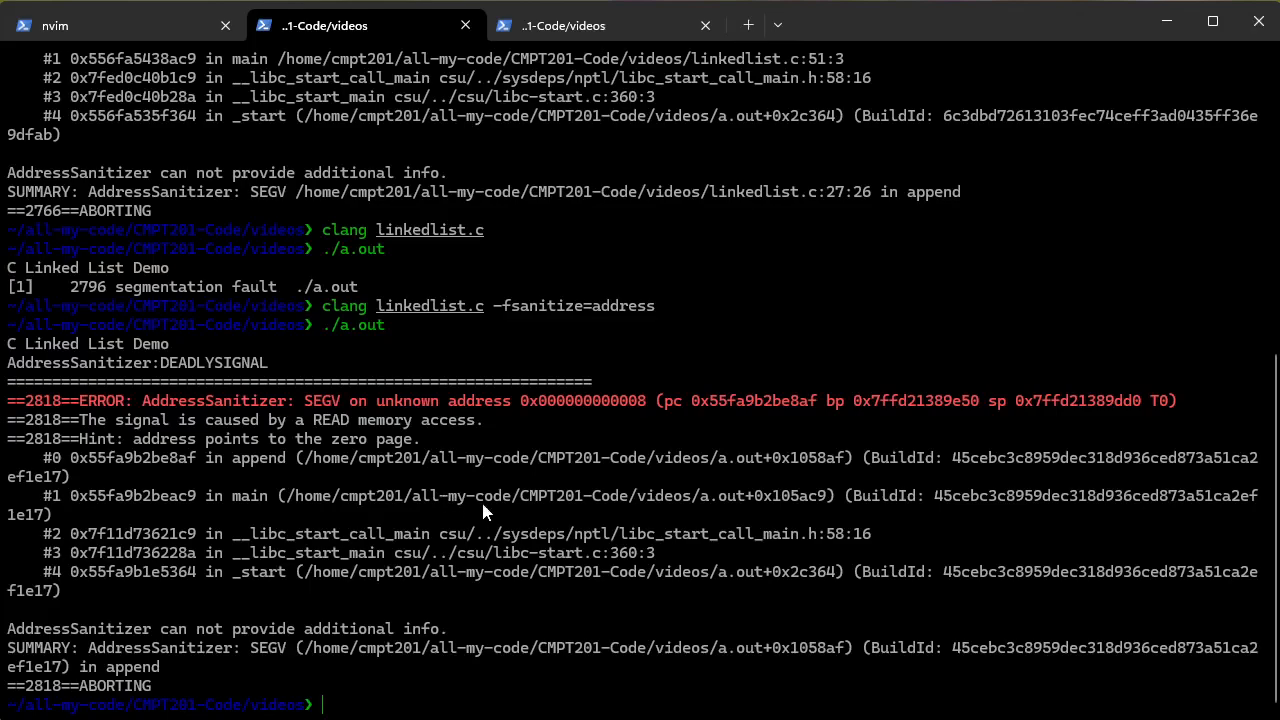
{"action": "mouse_move", "coordinate": [673, 547]}
{"action": "type", "text": "clang linkedlist.c -fsanitize=address"}
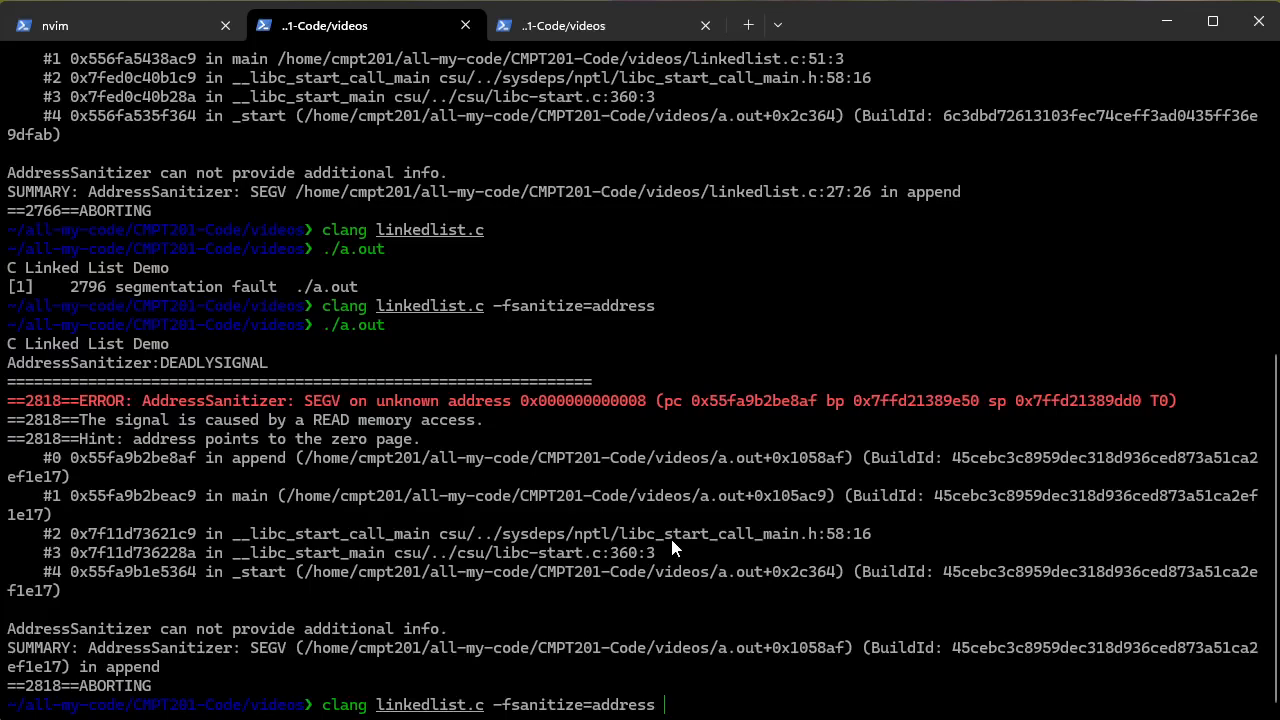
{"action": "type", "text": "-g"}
{"action": "type", "text": "./a.out"}
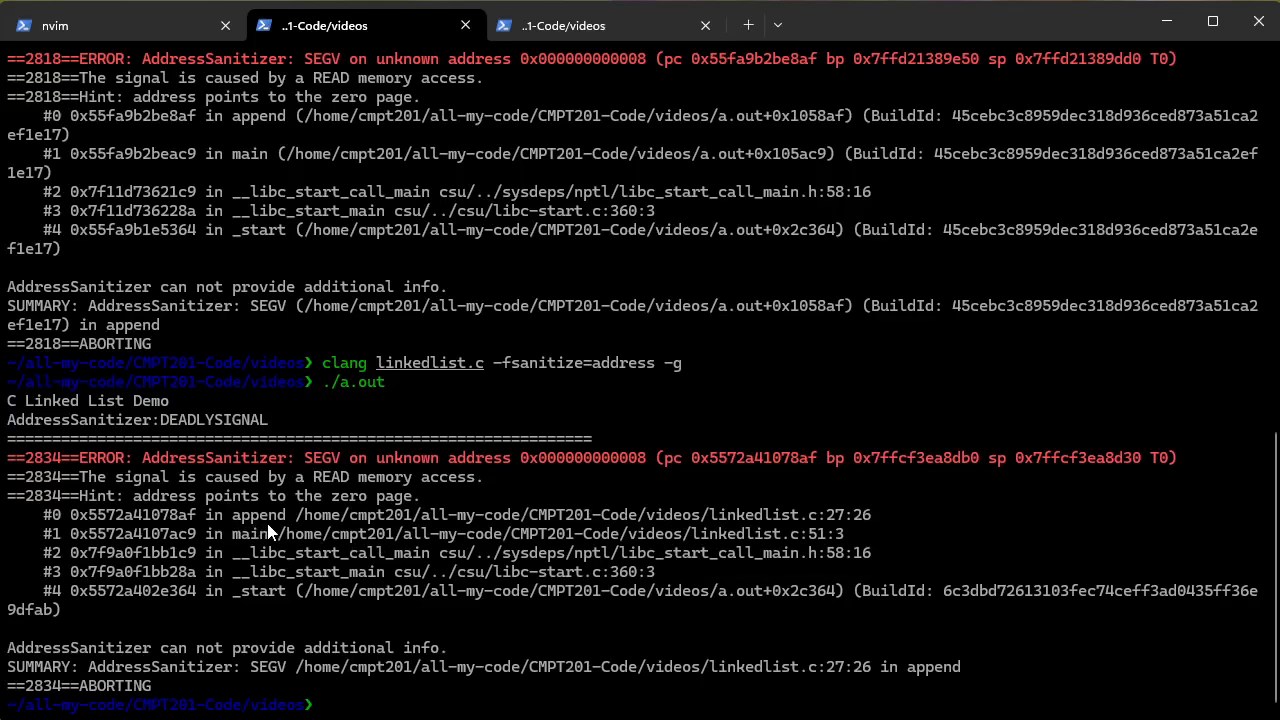
{"action": "mouse_move", "coordinate": [478, 538]}
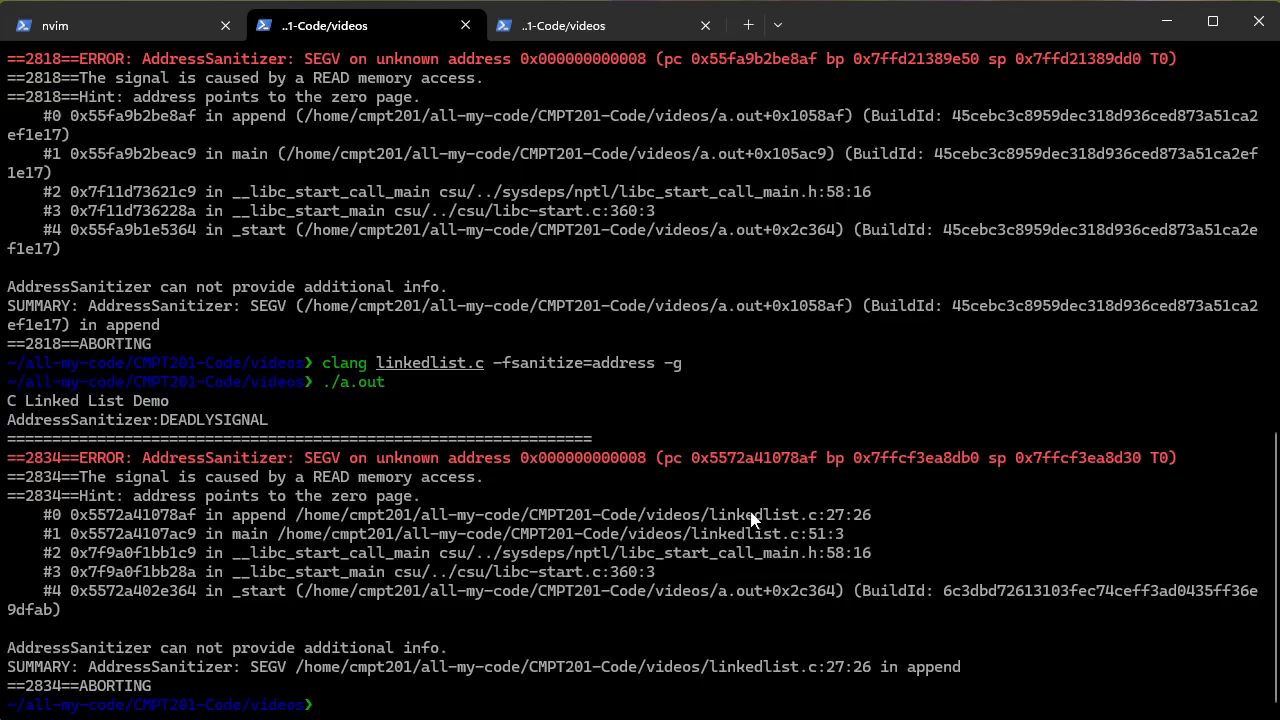
{"action": "mouse_move", "coordinate": [390, 495]}
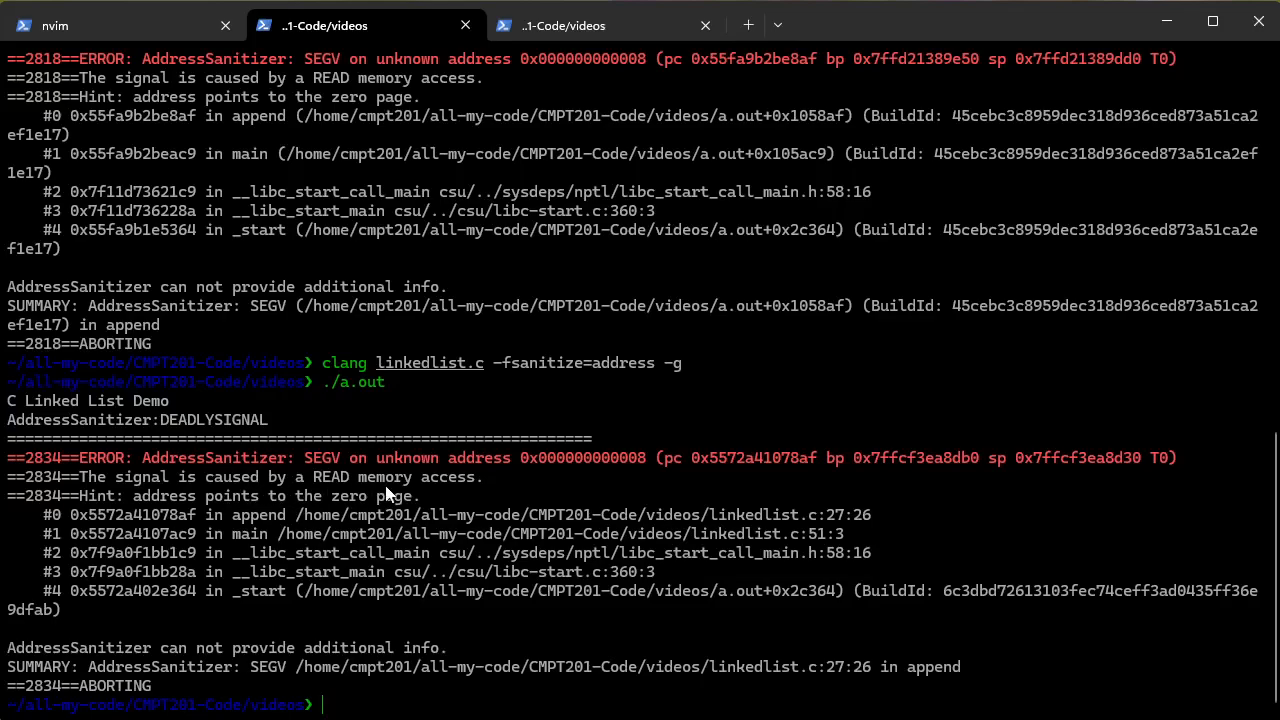
{"action": "mouse_move", "coordinate": [610, 475]}
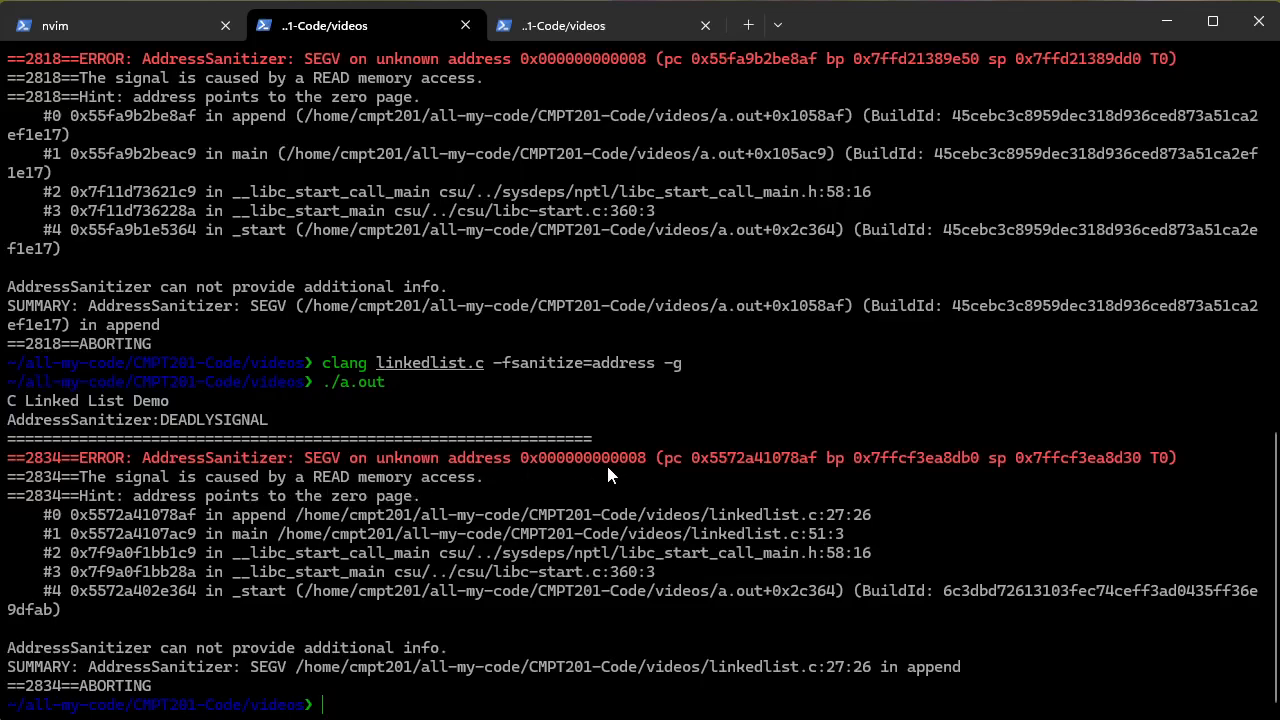
{"action": "mouse_move", "coordinate": [640, 477]}
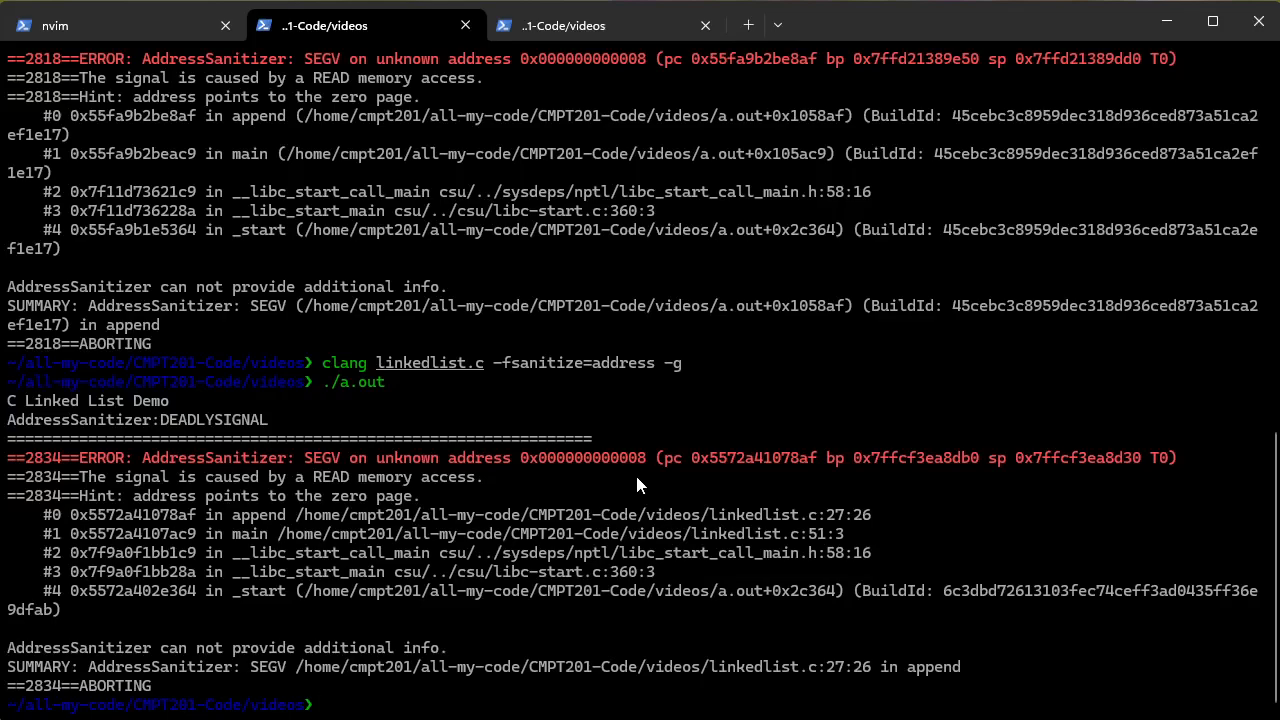
{"action": "mouse_move", "coordinate": [628, 480]}
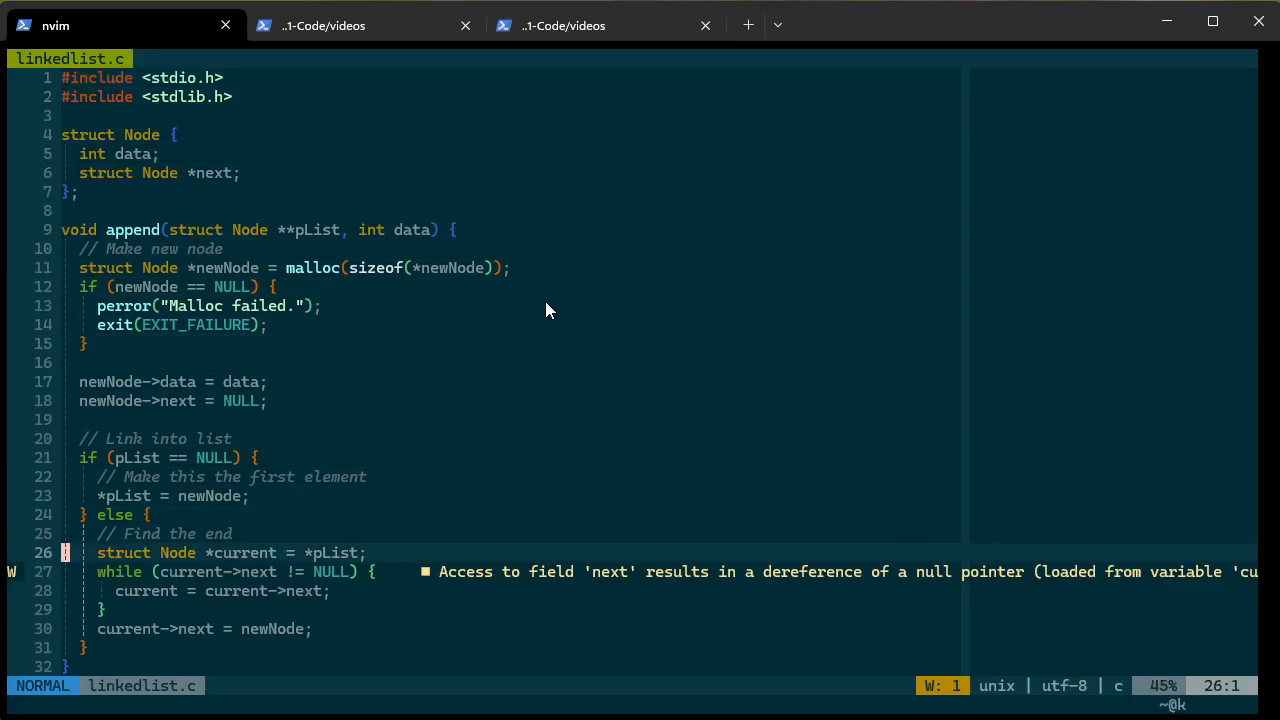
Change append's empty-list check from pList to *pList == NULL
{"action": "key", "text": "j"}
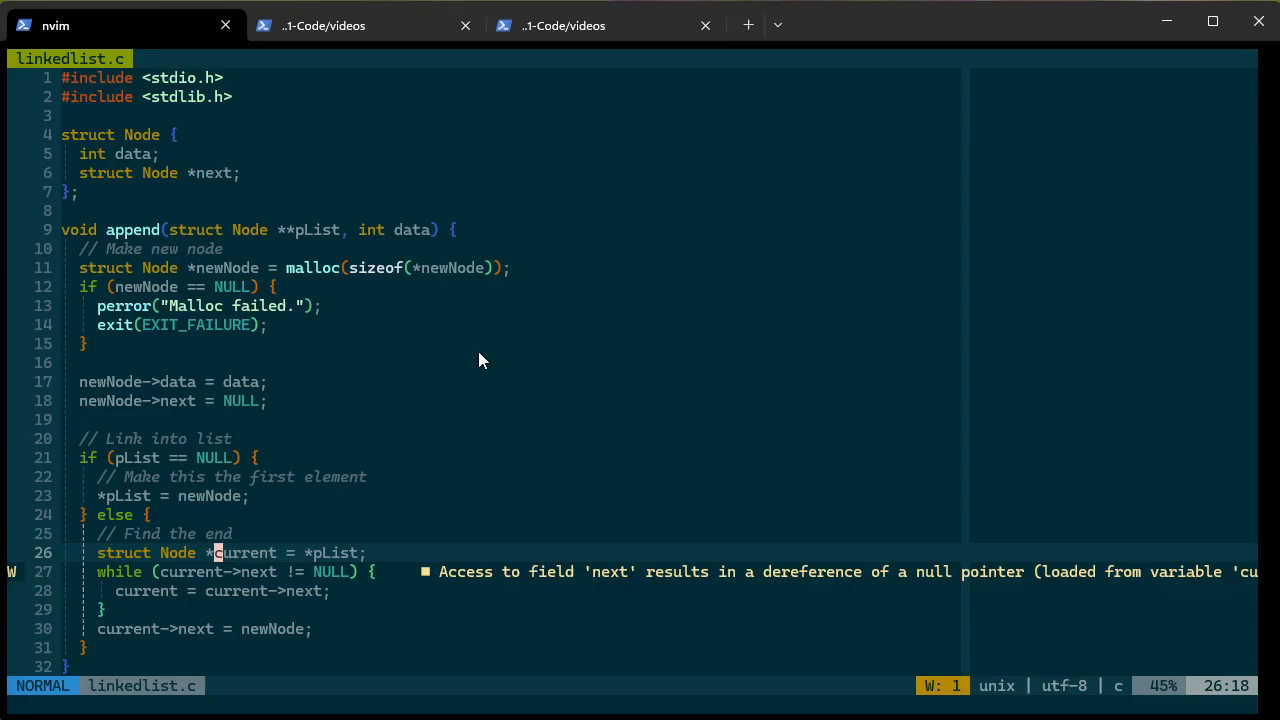
{"action": "mouse_move", "coordinate": [517, 517]}
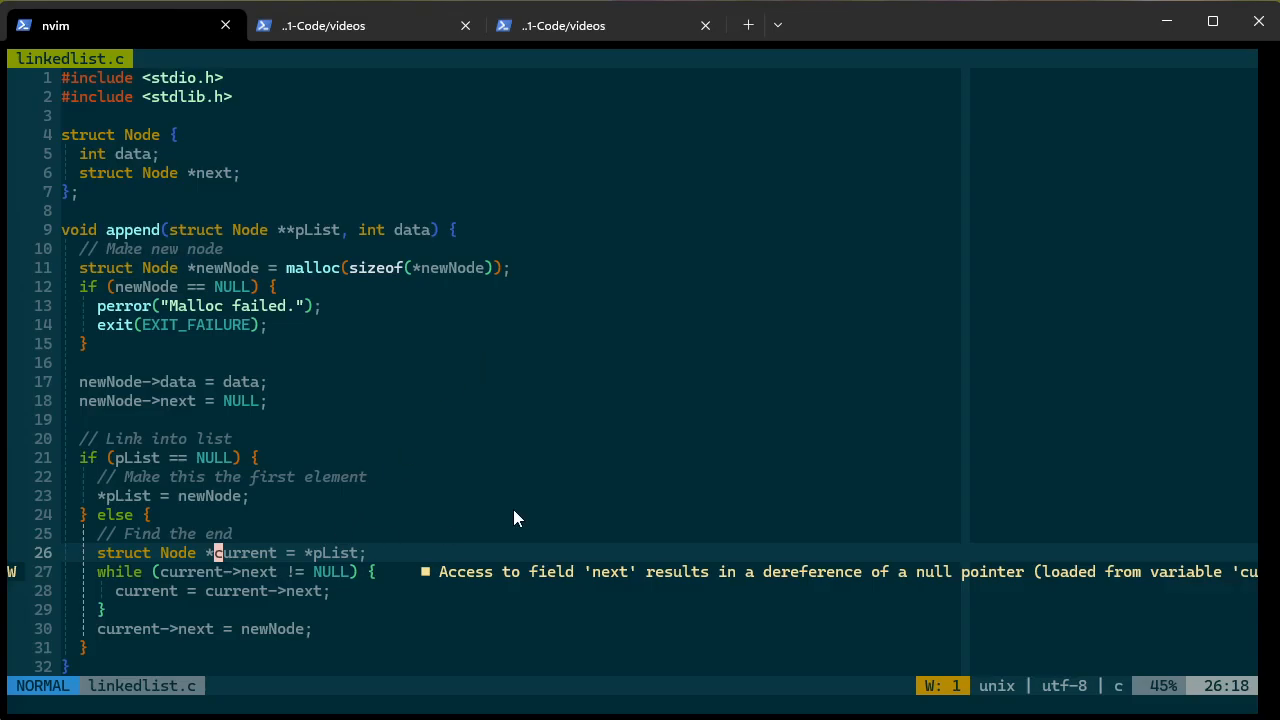
{"action": "key", "text": "j"}
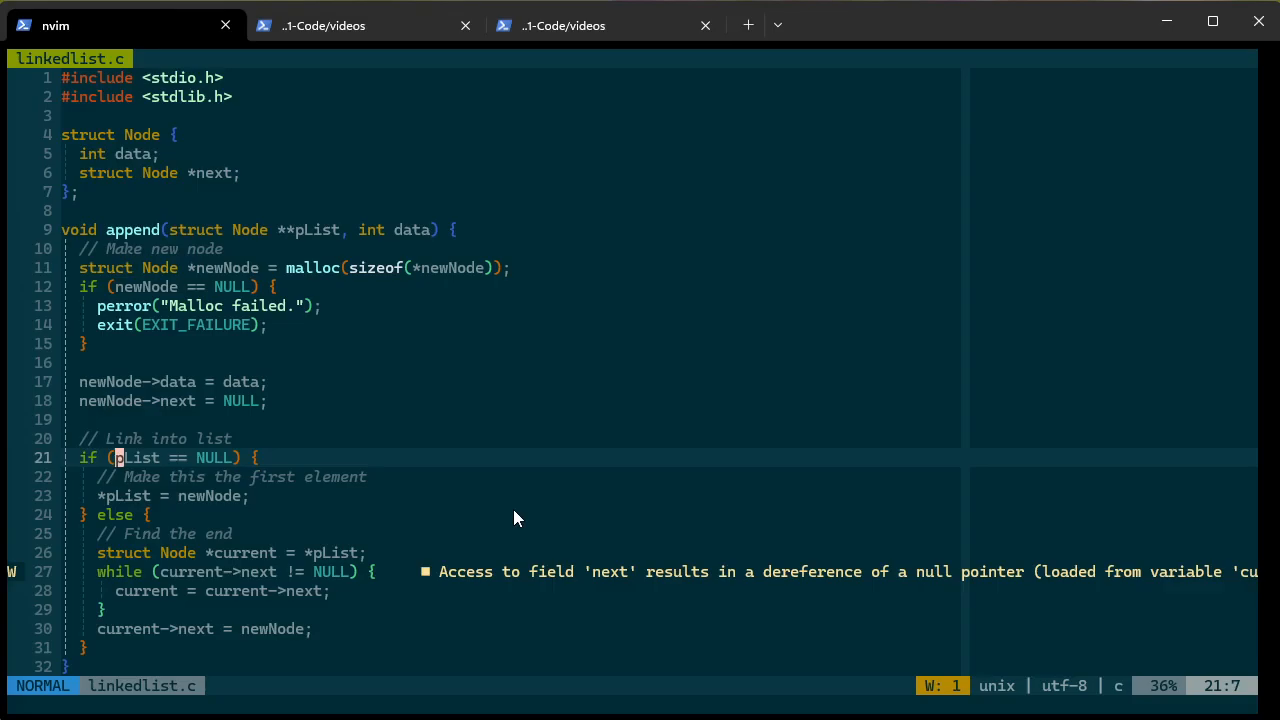
{"action": "type", "text": "*"}
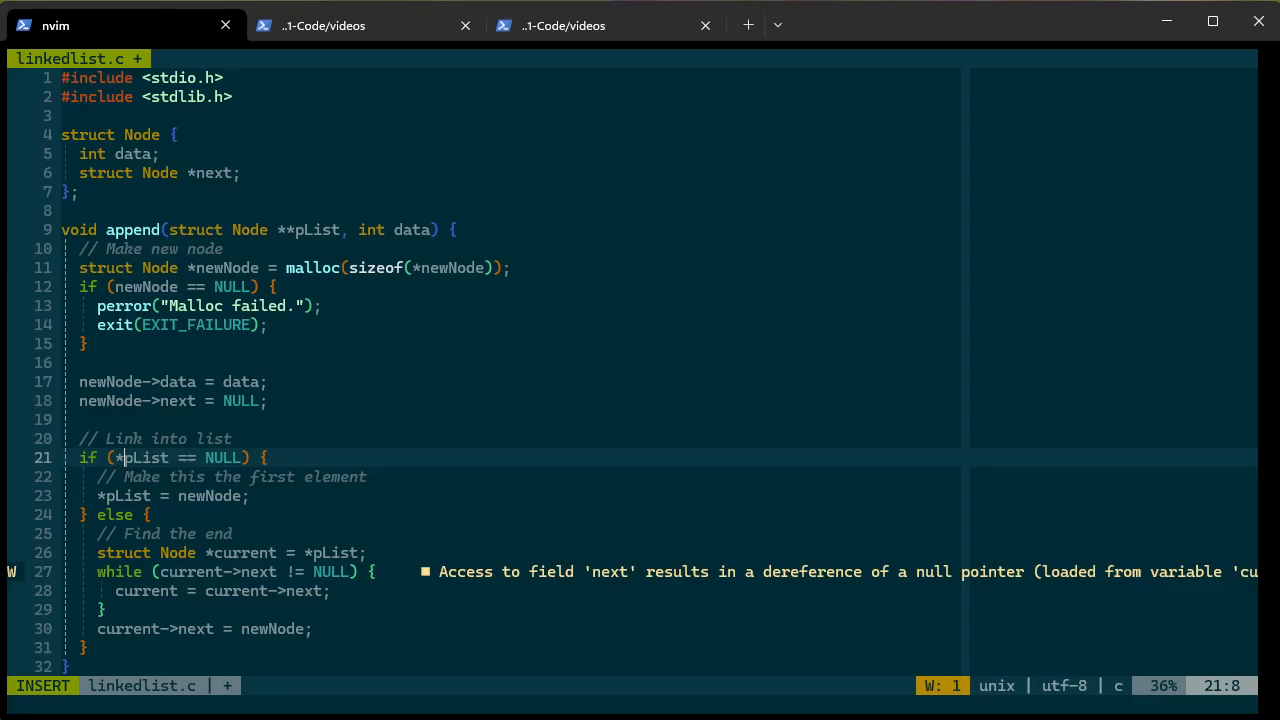
{"action": "key", "text": "Escape"}
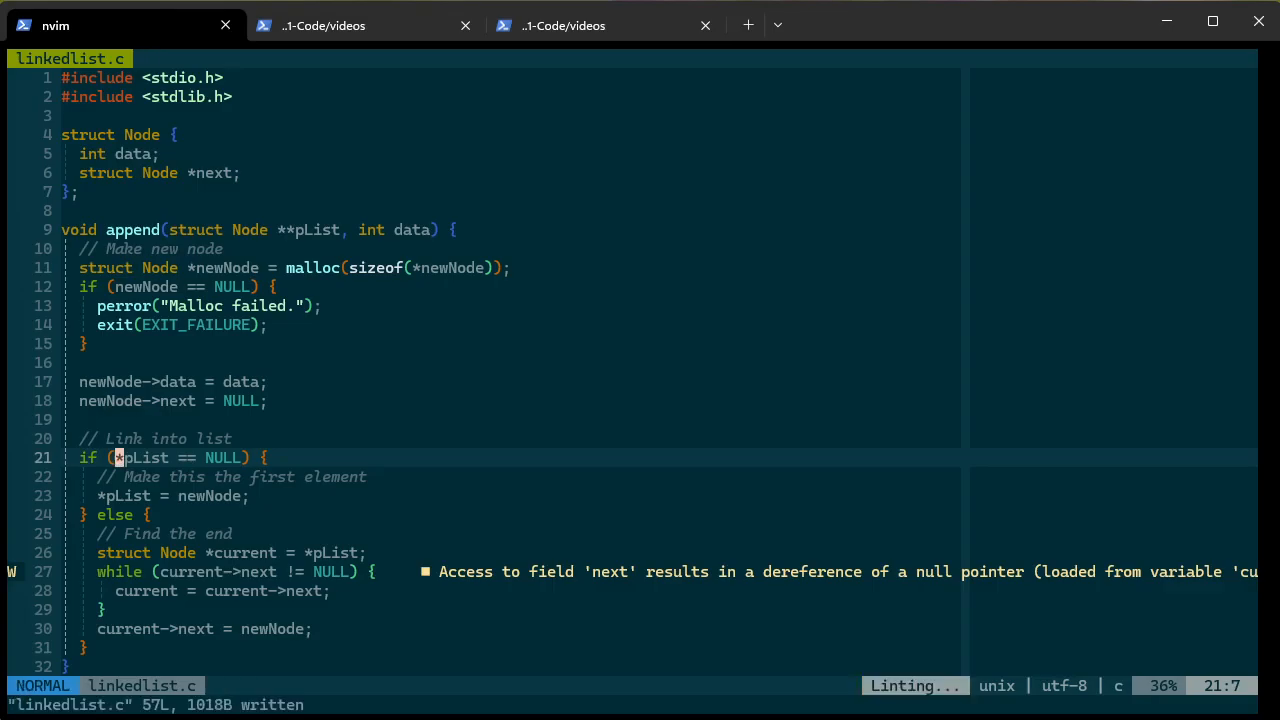
Rerun the rebuilt program in the shell and stop its endless 10s with Ctrl+C
{"action": "left_click", "coordinate": [364, 25]}
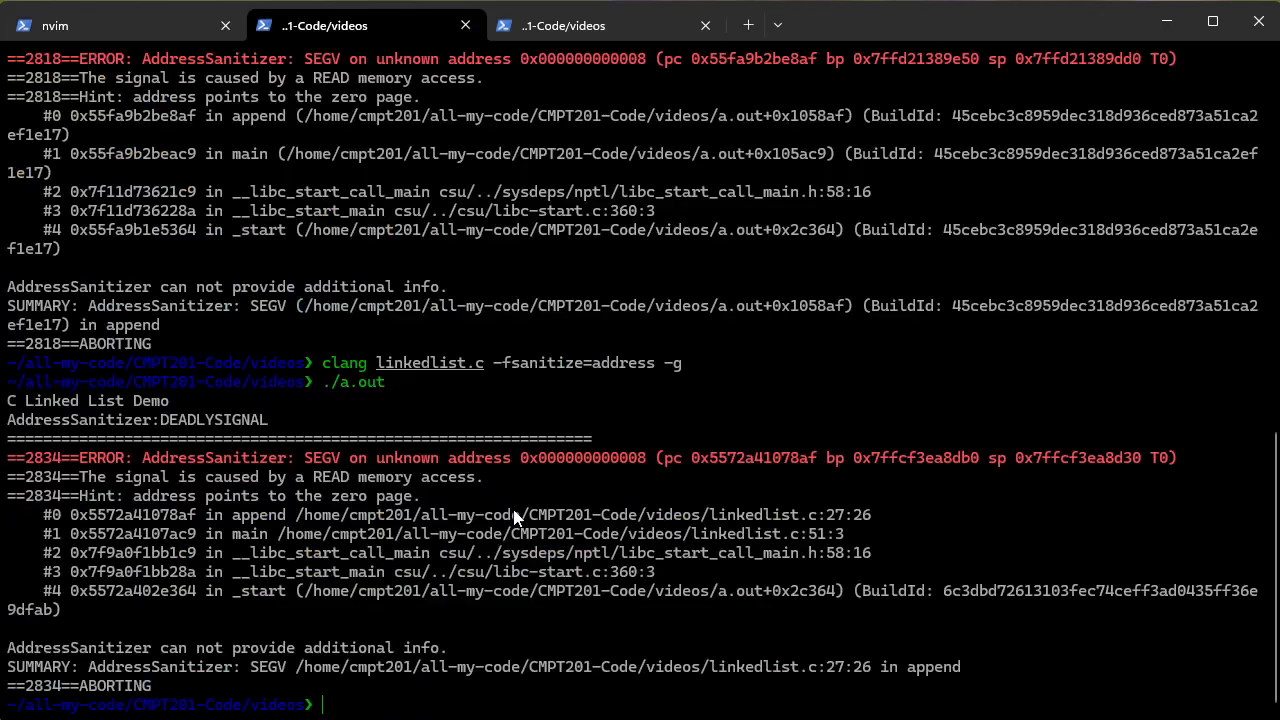
{"action": "key", "text": "Return"}
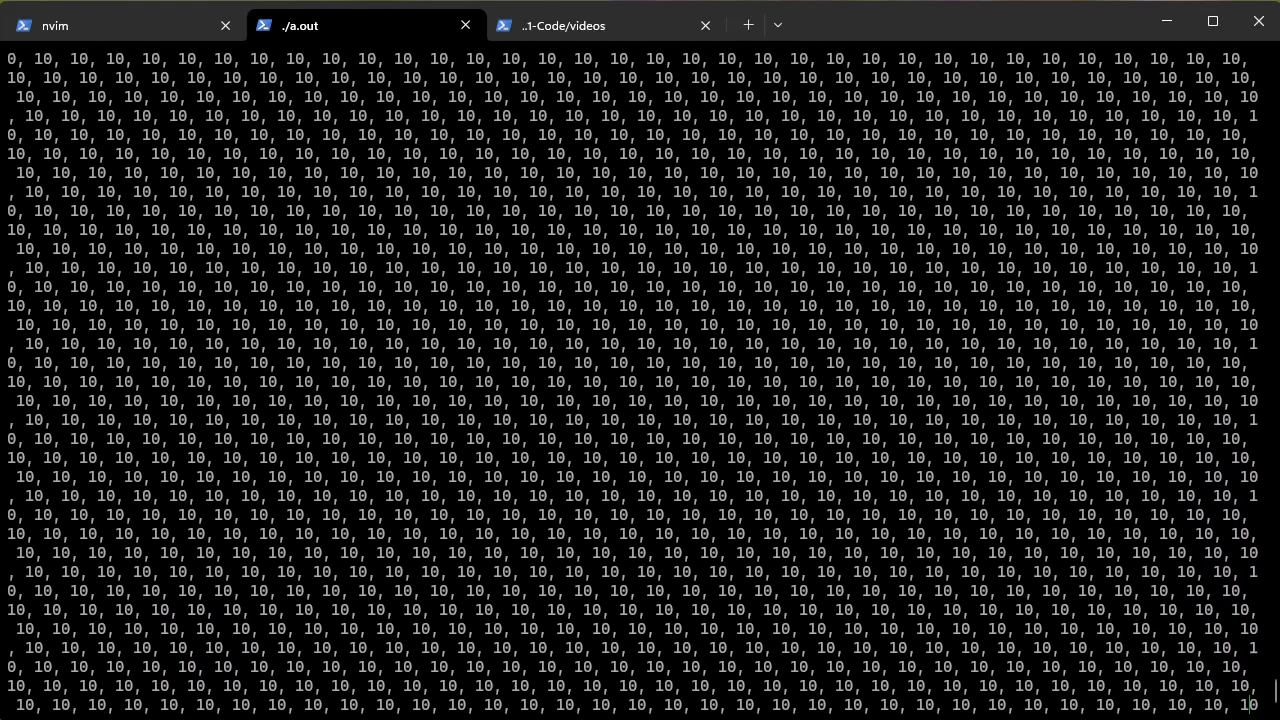
{"action": "key", "text": "ctrl+c"}
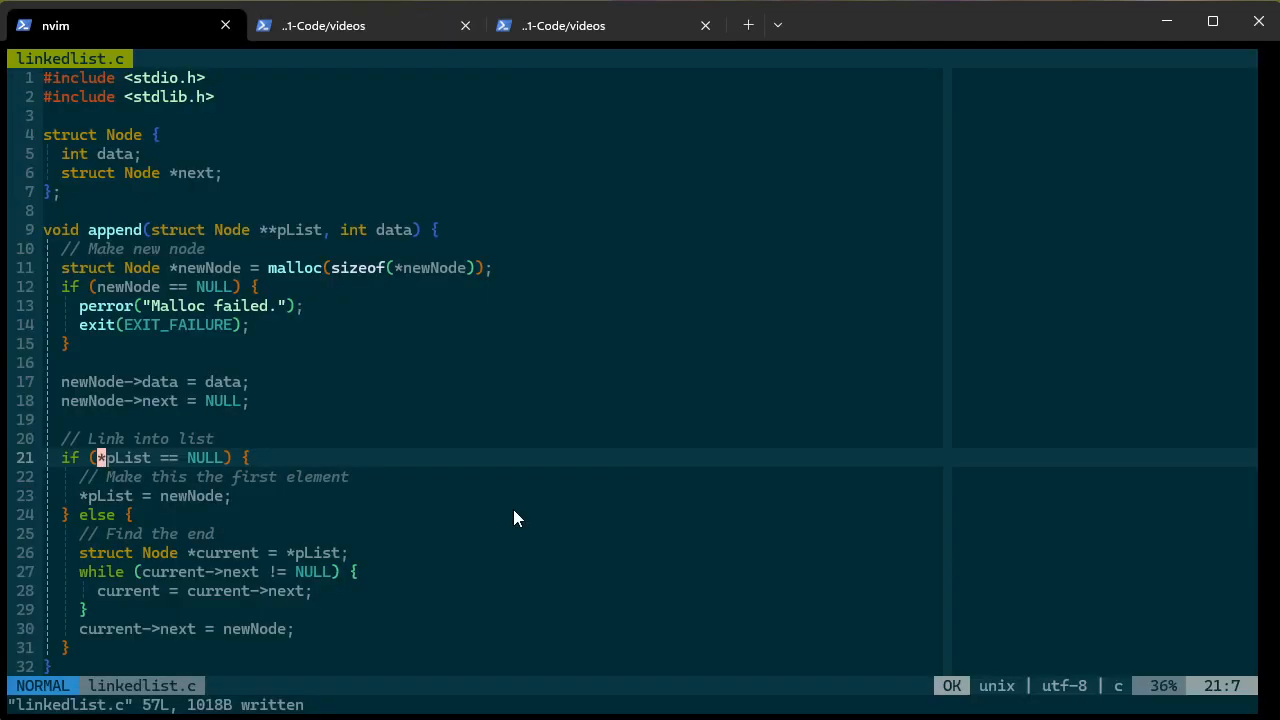
{"action": "scroll", "scroll_direction": "down", "scroll_amount": 3}
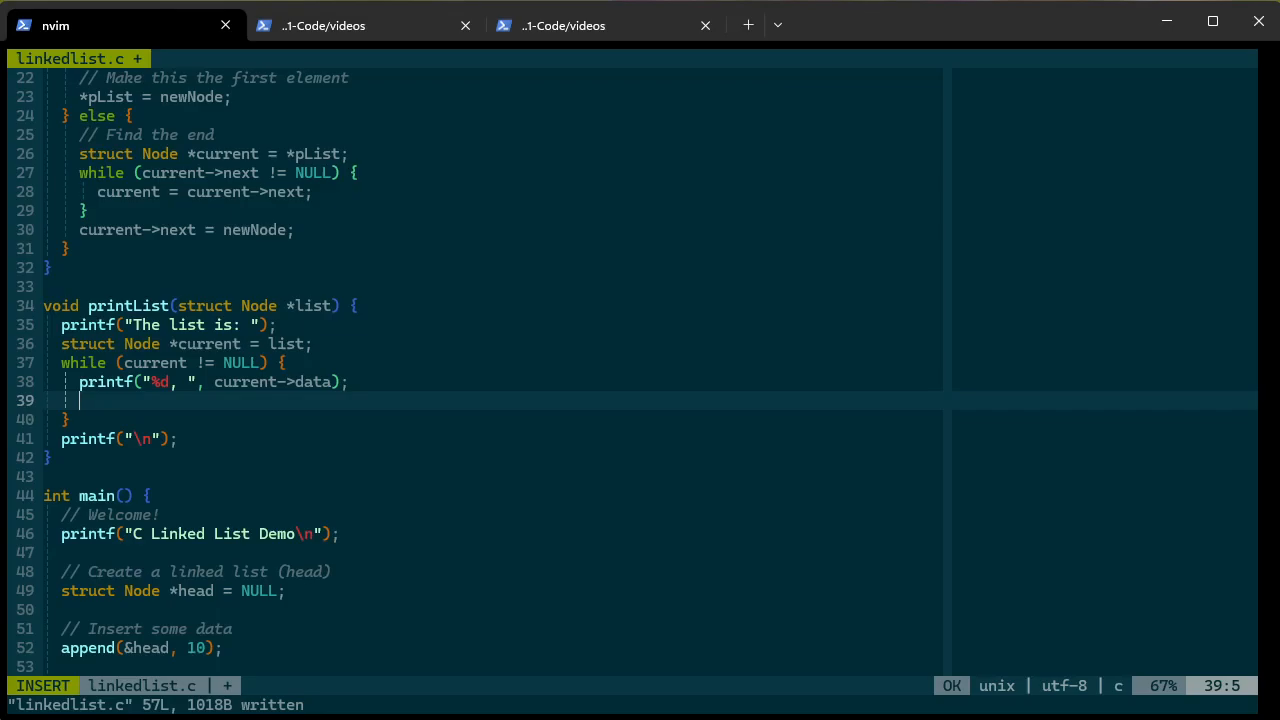
Advance printList's loop with current = current->next;
{"action": "type", "text": "current = cur"}
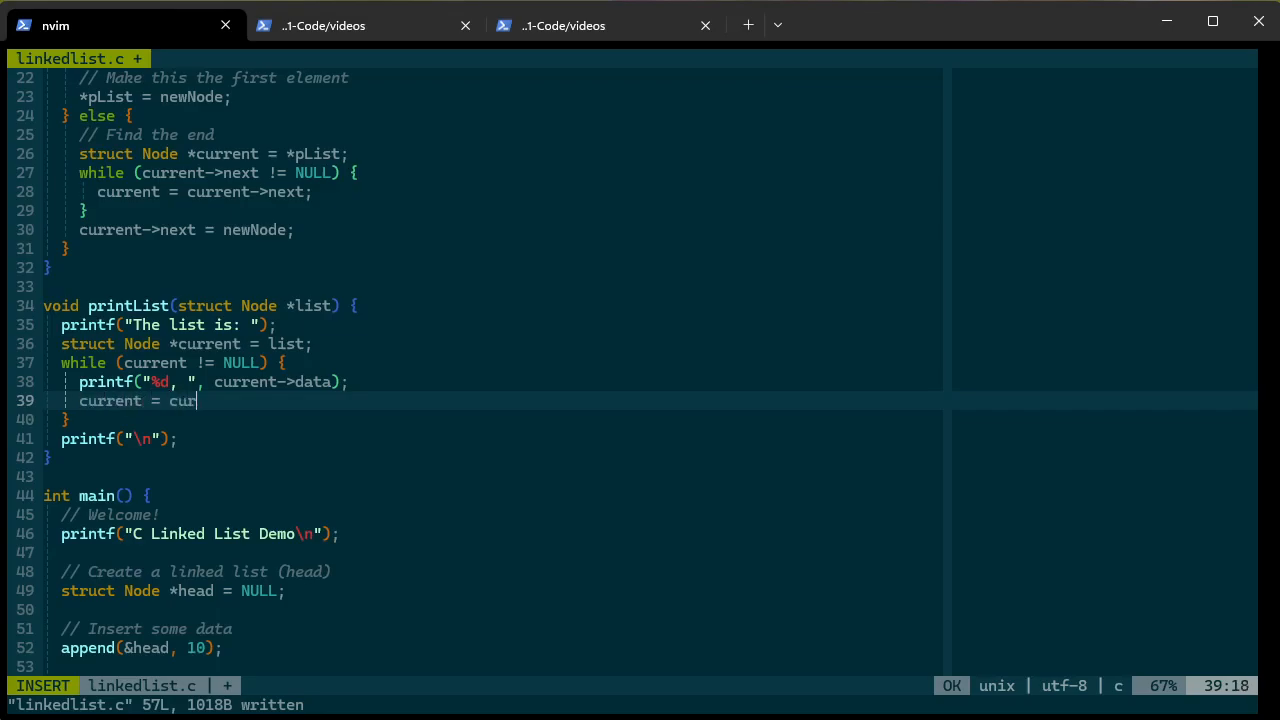
{"action": "type", "text": "rent ->"}
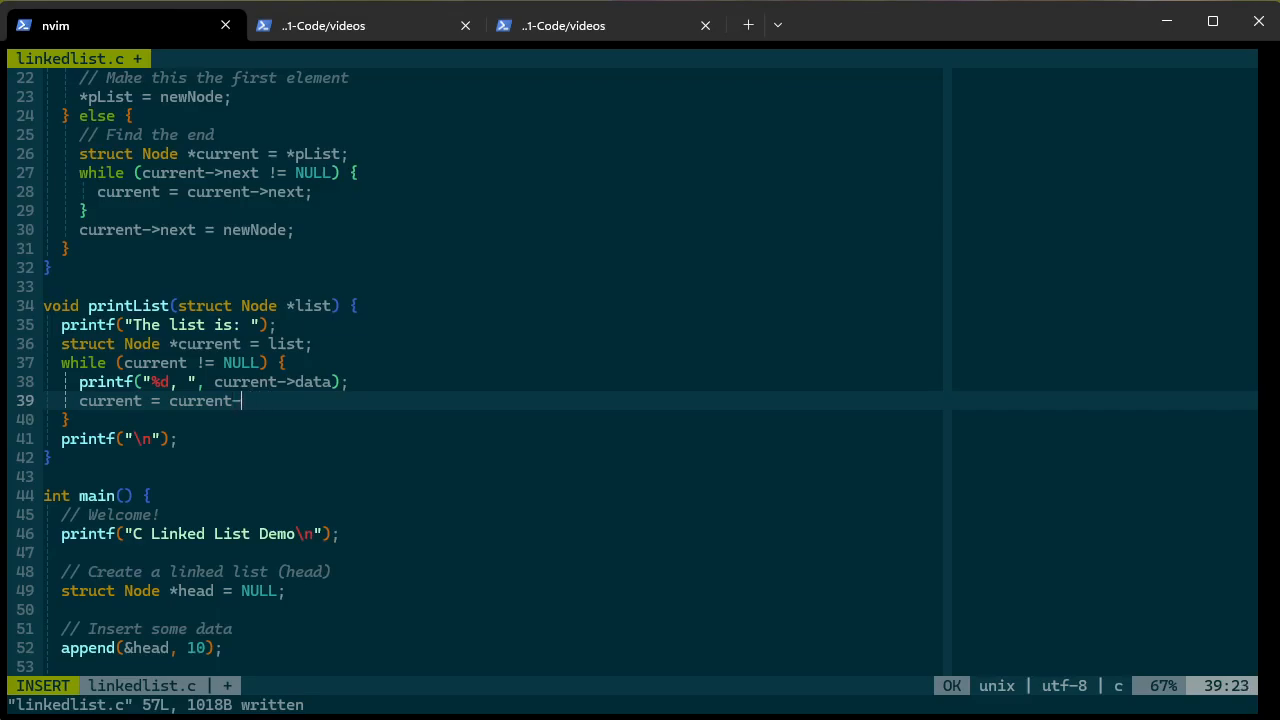
{"action": "type", "text": "next;"}
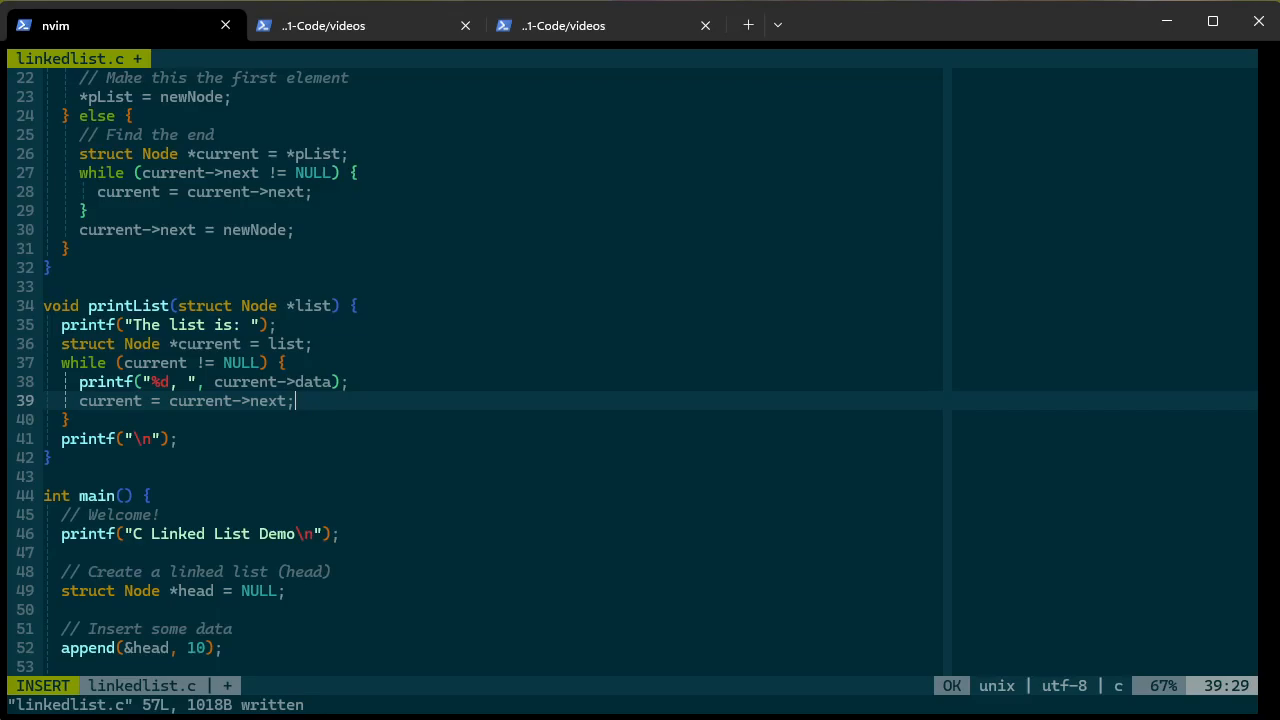
{"action": "key", "text": "Escape"}
{"action": "type", "text": ":w"}
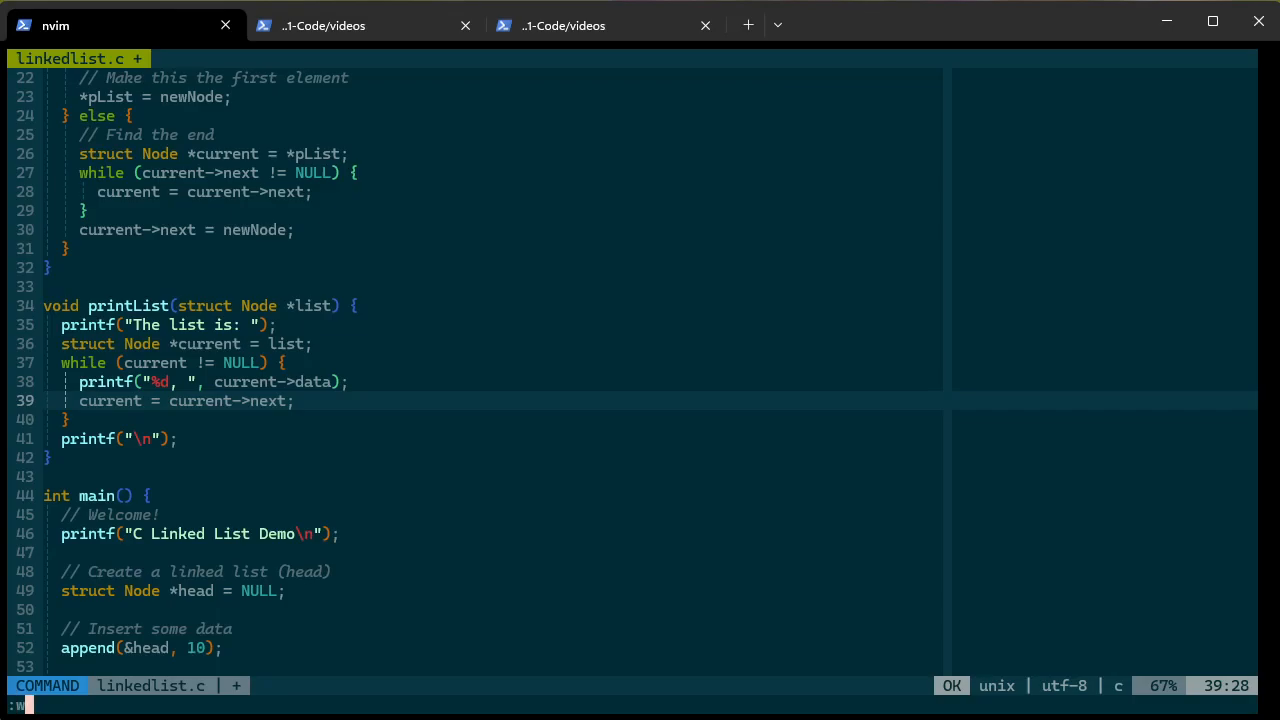
Call freeList(head); under the Free memory comment in main
{"action": "left_click", "coordinate": [365, 25]}
{"action": "type", "text": "// Free memory"}
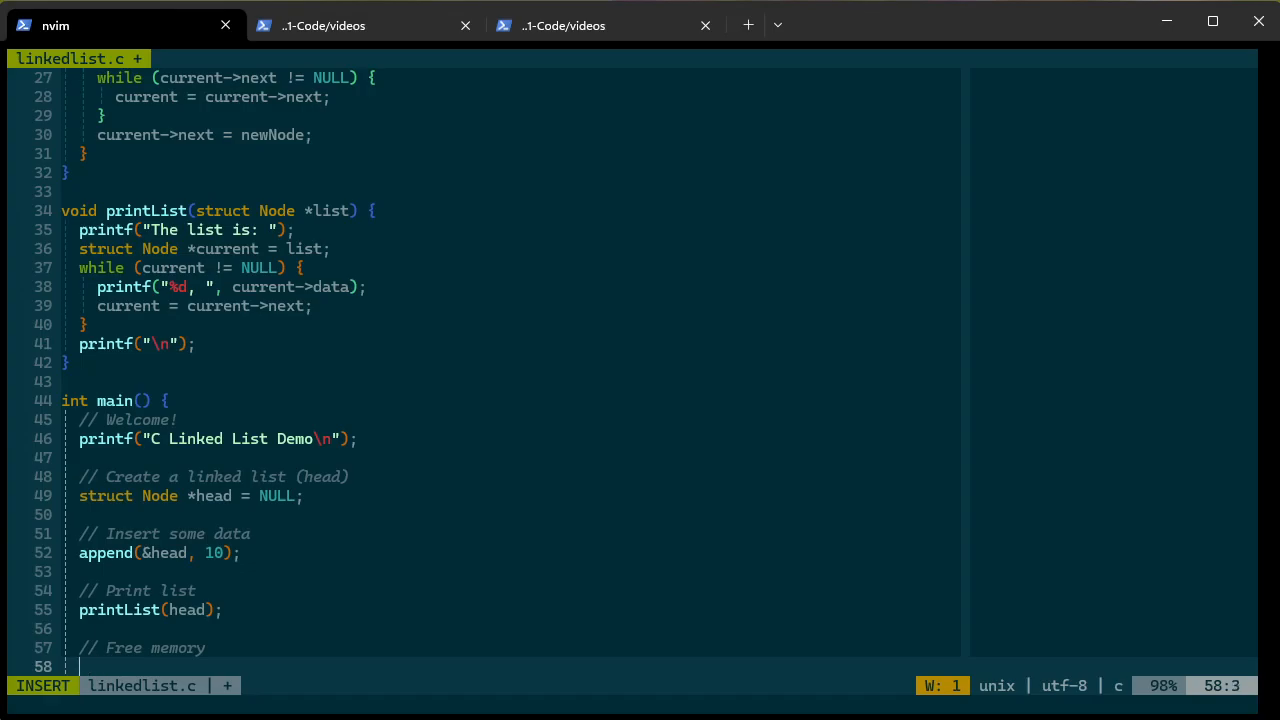
{"action": "type", "text": "free"}
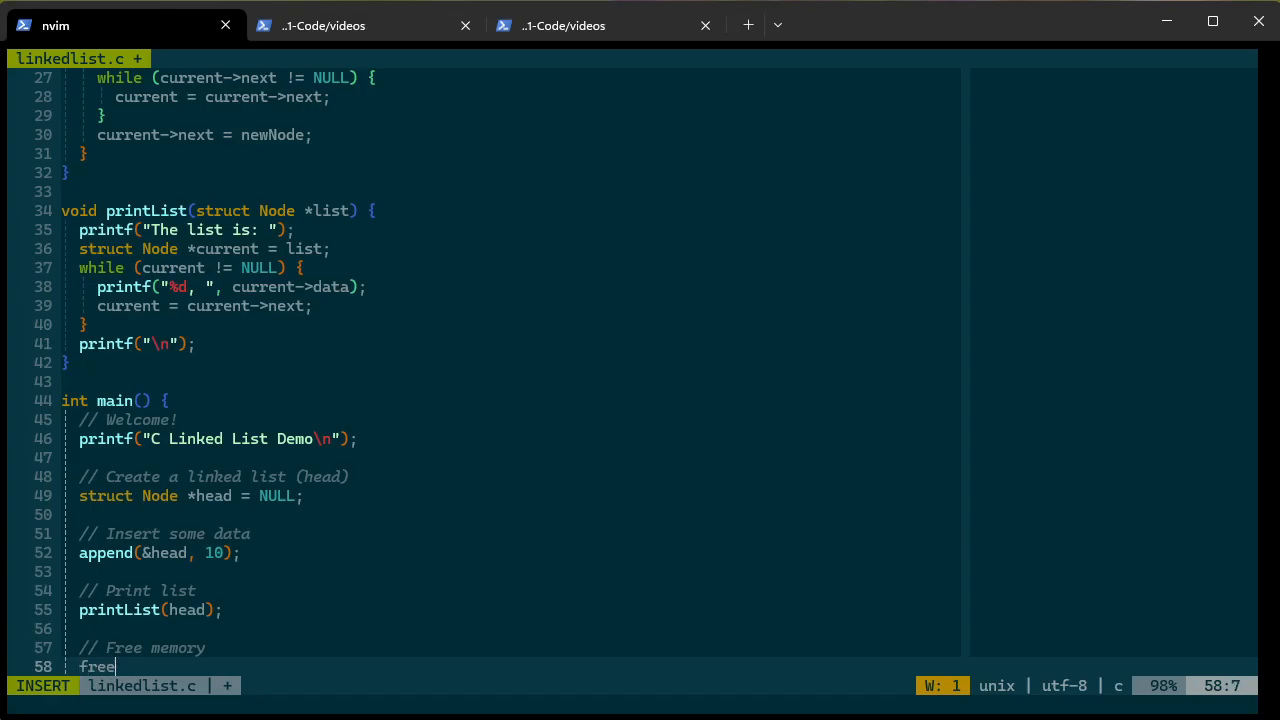
{"action": "type", "text": "Le"}
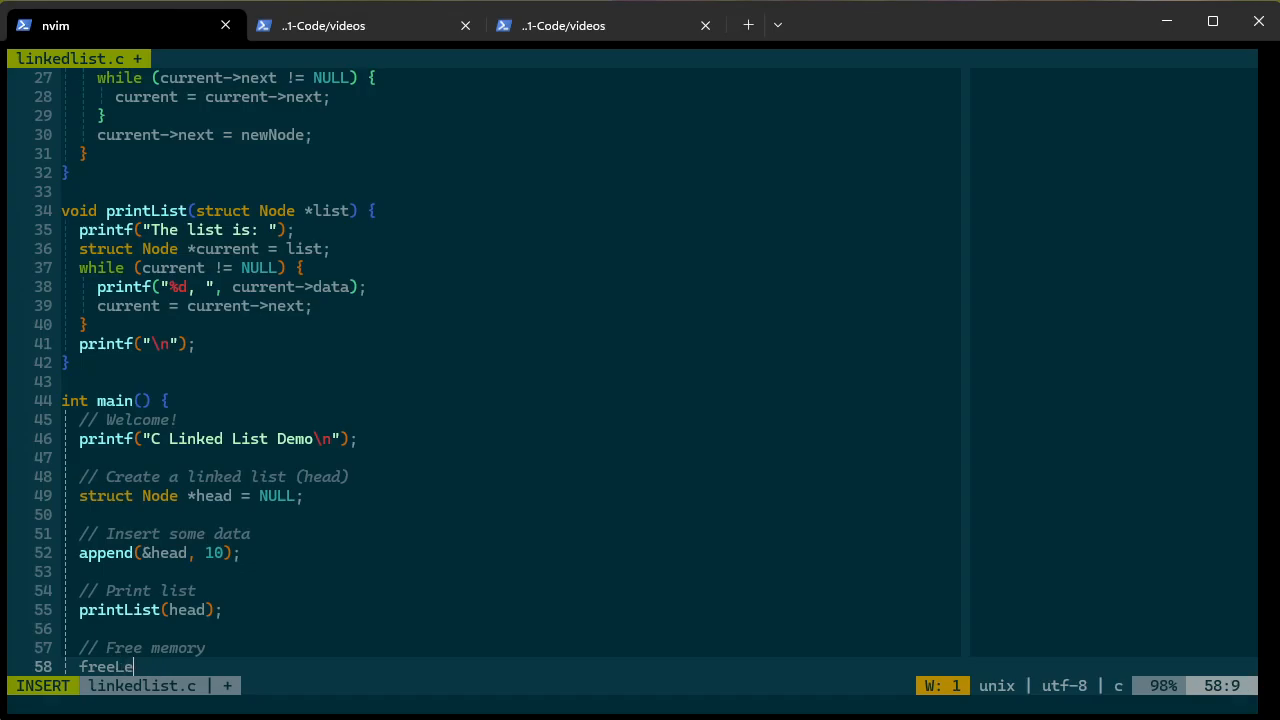
{"action": "type", "text": "st"}
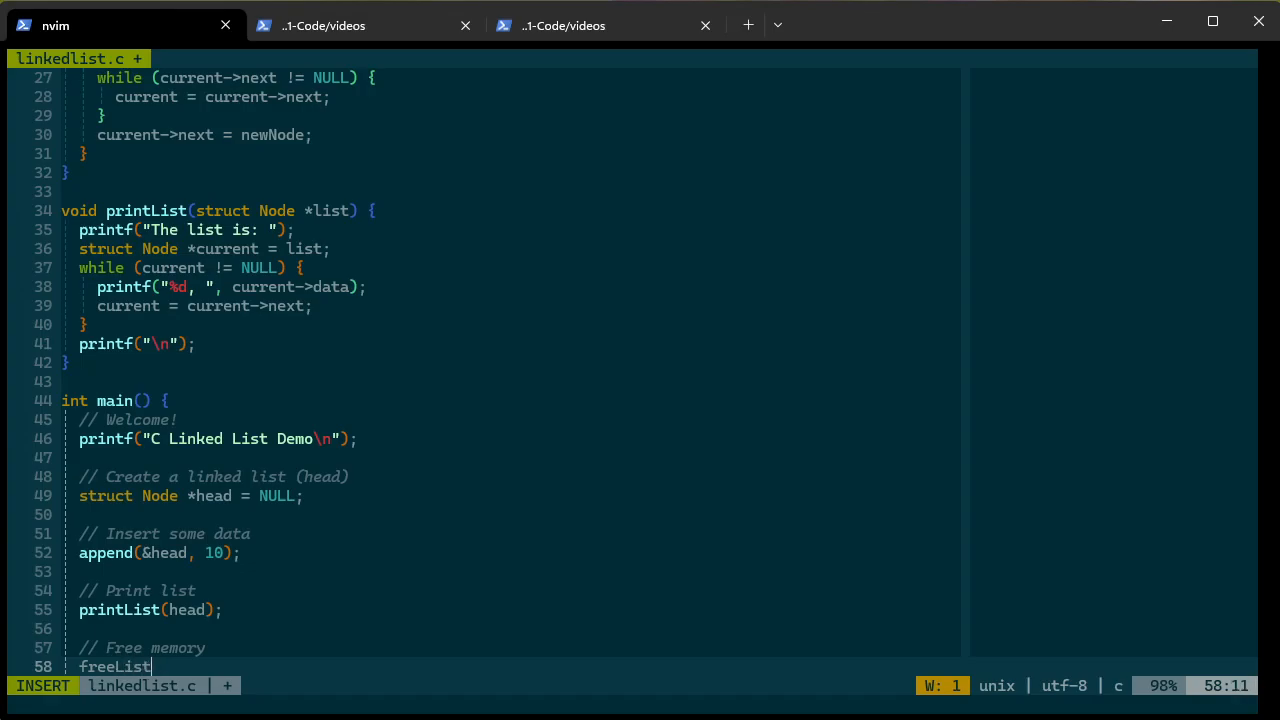
{"action": "type", "text": "(head);"}
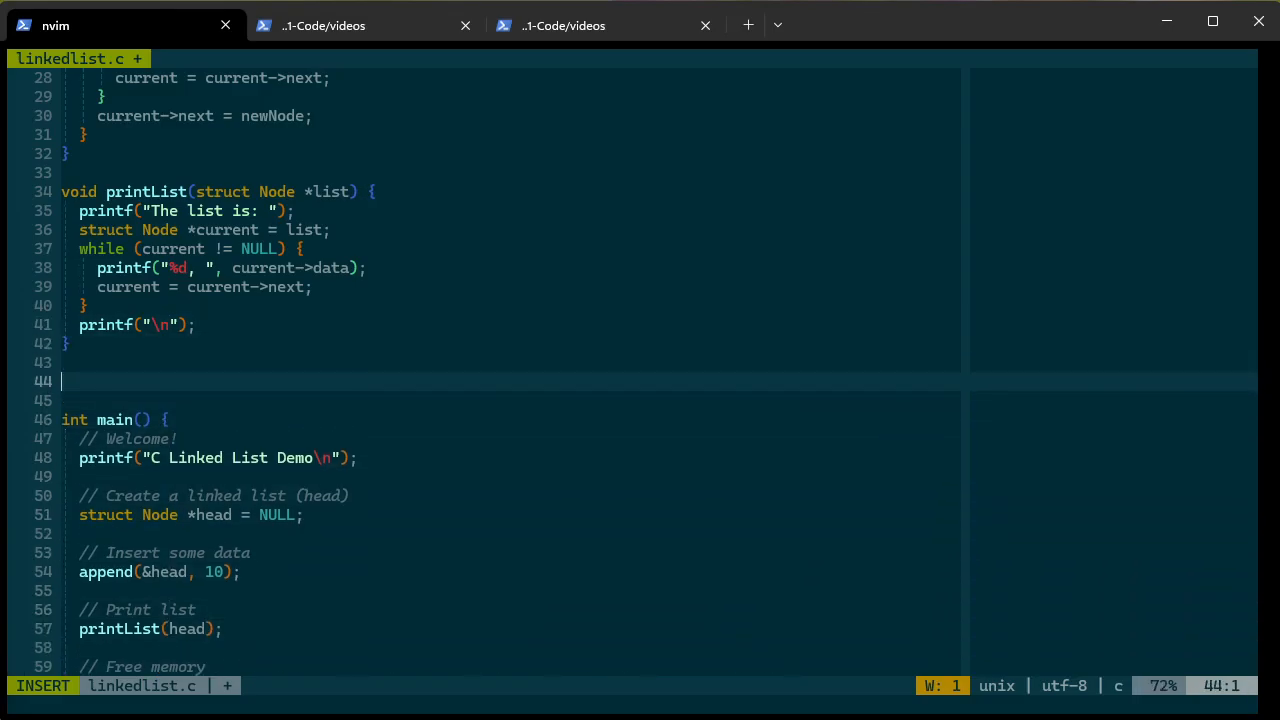
Declare void freeList(struct Node **pList) with an empty body above main
{"action": "type", "text": "void freeList"}
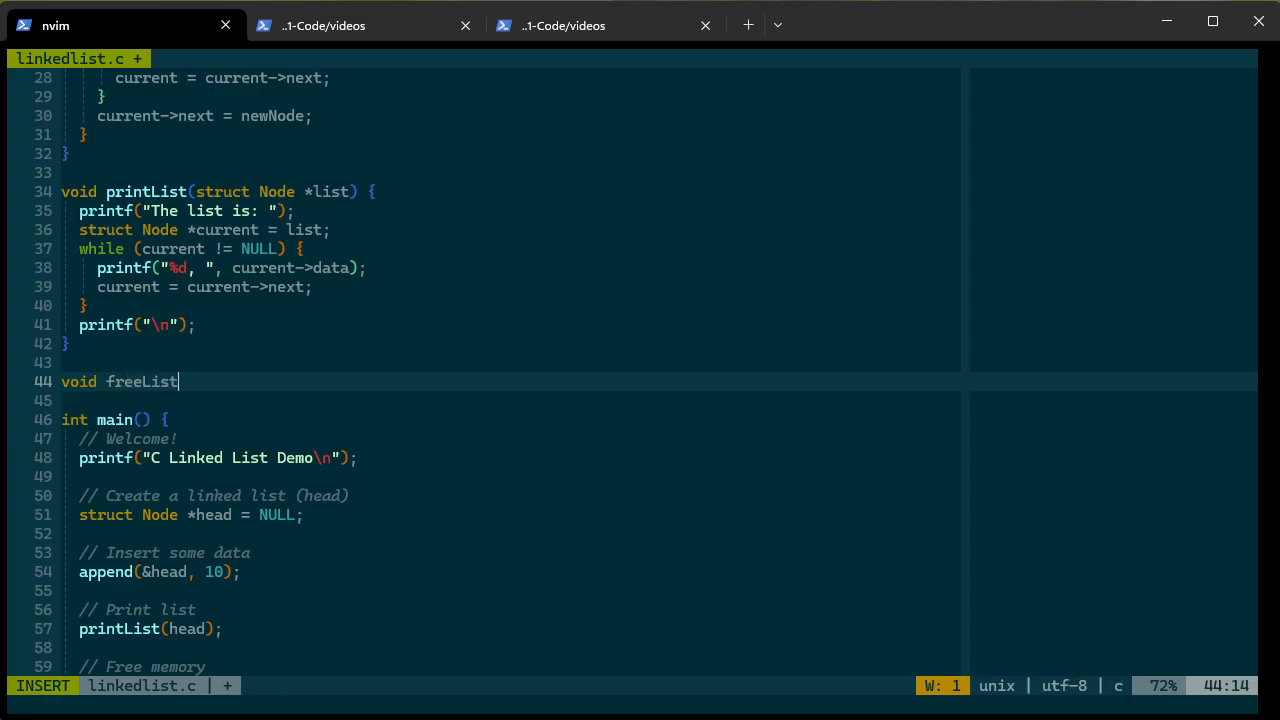
{"action": "type", "text": "(struct Note"}
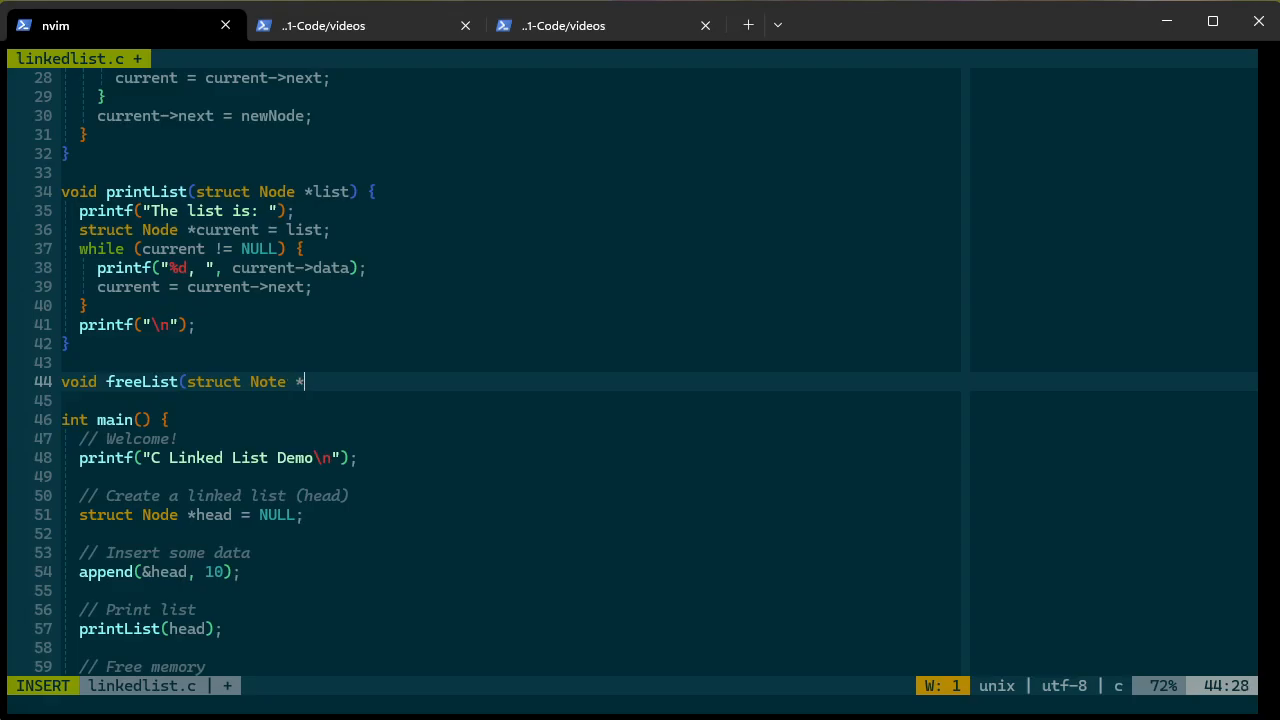
{"action": "type", "text": "*p"}
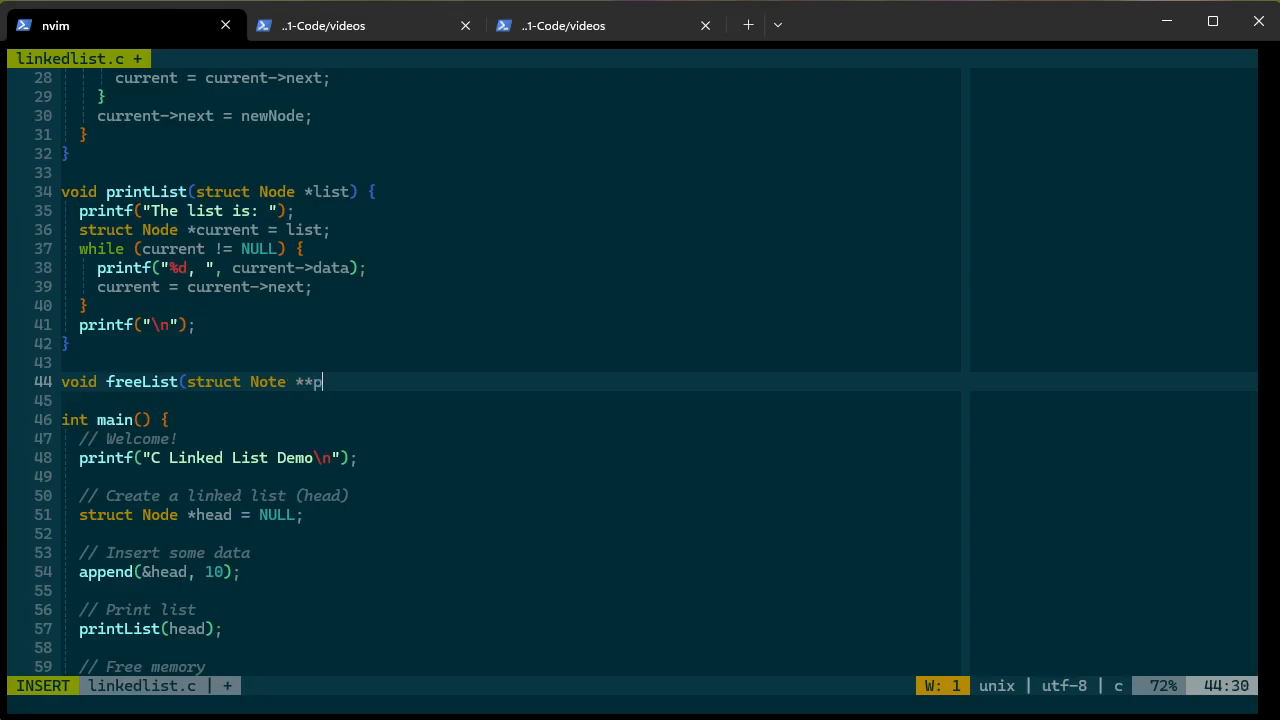
{"action": "type", "text": "List) {"}
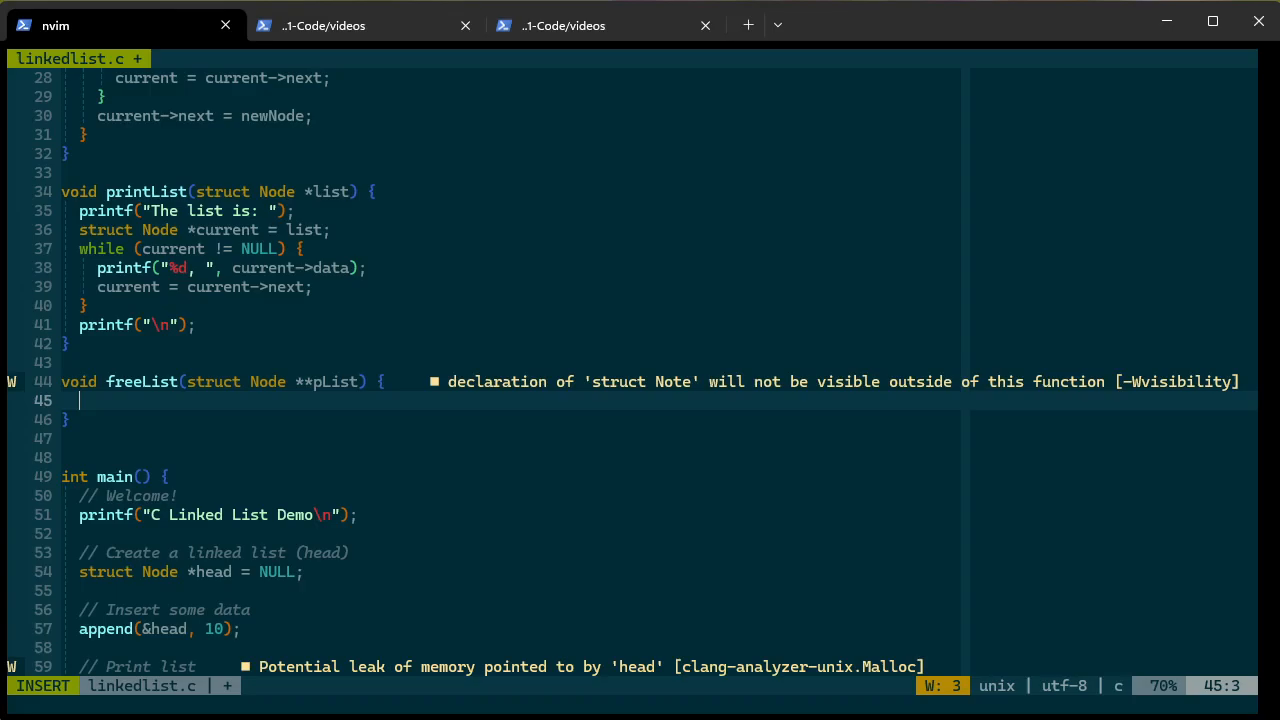
Start the while loop and declare struct Node *current = *pList; above it
{"action": "type", "text": "while ("}
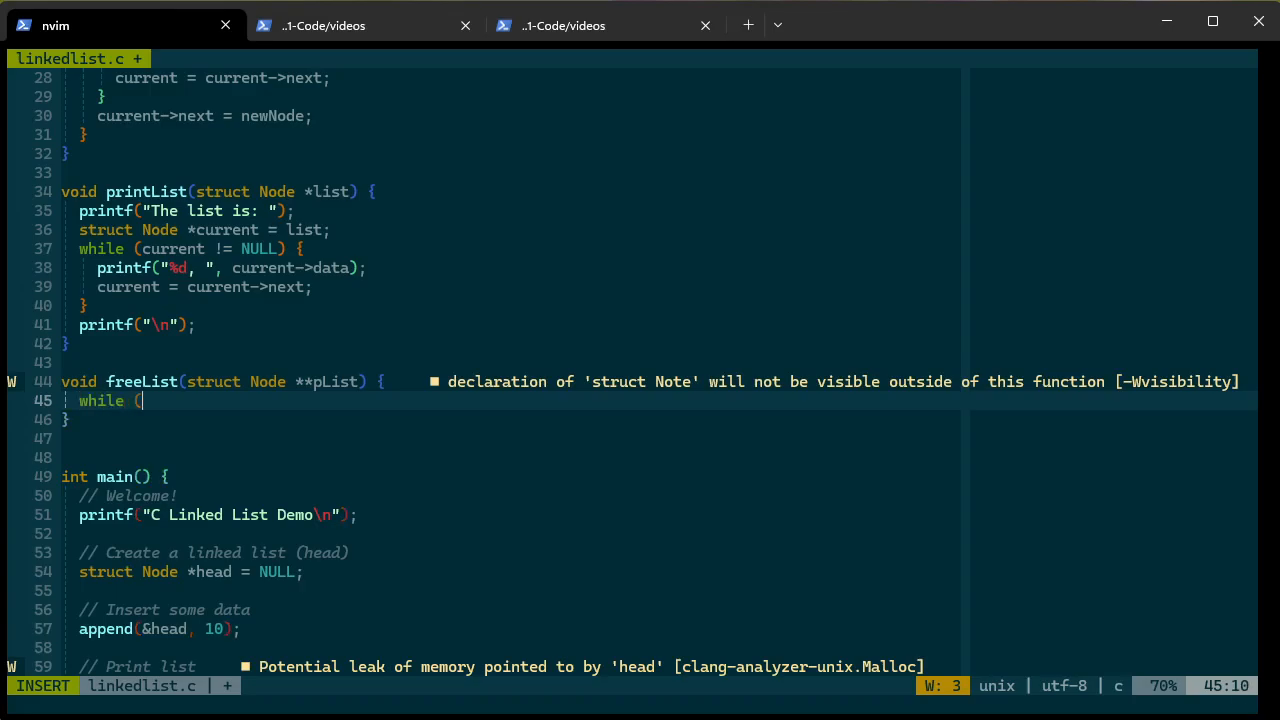
{"action": "key", "text": "Enter"}
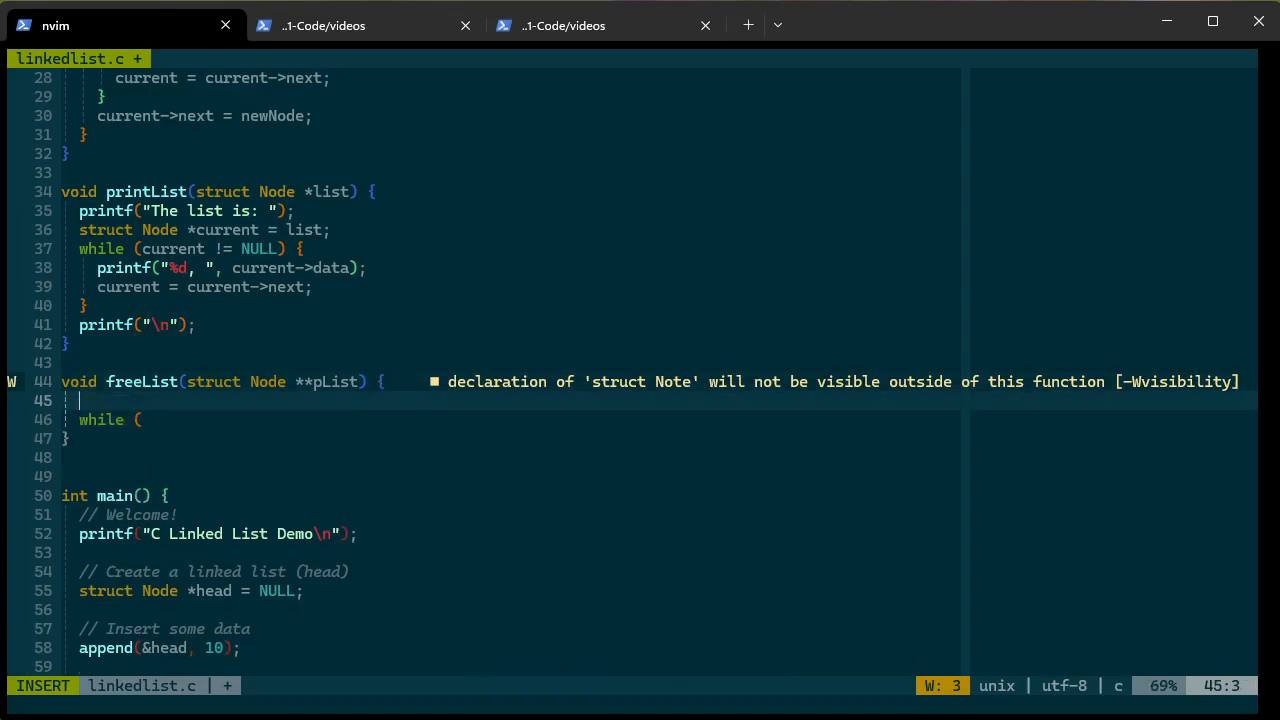
{"action": "type", "text": "struct"}
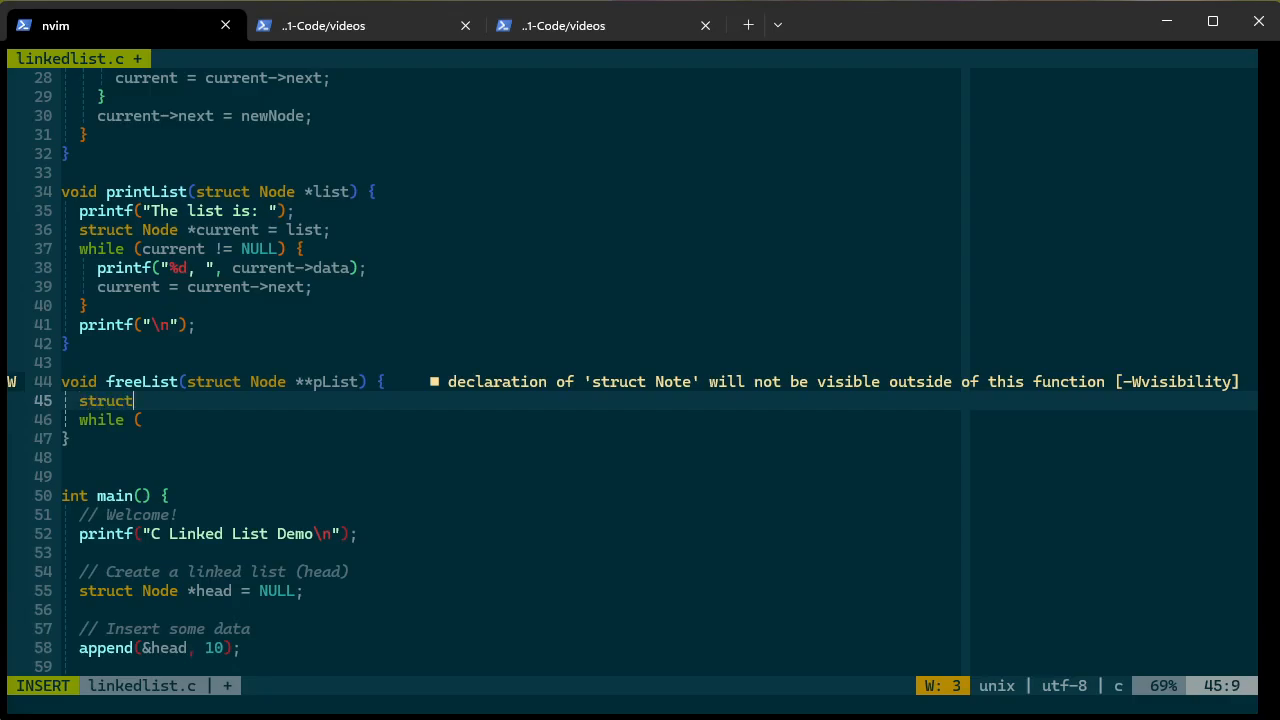
{"action": "type", "text": "Node *"}
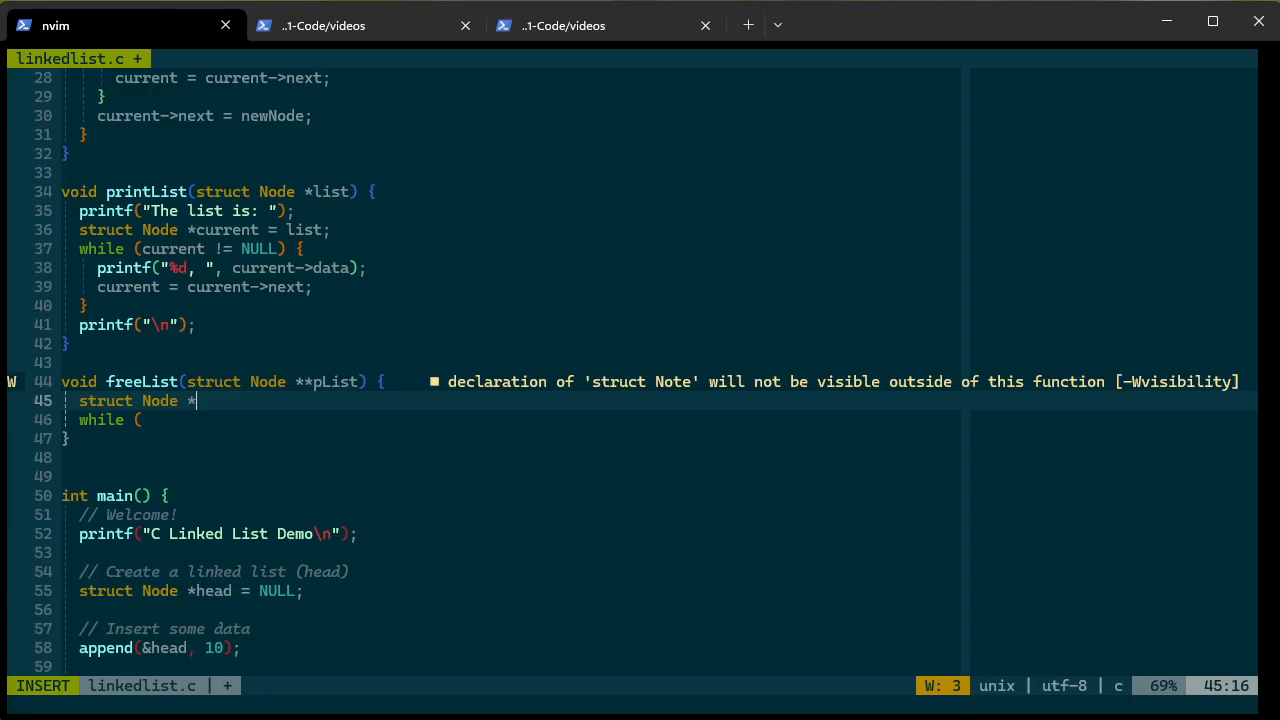
{"action": "type", "text": "current ="}
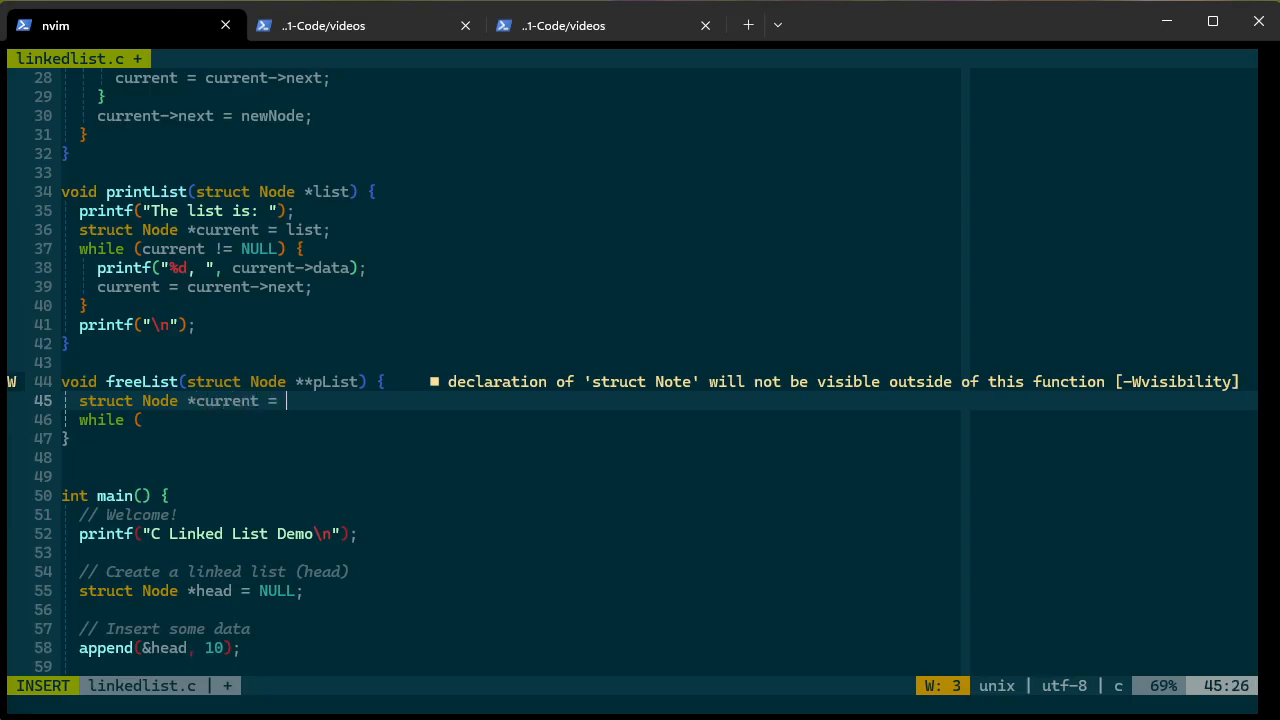
{"action": "type", "text": "*pList;"}
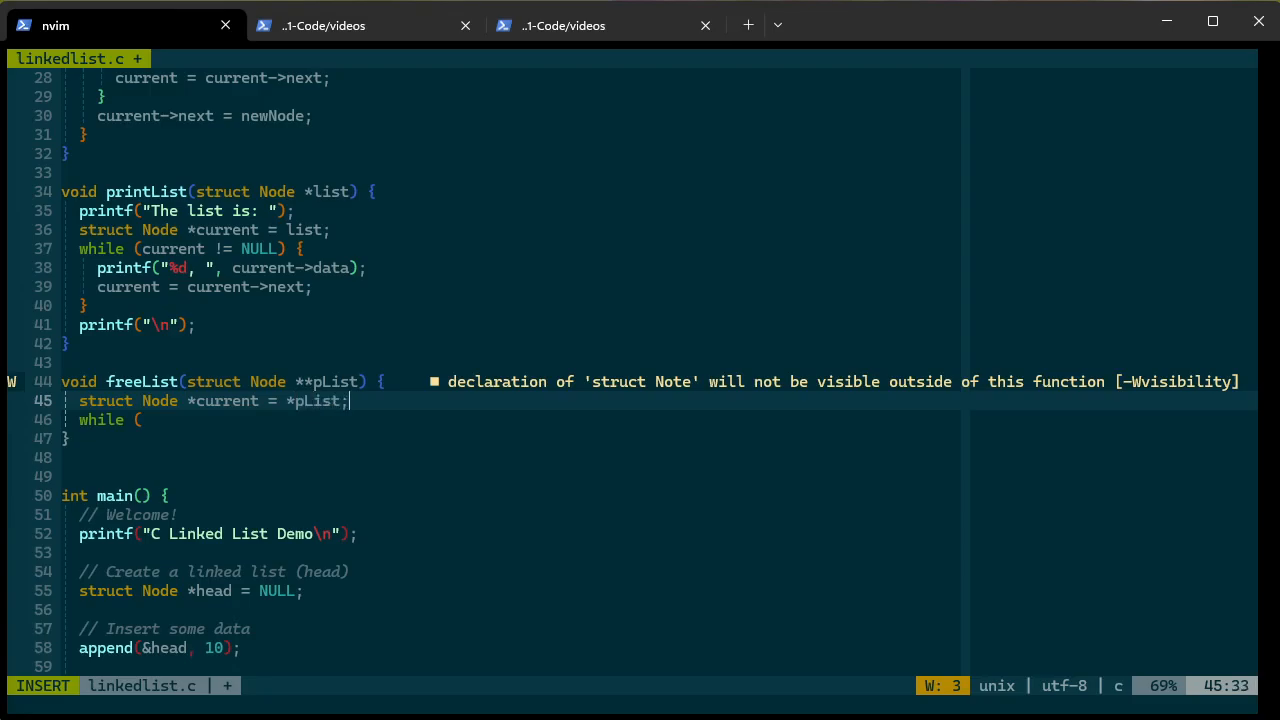
Make the loop condition current != NULL
{"action": "type", "text": "cur"}
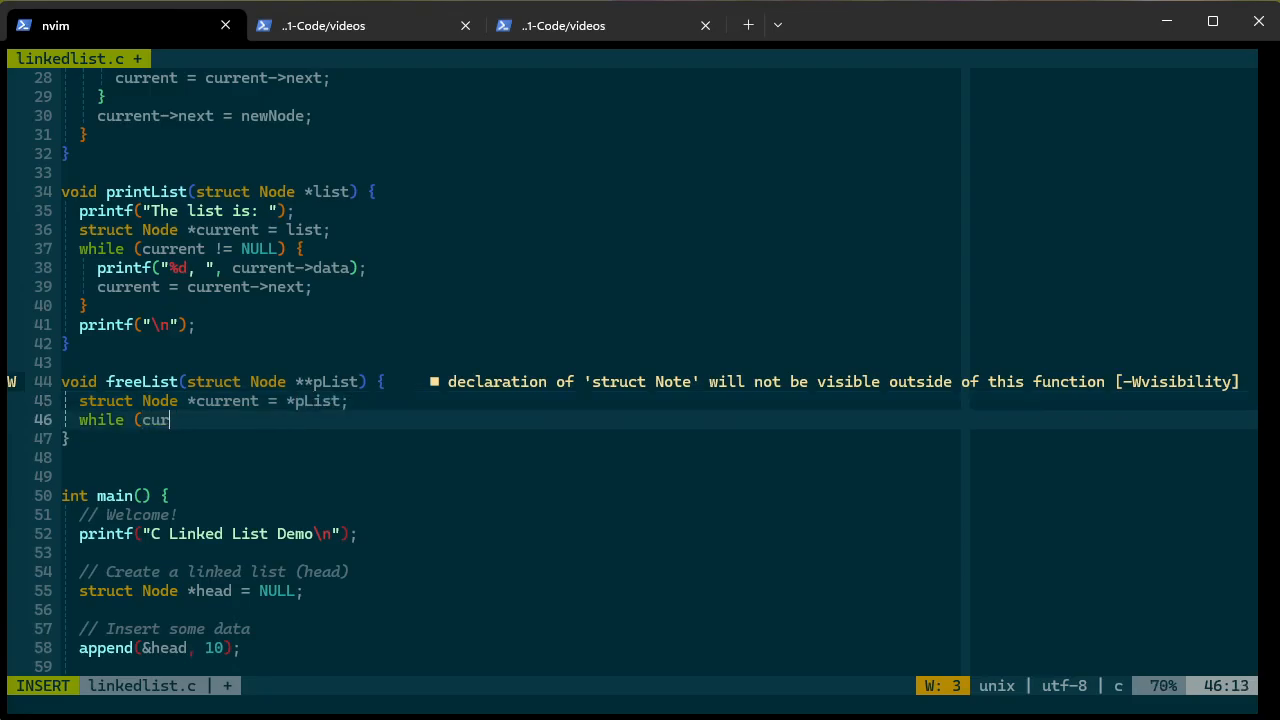
{"action": "type", "text": "rent"}
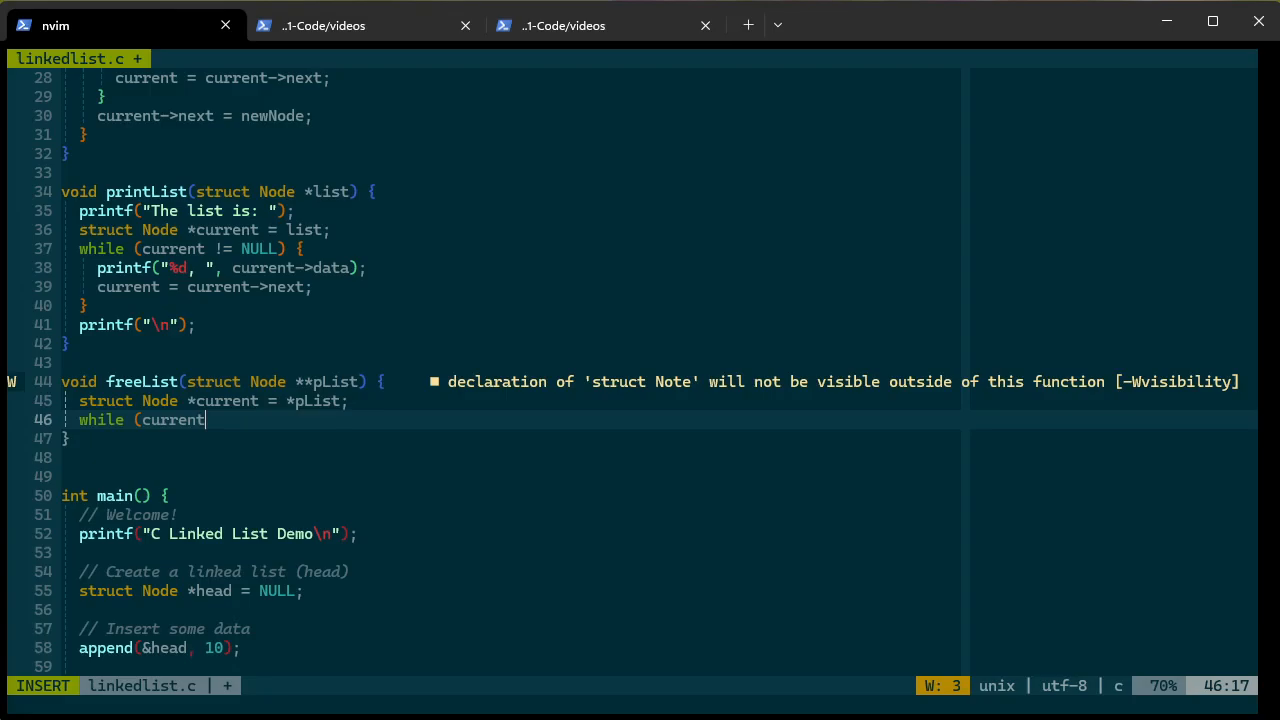
{"action": "type", "text": "!= n"}
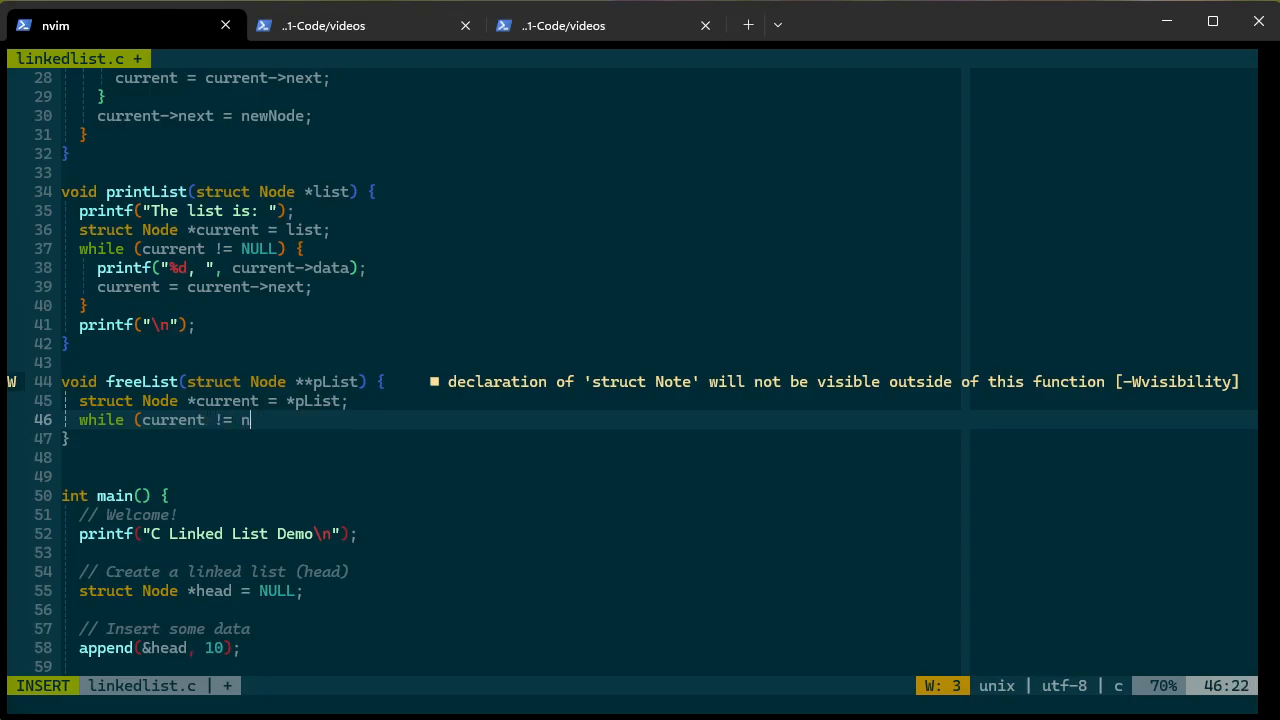
{"action": "type", "text": "ULL) {"}
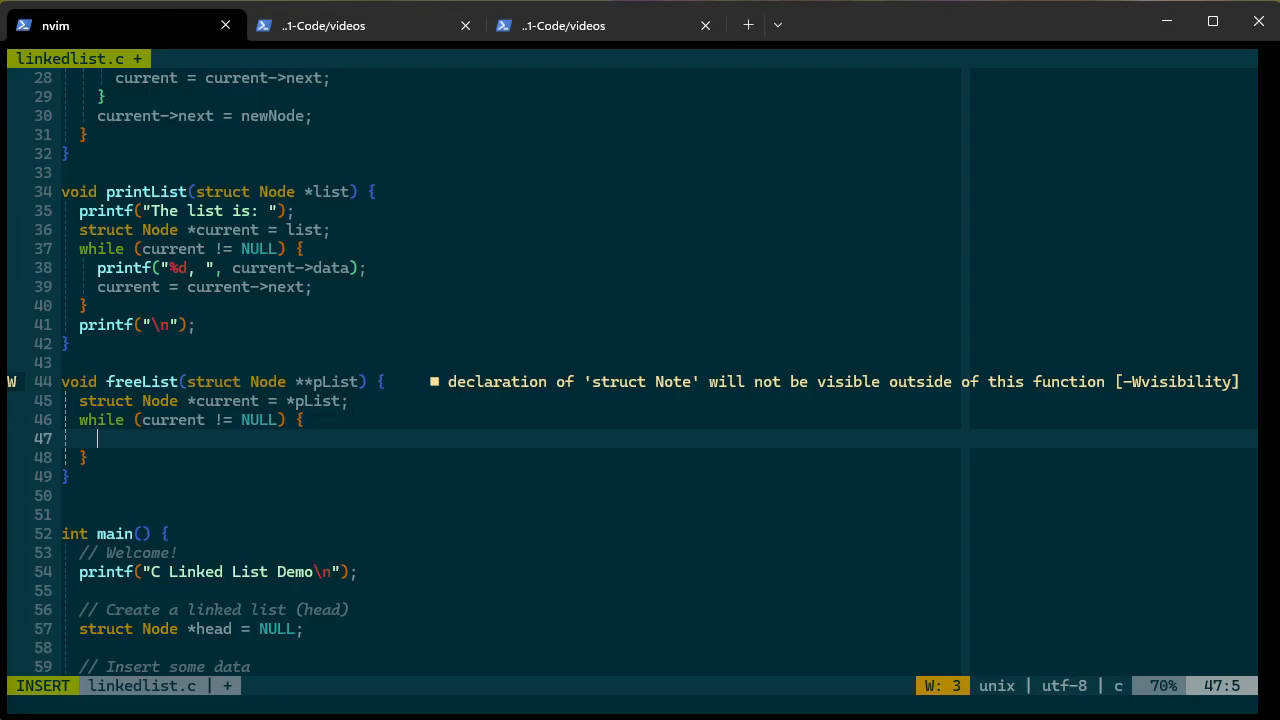
Type free(current); and current = current->next;, then delete the free line
{"action": "type", "text": "free(curre"}
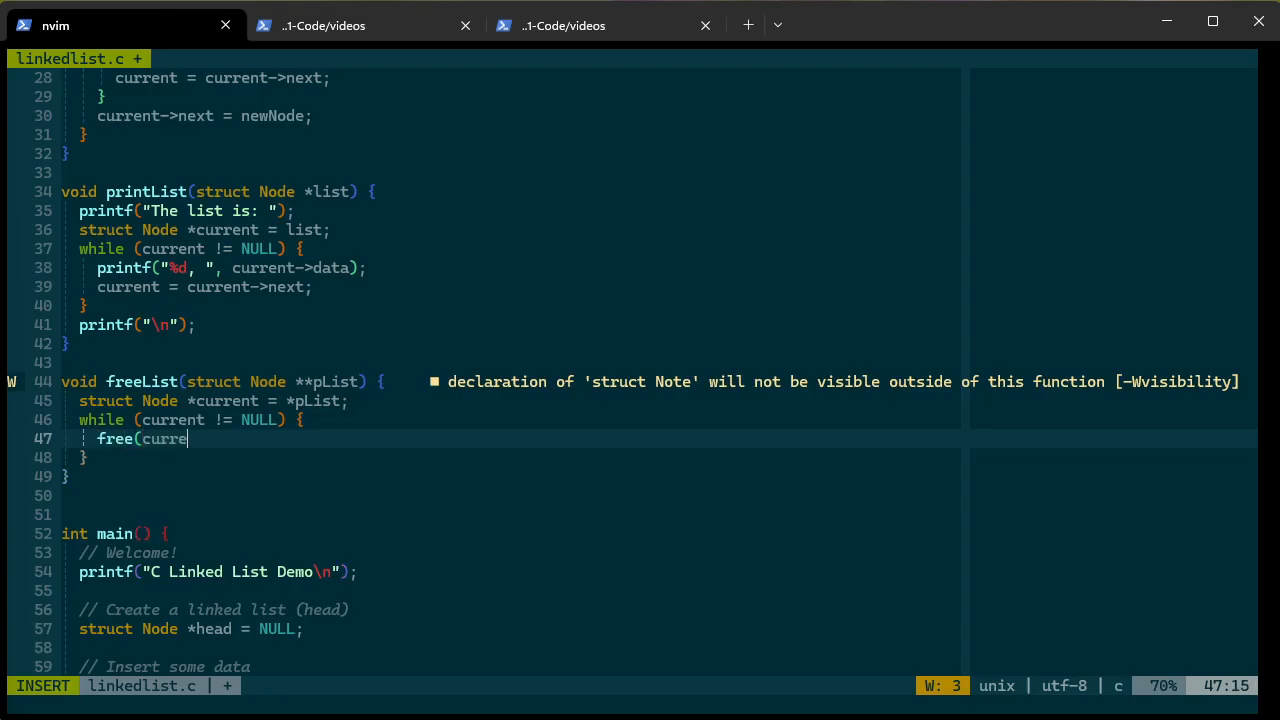
{"action": "type", "text": "nt);"}
{"action": "type", "text": "current = current-"}
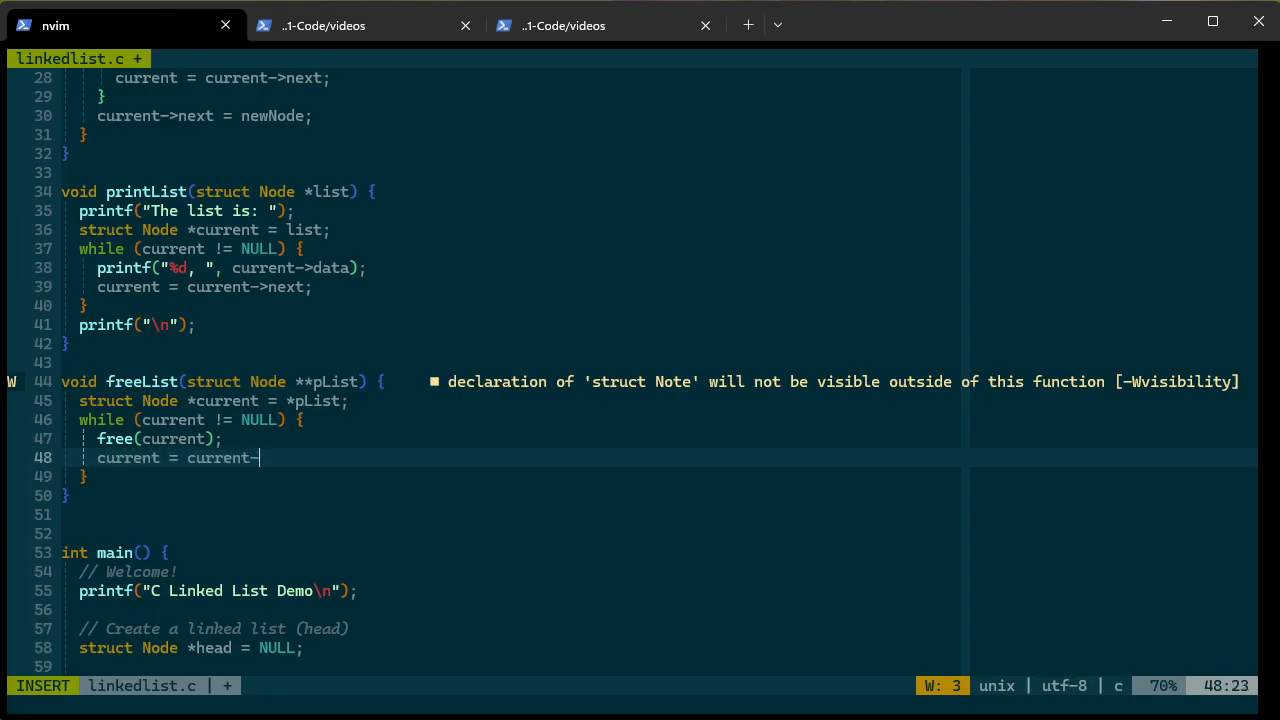
{"action": "type", "text": ">"}
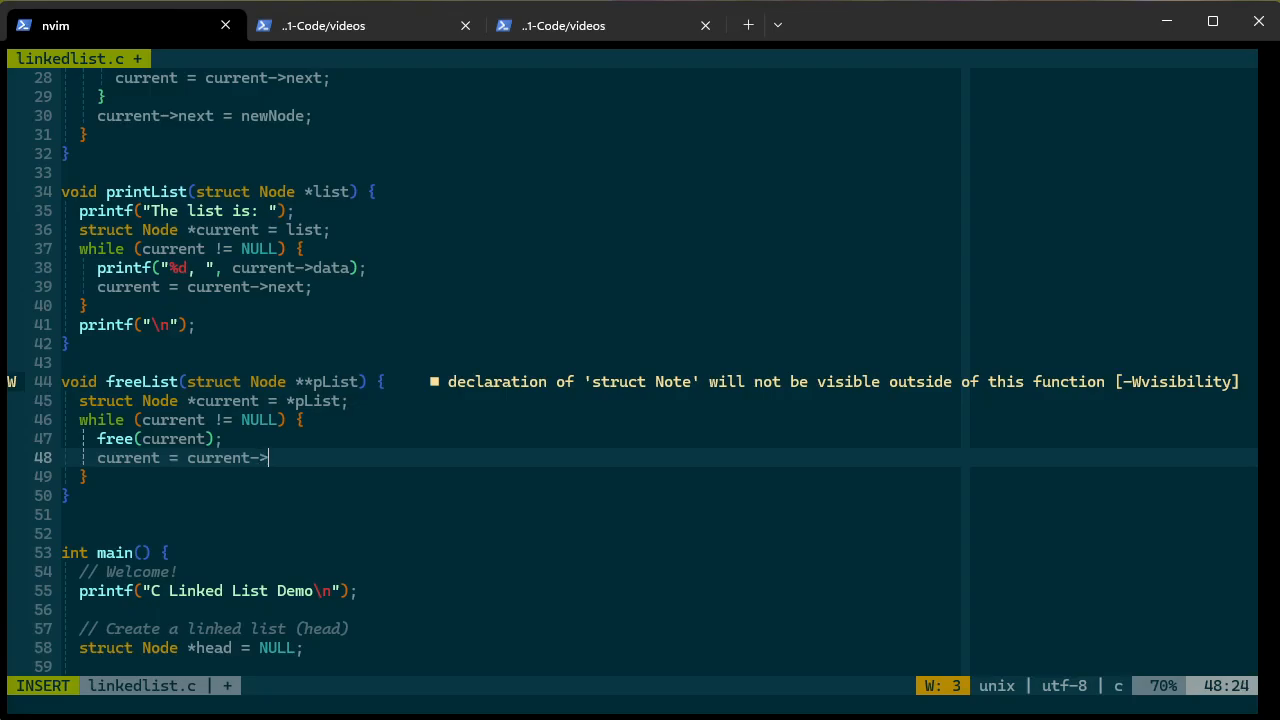
{"action": "type", "text": "next;"}
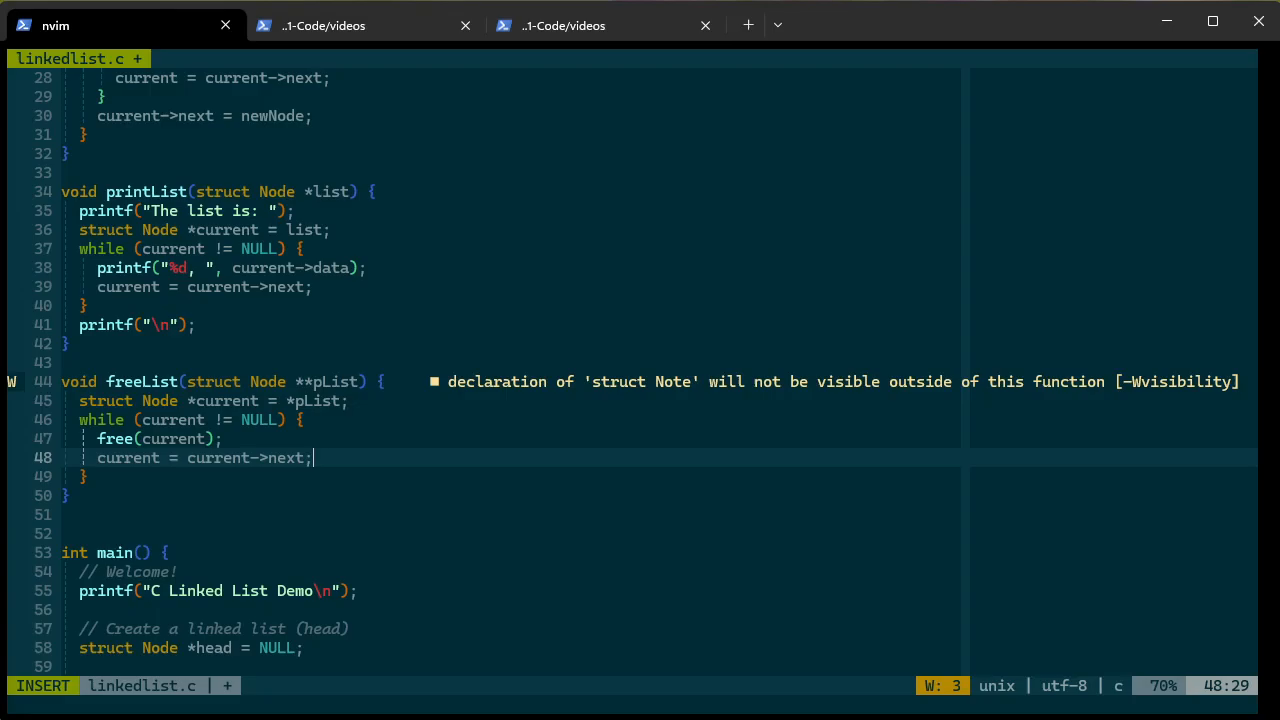
{"action": "key", "text": "Escape"}
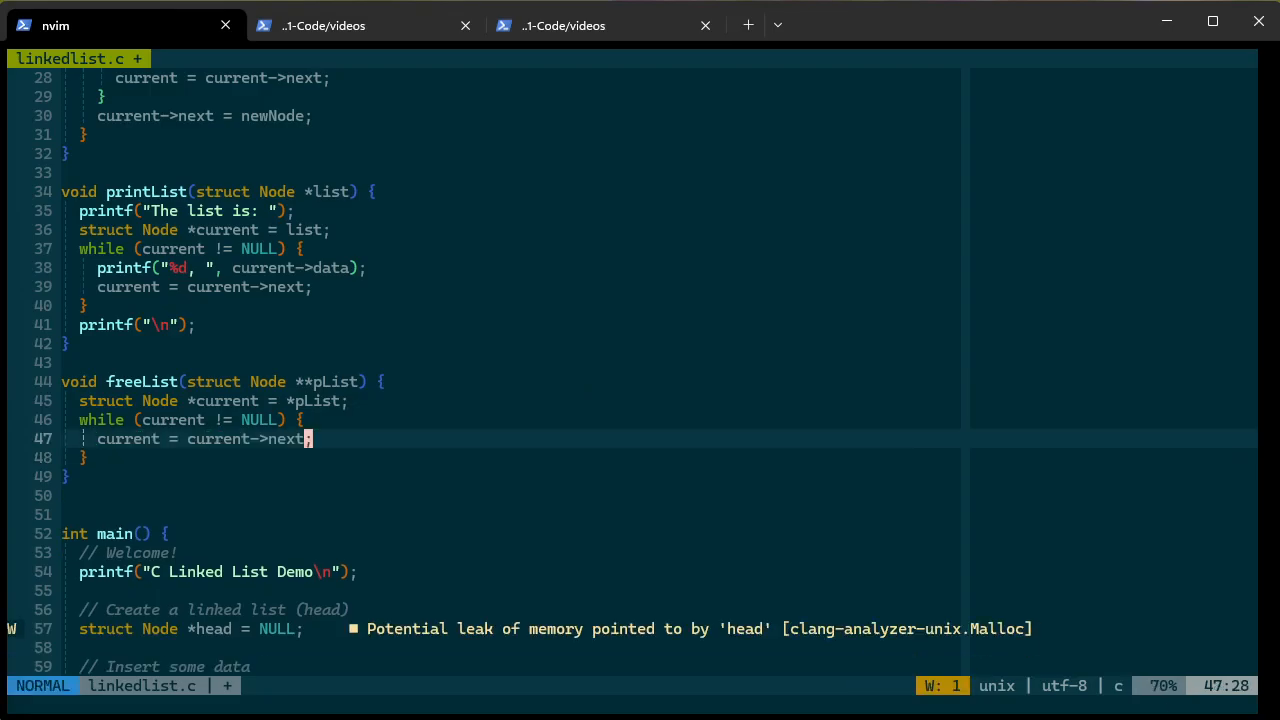
Put free(current); back in the loop body before the advance
{"action": "type", "text": "free(current);"}
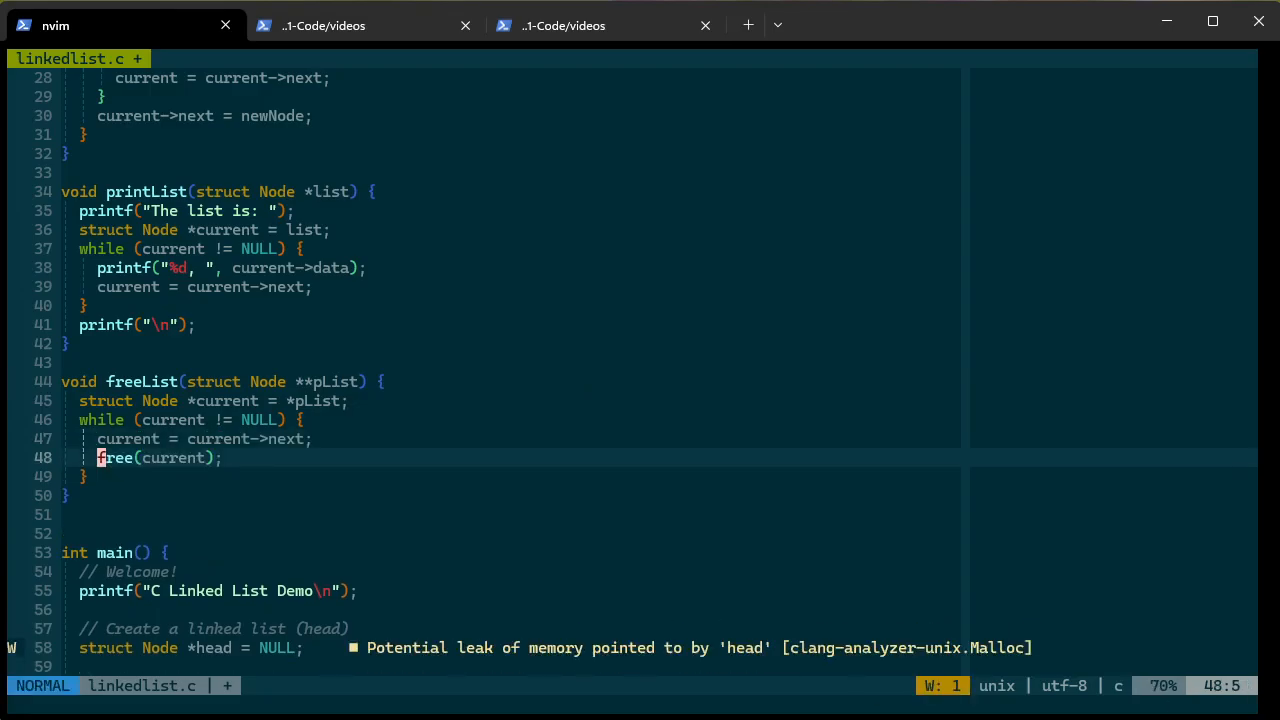
{"action": "key", "text": "k"}
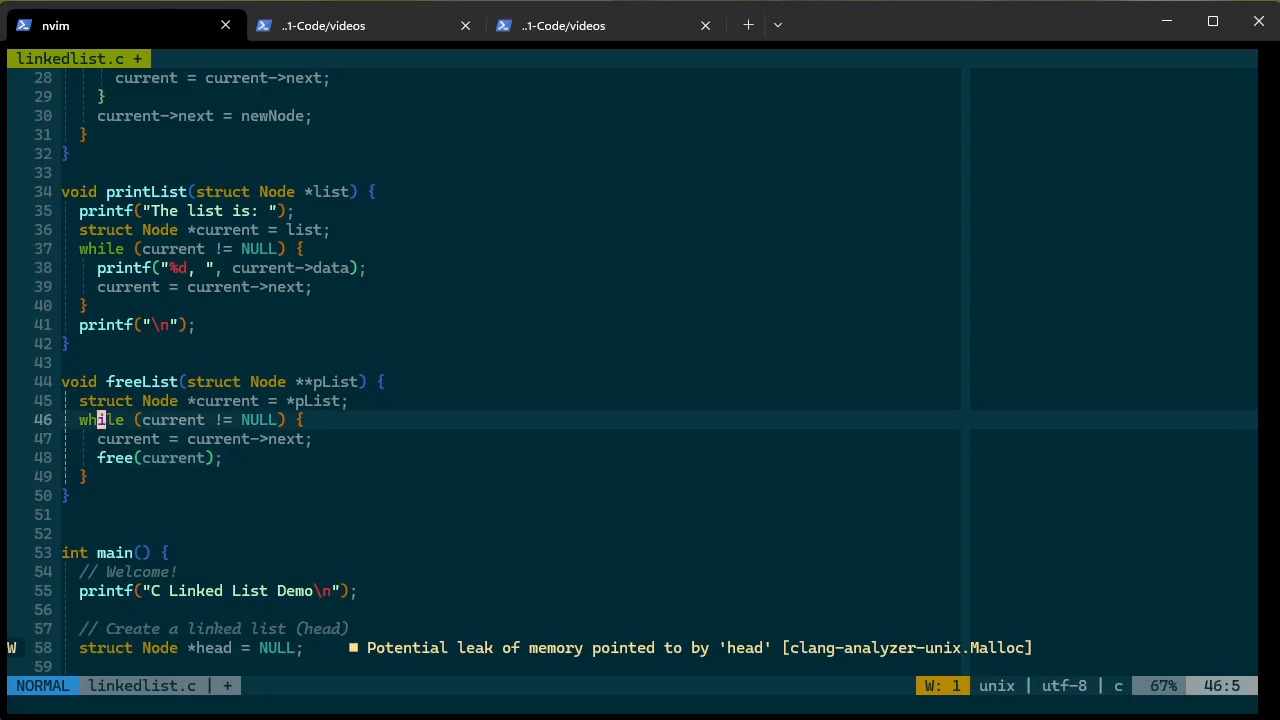
{"action": "key", "text": "j"}
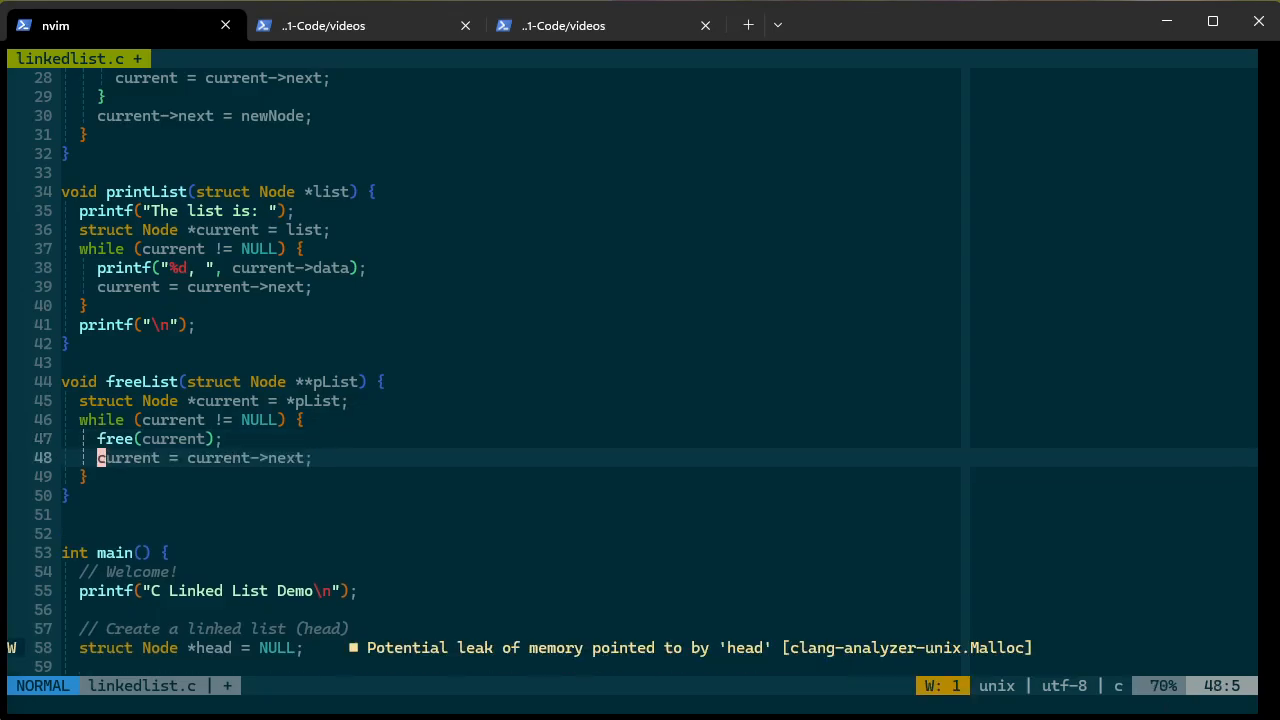
Save struct Node *next = current->next; at the loop top and advance current to next
{"action": "key", "text": "k"}
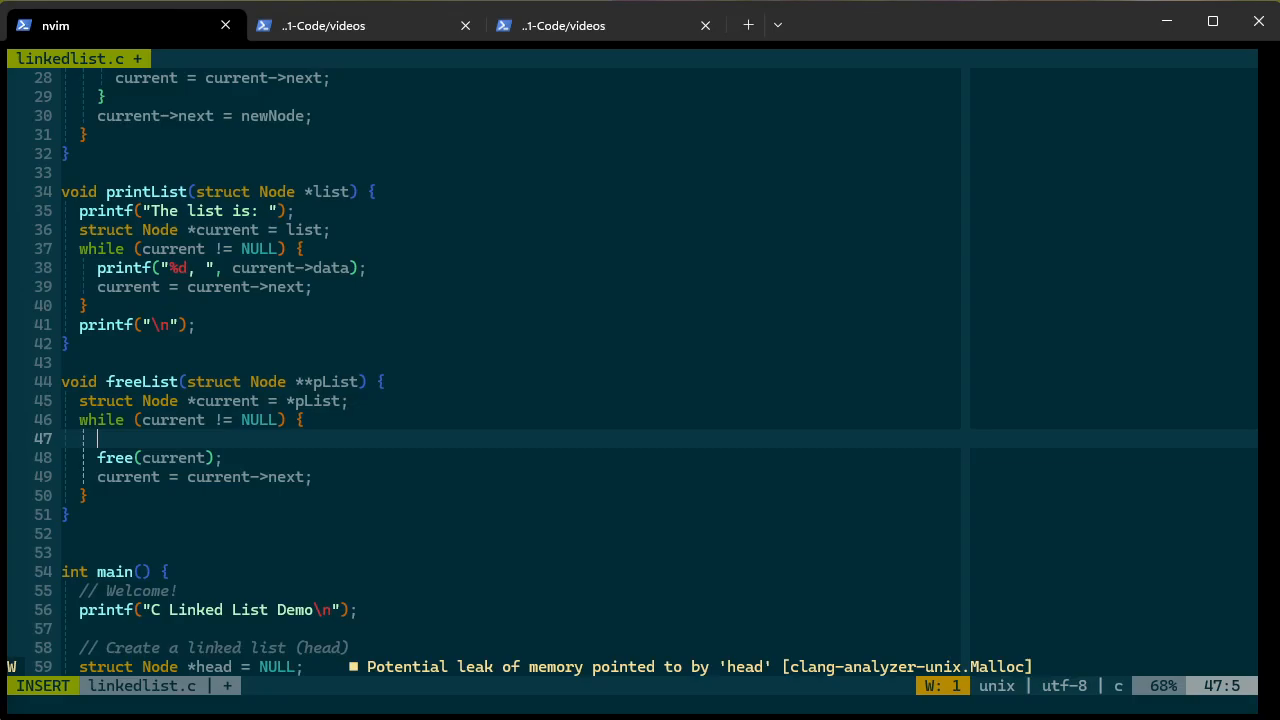
{"action": "type", "text": "struct n"}
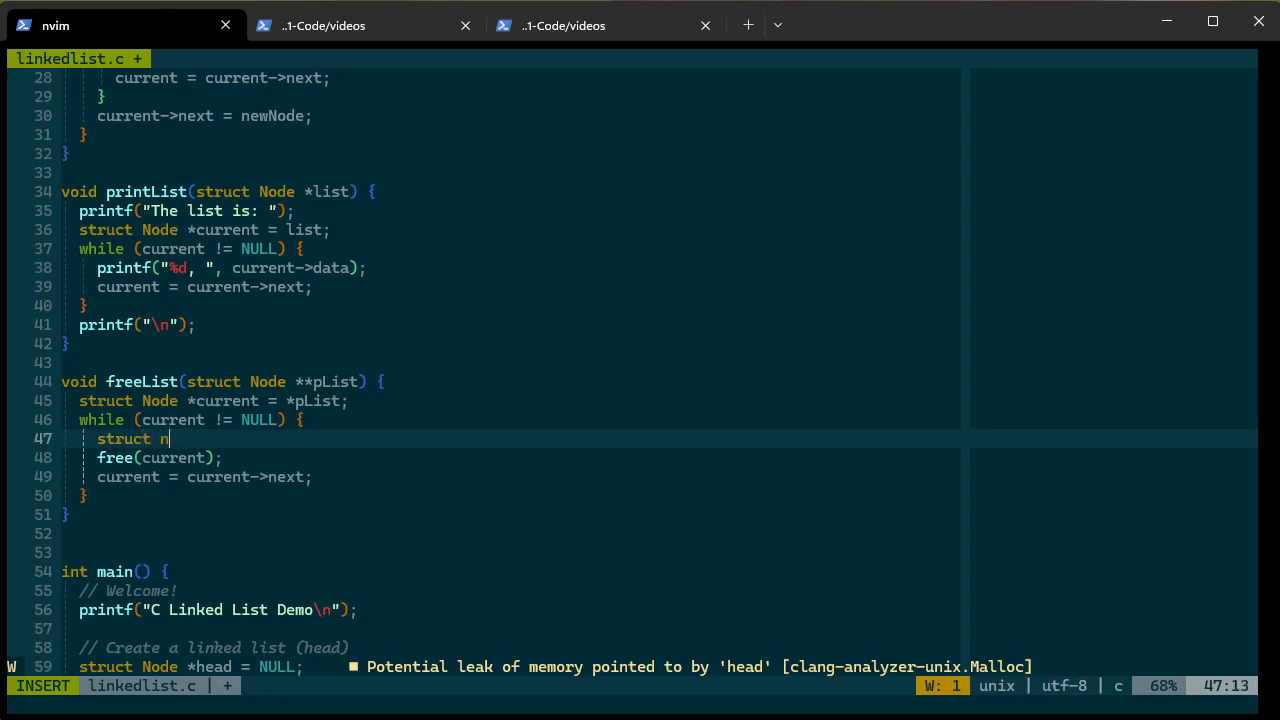
{"action": "type", "text": "ode *"}
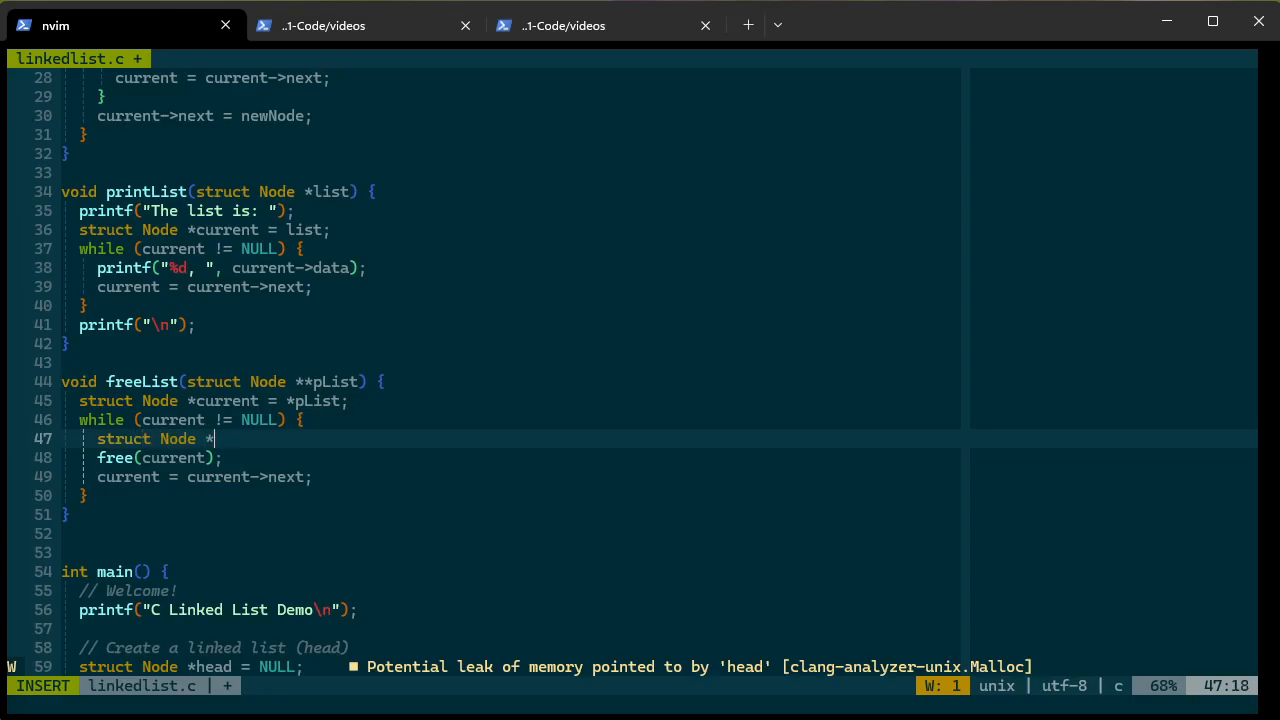
{"action": "type", "text": "next ="}
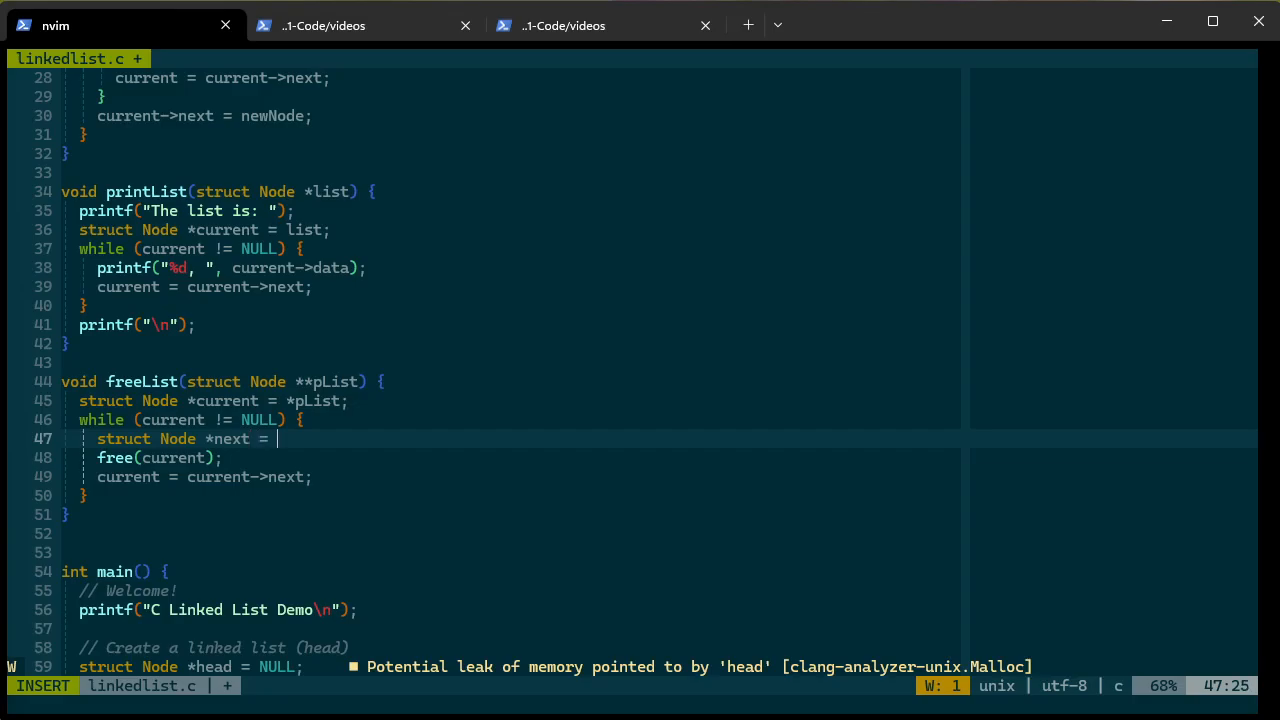
{"action": "type", "text": "current->next;"}
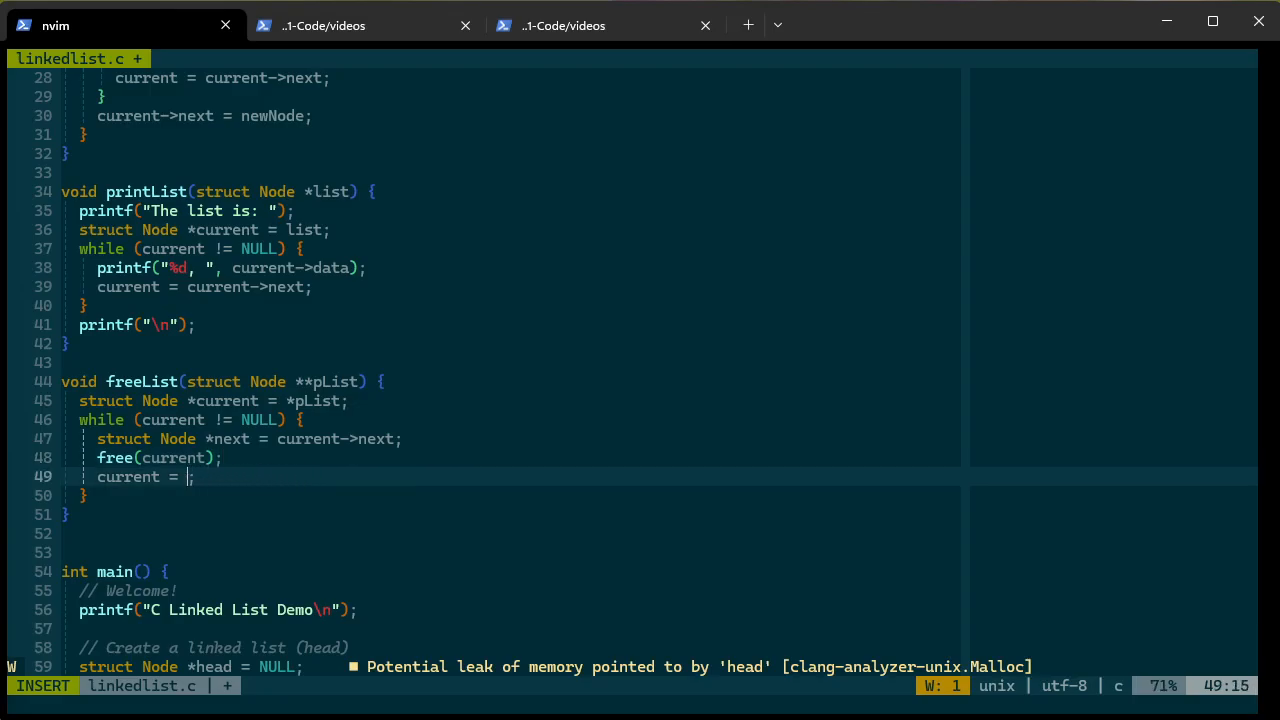
{"action": "type", "text": "next"}
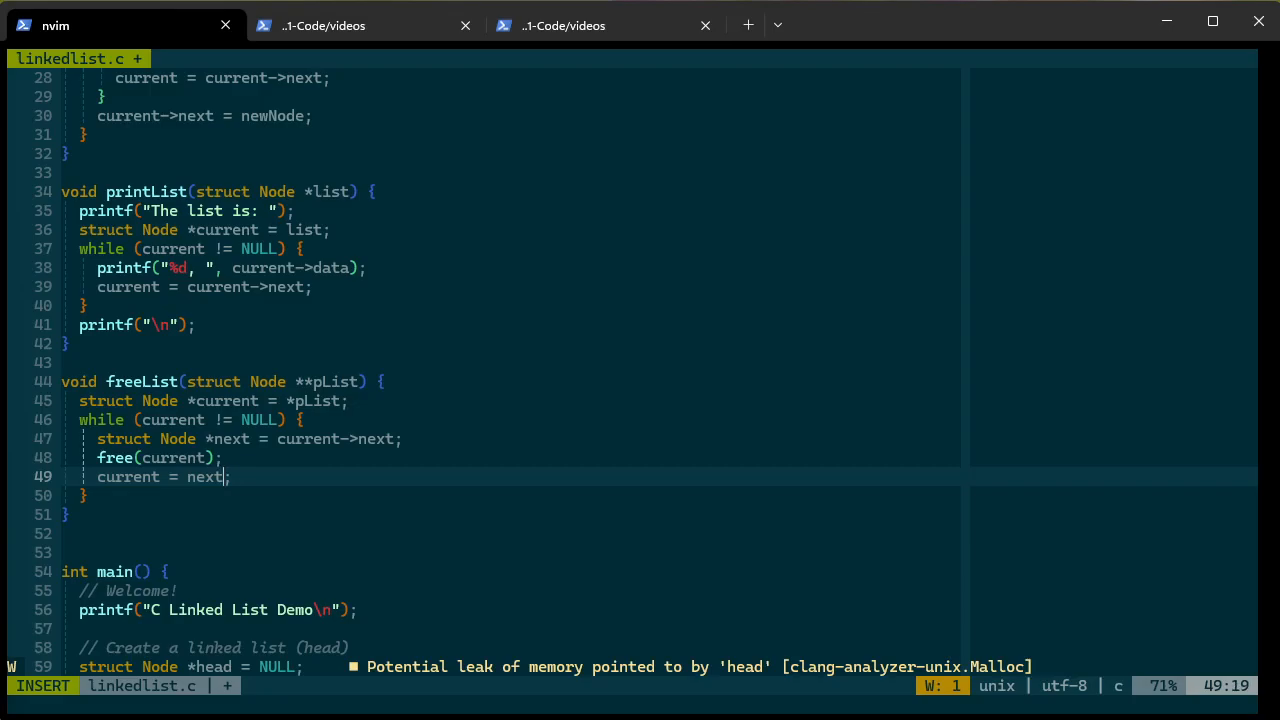
{"action": "key", "text": "Escape"}
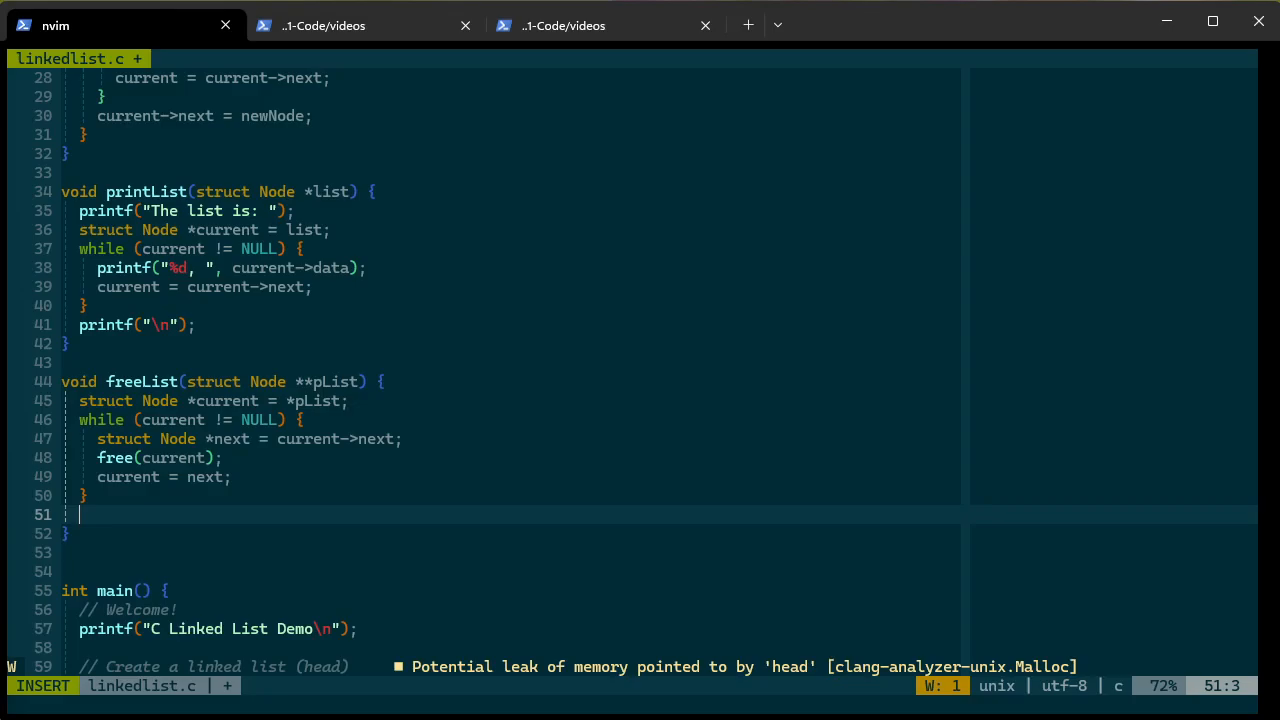
Add *pList = NULL; after freeList's while loop
{"action": "type", "text": "*pLi"}
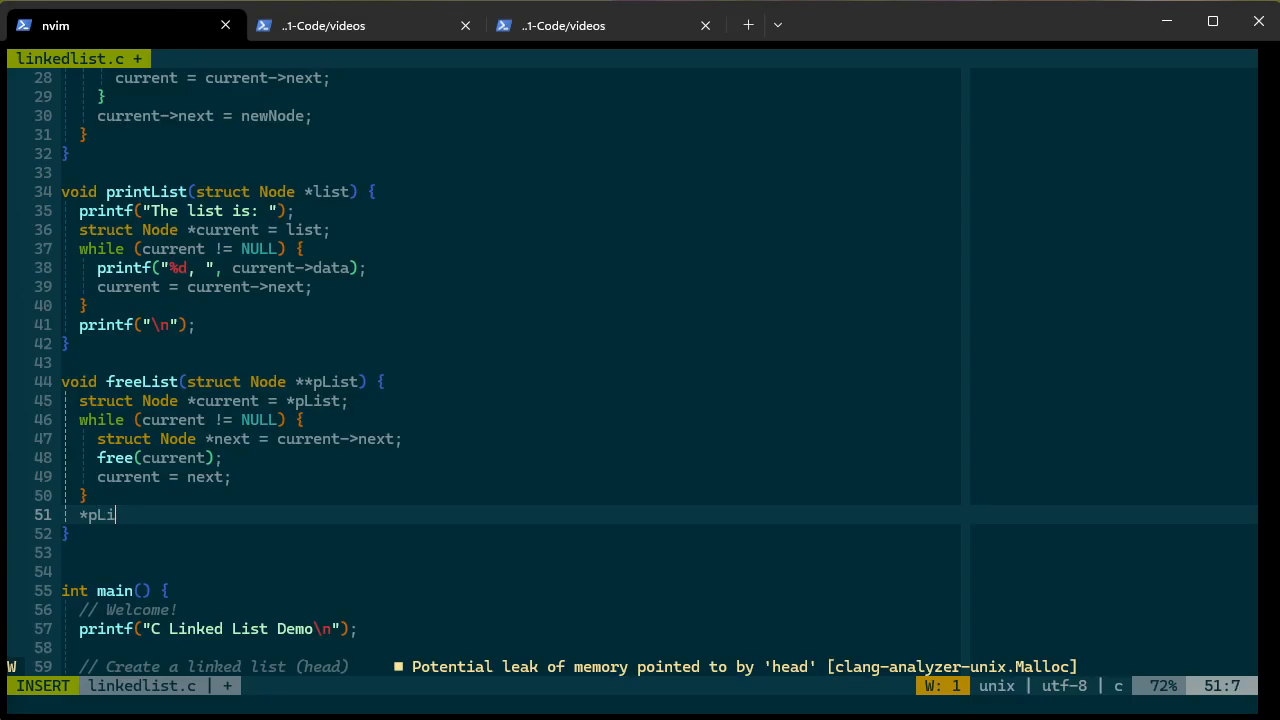
{"action": "type", "text": "st = NULL"}
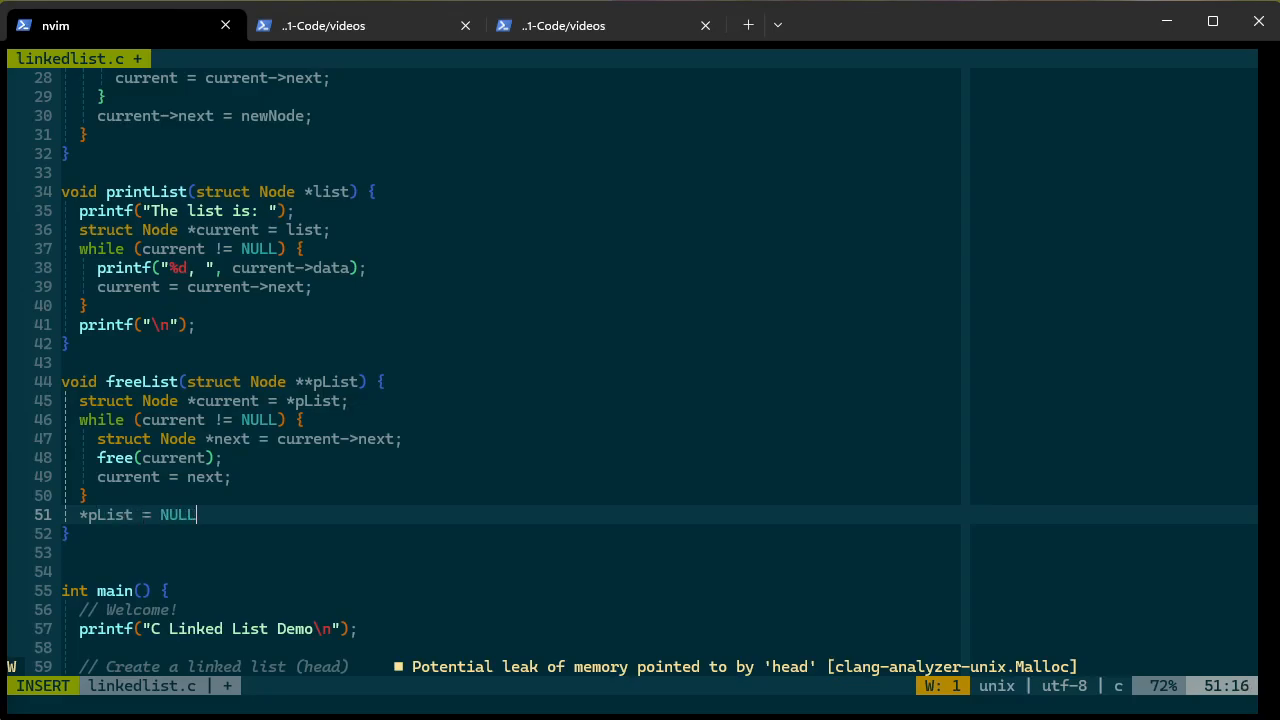
{"action": "type", "text": ";"}
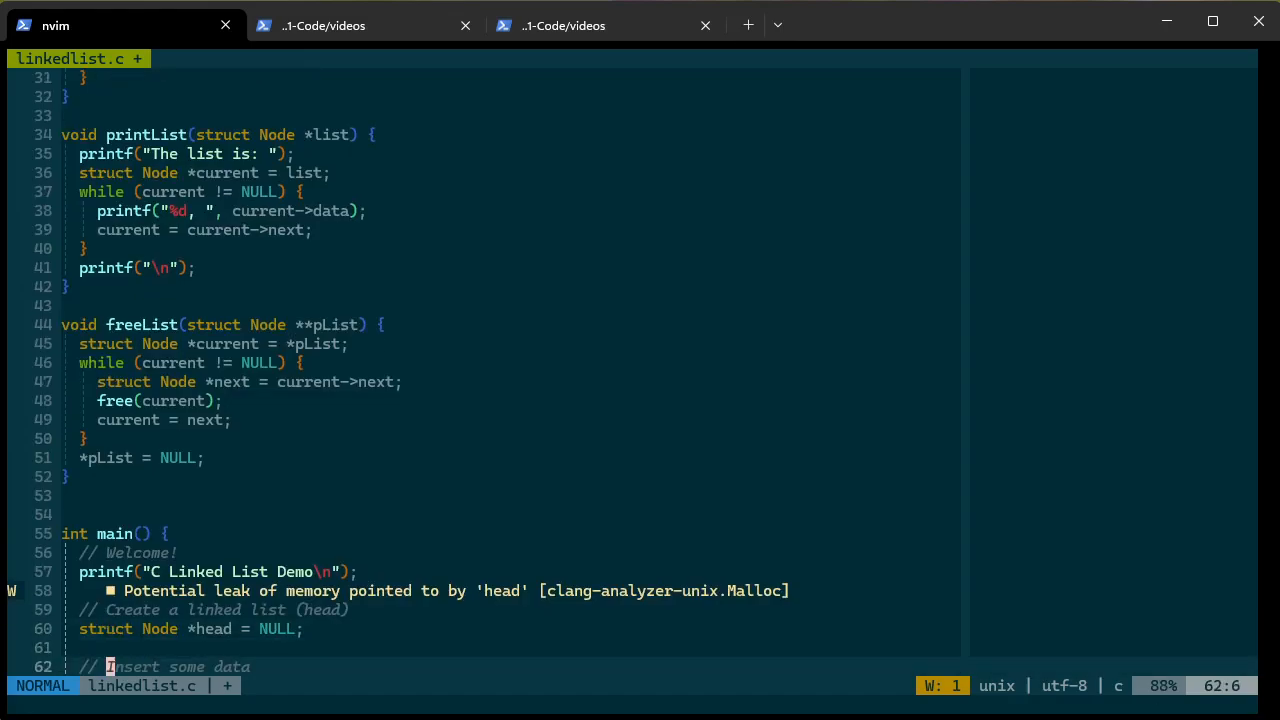
Change main's appended values from four 10s to 10, 20, 30 and 40
{"action": "scroll", "scroll_direction": "down", "scroll_amount": 3}
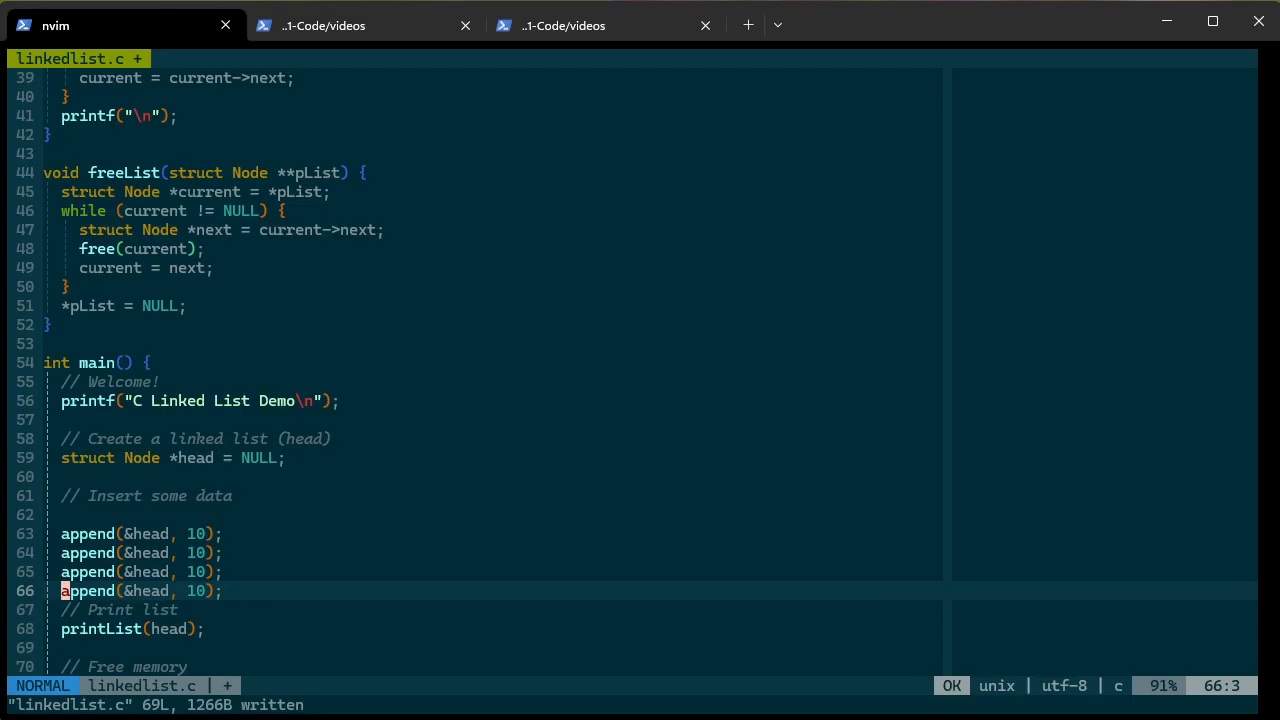
{"action": "key", "text": "o"}
{"action": "type", "text": "4"}
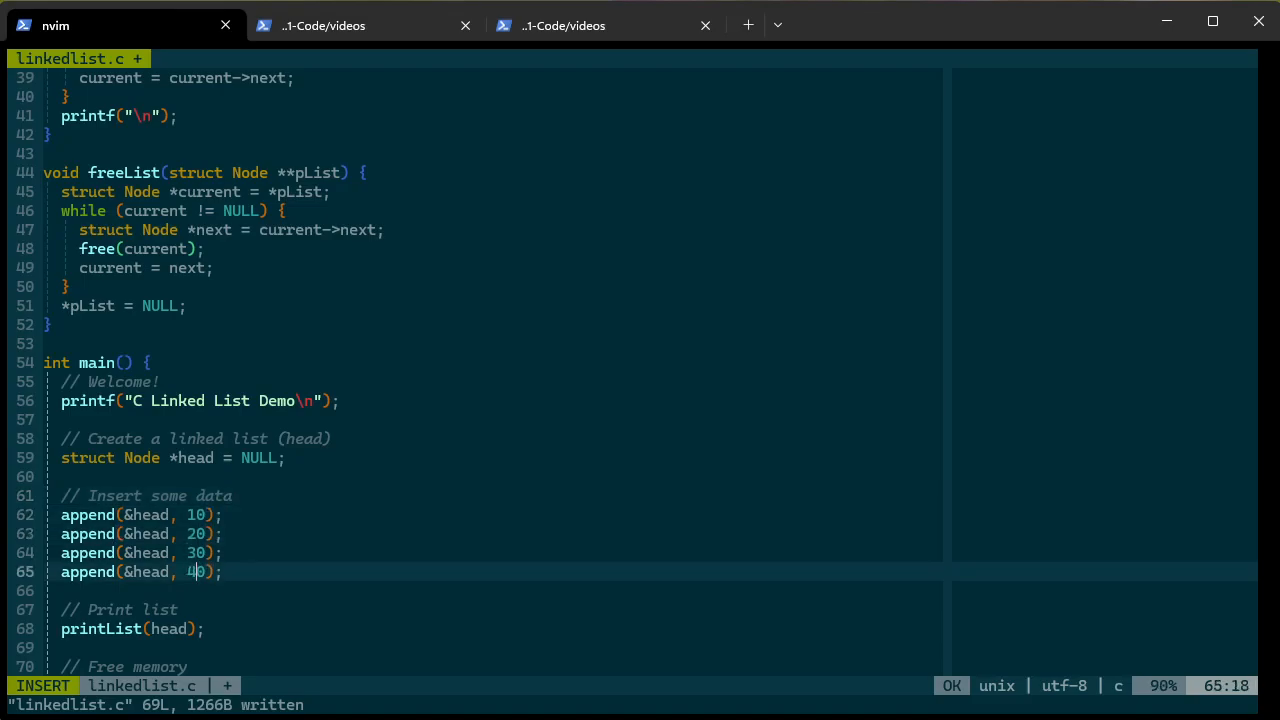
{"action": "key", "text": "Escape"}
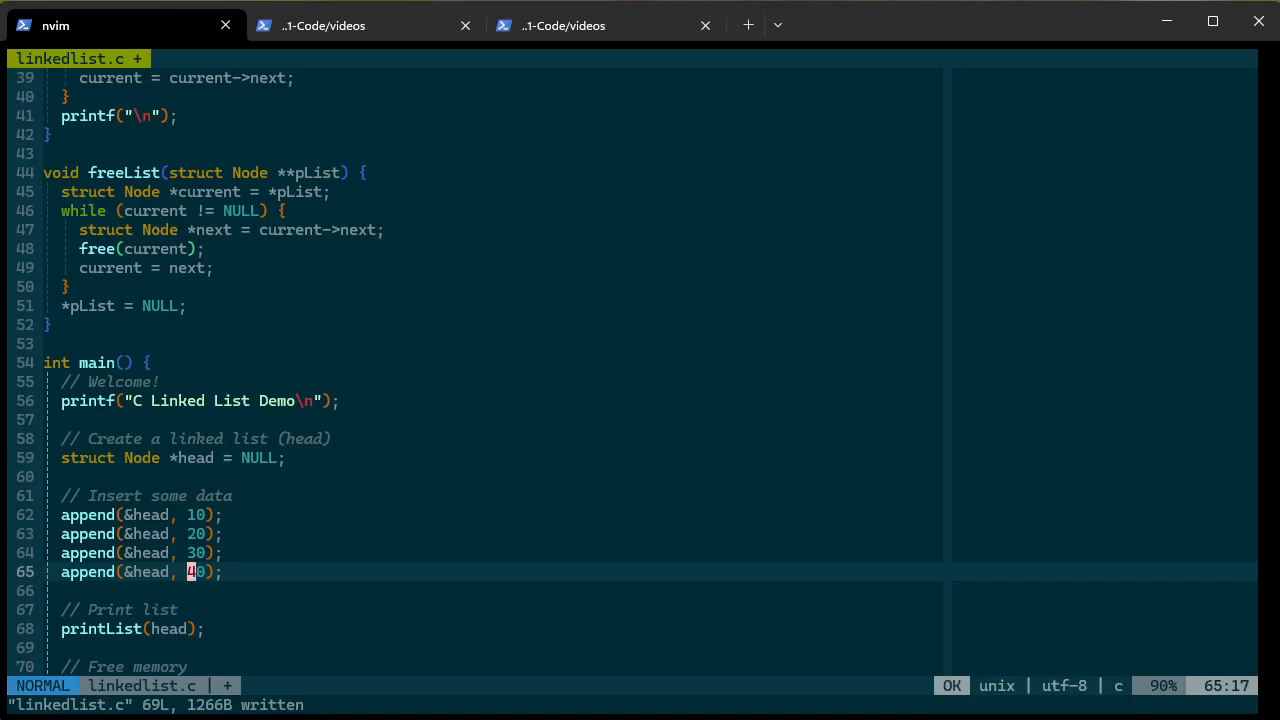
Rebuild linkedlist.c with clang -fsanitize=address -g, then return to the nvim tab
{"action": "left_click", "coordinate": [363, 25]}
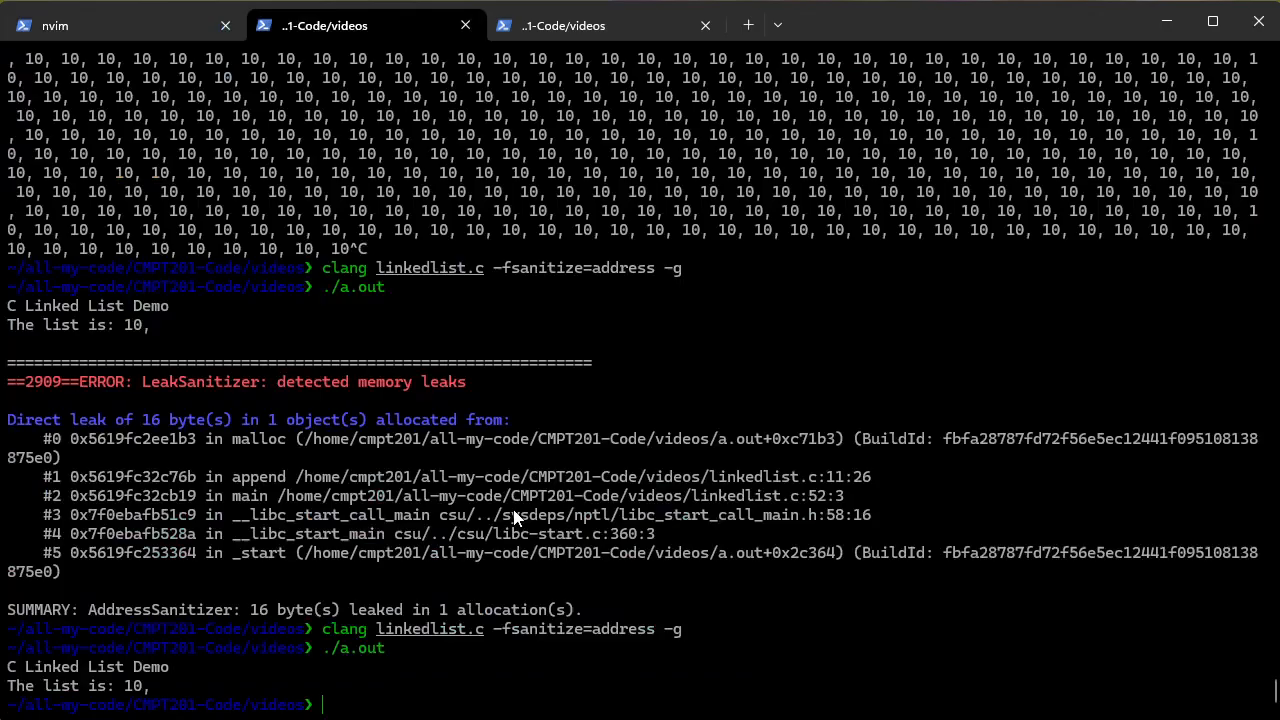
{"action": "type", "text": "clang linkedlist.c -fsanitize=address -g"}
{"action": "type", "text": "./a.out"}
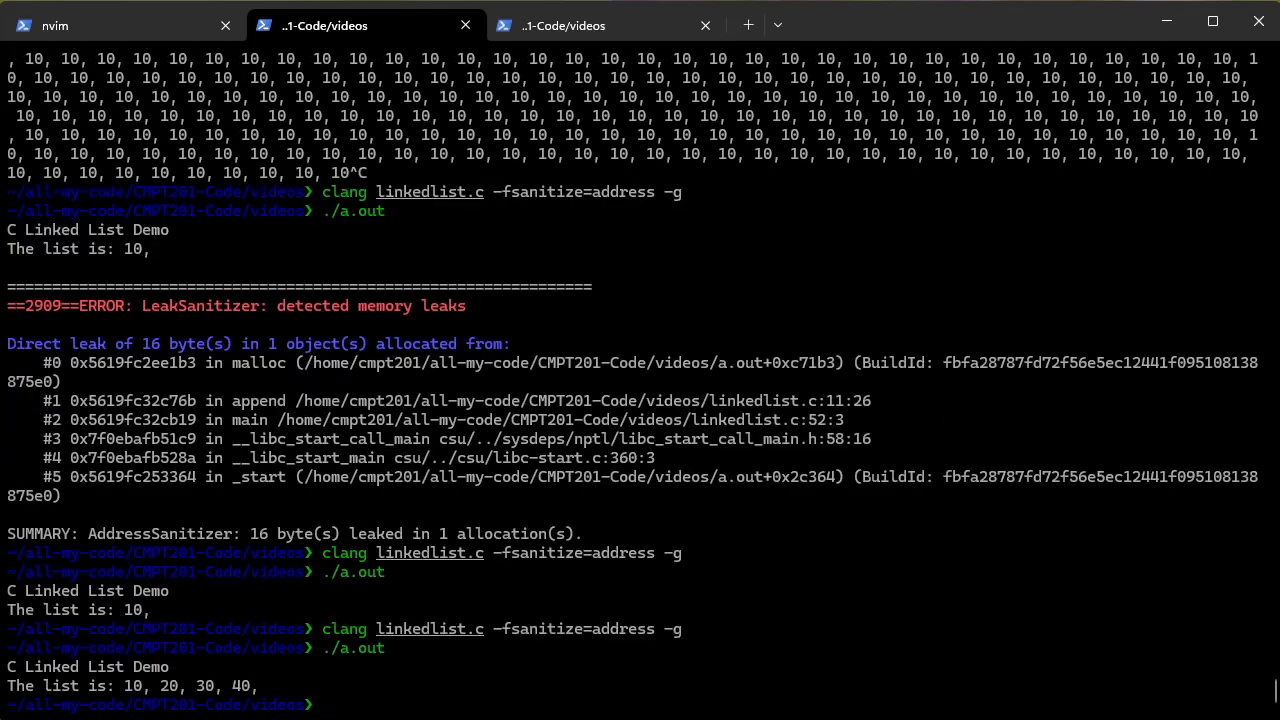
{"action": "left_click", "coordinate": [54, 25]}
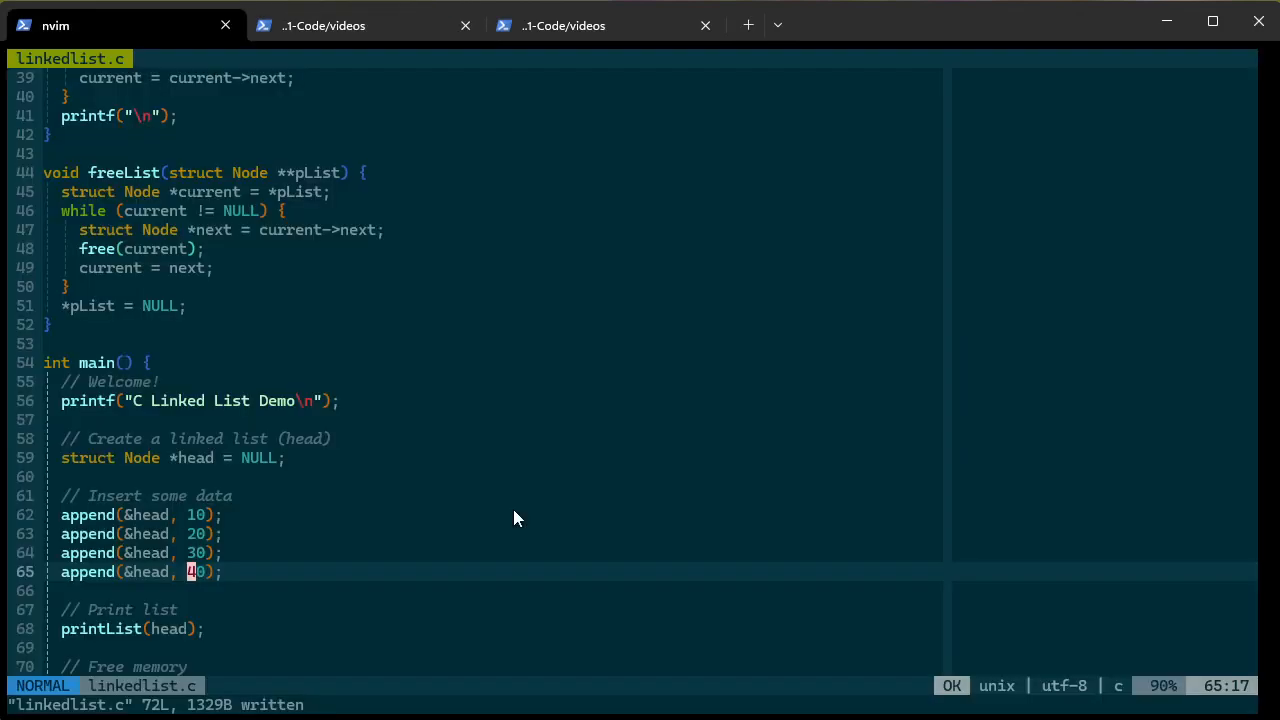
{"action": "mouse_move", "coordinate": [405, 500]}
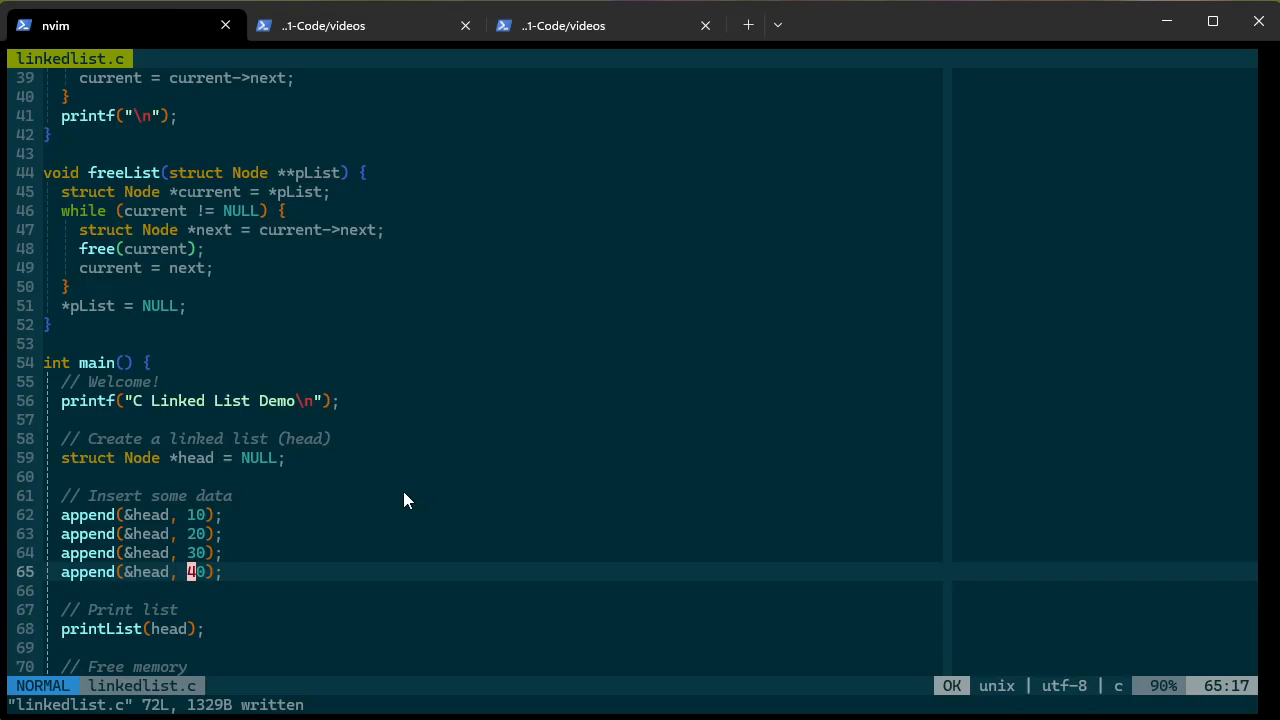